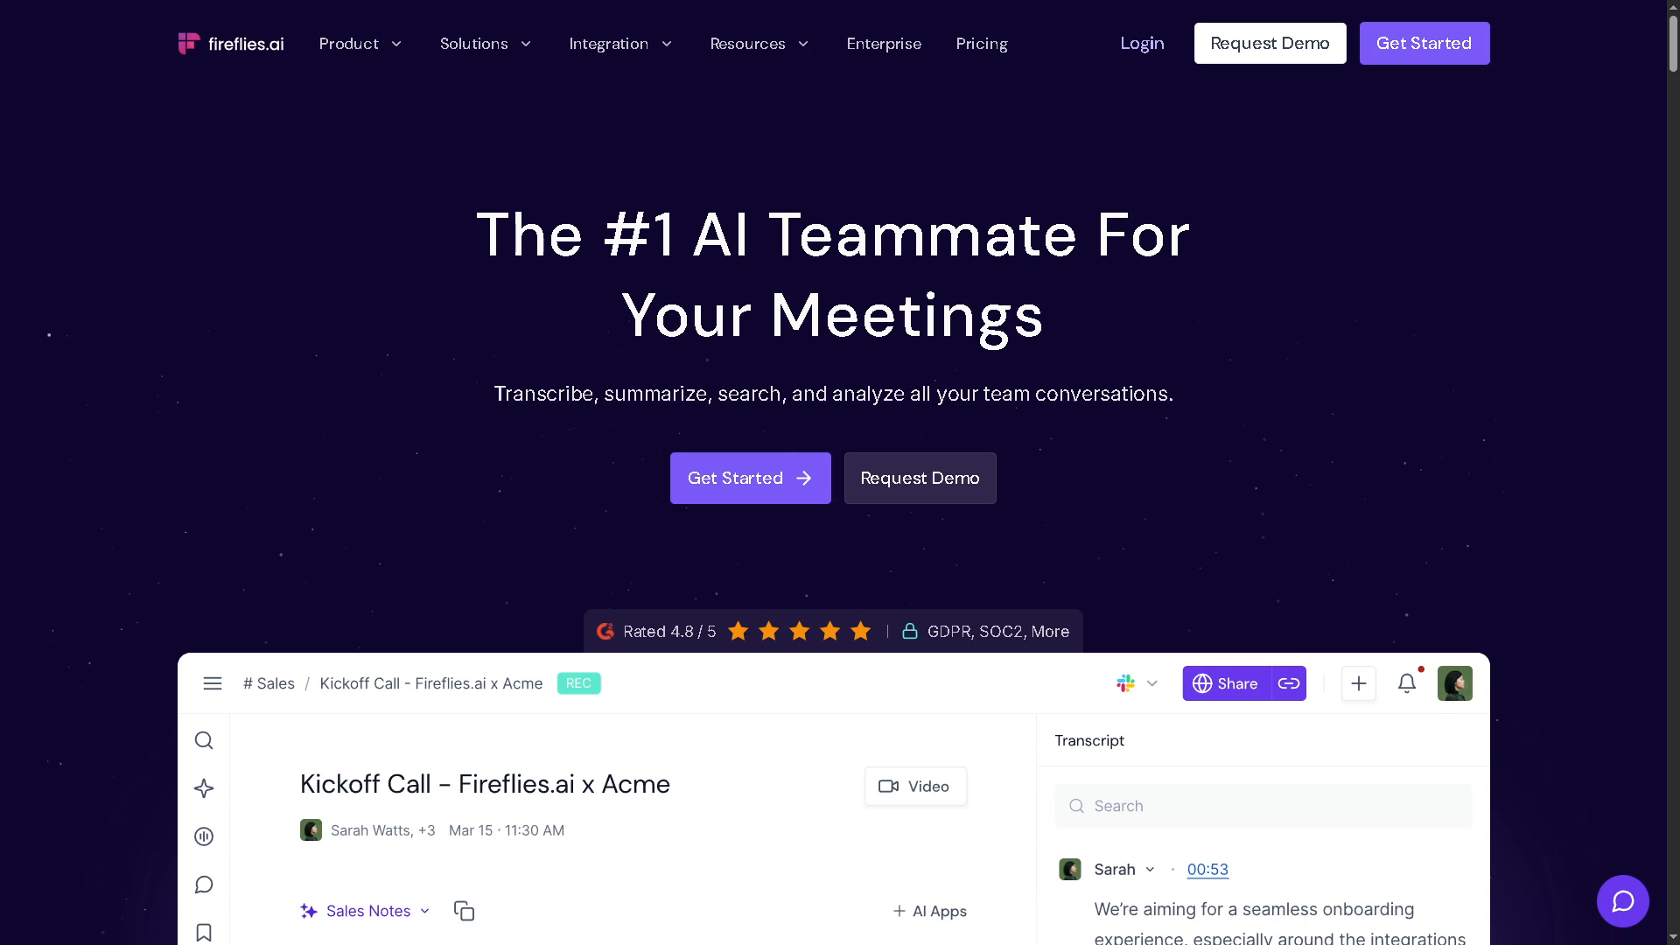
mouse_move(303, 316)
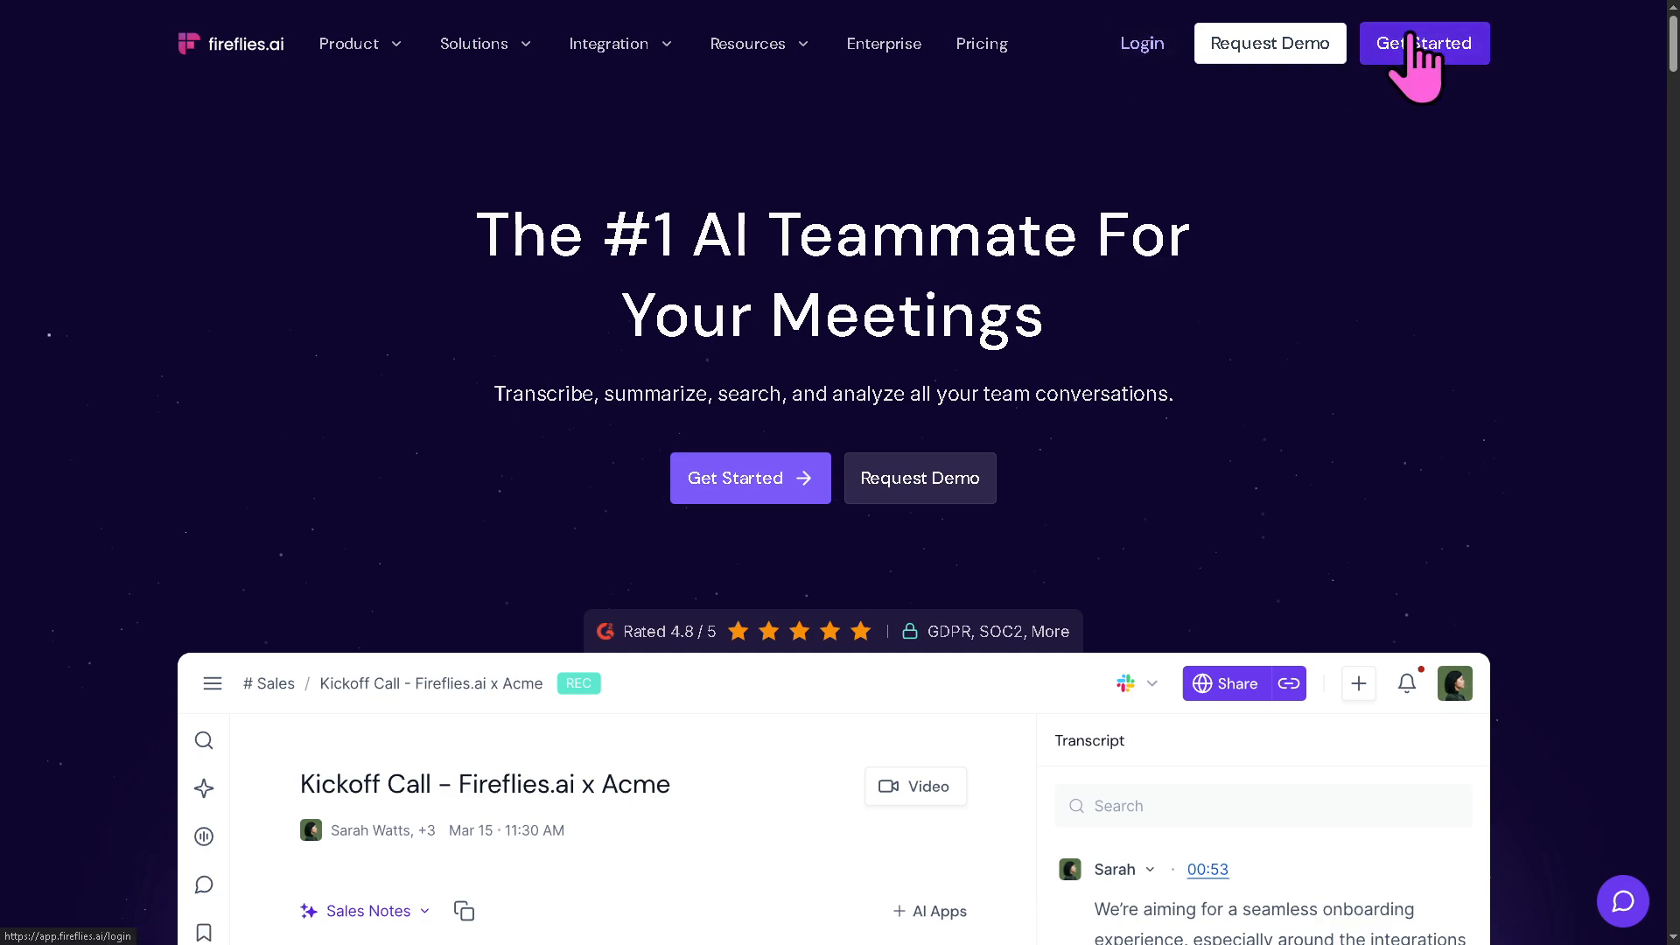
Start Fireflies.ai sign-up from the homepage Get Started button
left_click(1424, 42)
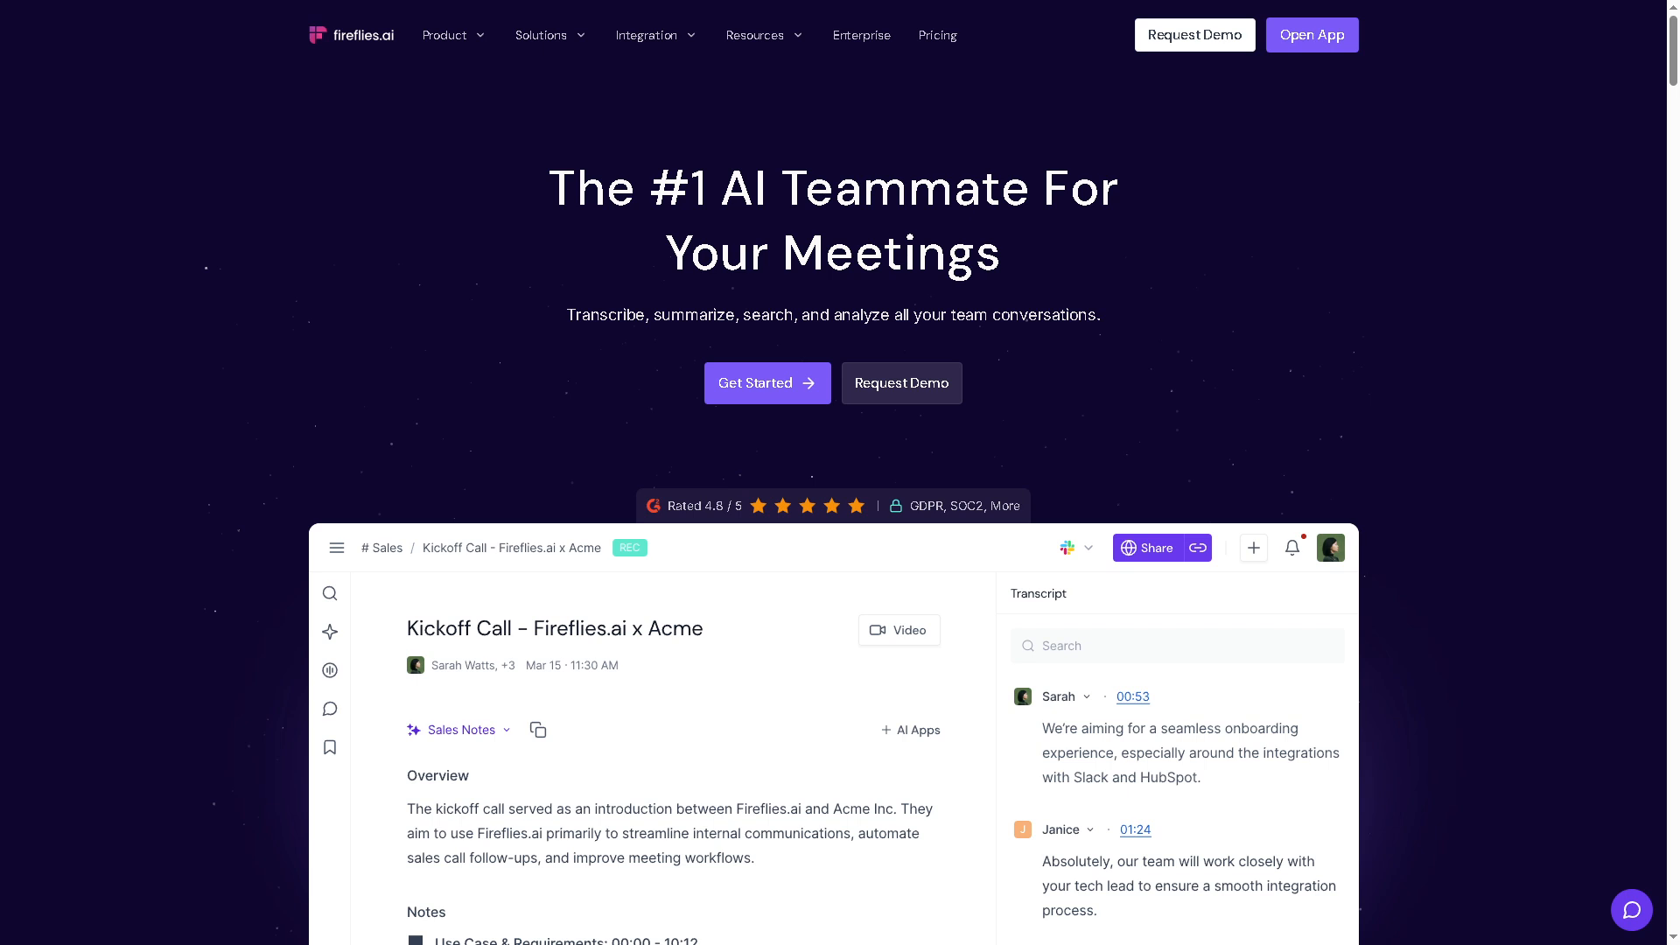
mouse_move(1166, 227)
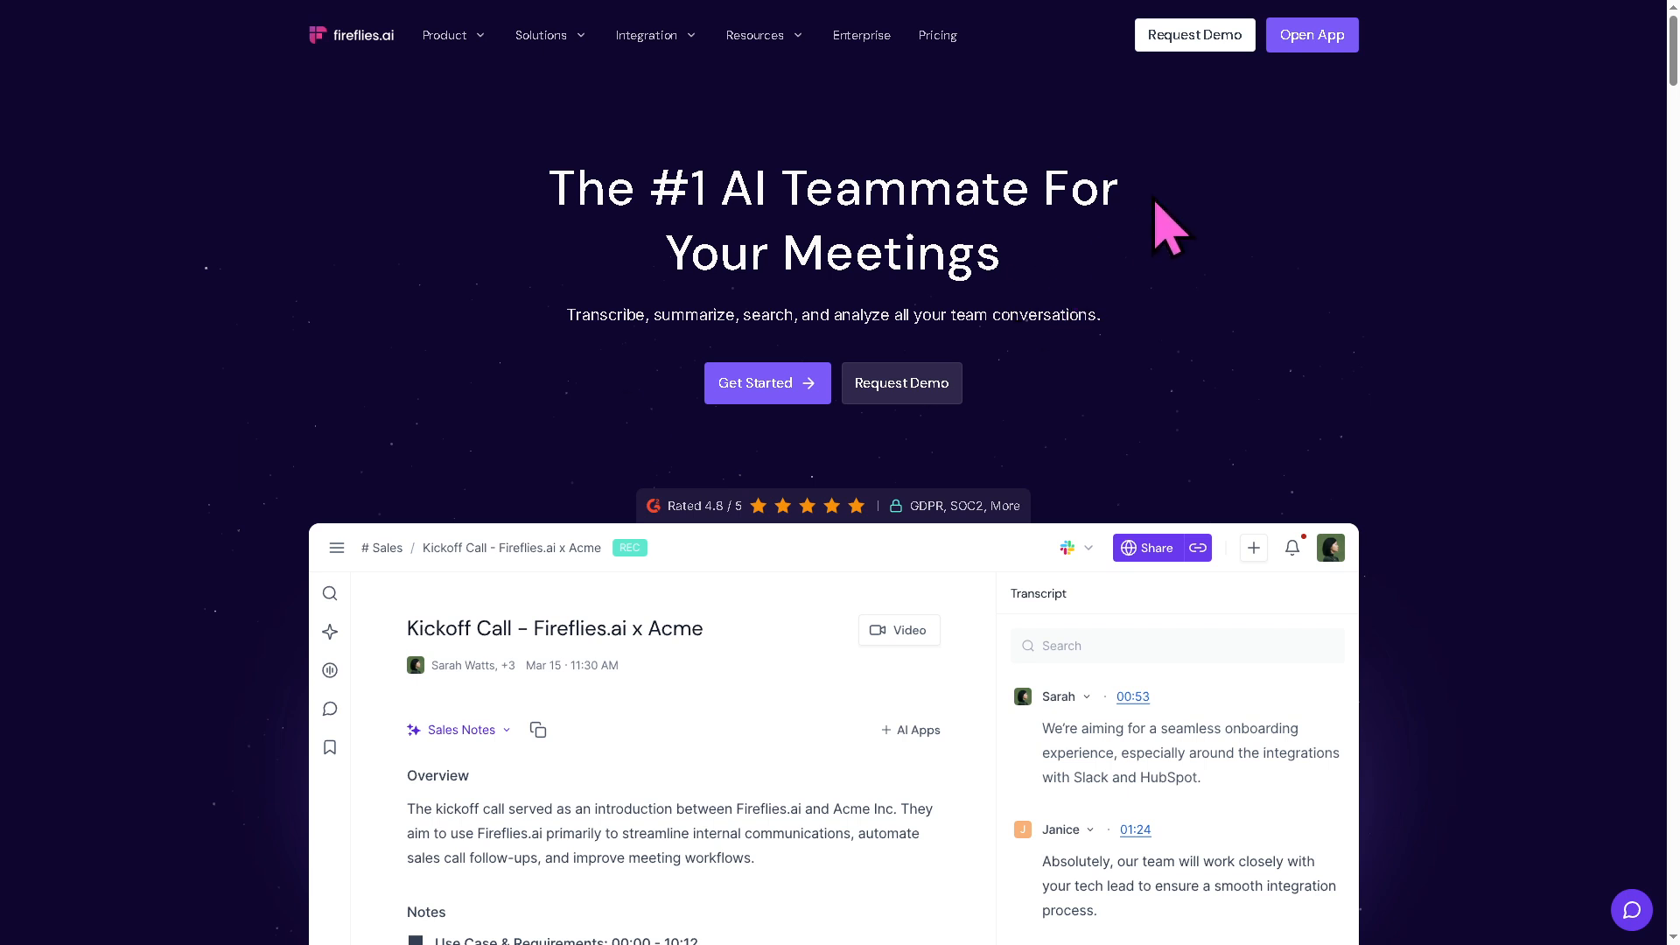
mouse_move(334, 253)
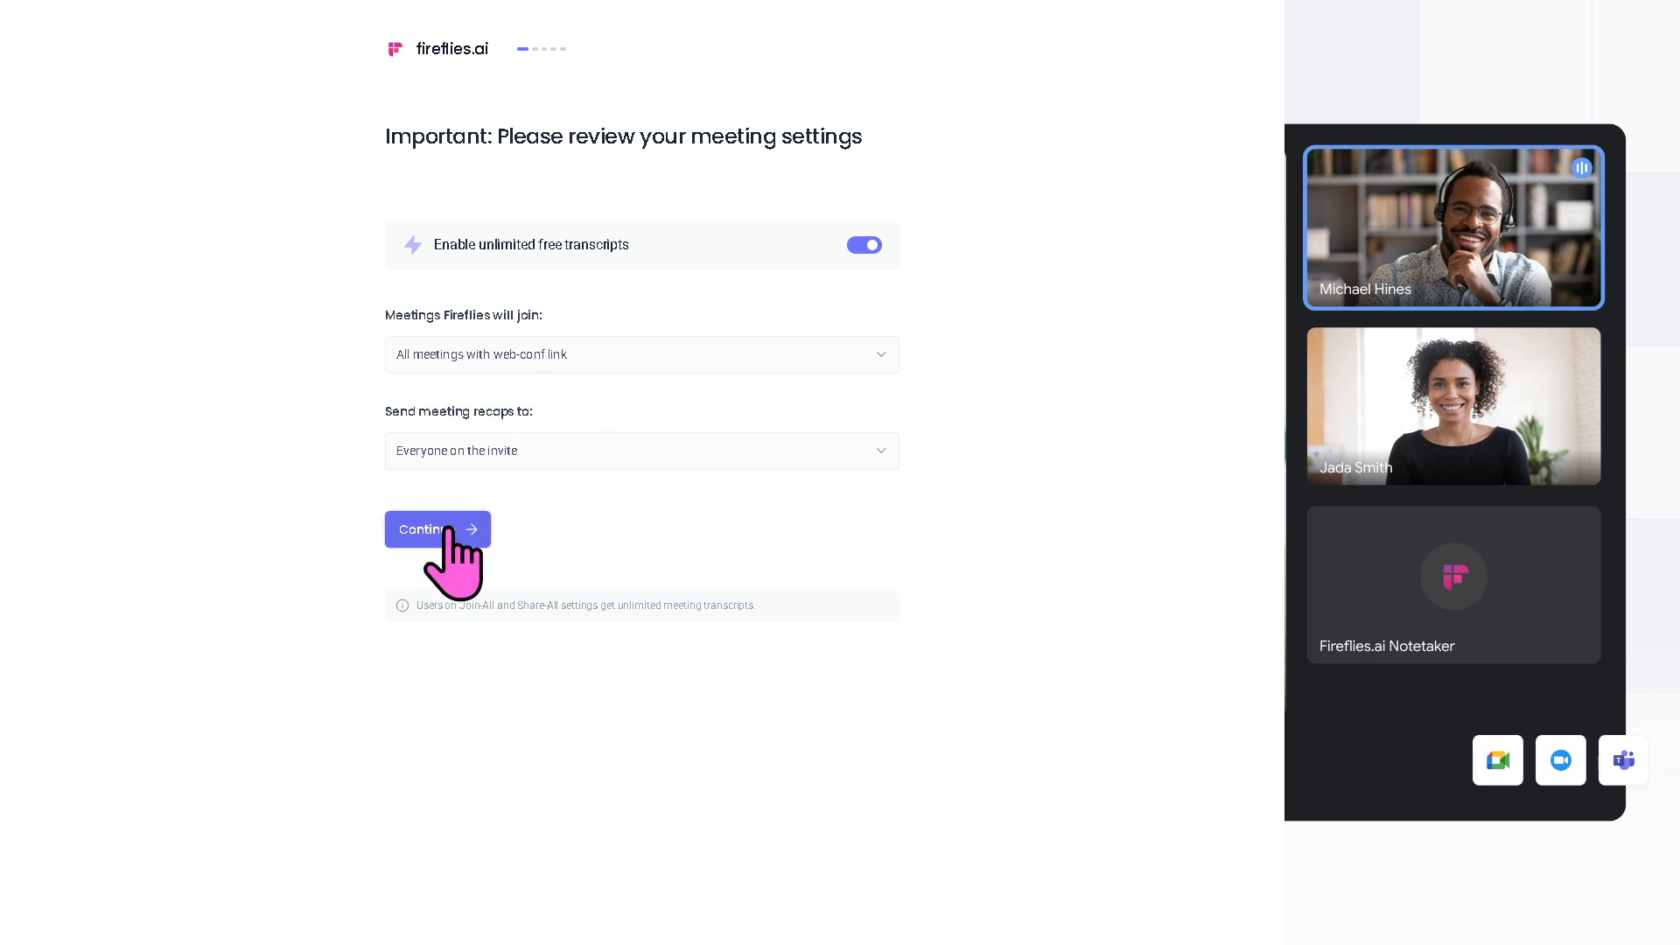
Accept meeting settings, answer Freelancer role with OneDrive as a tool, and skip coworker invites
left_click(436, 528)
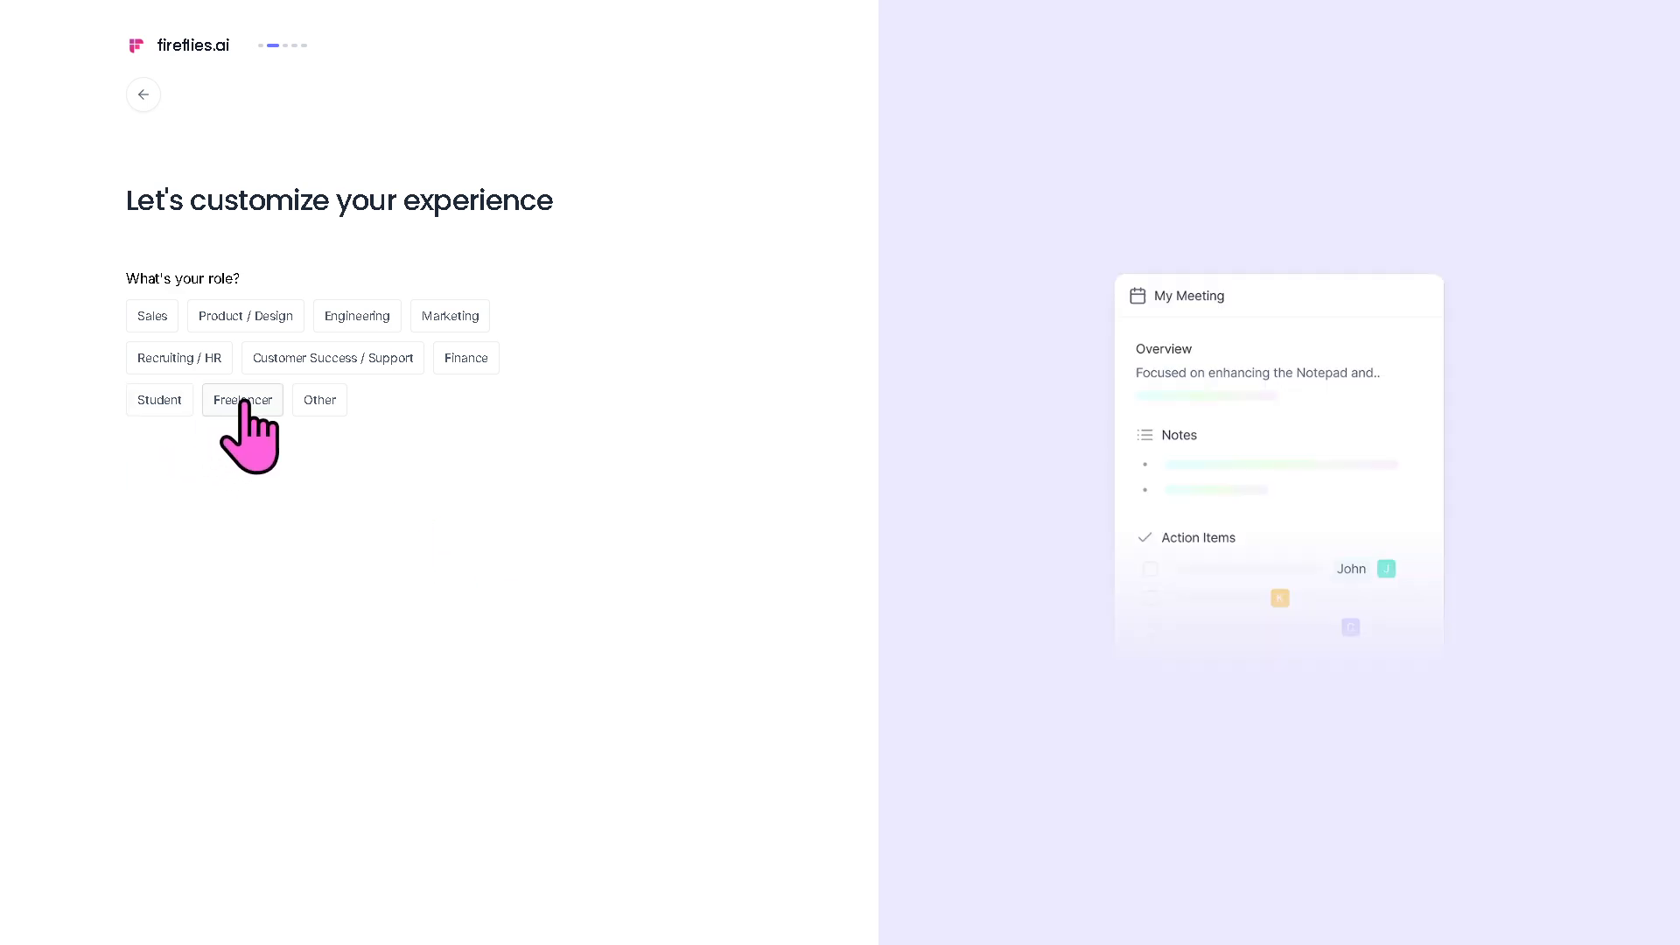
left_click(242, 399)
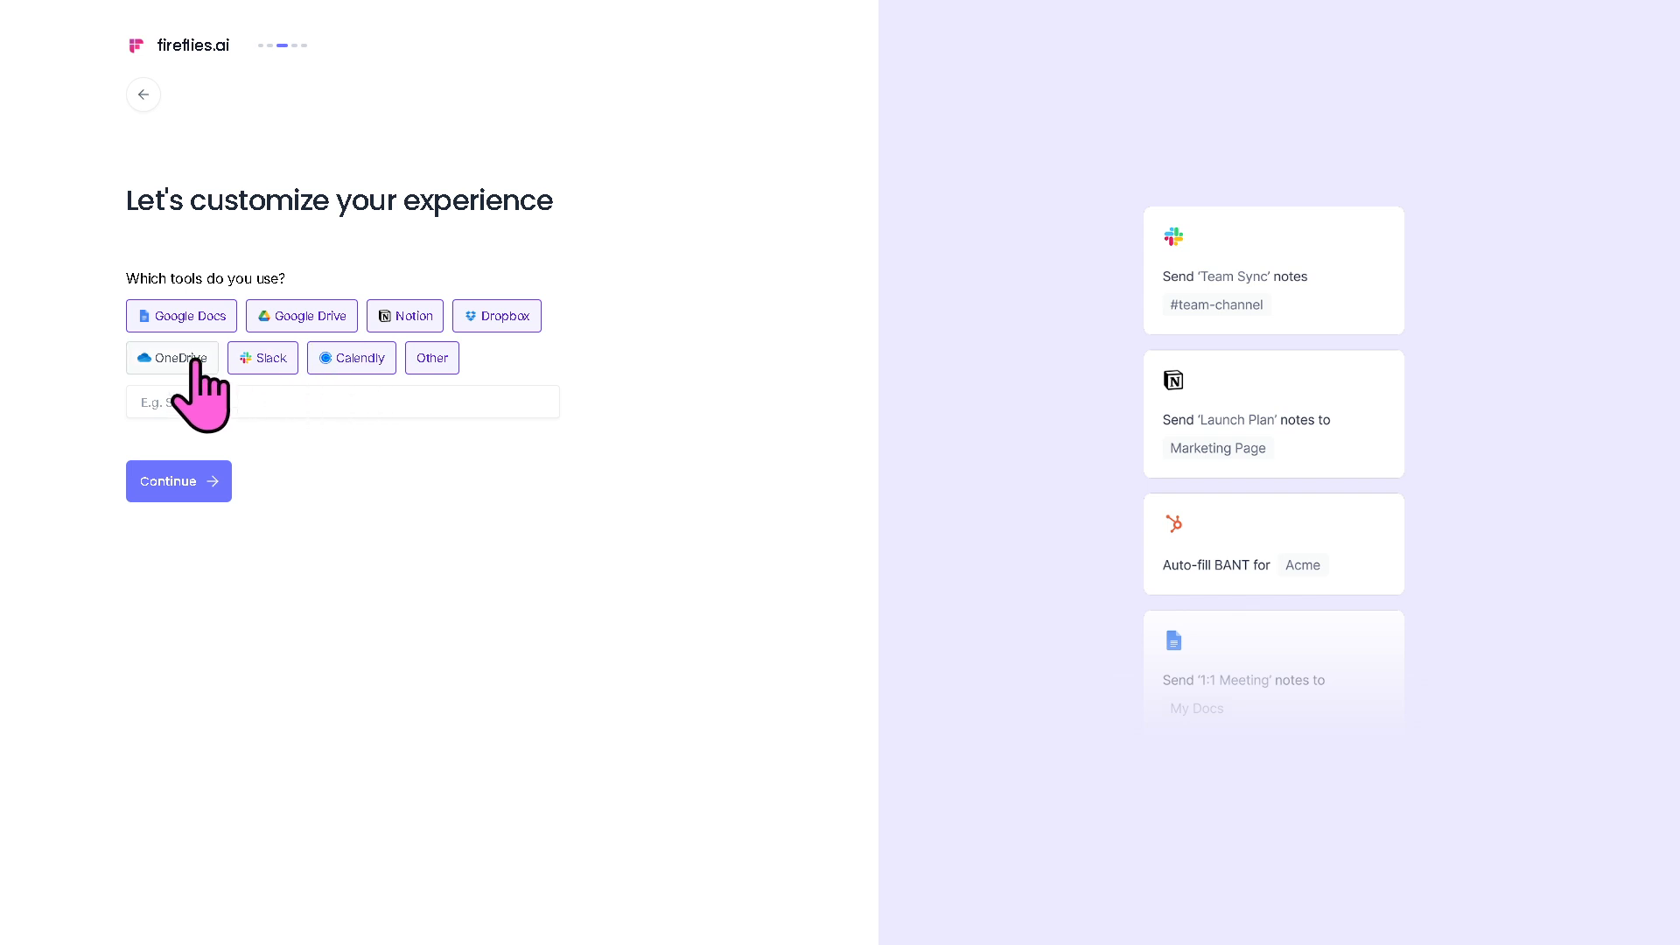
left_click(172, 357)
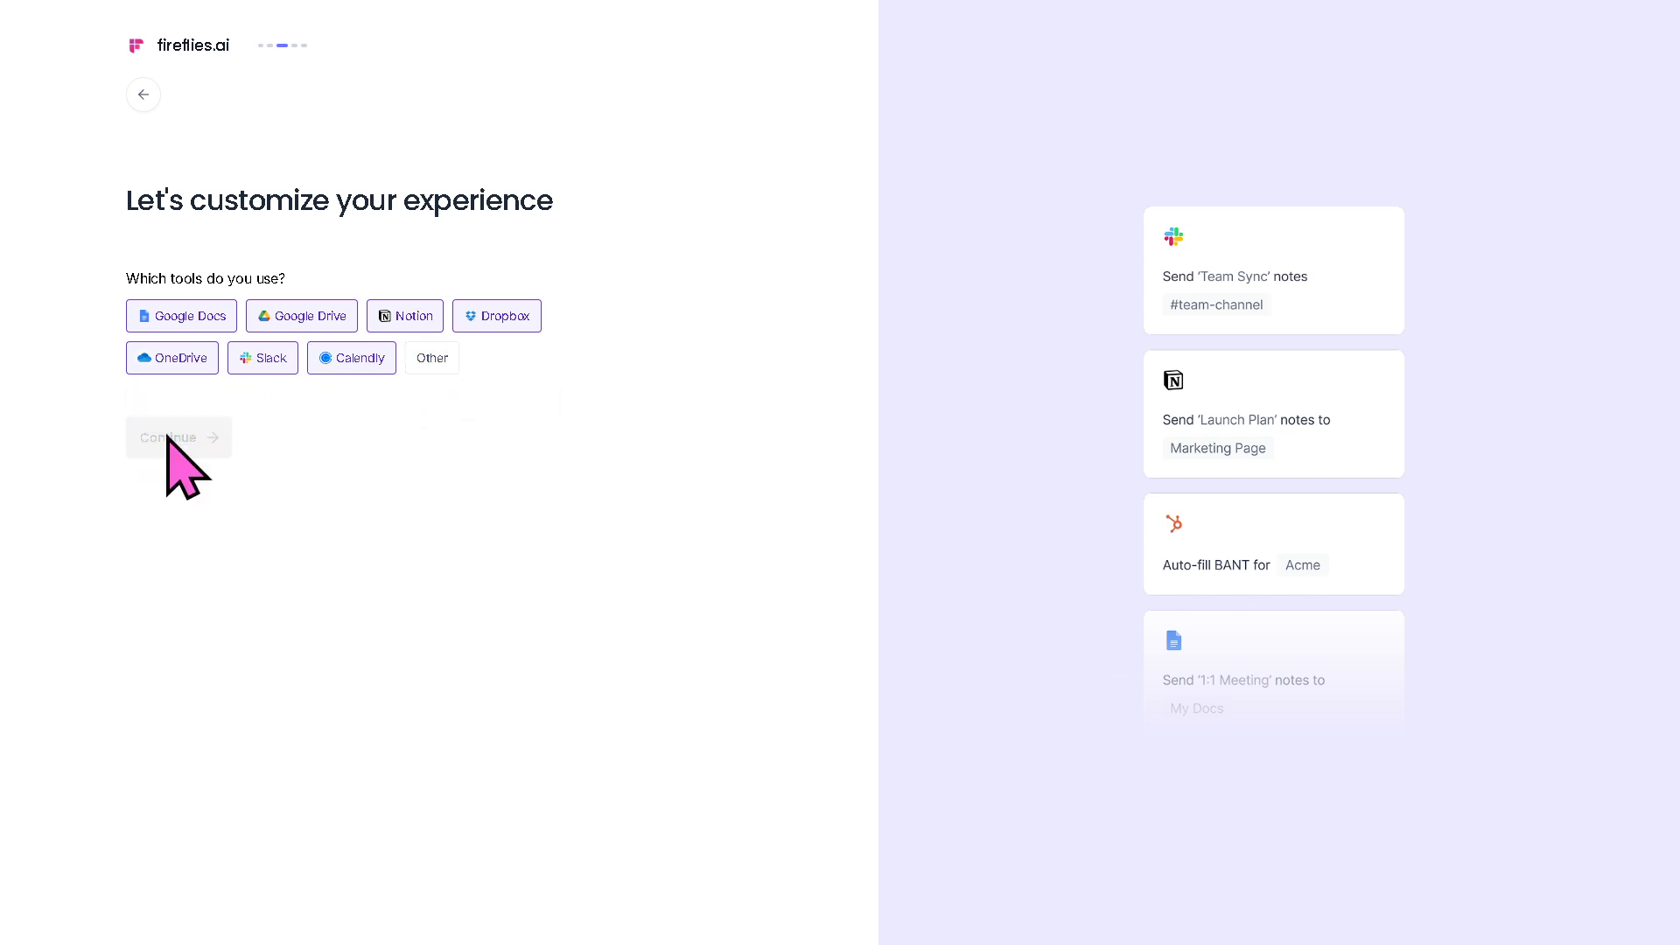
left_click(179, 436)
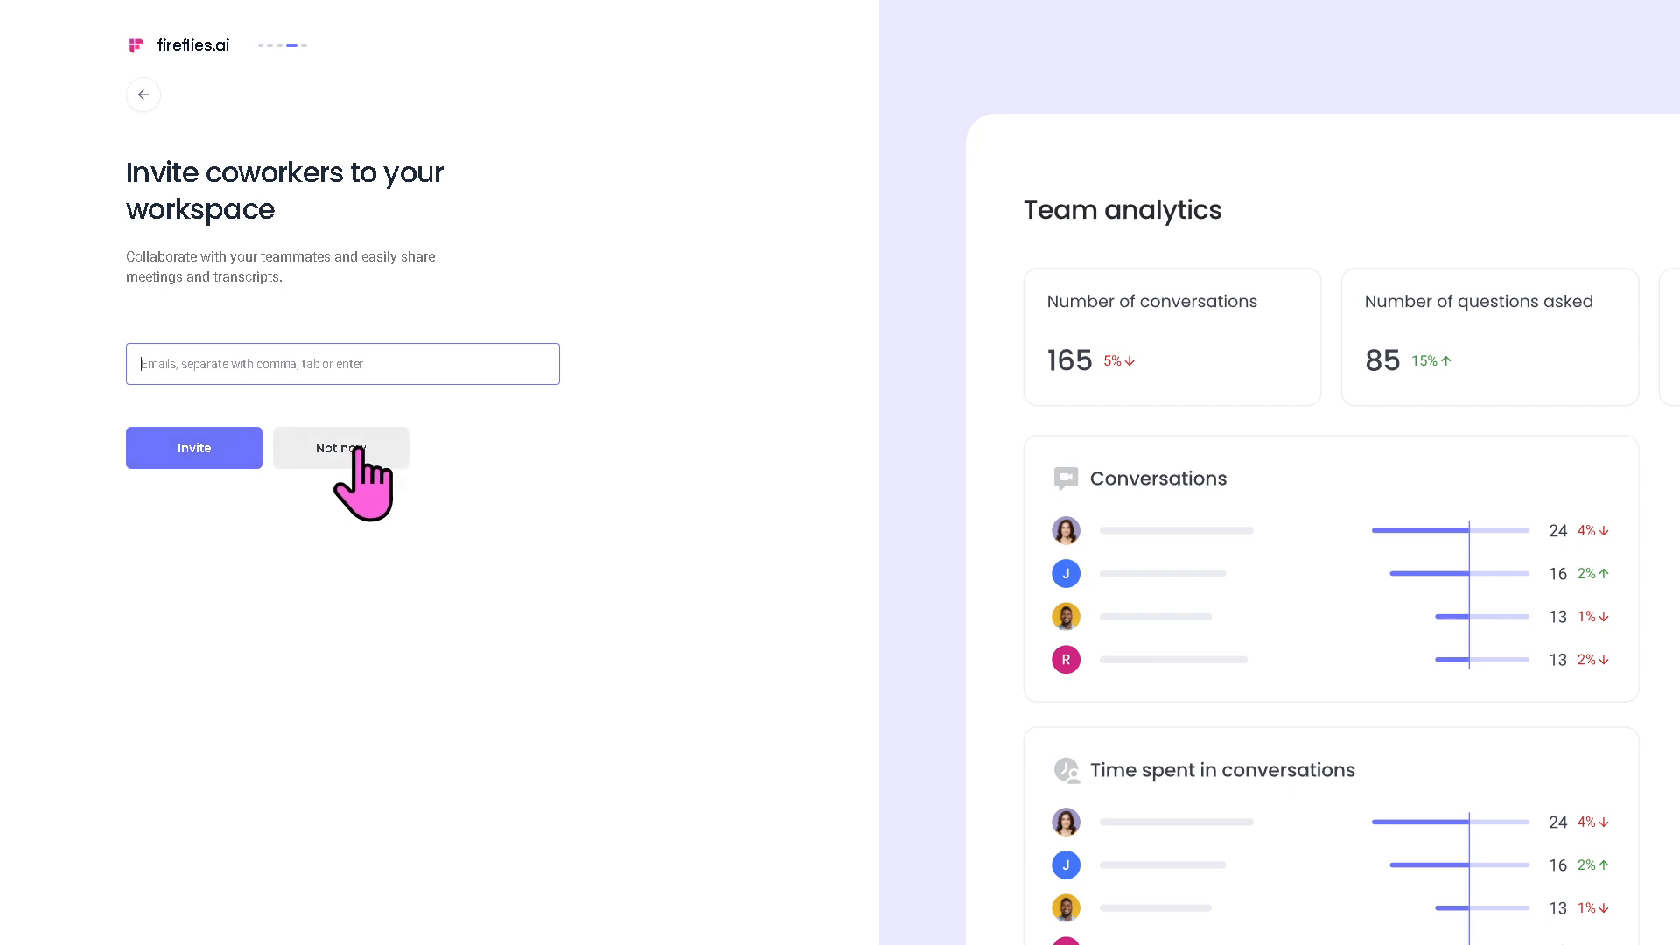
left_click(340, 448)
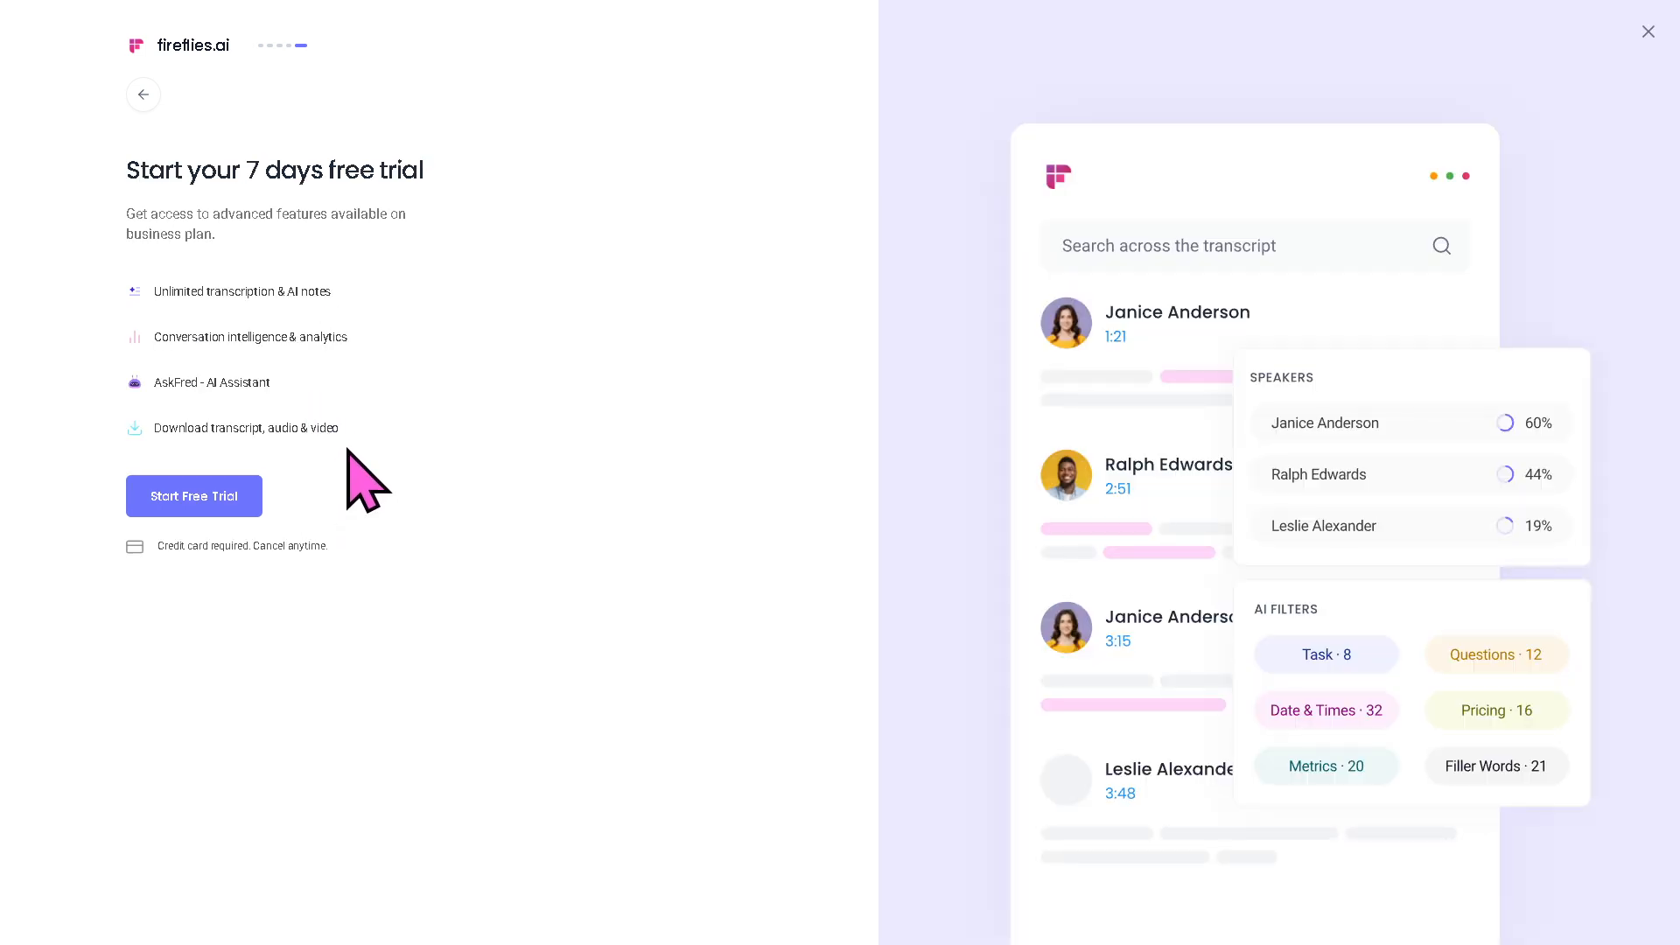
mouse_move(368, 480)
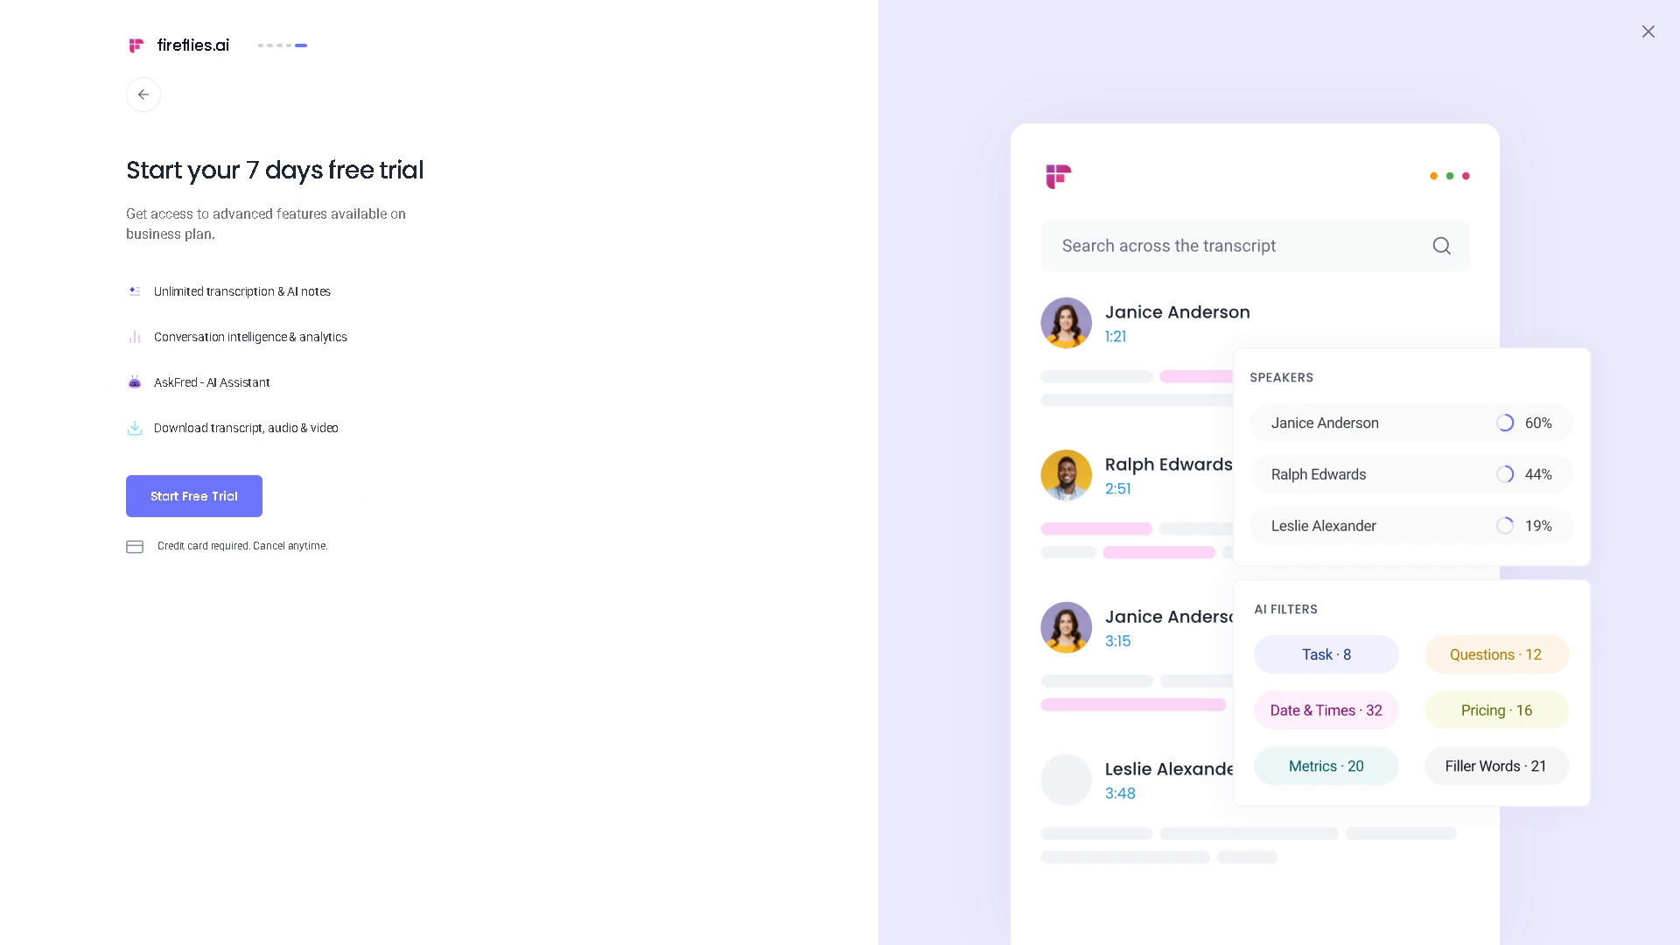
Start the 7-day trial, keep English (Global), answer Social Media as referral, skip Zoom
left_click(194, 496)
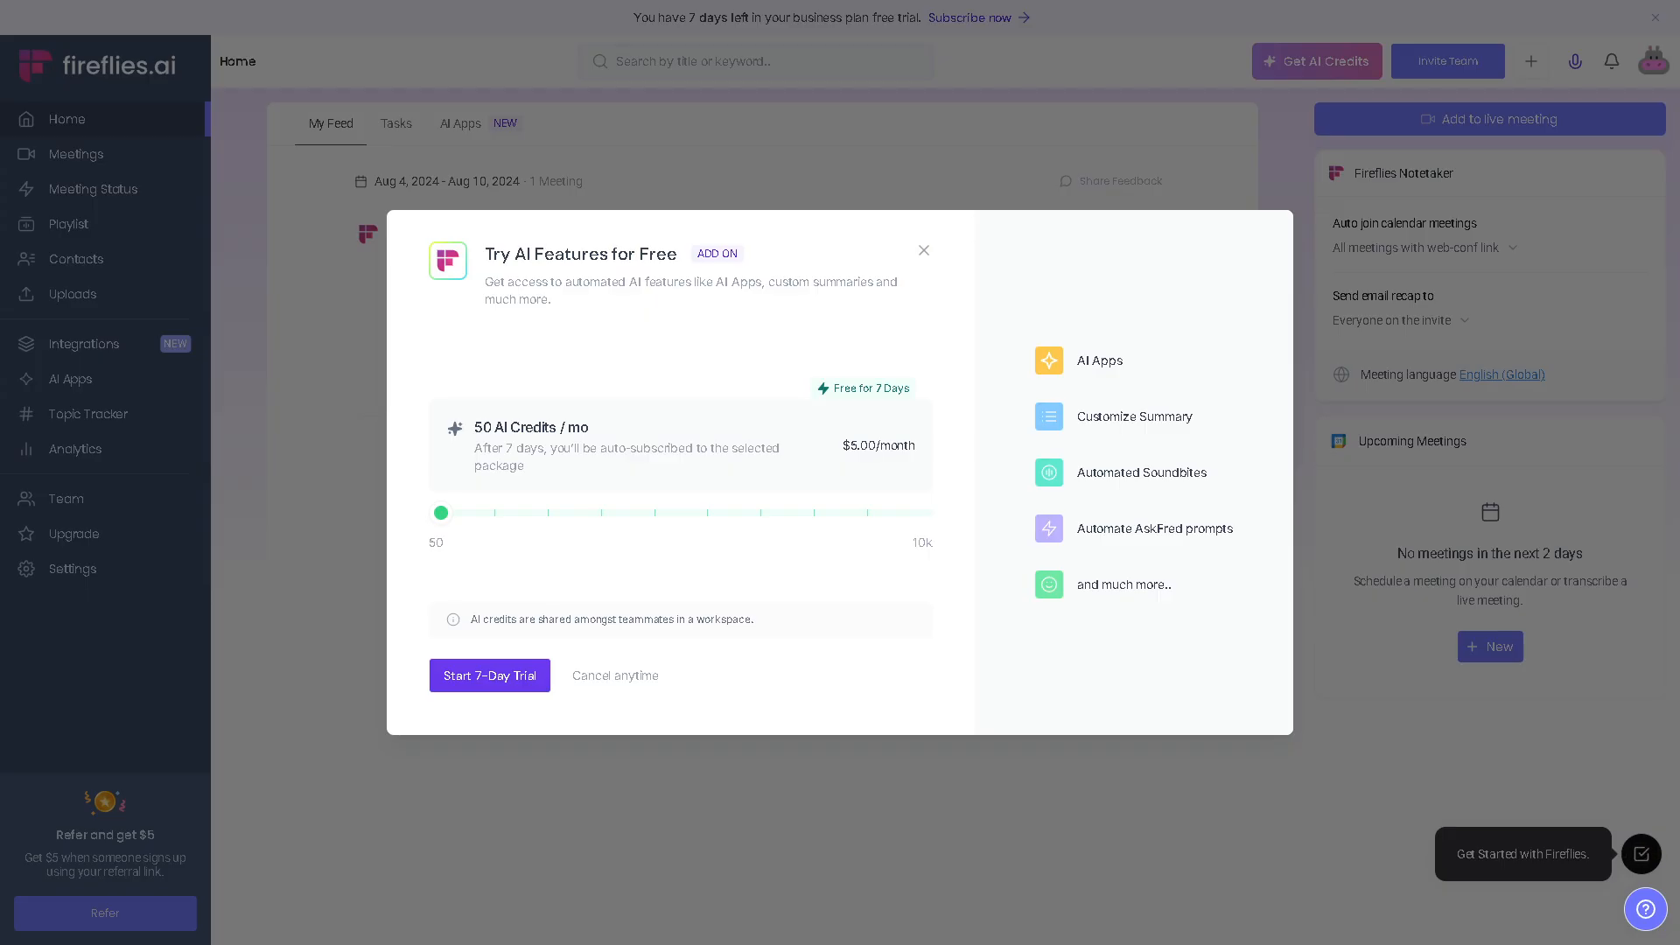
left_click(491, 676)
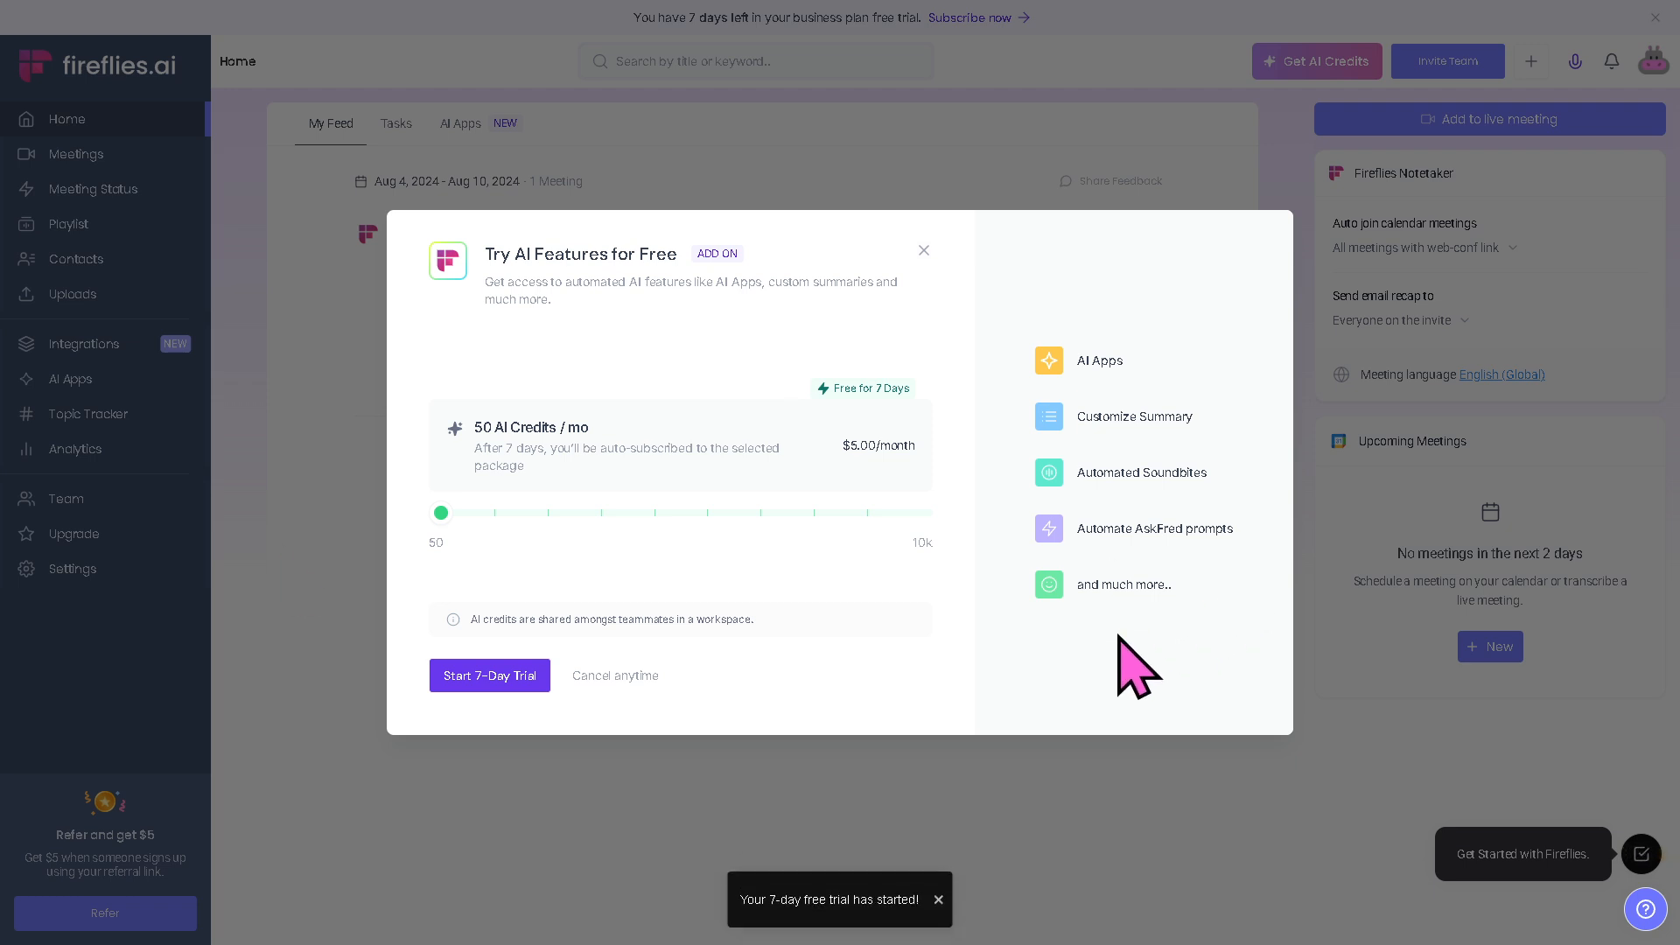
mouse_move(938, 723)
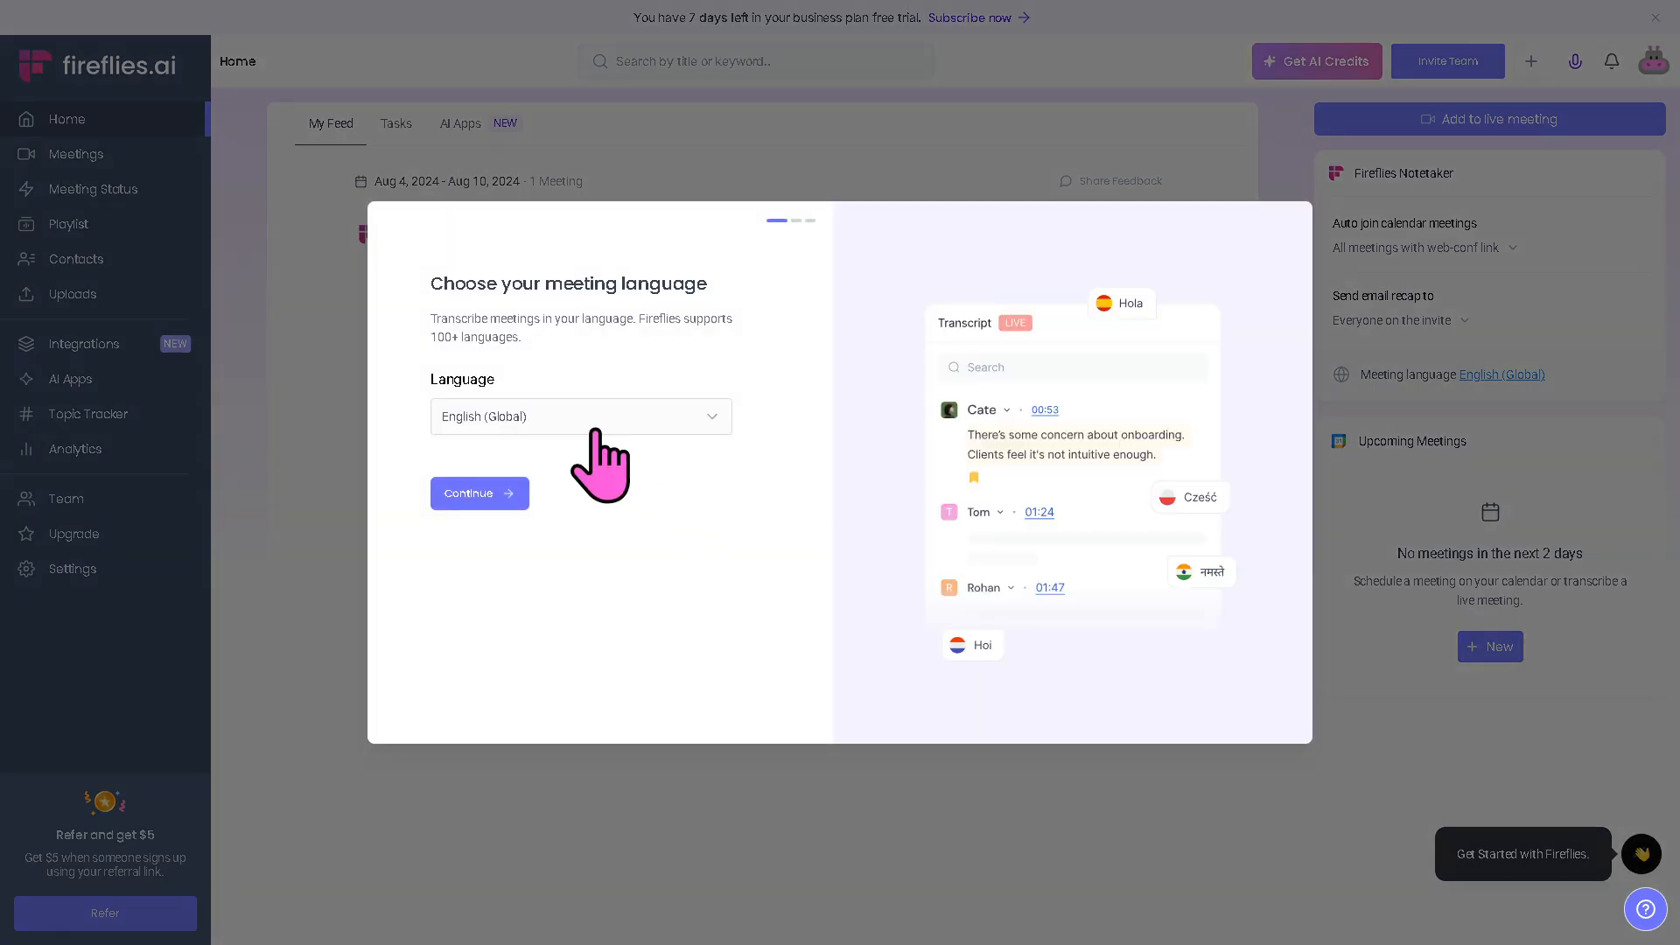
mouse_move(606, 445)
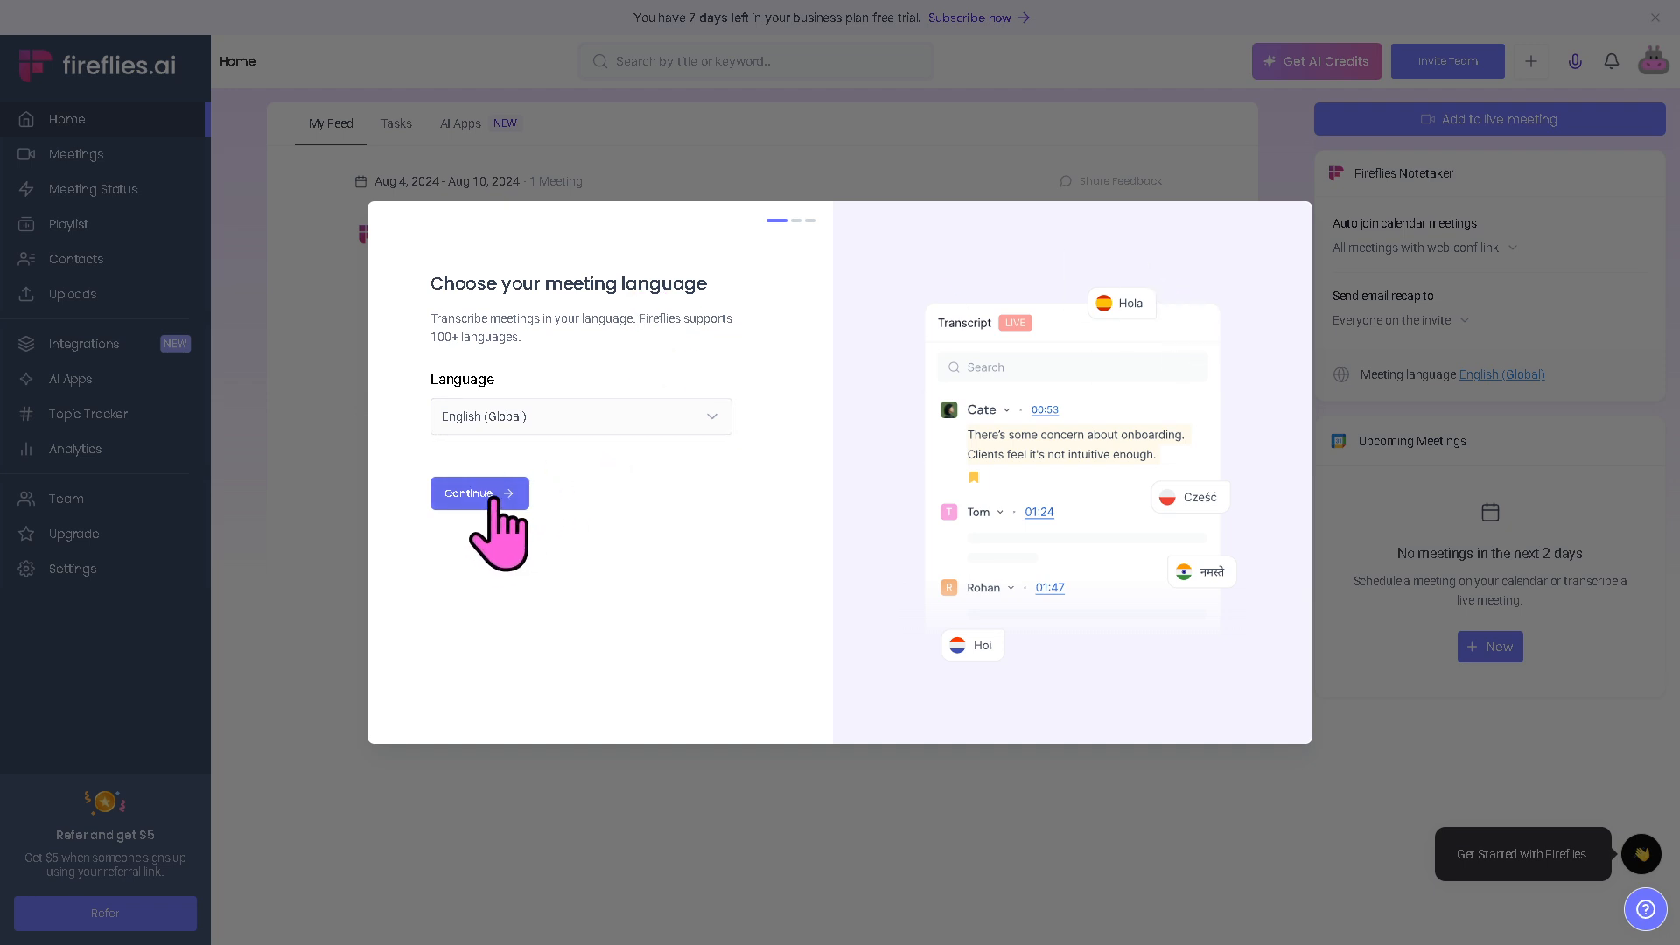
left_click(488, 497)
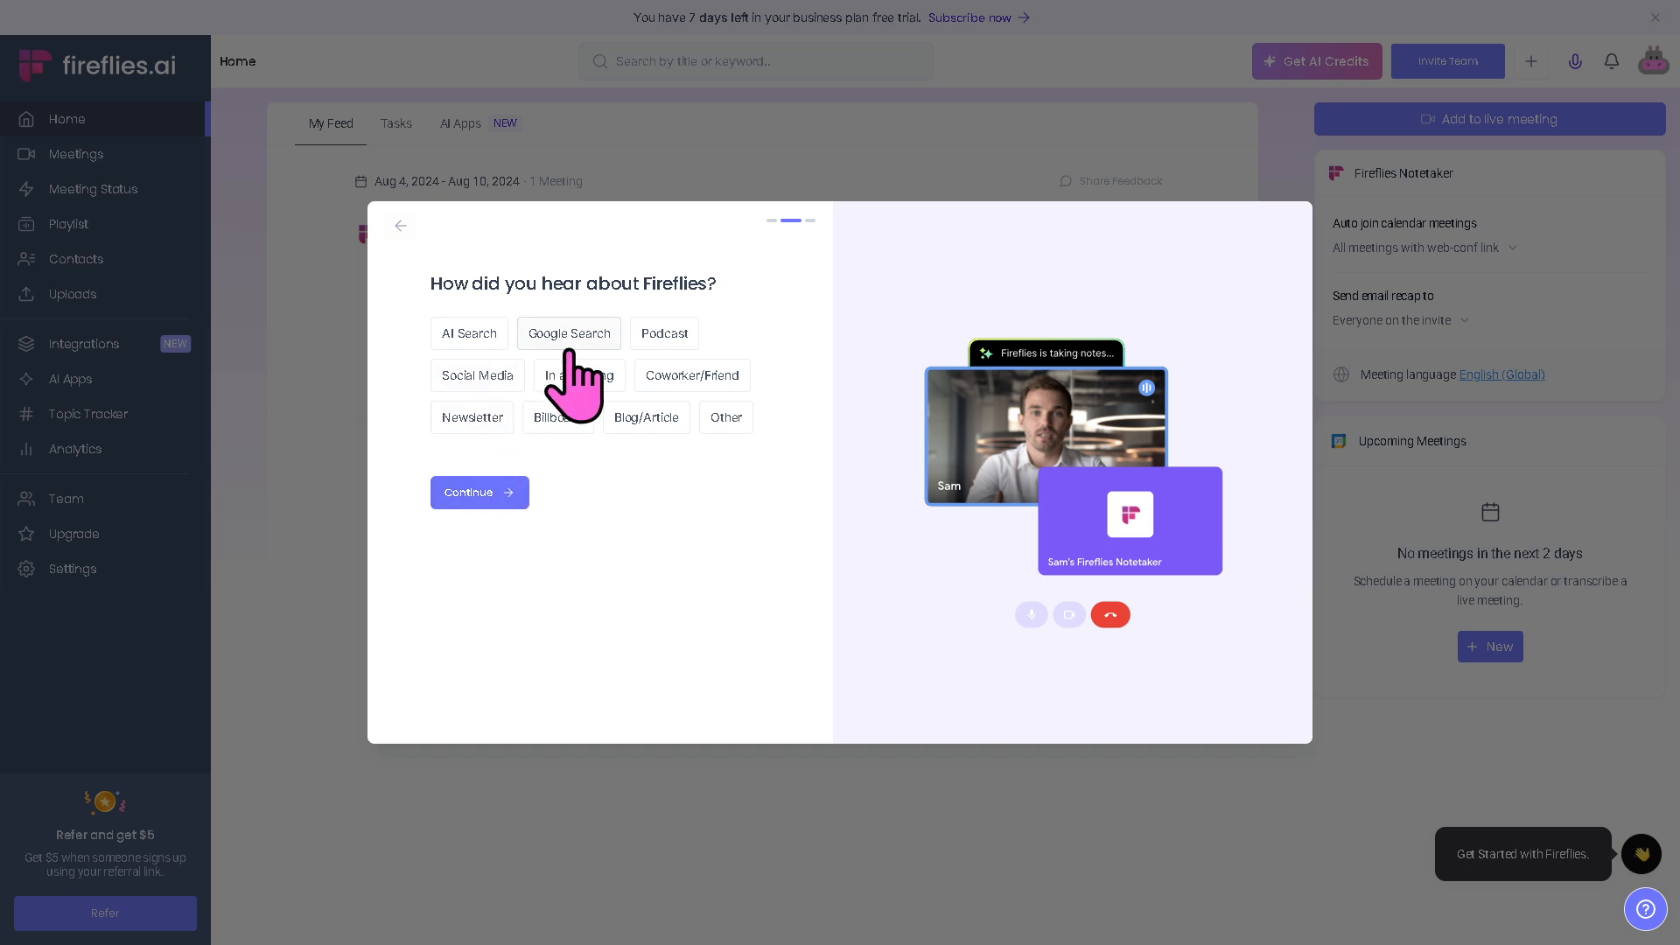
left_click(476, 375)
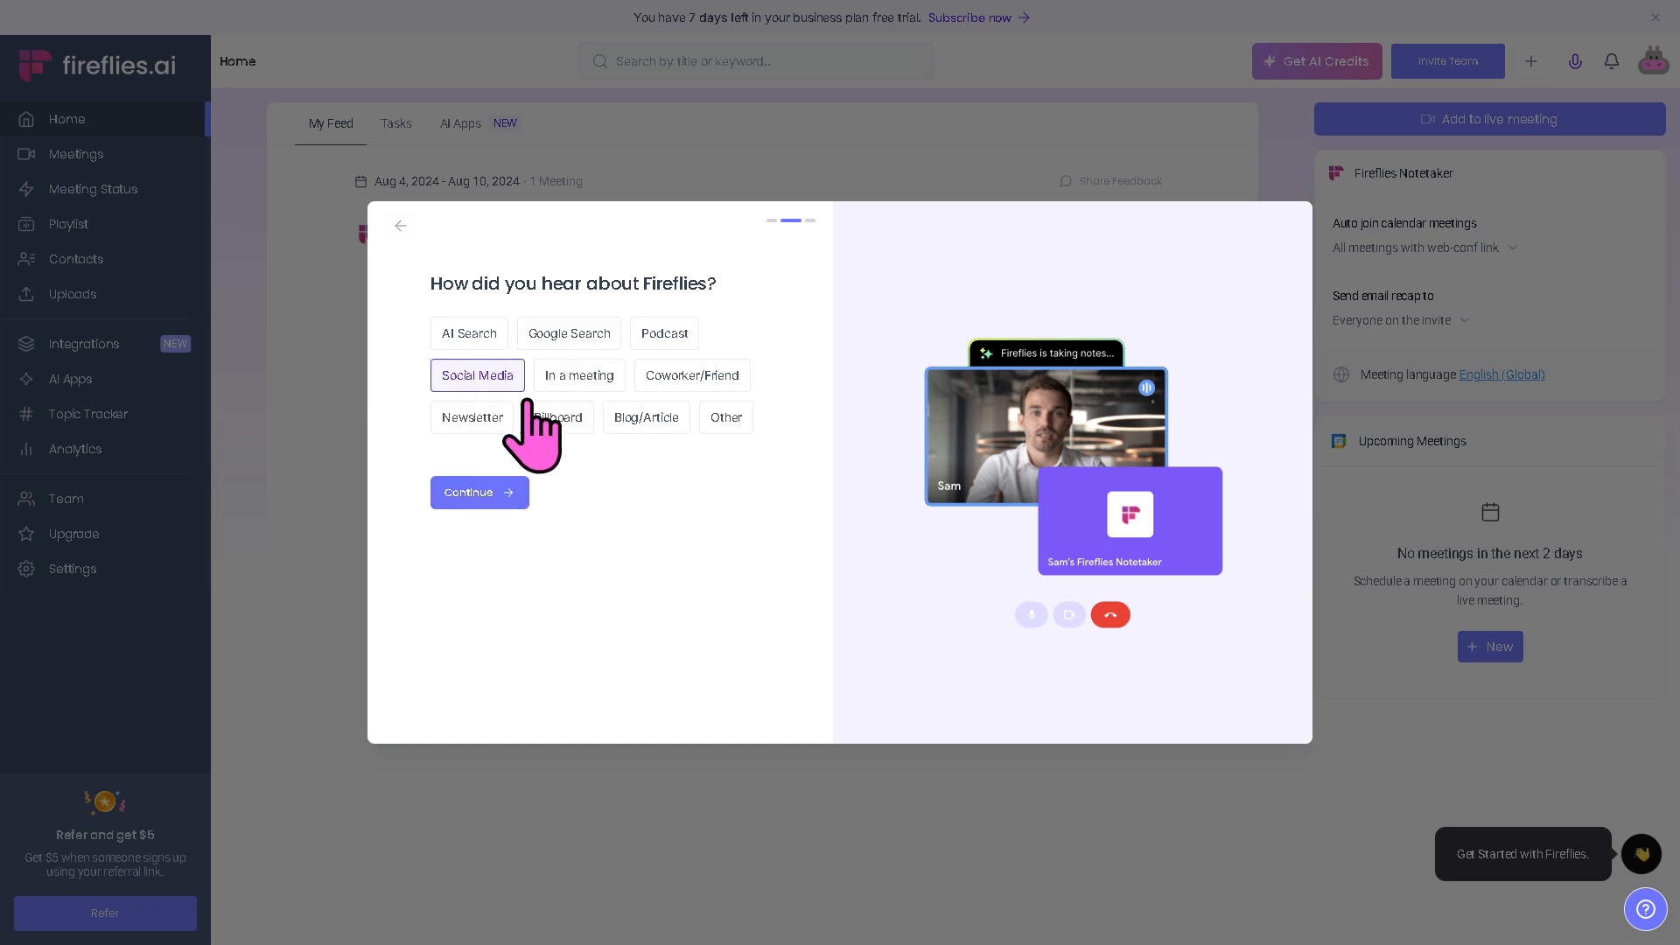
left_click(480, 492)
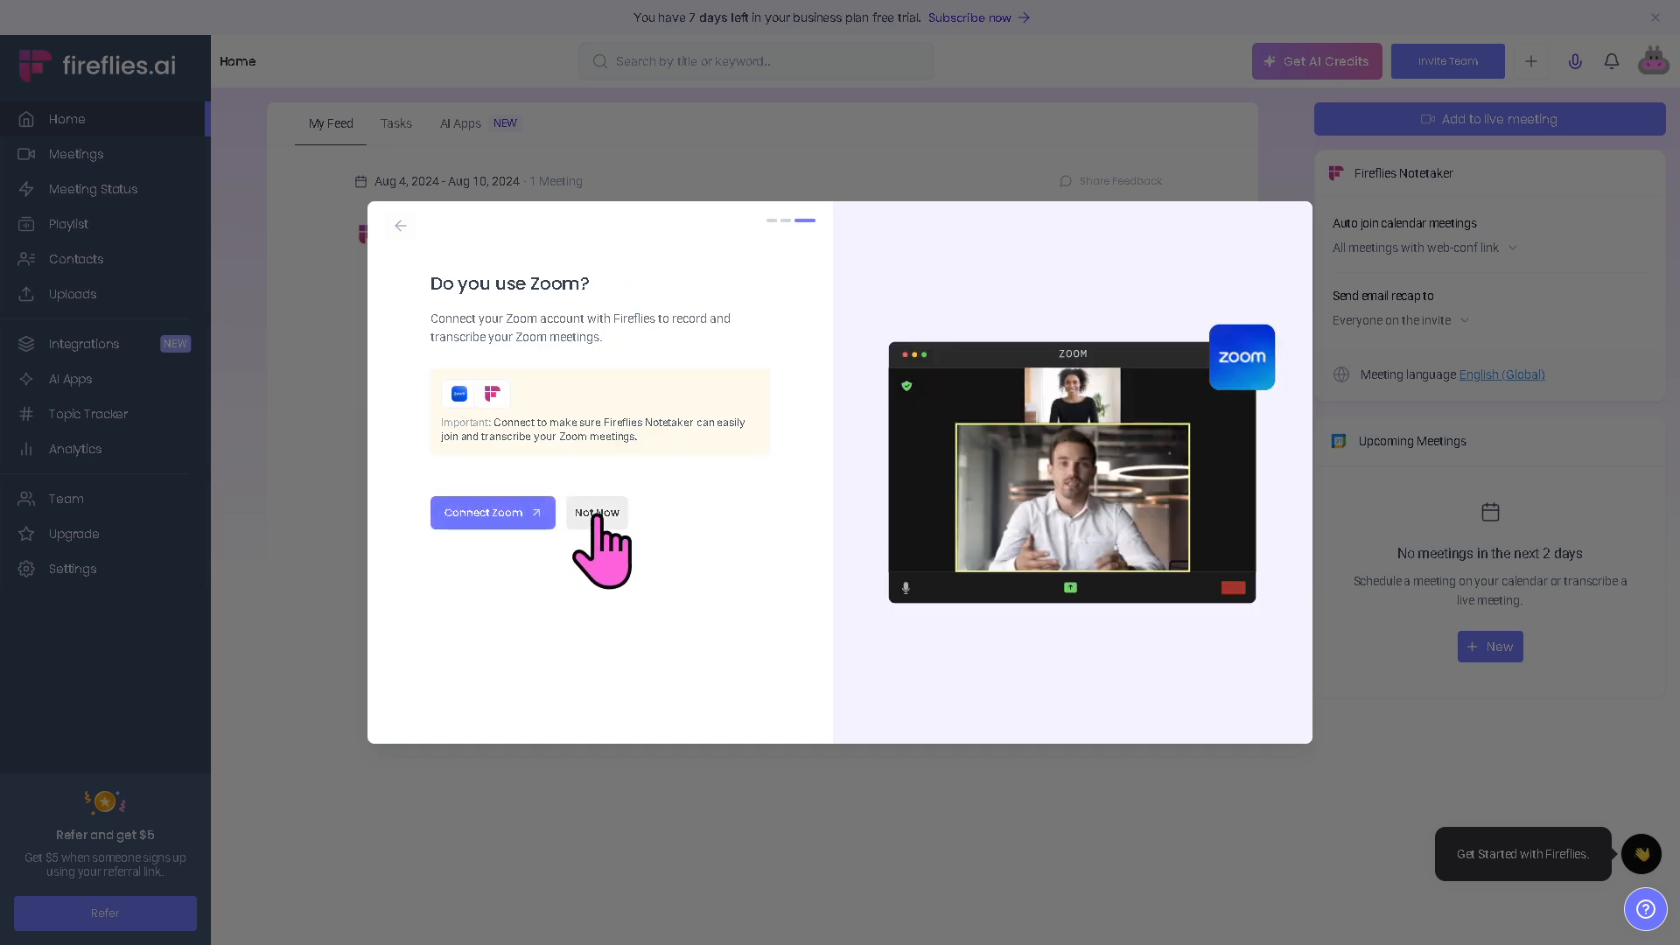
left_click(597, 512)
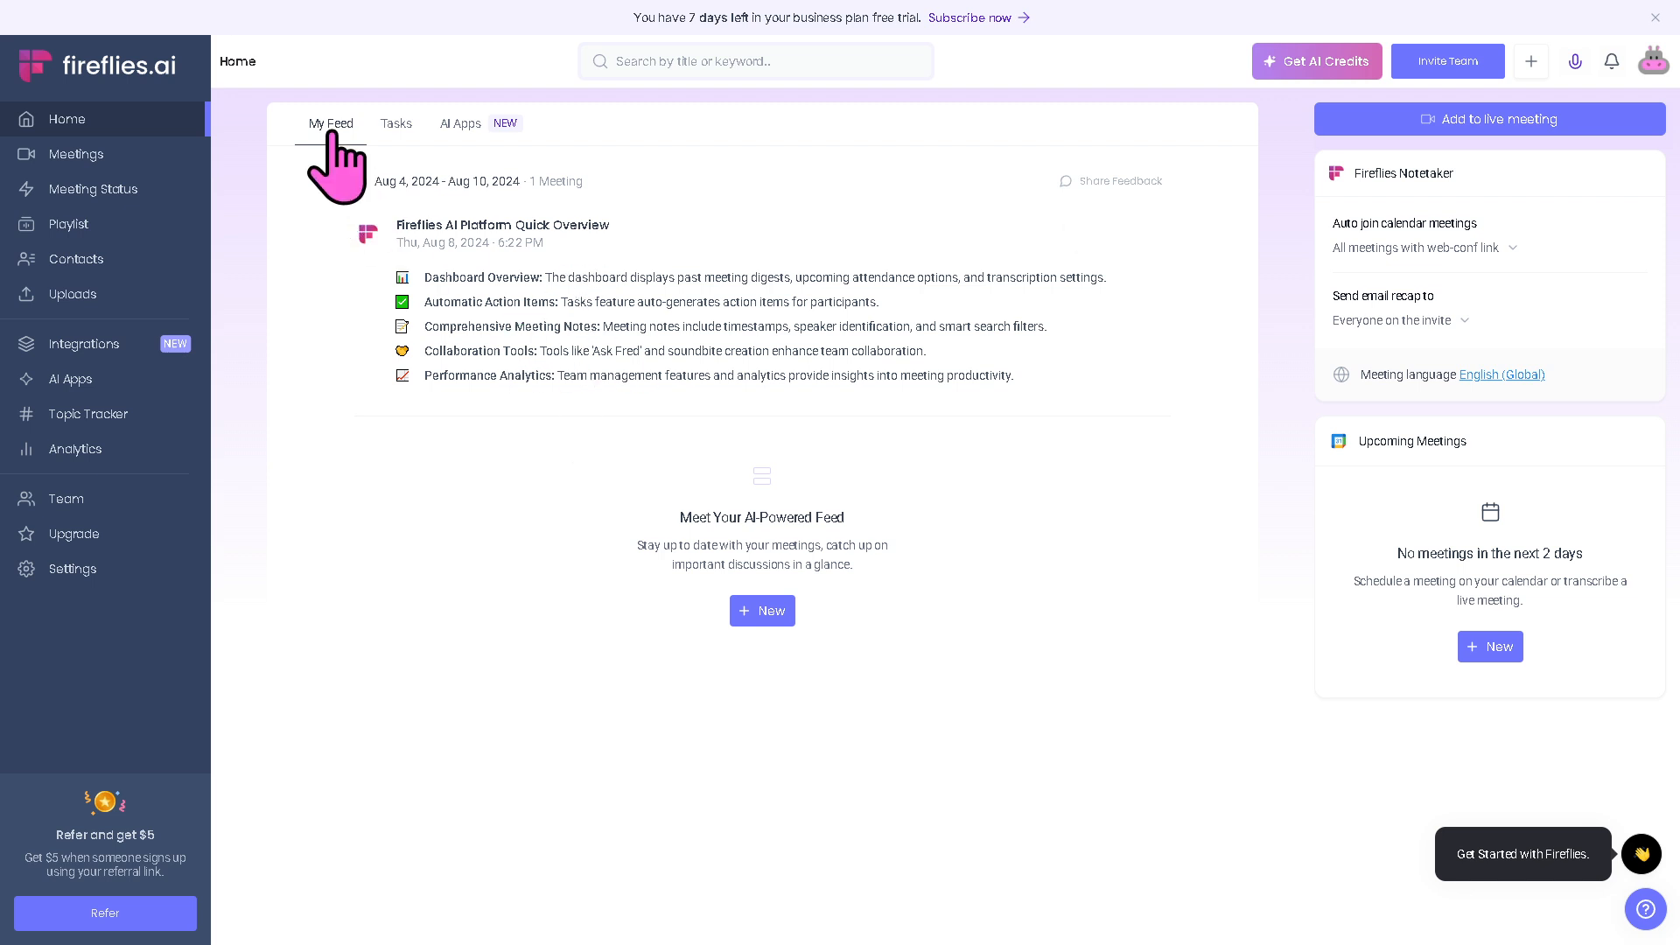
Look at Tasks and AI Apps, then schedule a new meeting through Google Calendar from Meetings
left_click(396, 123)
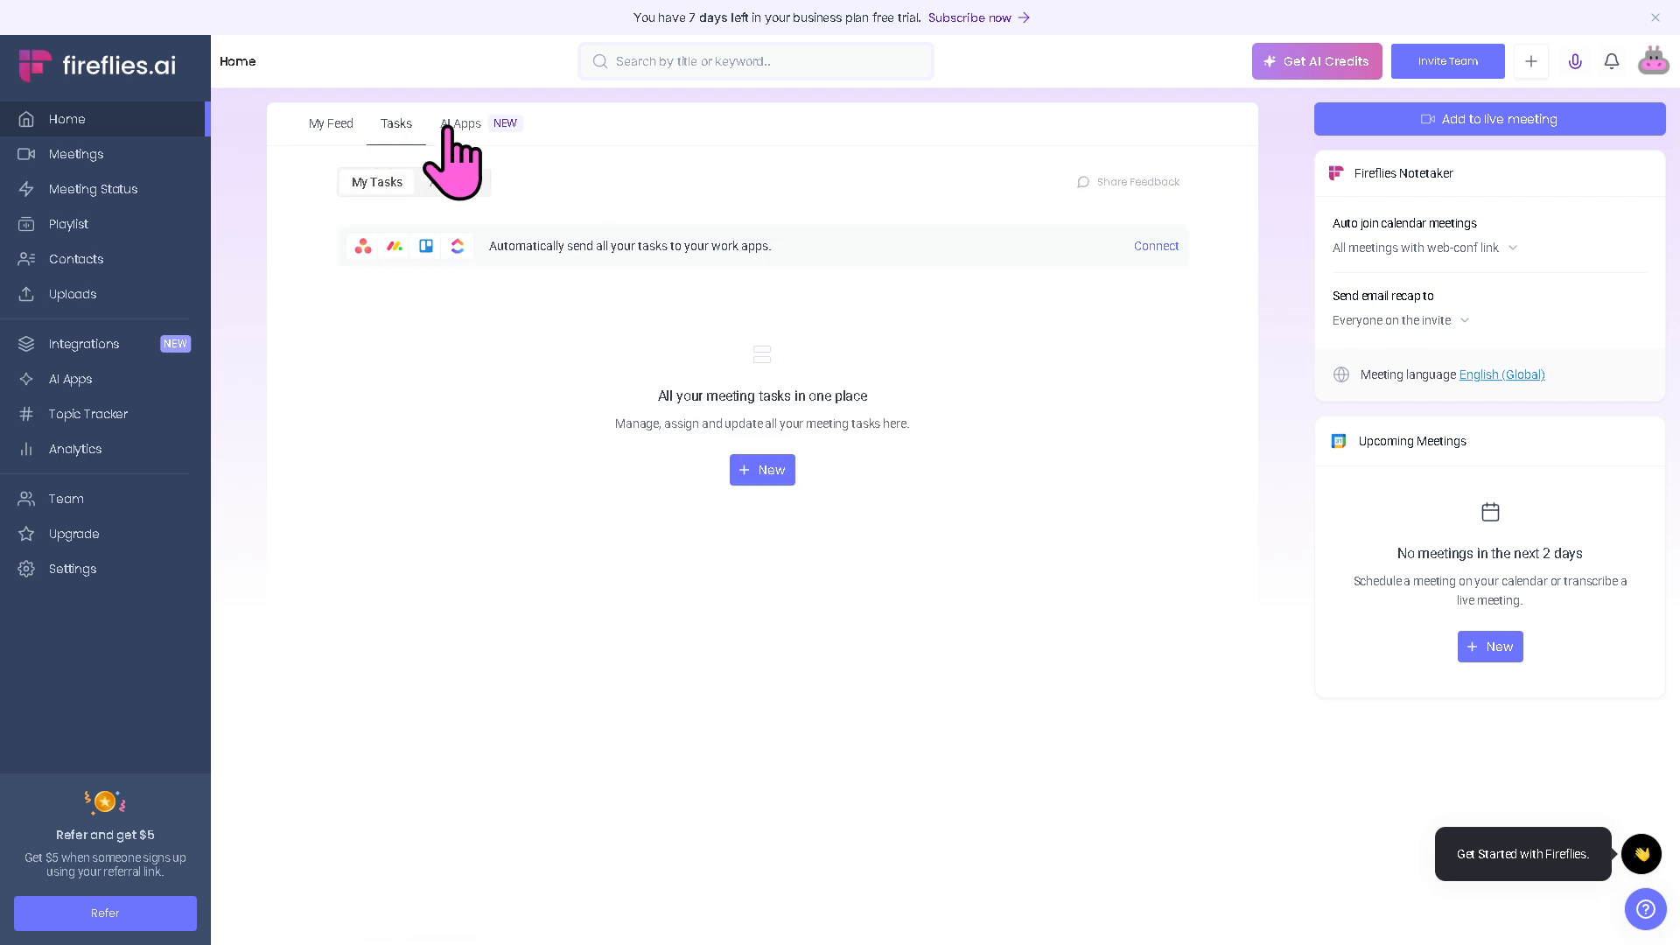
left_click(460, 122)
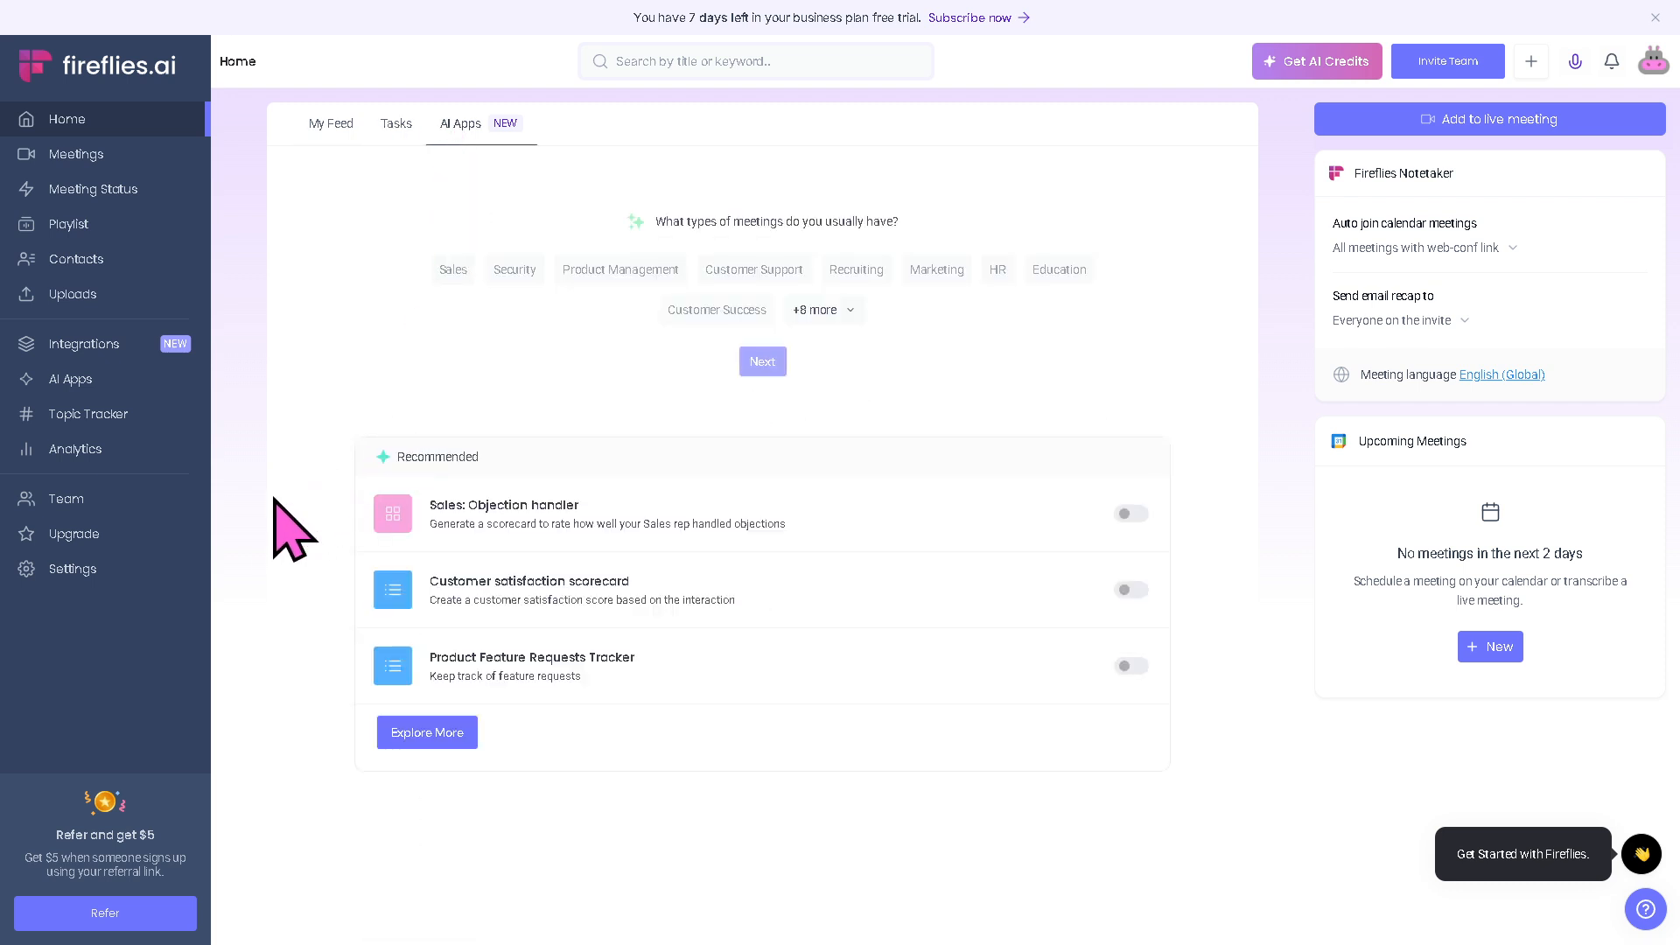
mouse_move(280, 546)
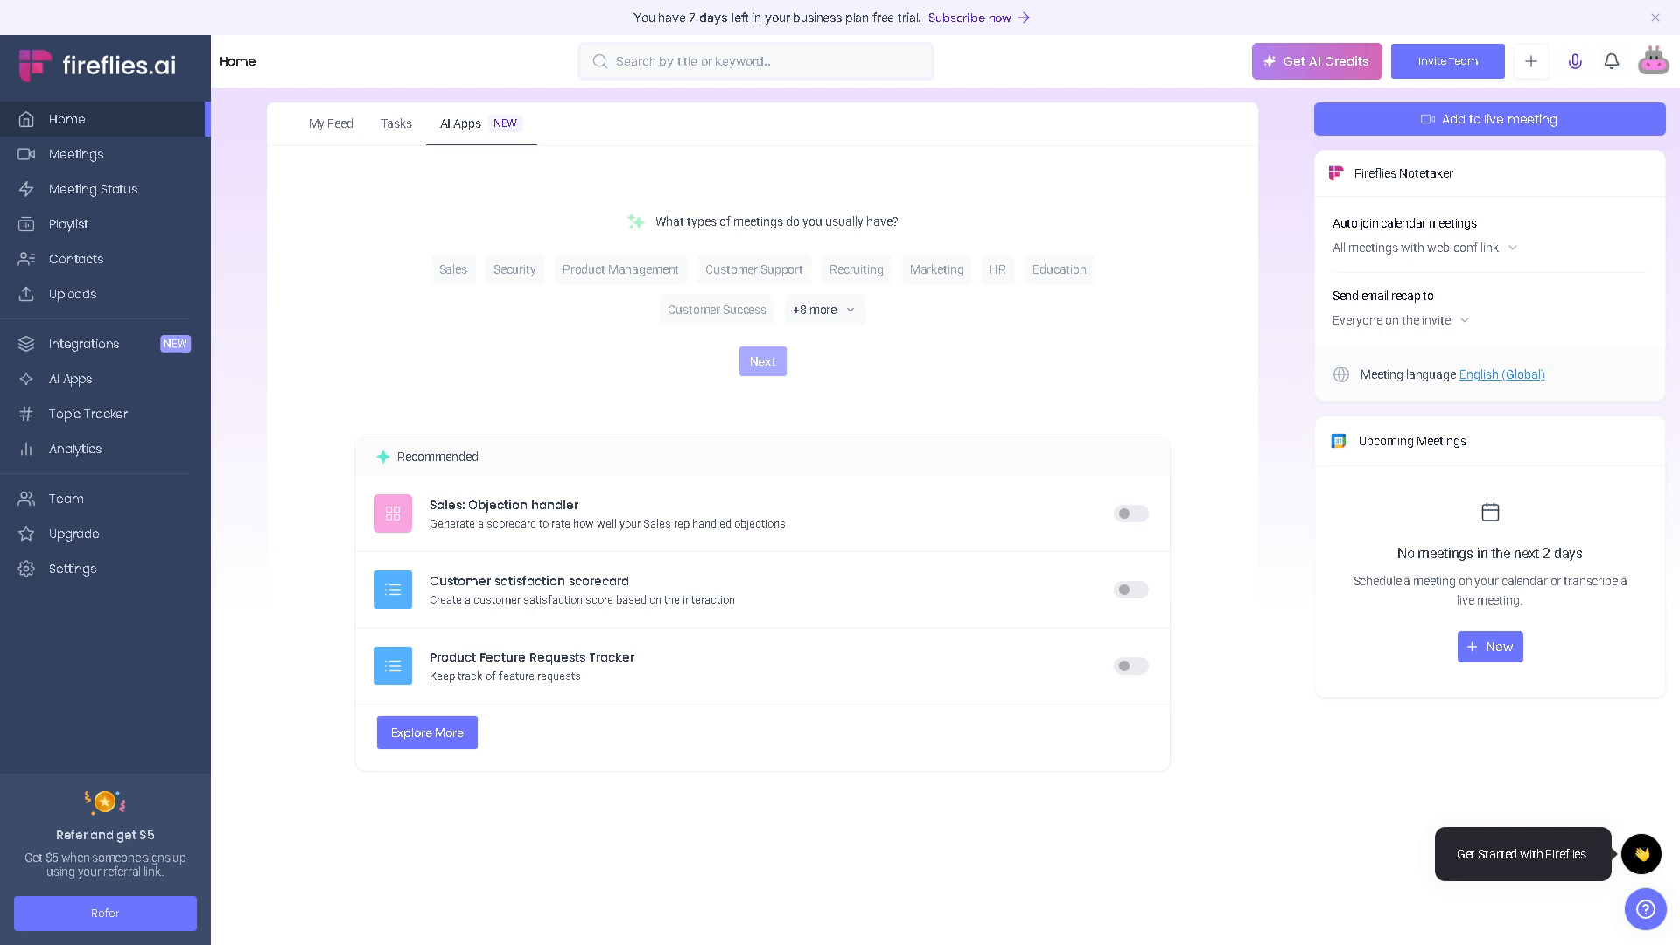
left_click(75, 154)
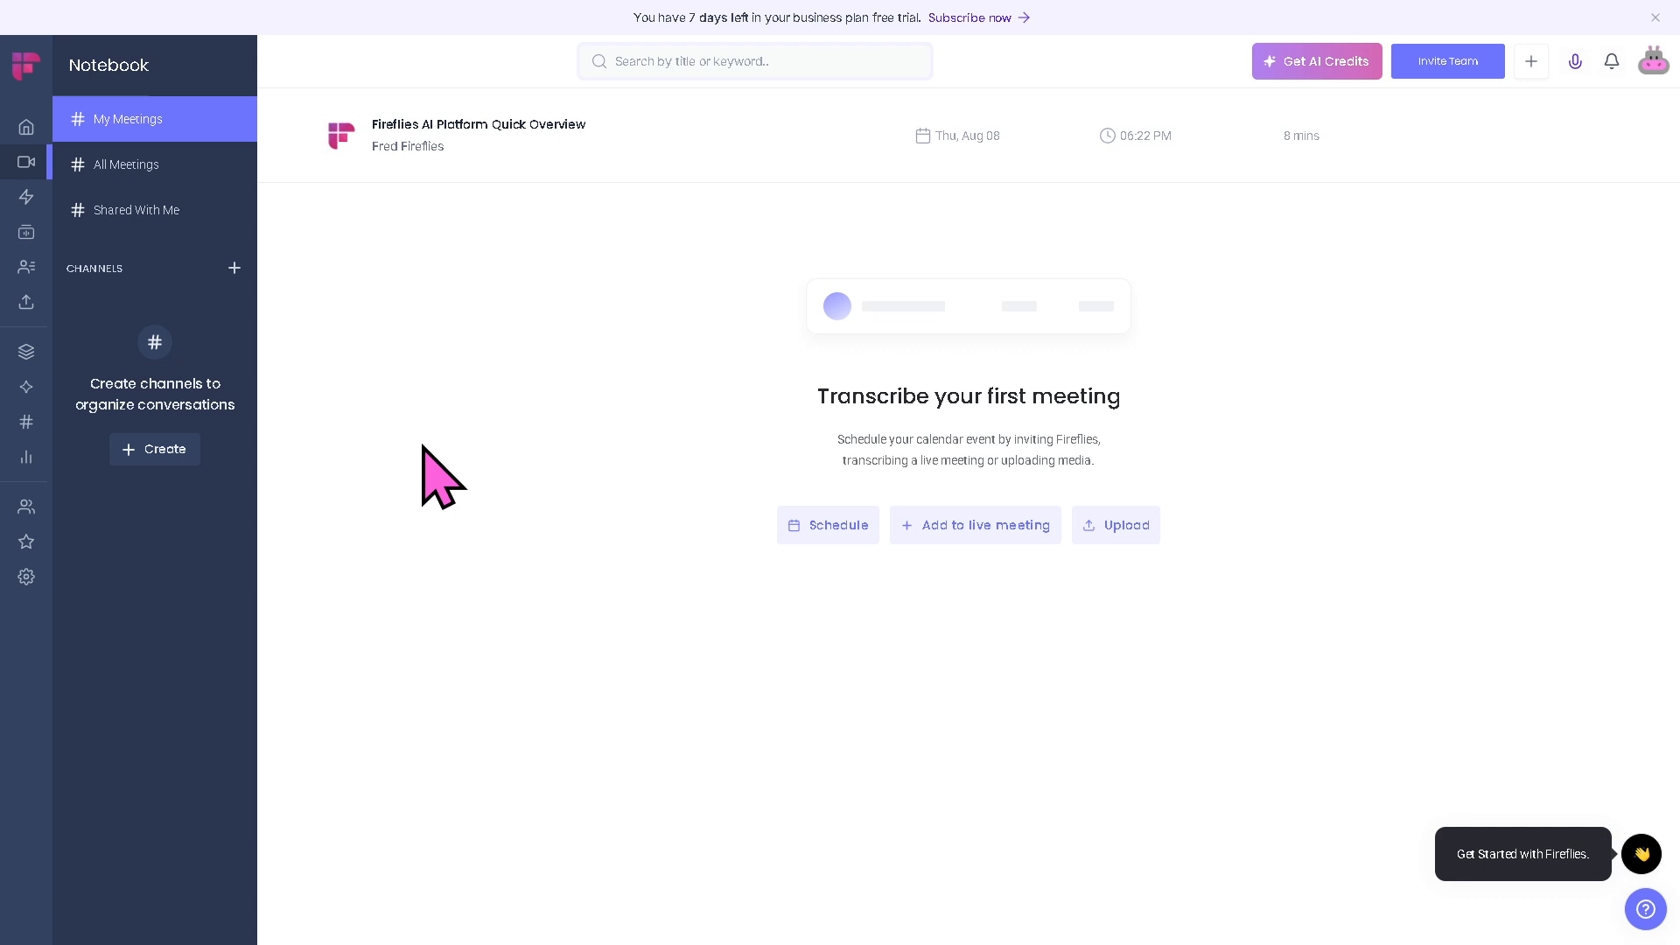
mouse_move(977, 449)
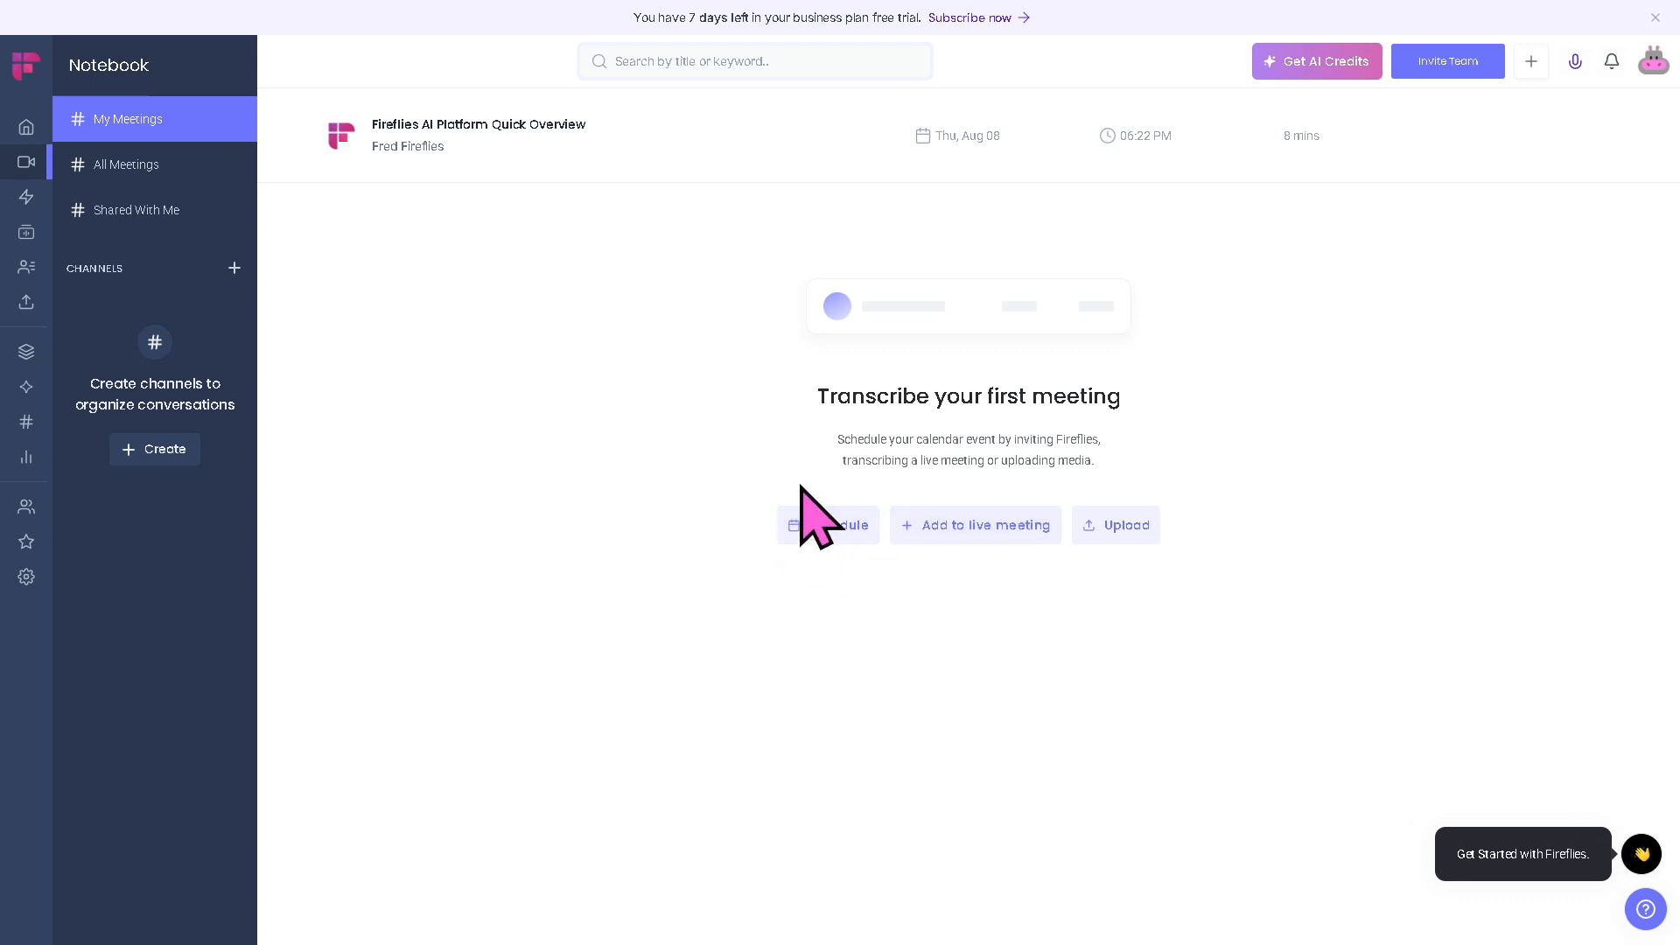
mouse_move(1045, 546)
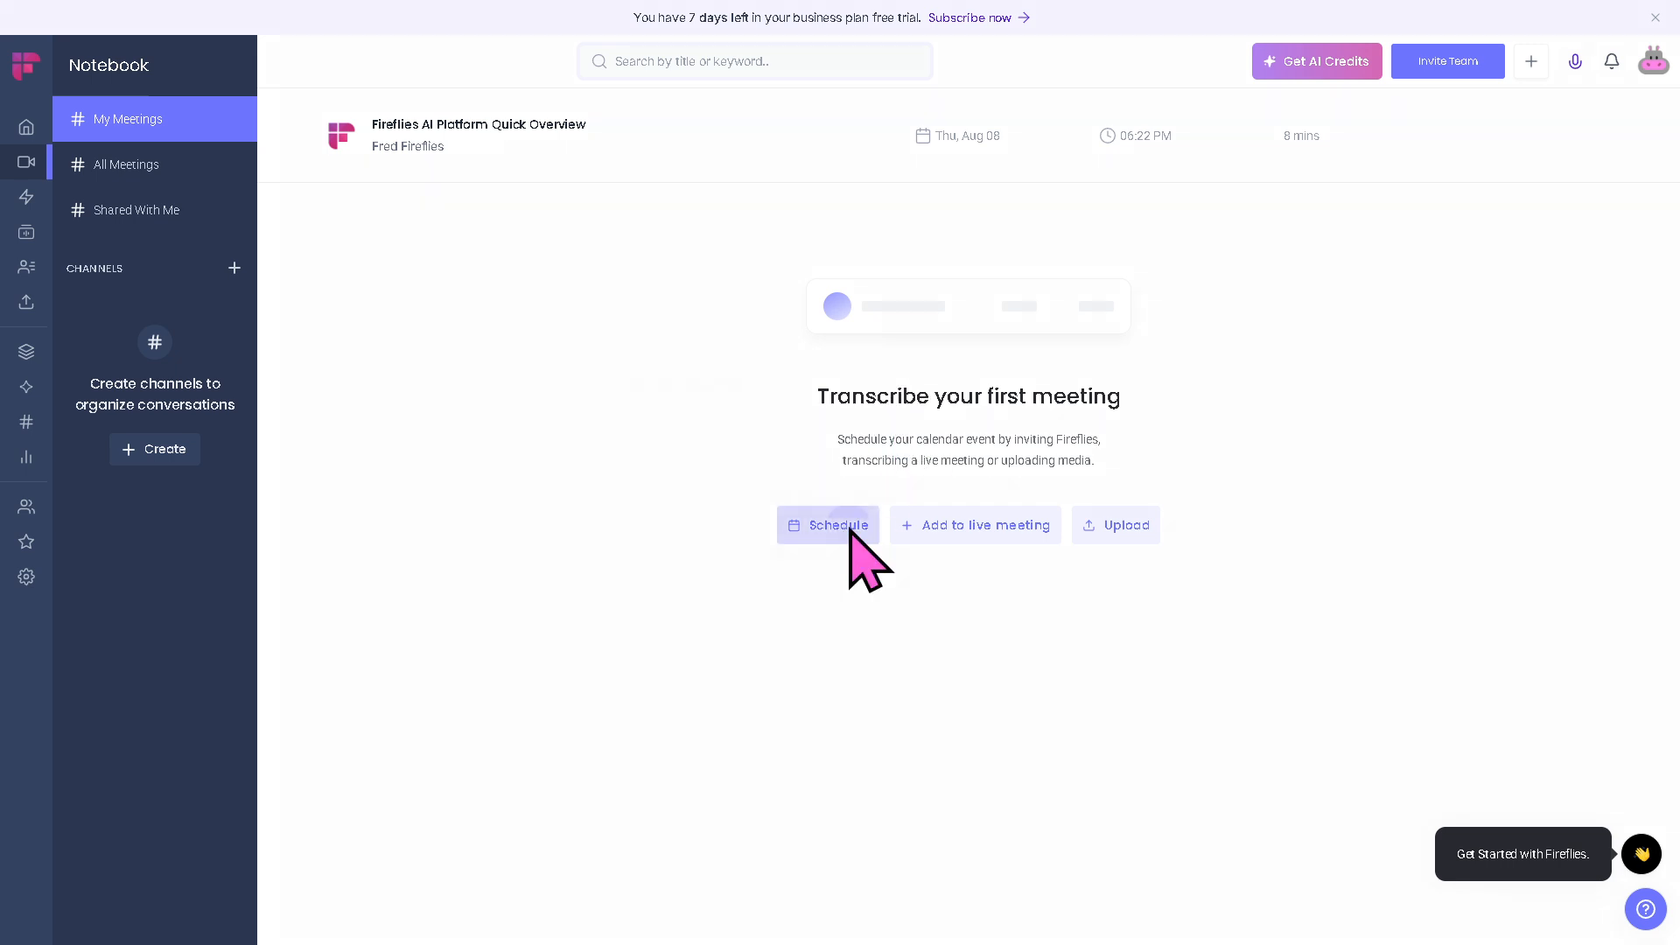
left_click(828, 525)
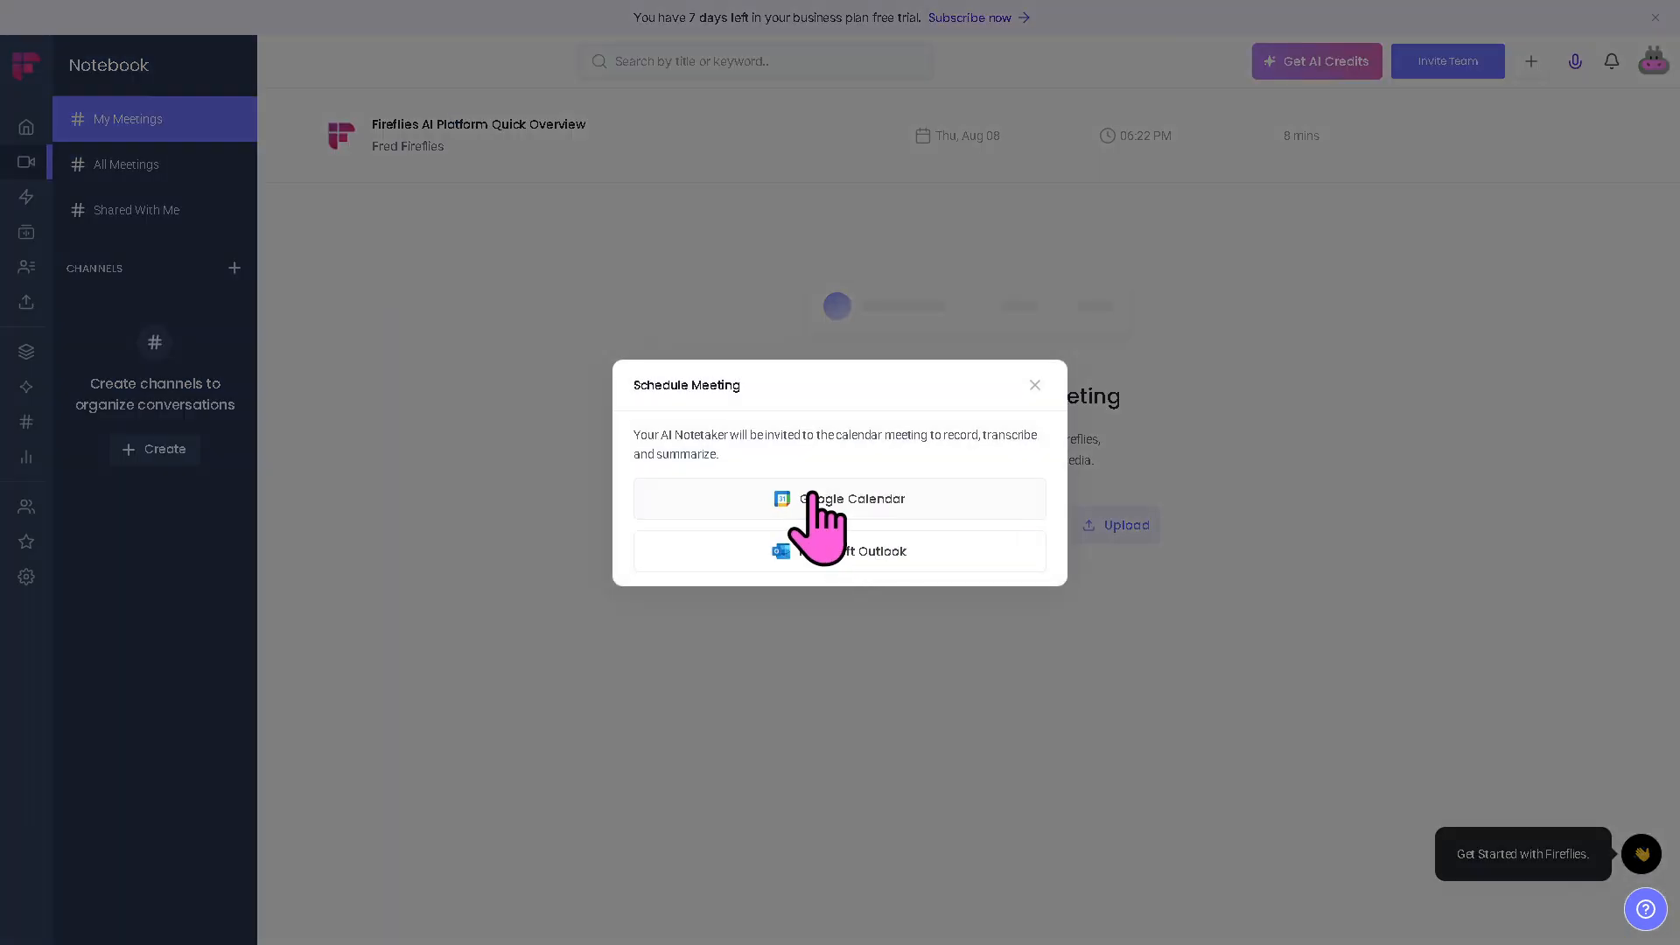
left_click(838, 499)
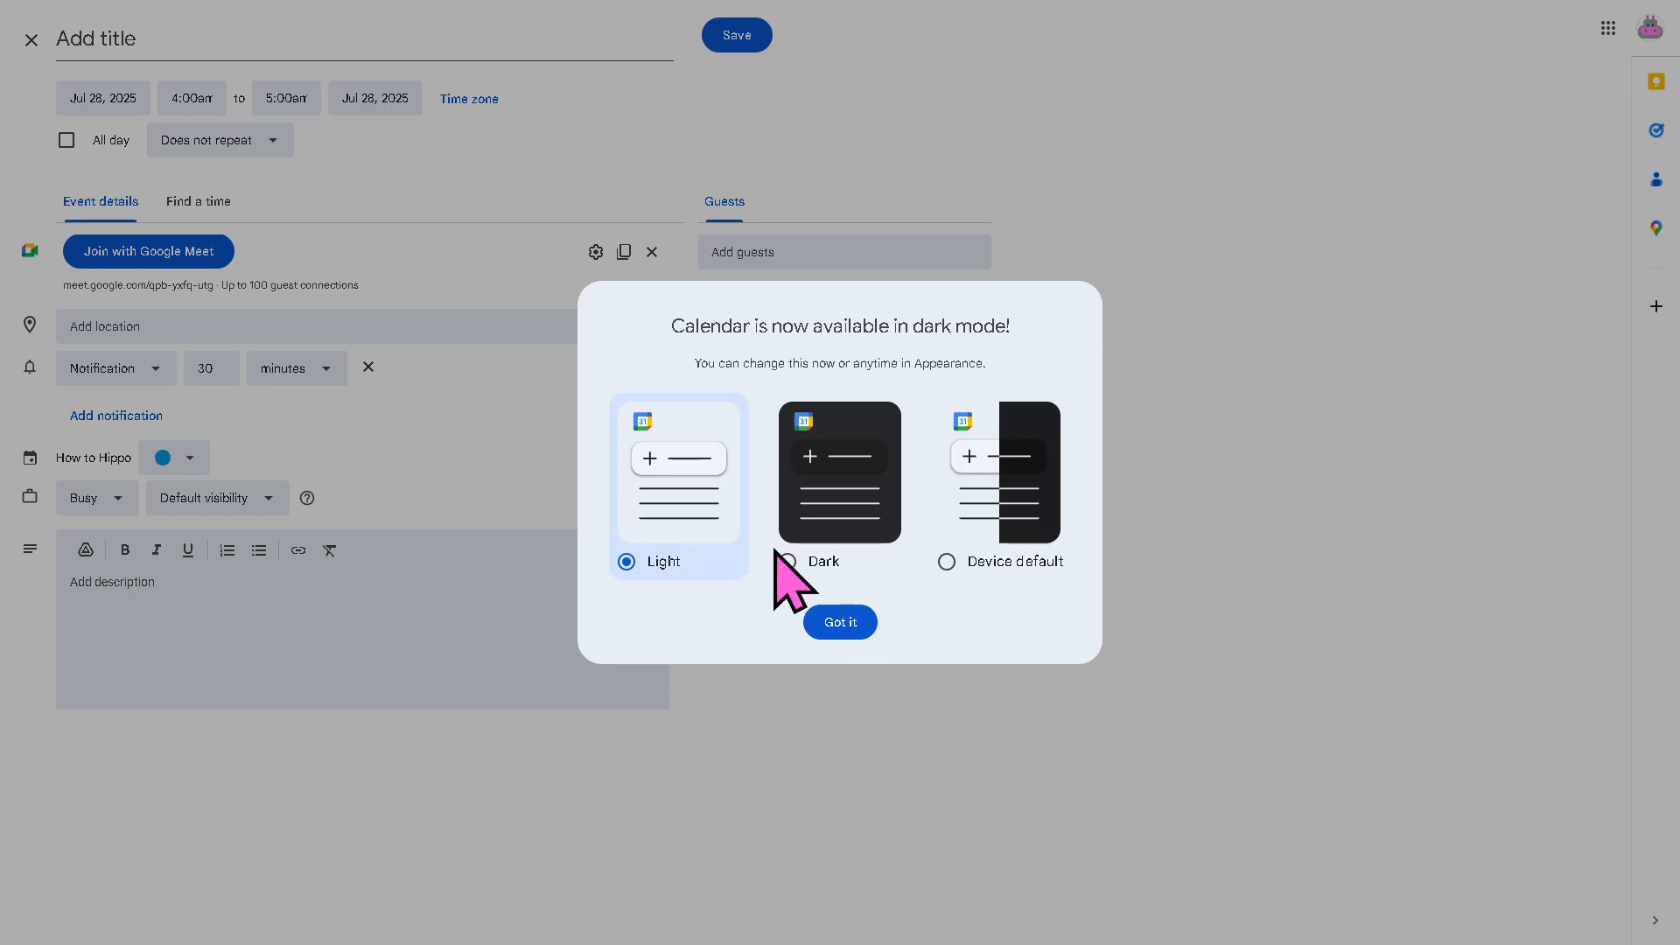
Enter 'How to use FIREFLIES.AI' and make the event description bold and underlined
left_click(840, 622)
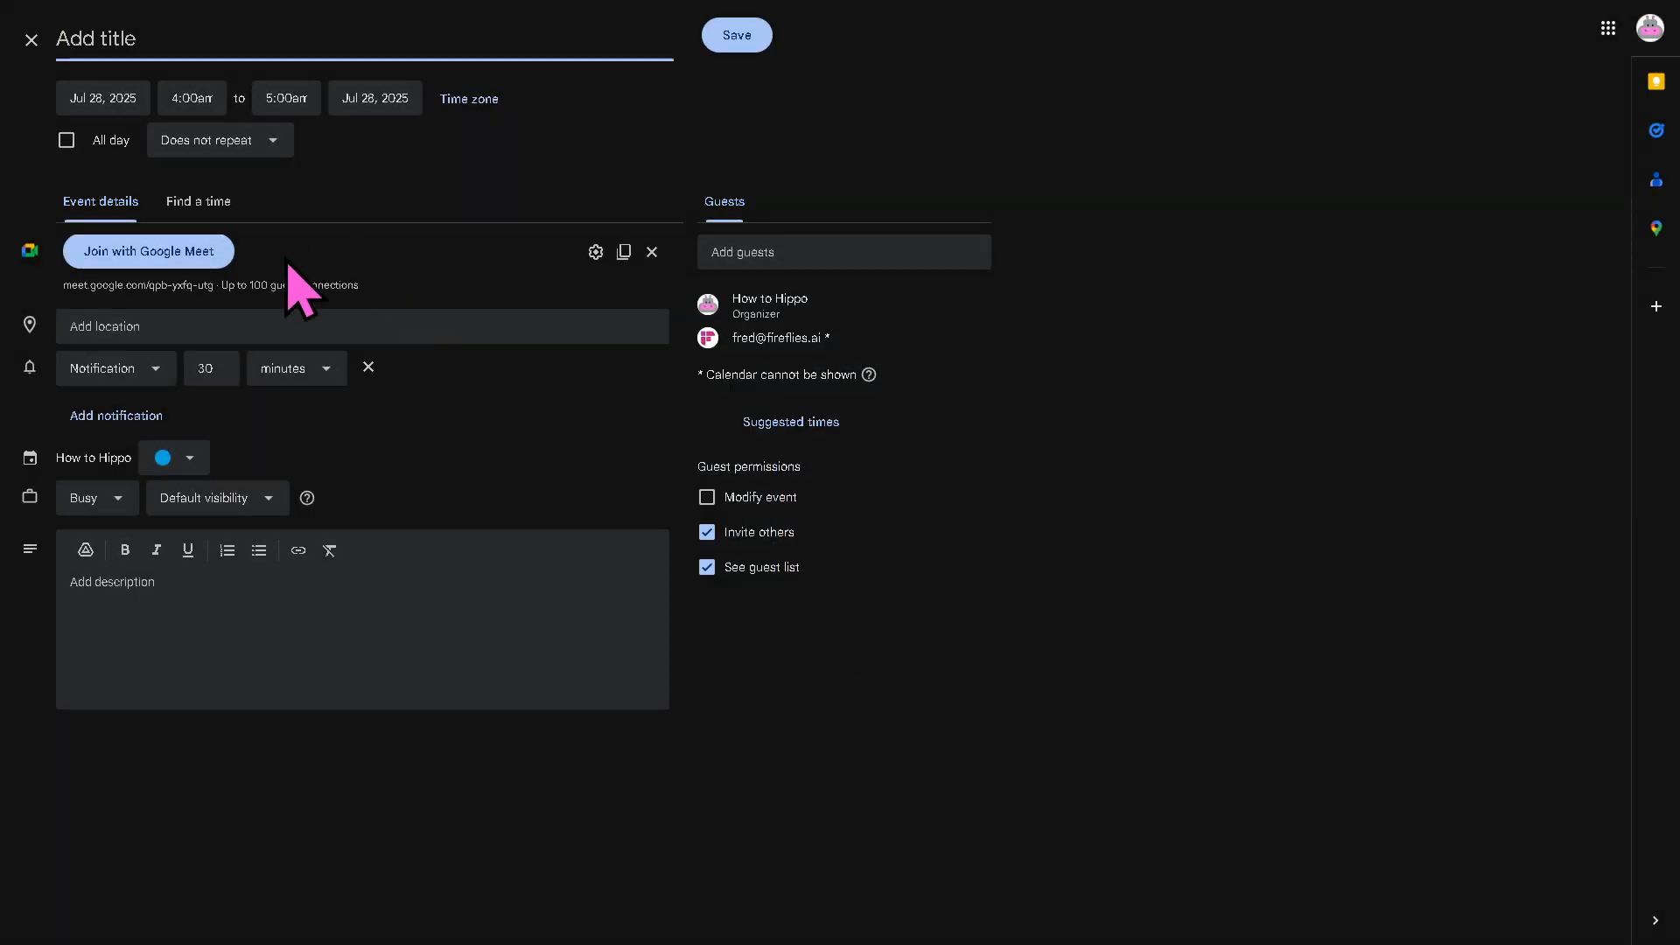
type("How to use FIRE")
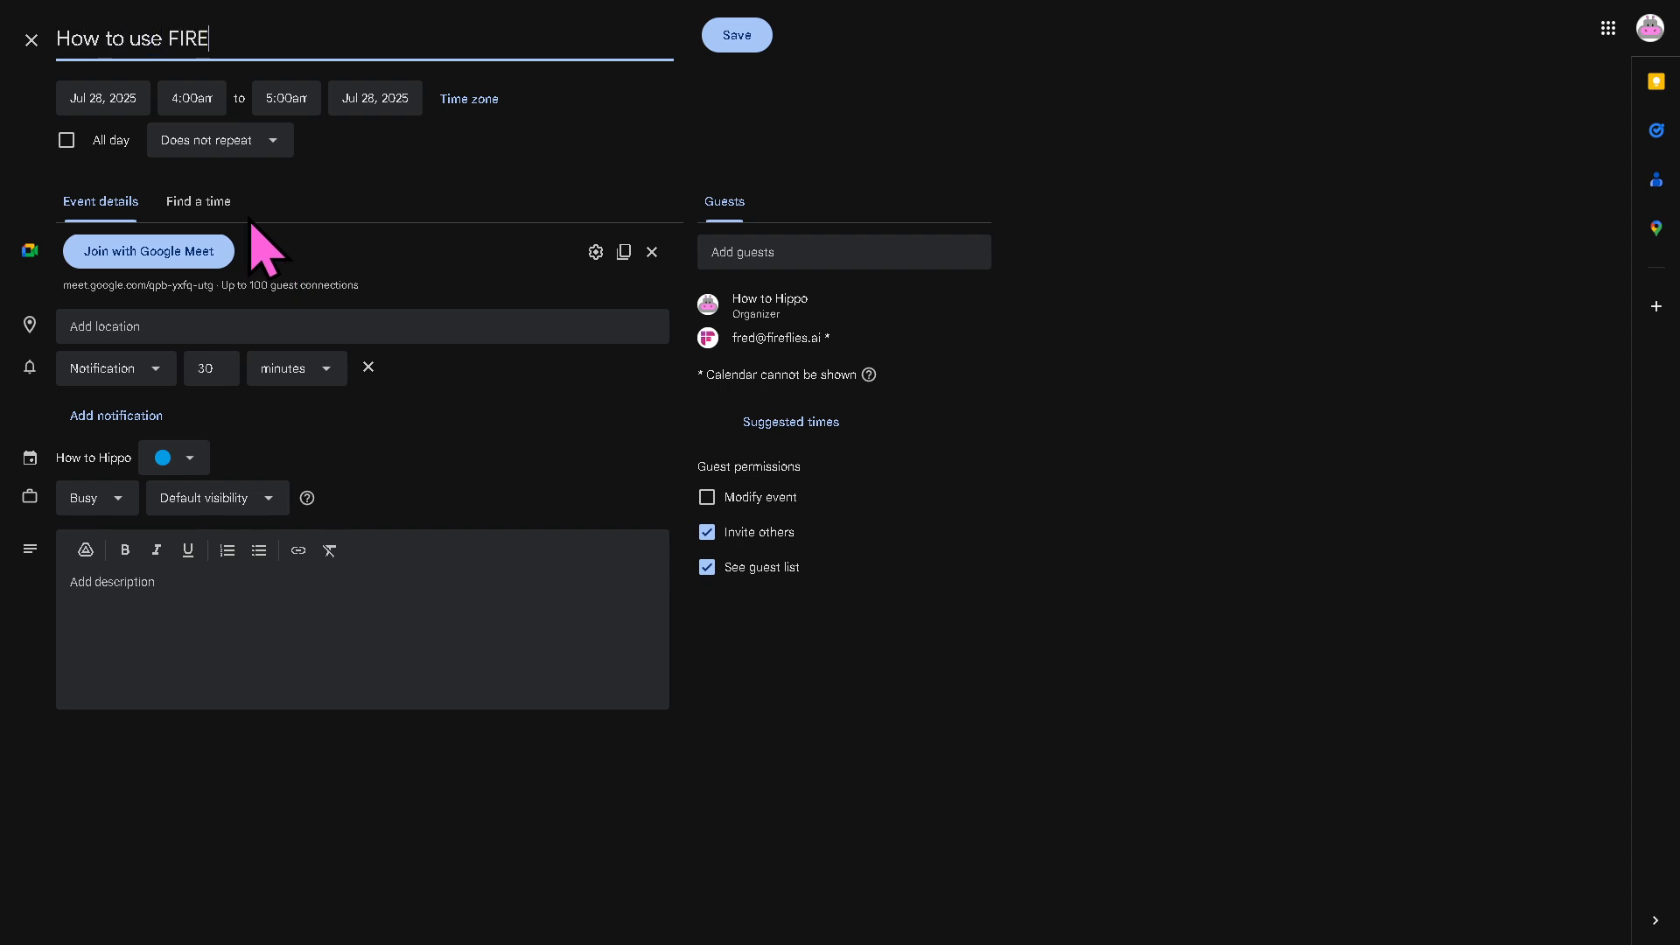
type("FLIES.AI")
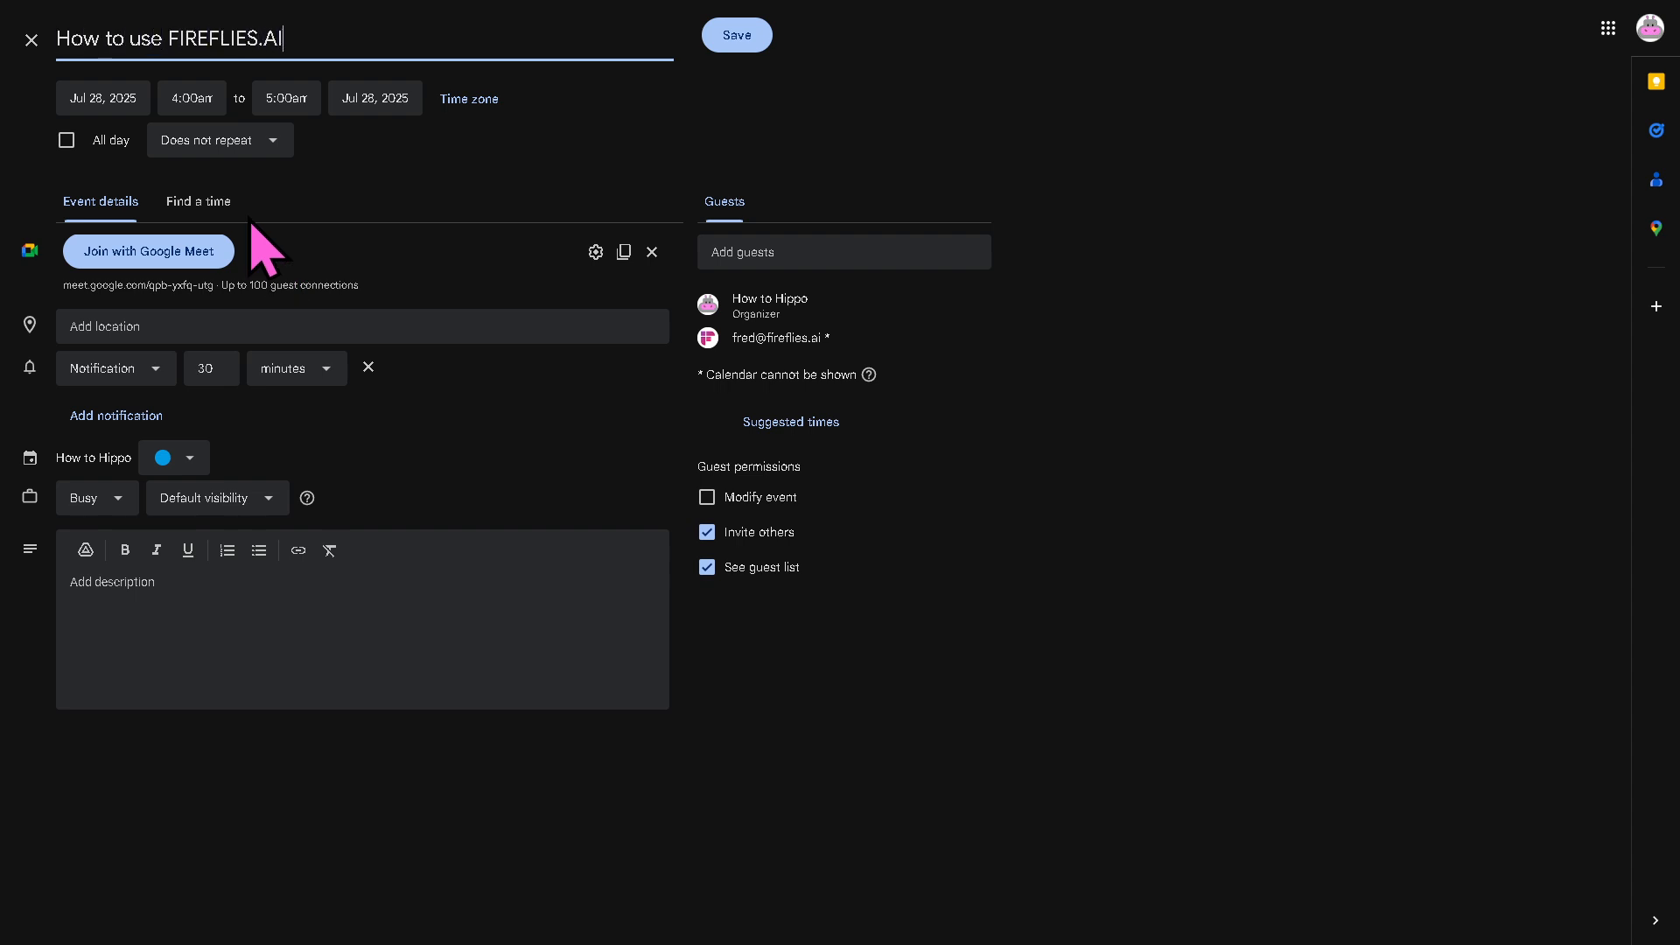
triple_click(170, 39)
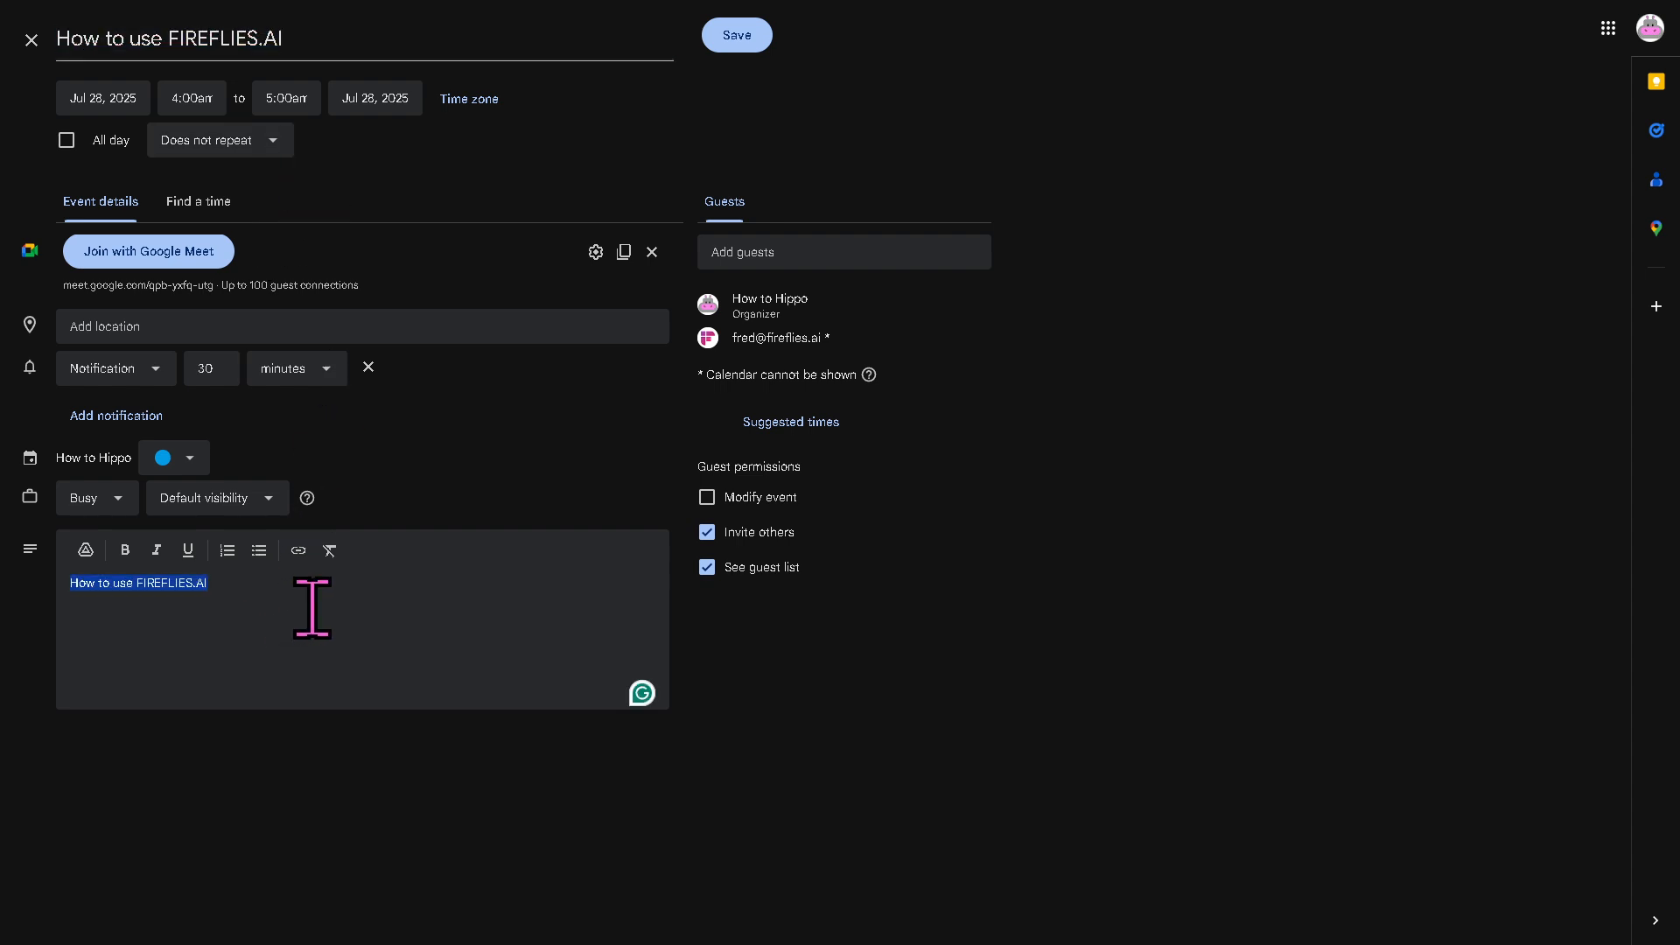
left_click(187, 550)
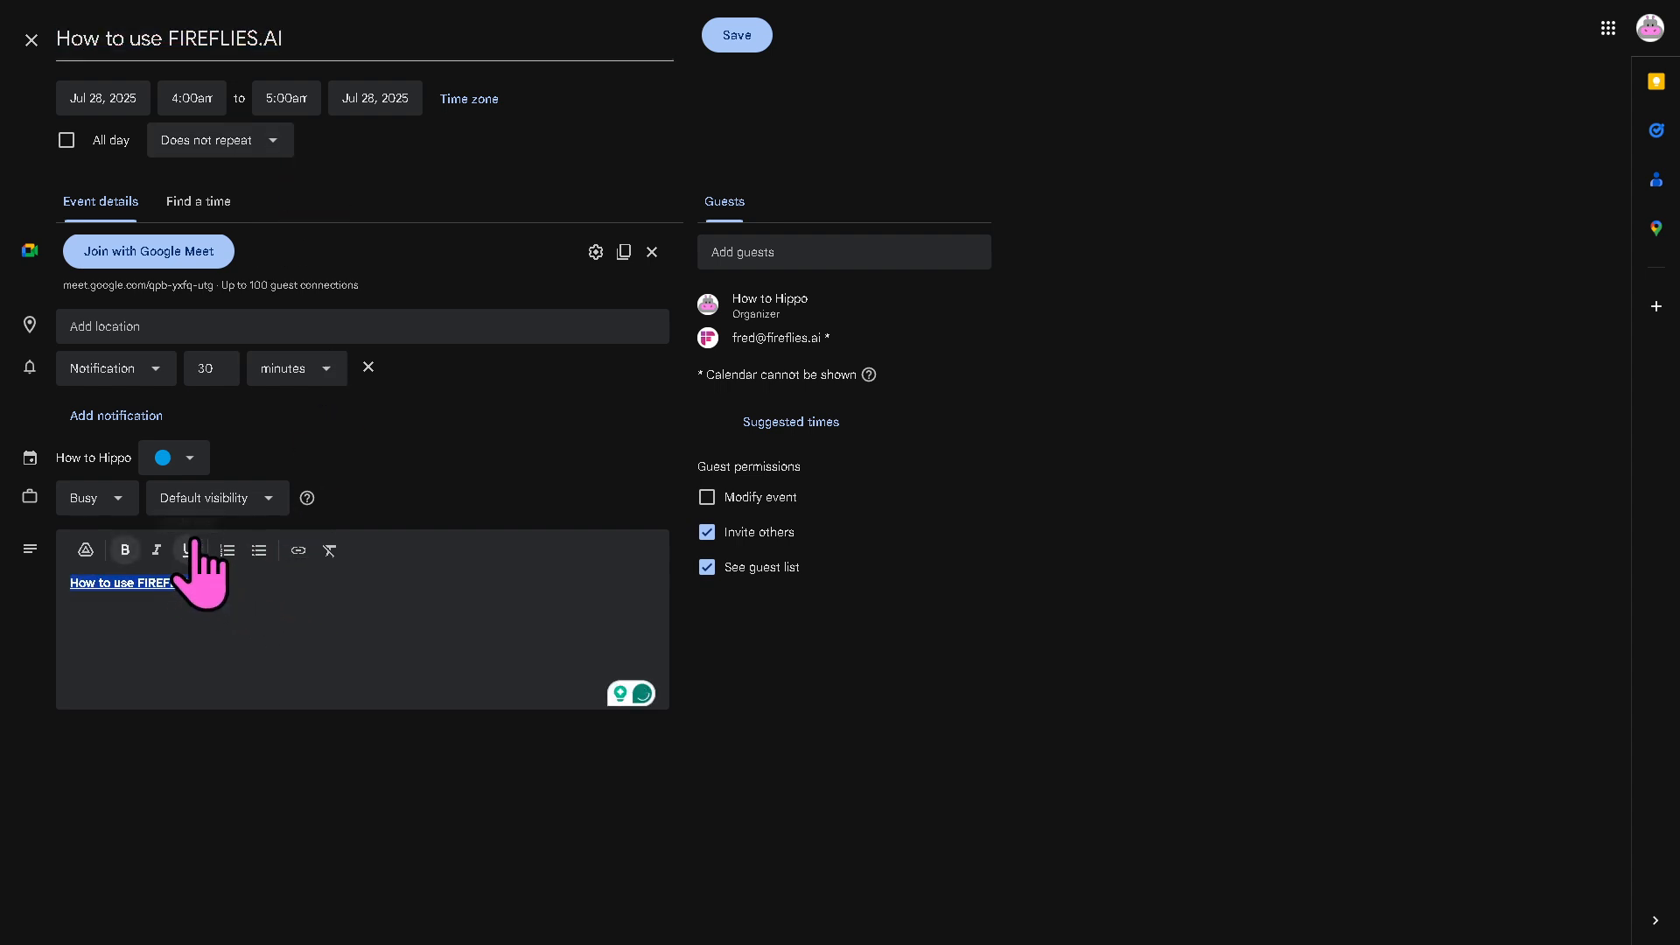
left_click(188, 550)
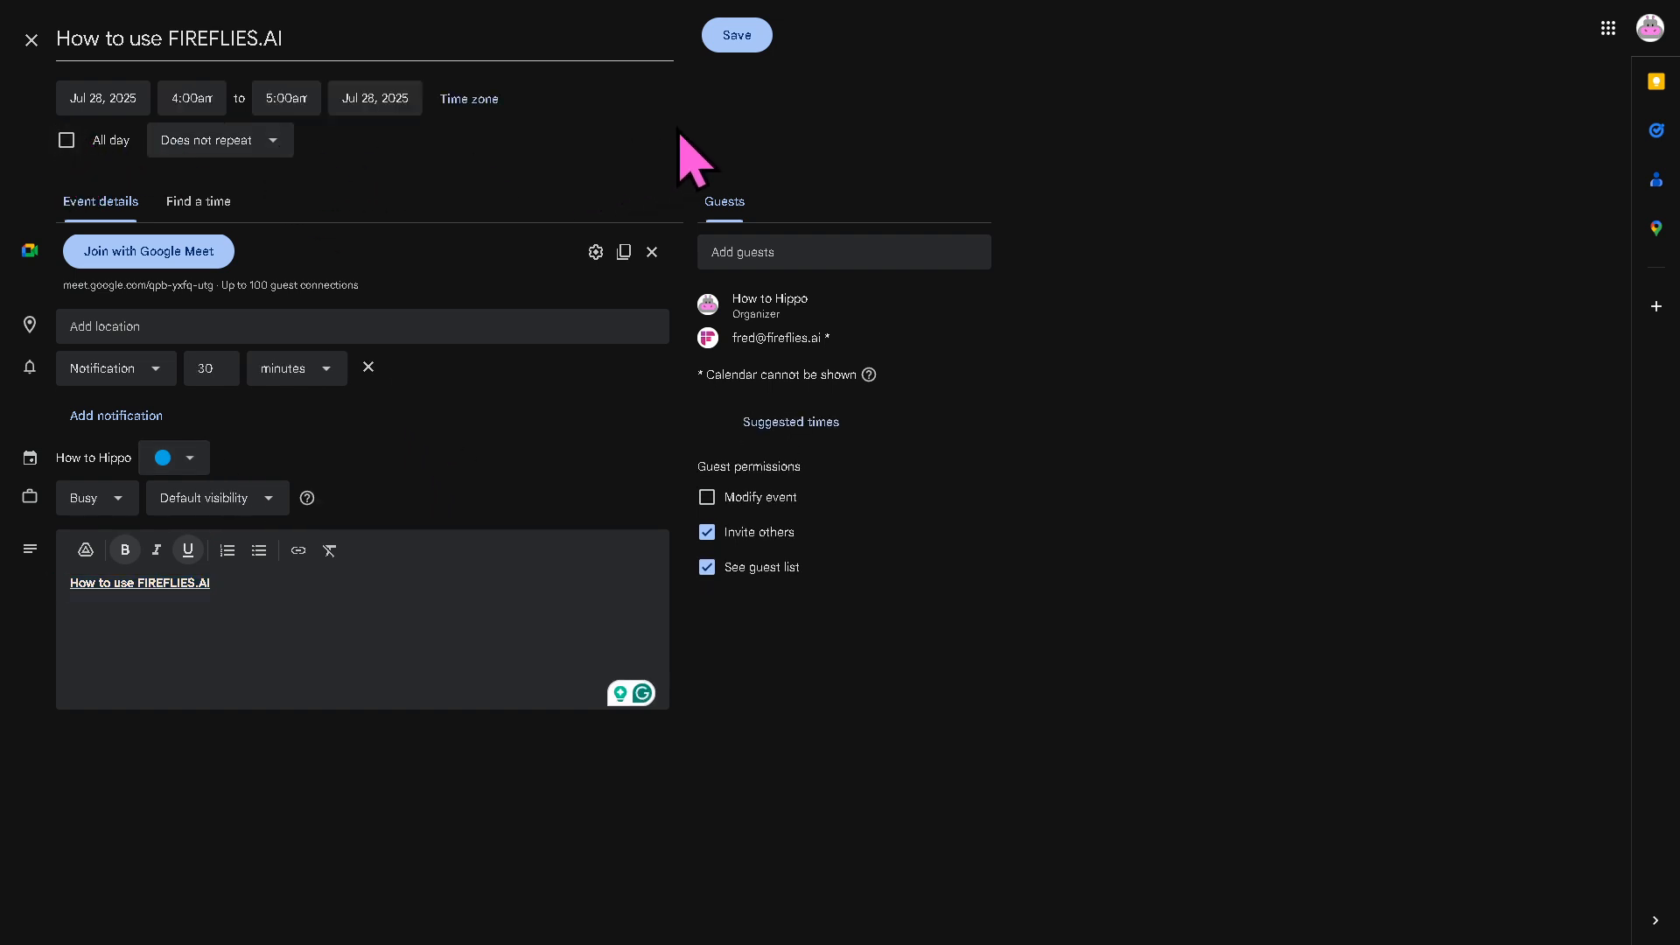
Save the calendar event and send invitation emails to its guests
left_click(737, 35)
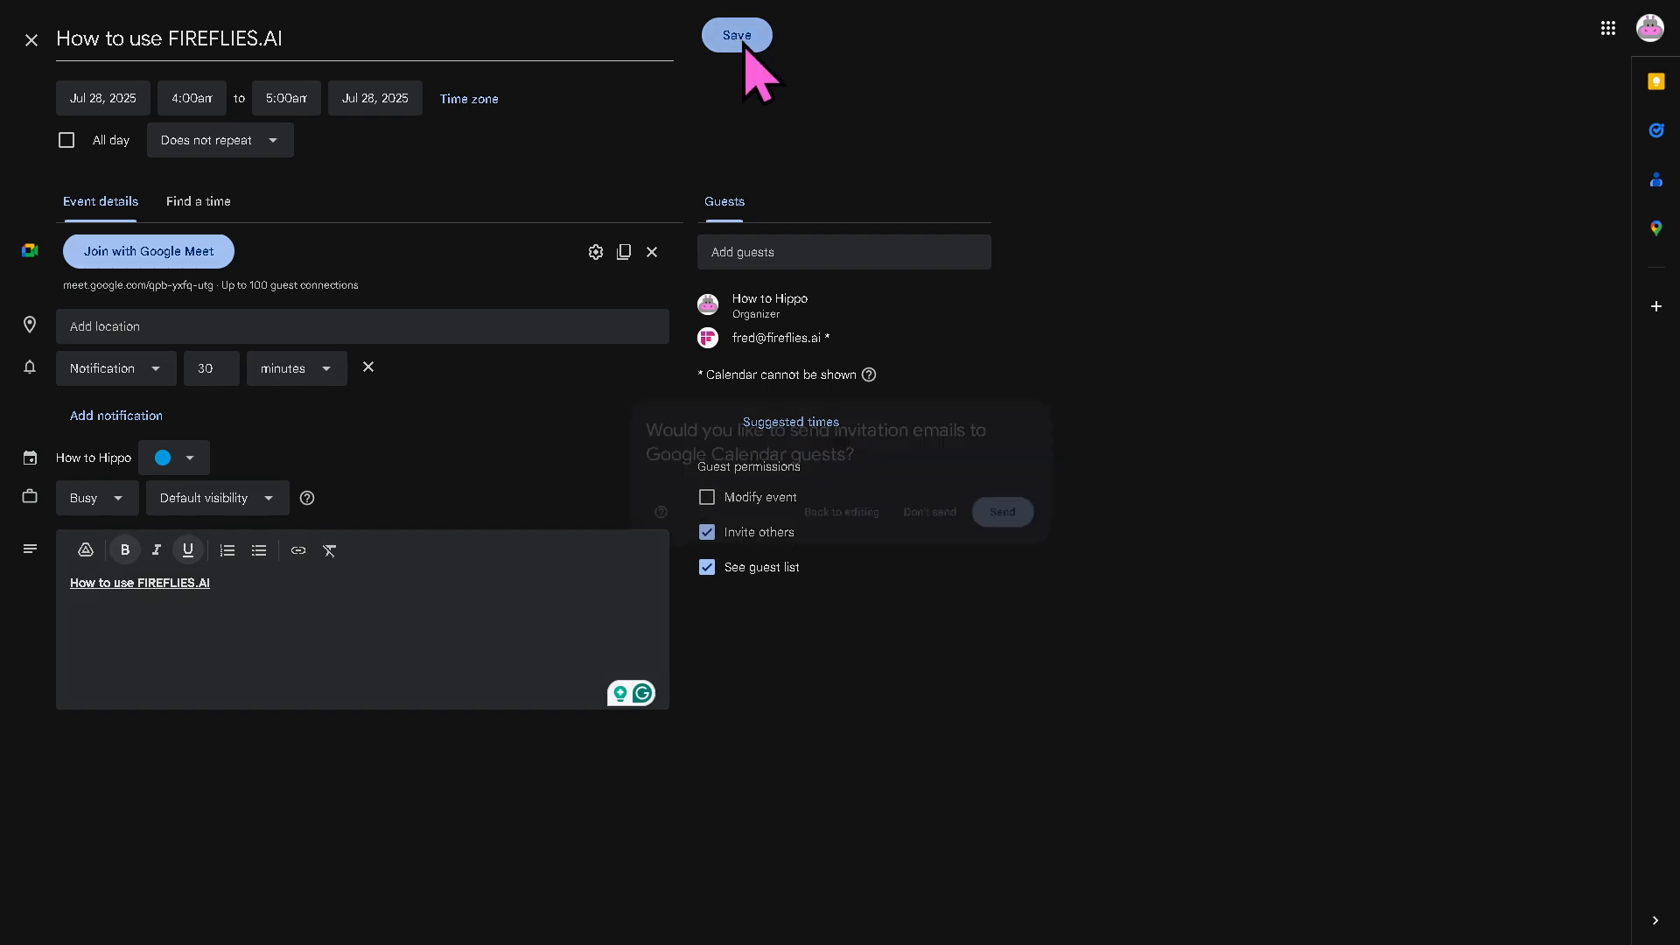
left_click(737, 35)
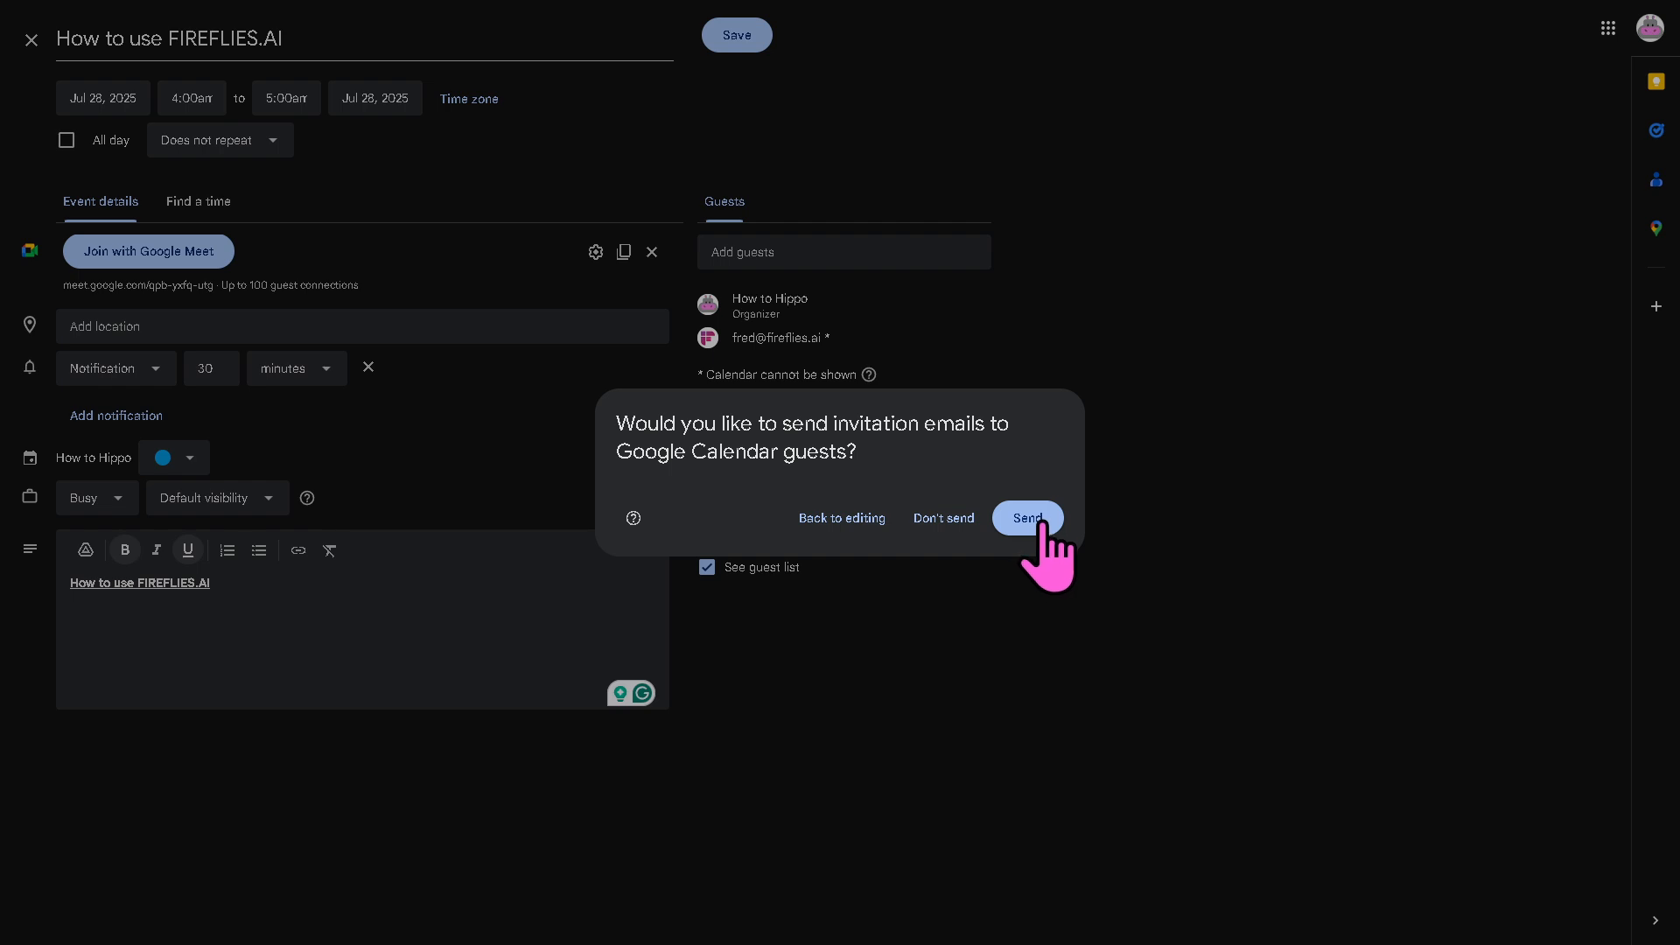
left_click(1026, 519)
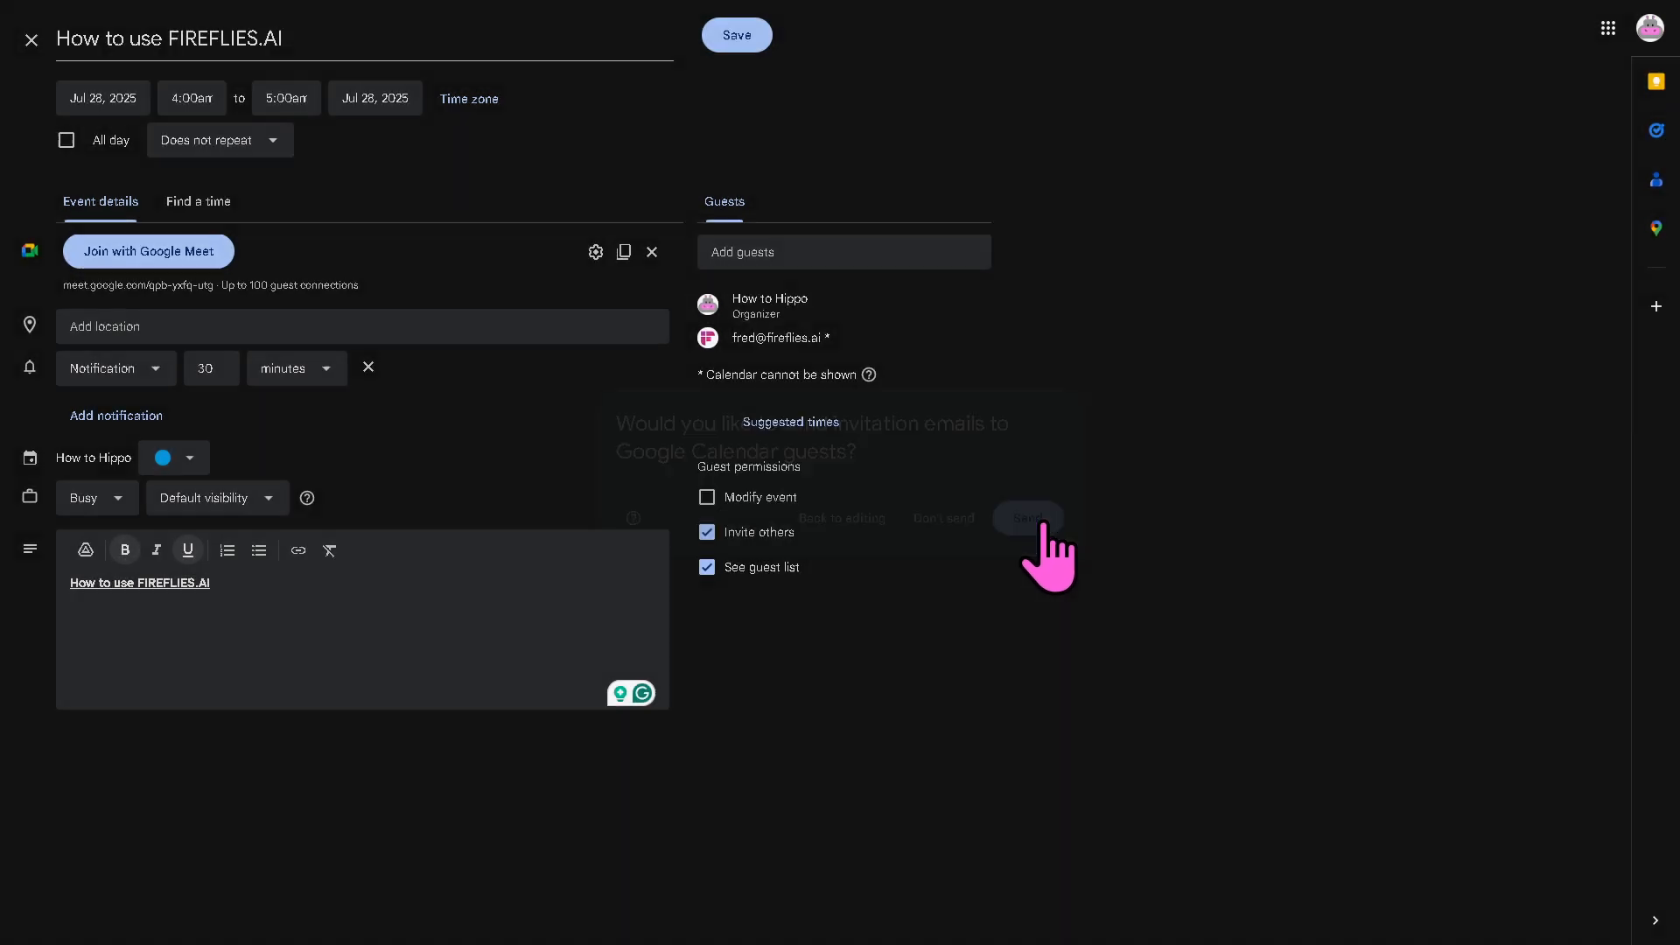
left_click(1026, 518)
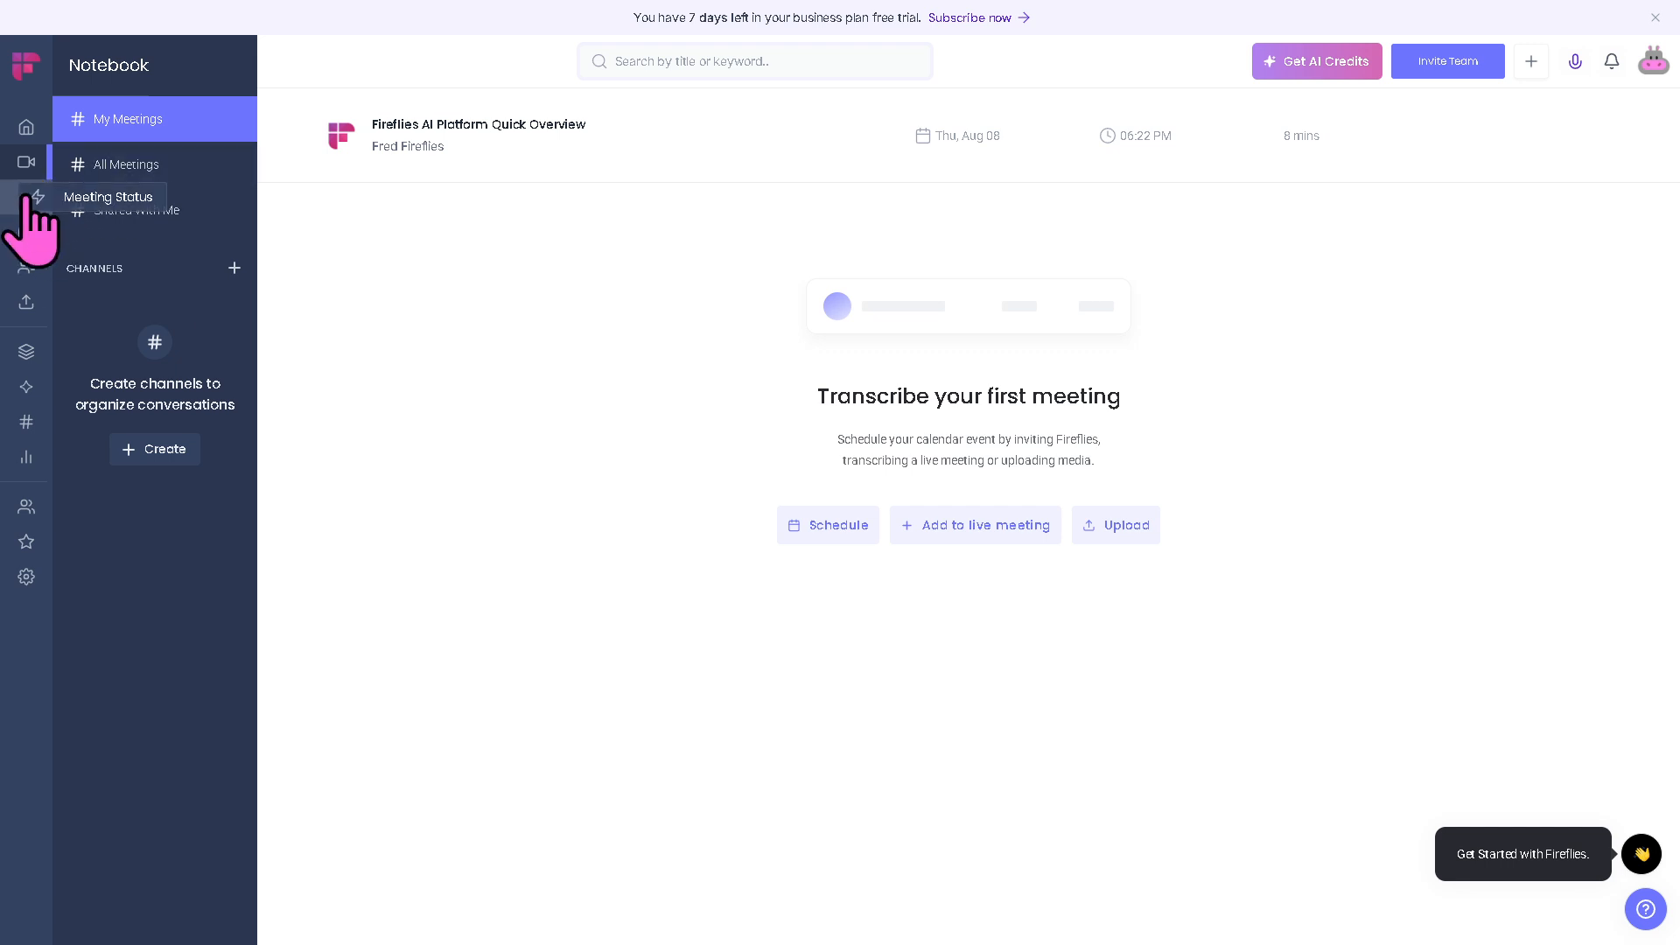
View the Meeting Status page, then the empty Playlist page
left_click(31, 203)
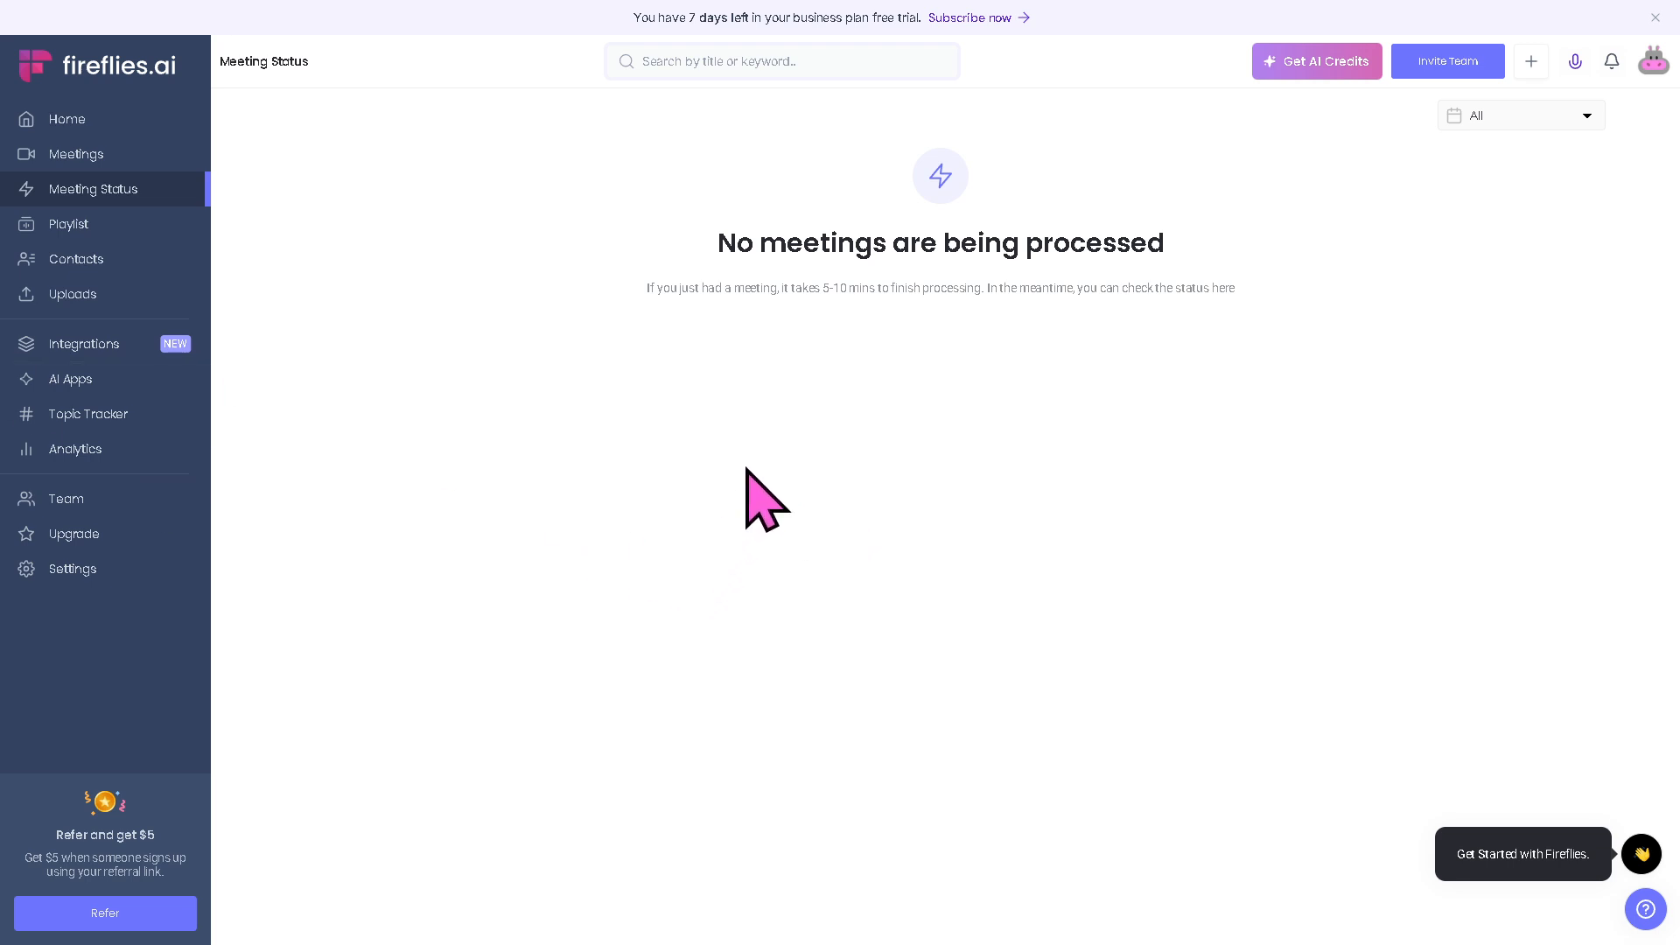
left_click(68, 225)
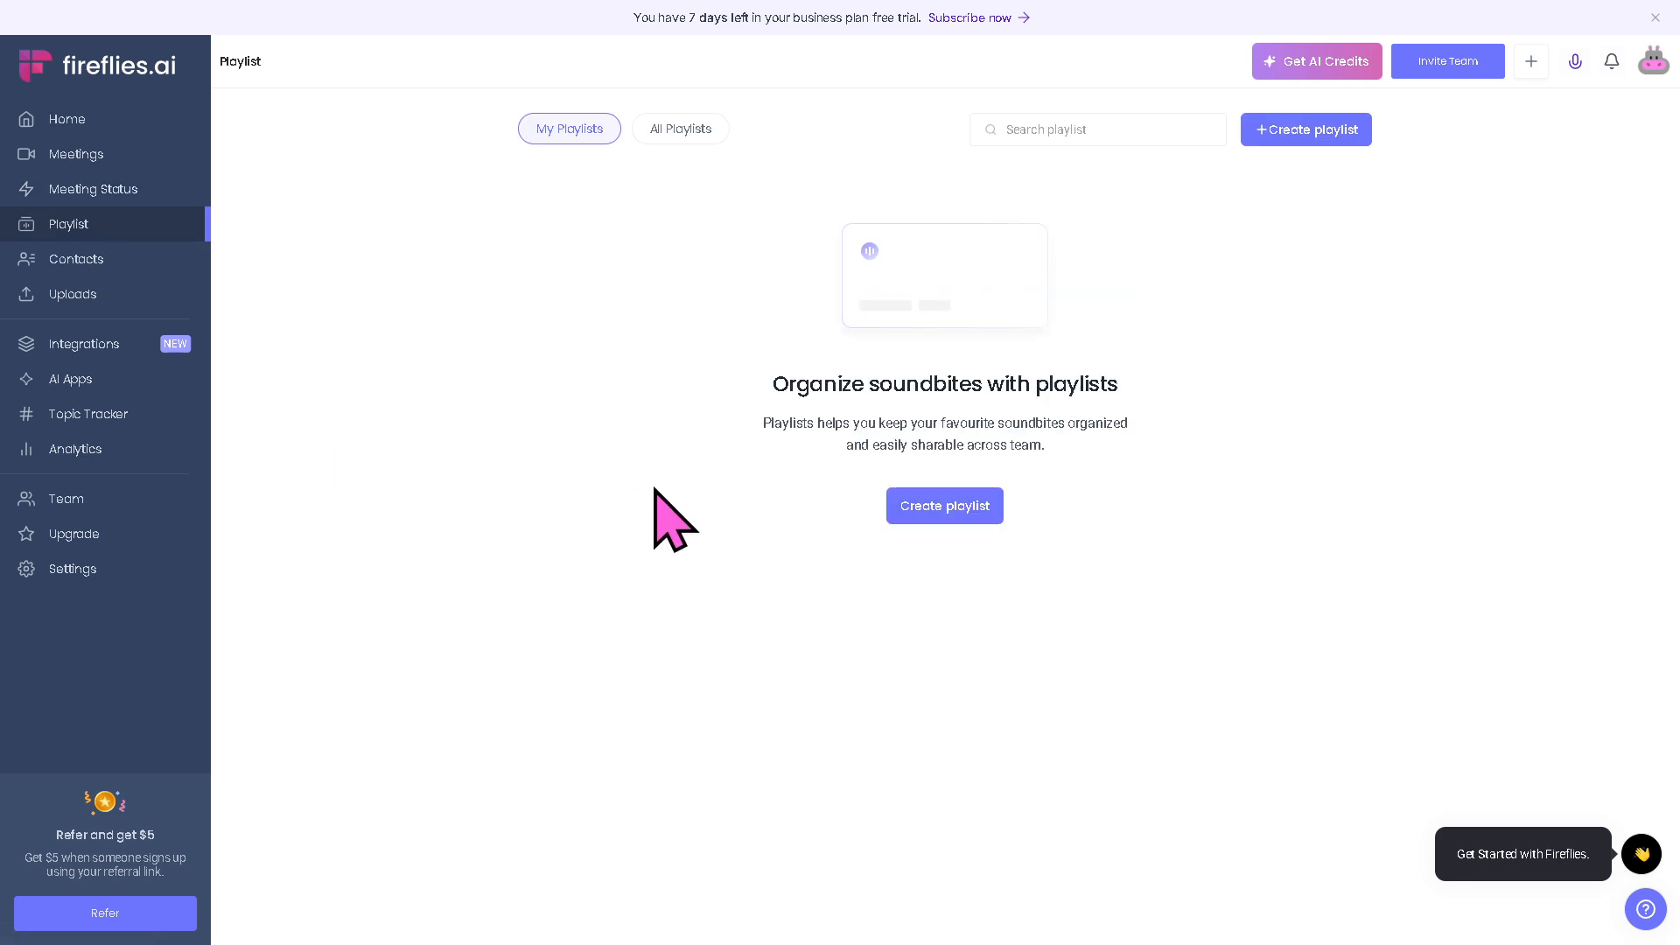
mouse_move(672, 546)
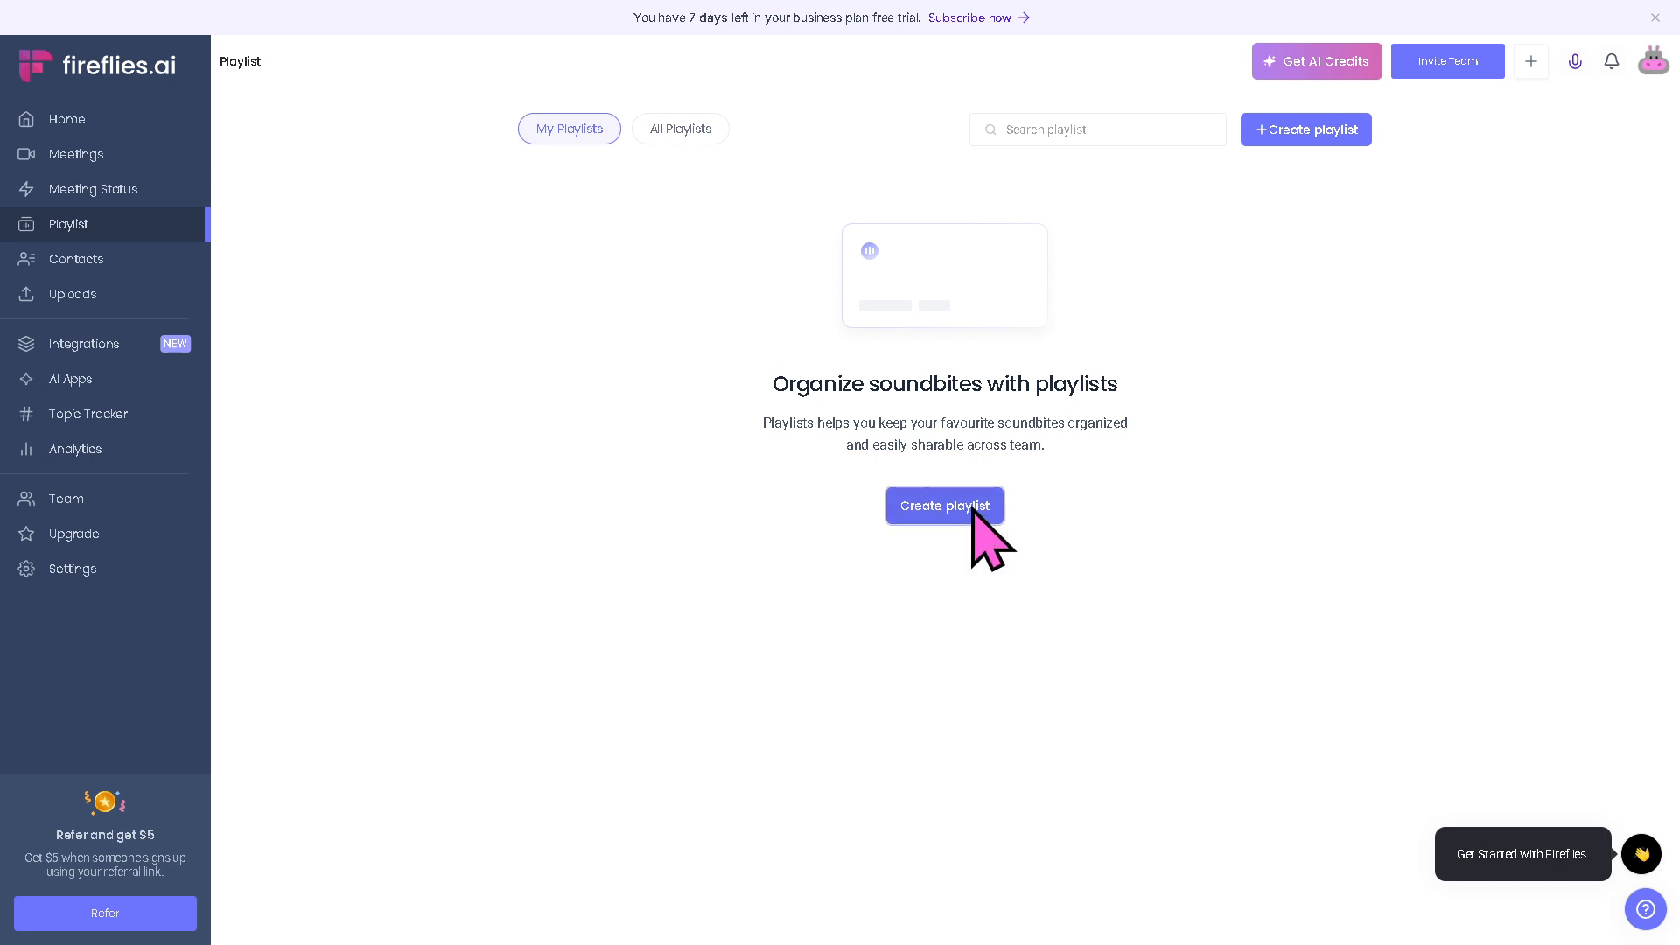
Create the How to use FIREFLIES.AI playlist shared with Teammates & Anyone with Link
left_click(943, 506)
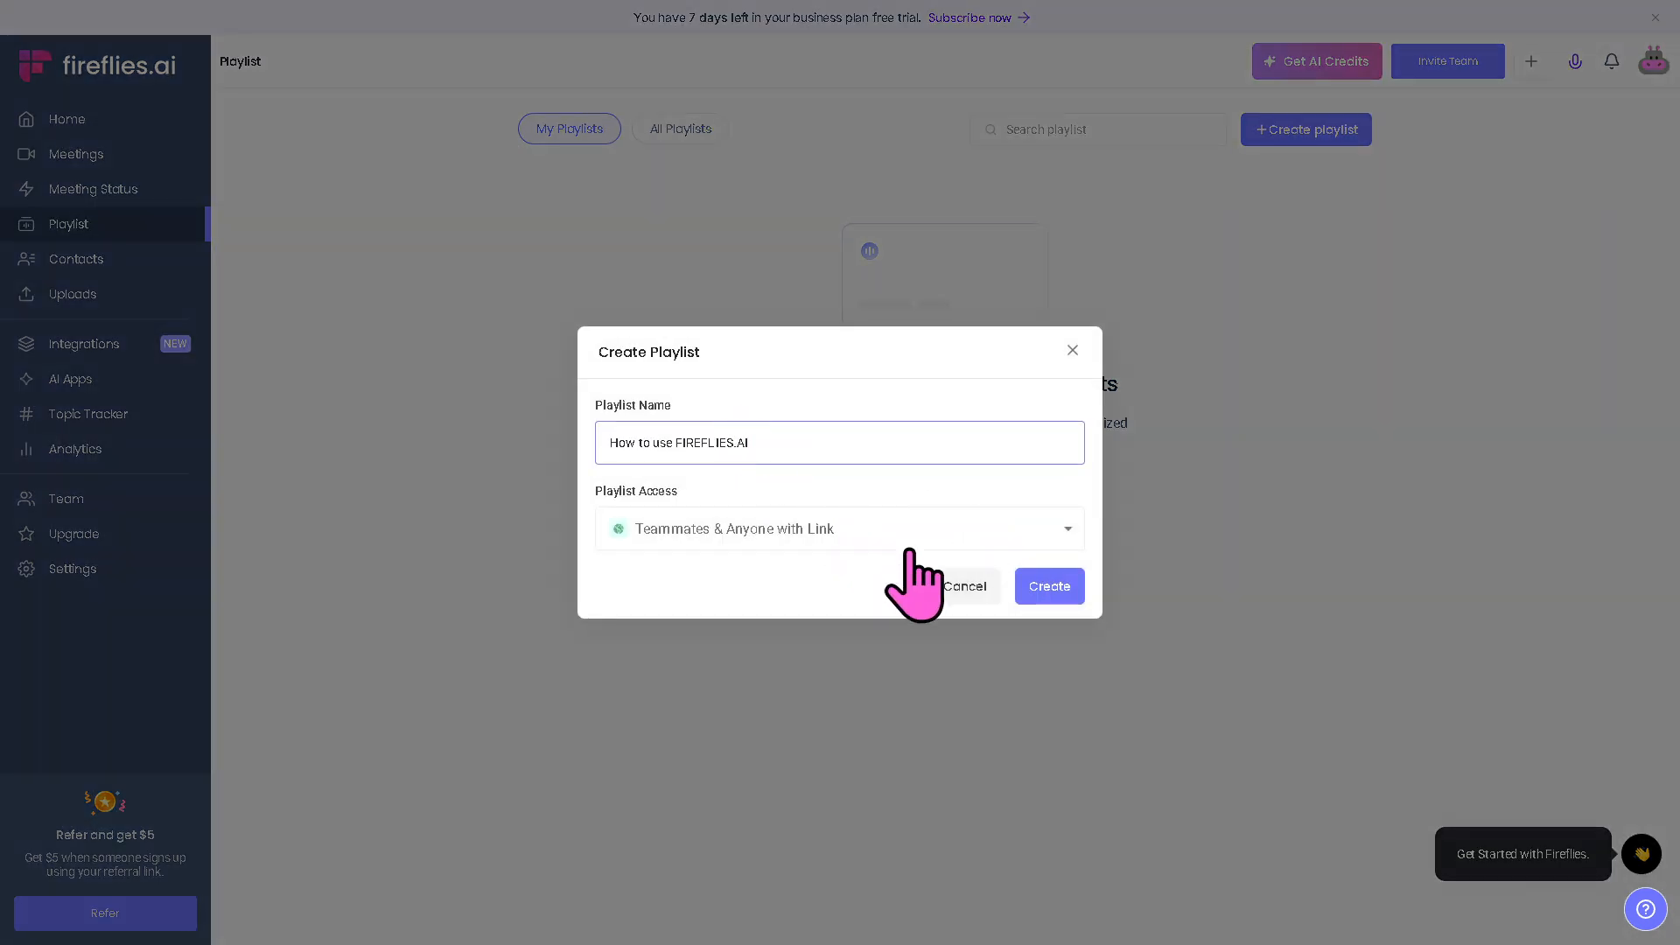
left_click(838, 529)
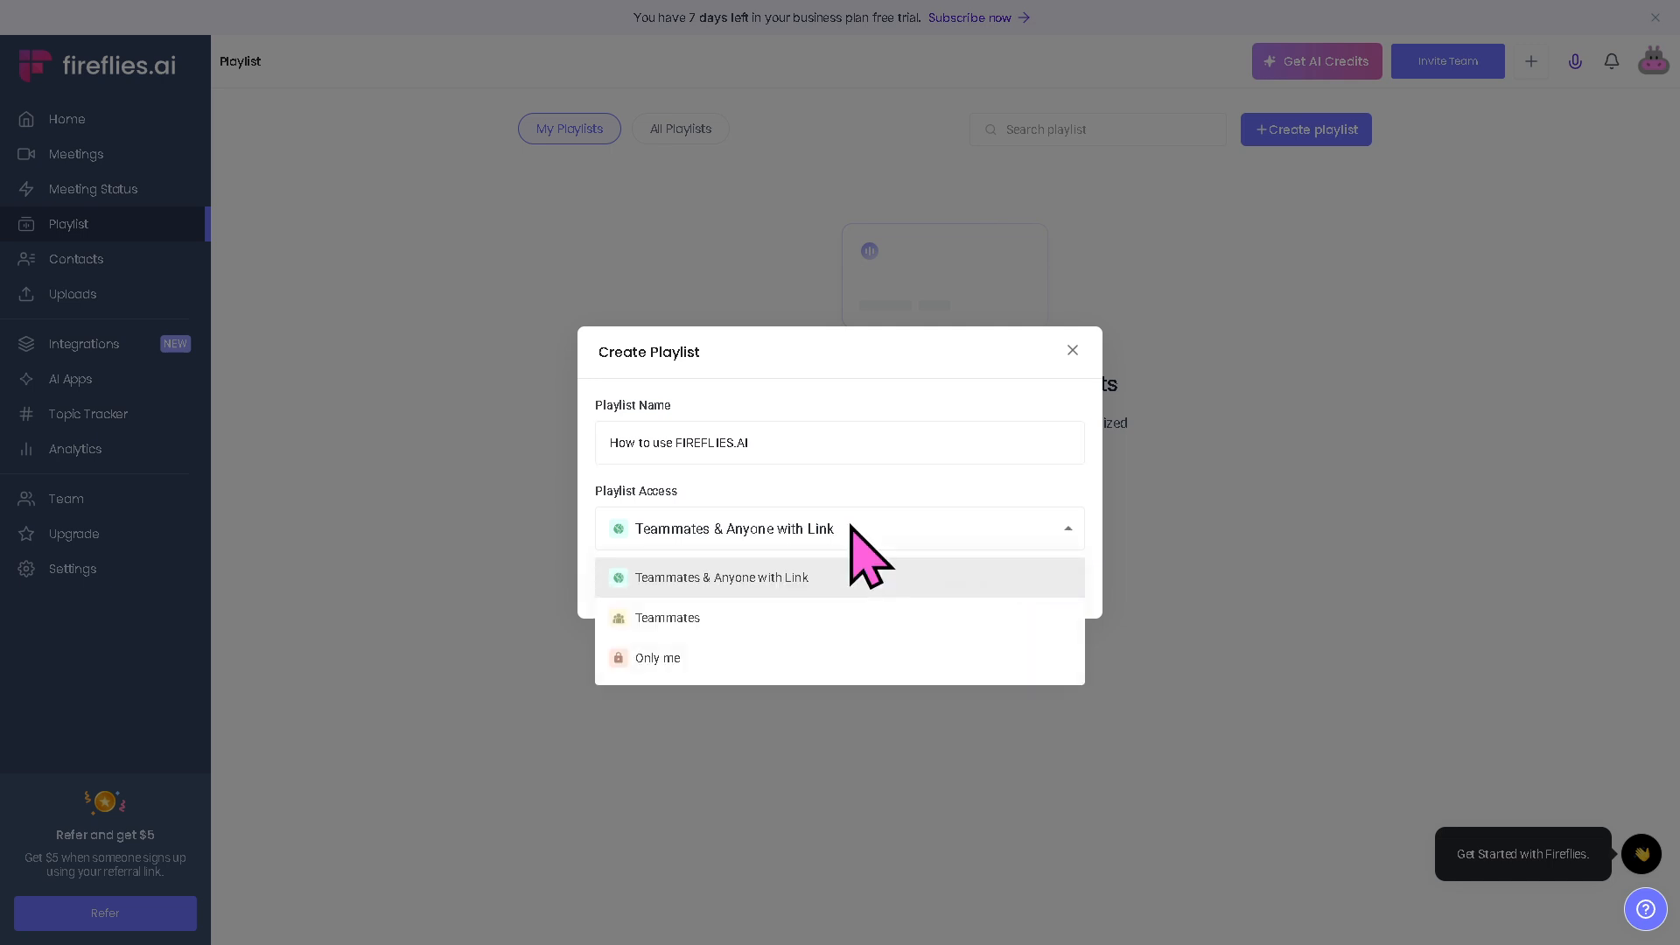
left_click(719, 576)
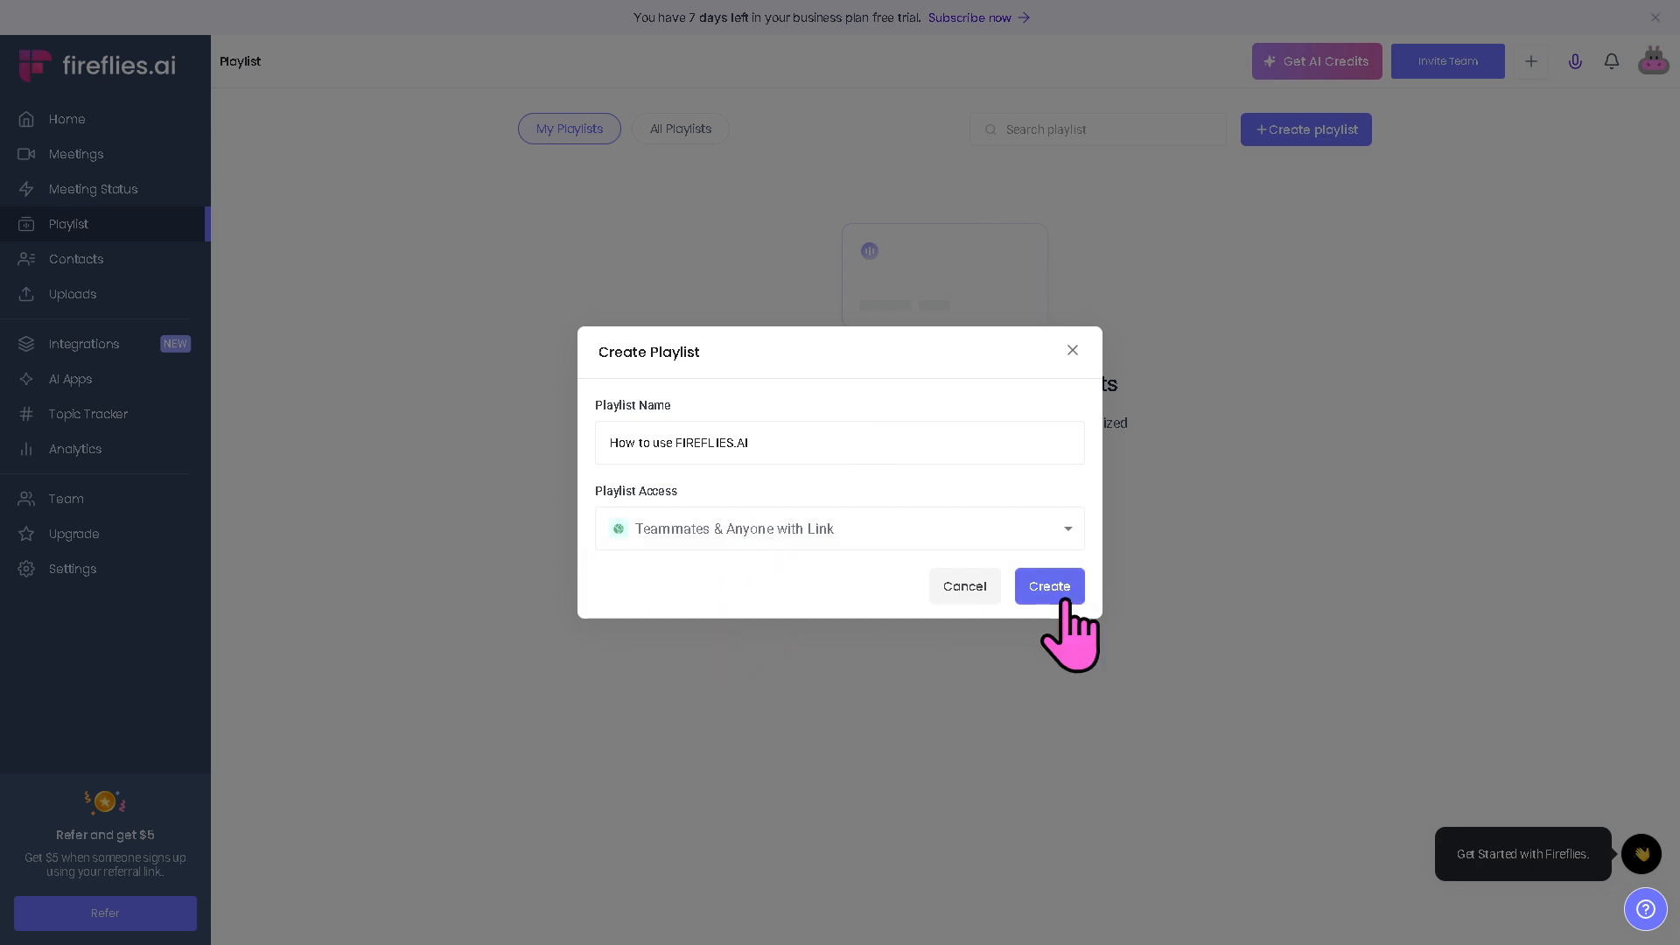
left_click(1049, 586)
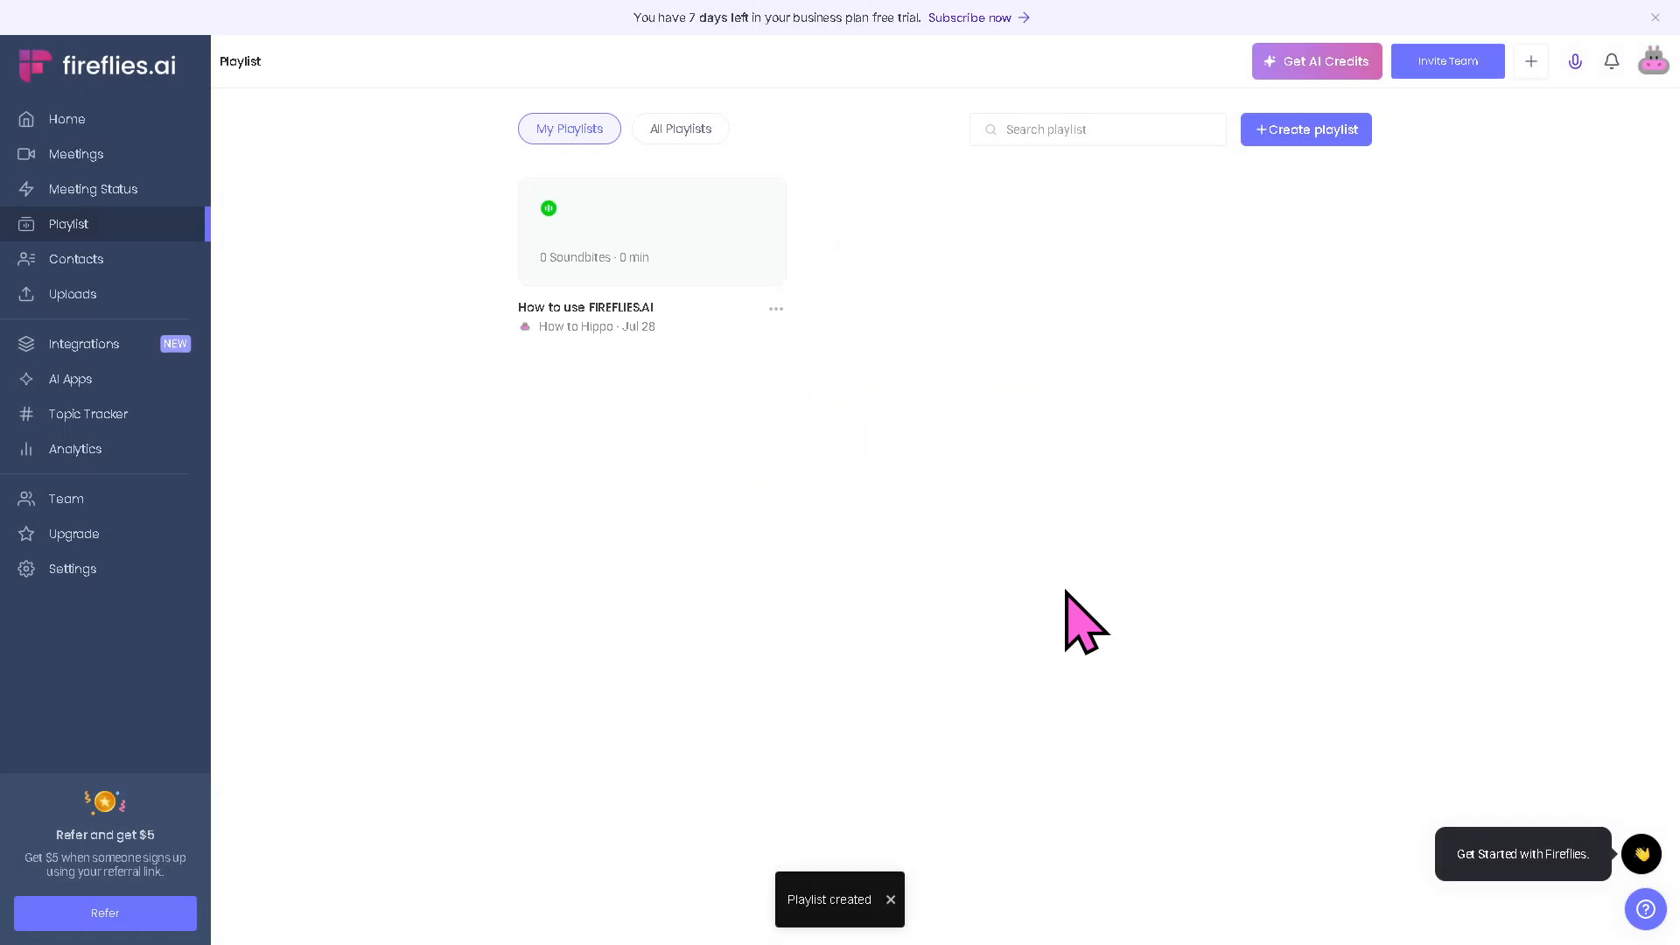
mouse_move(70, 378)
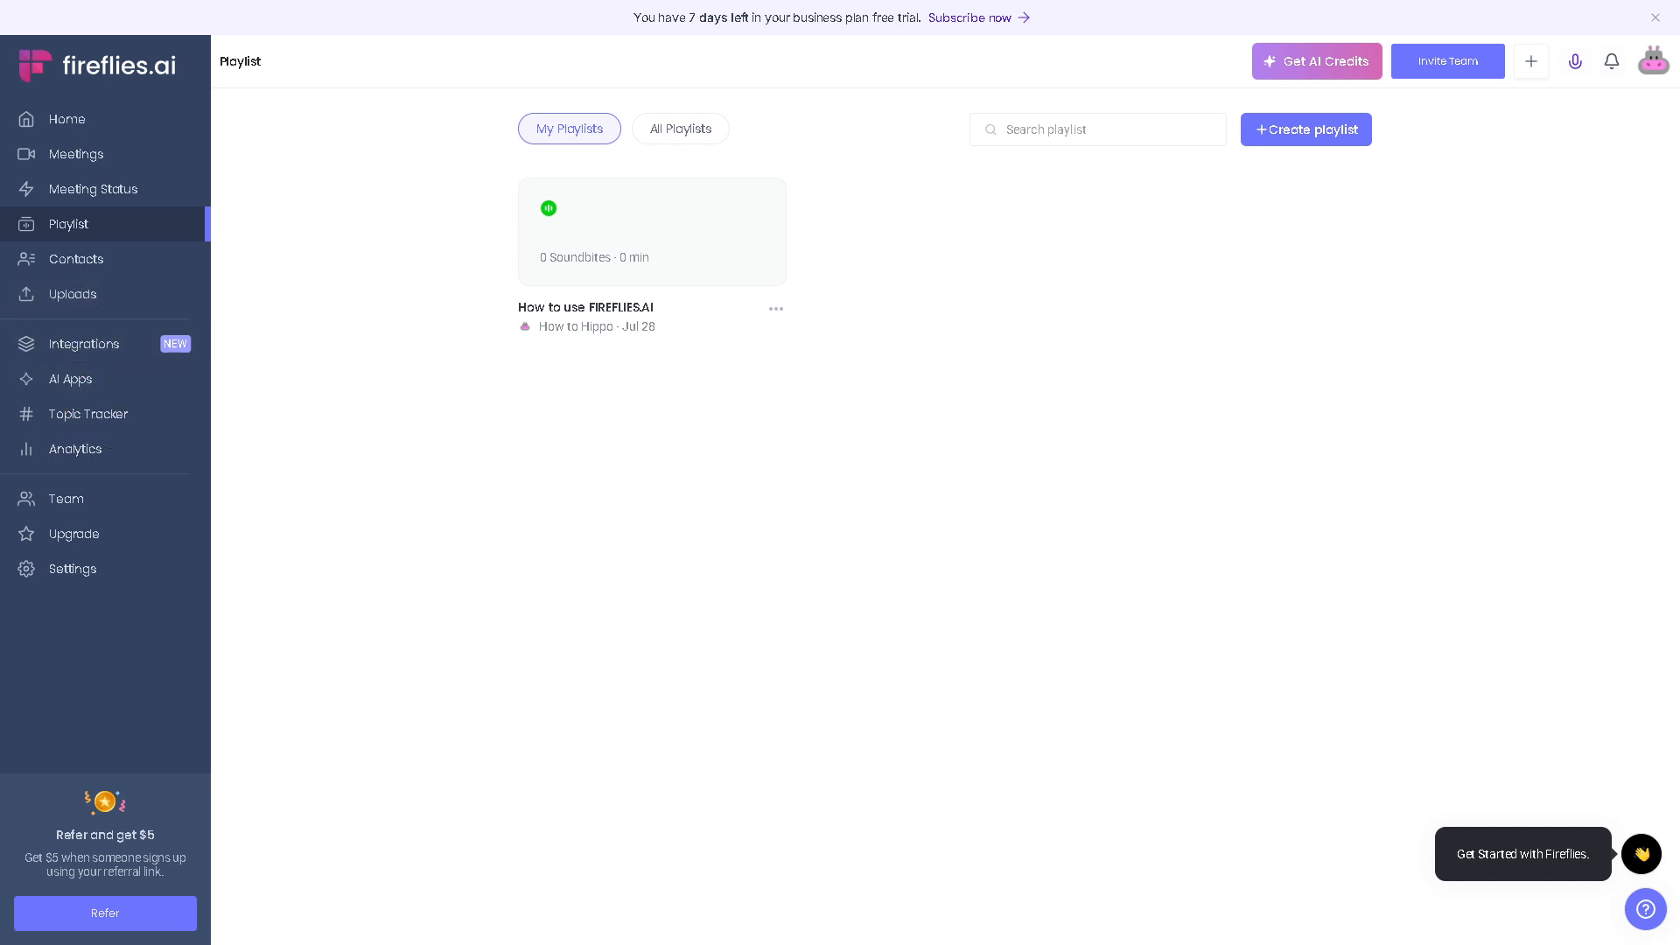
View the Contacts page, then the Uploads page
left_click(75, 259)
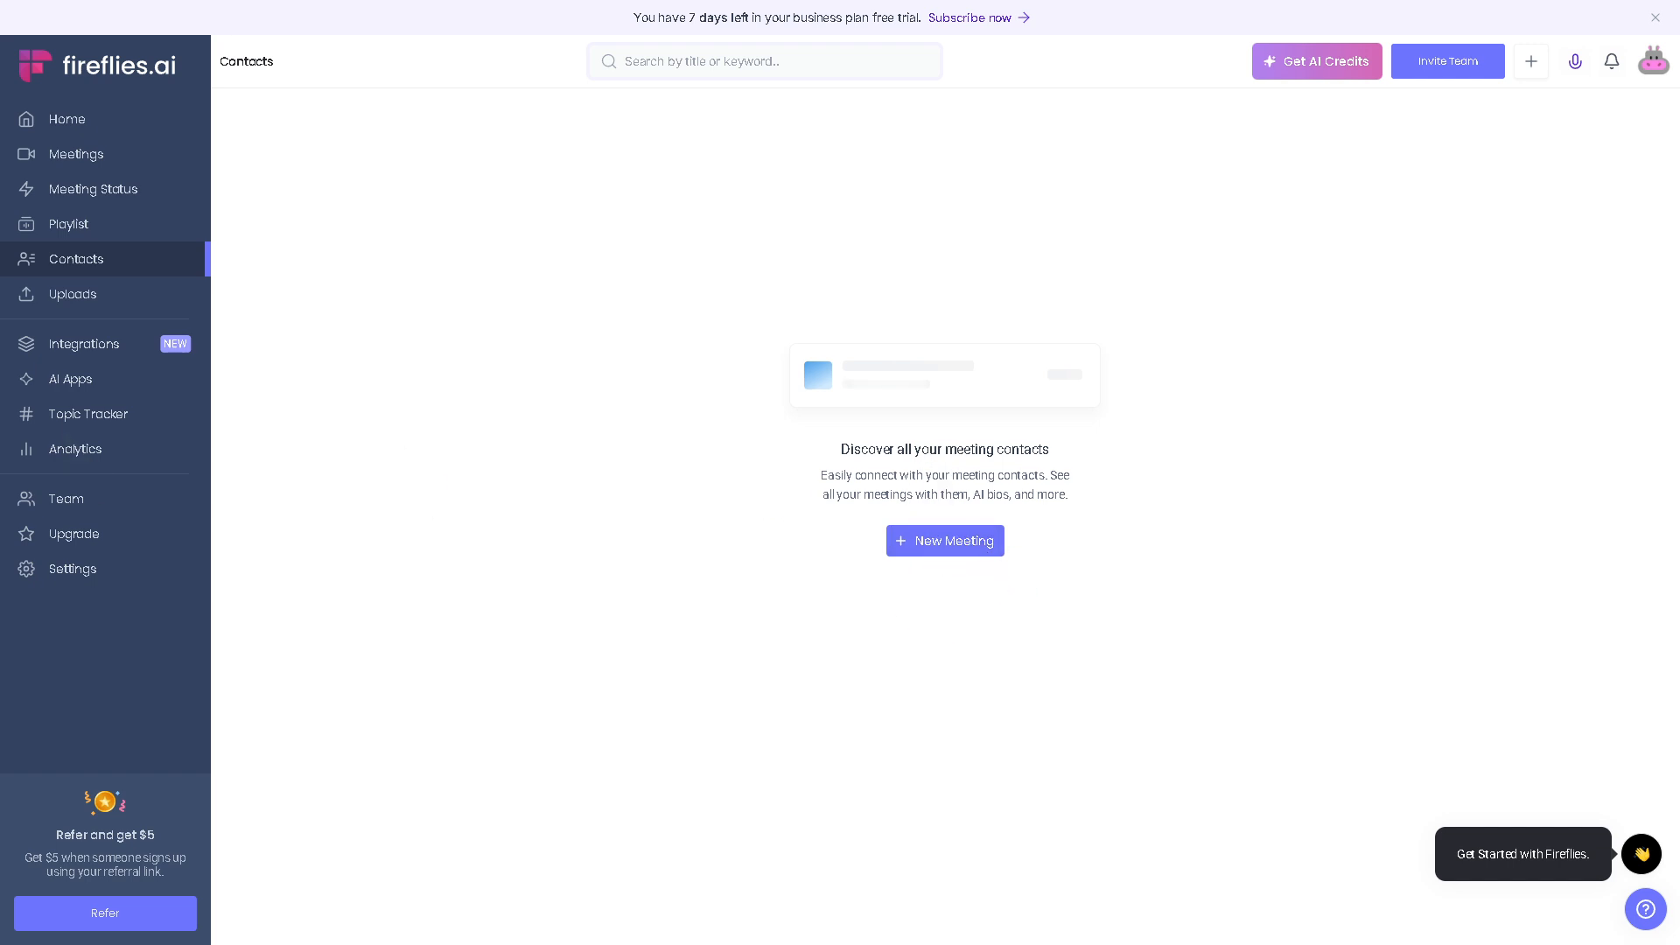
mouse_move(165, 302)
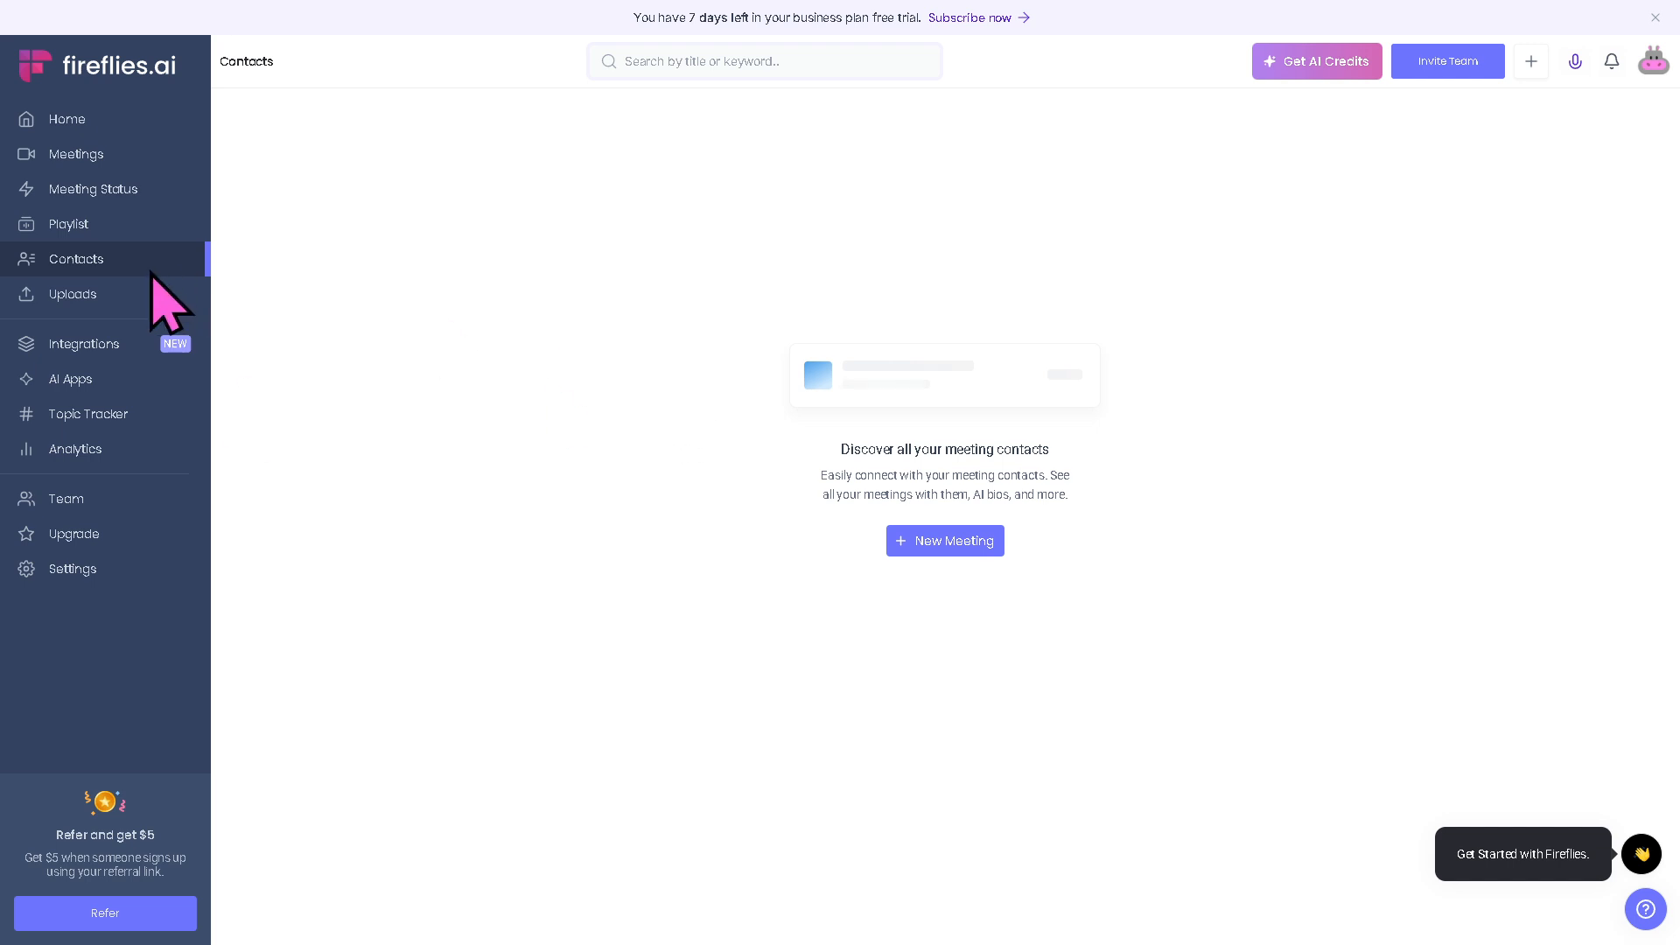
left_click(72, 294)
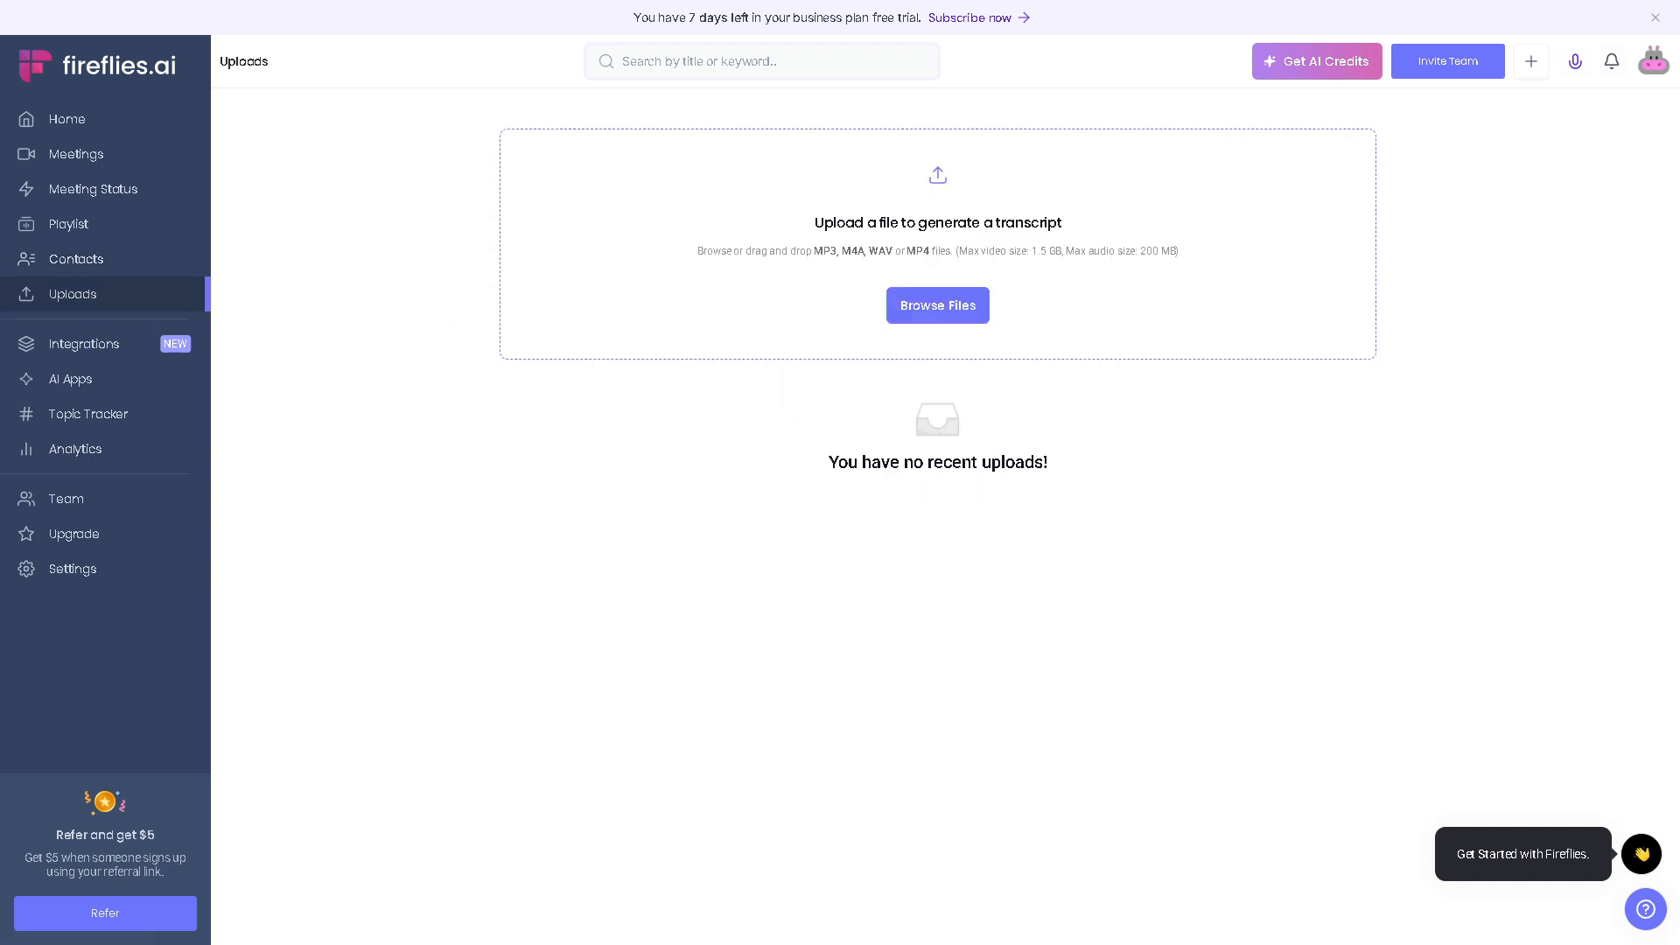
mouse_move(642, 552)
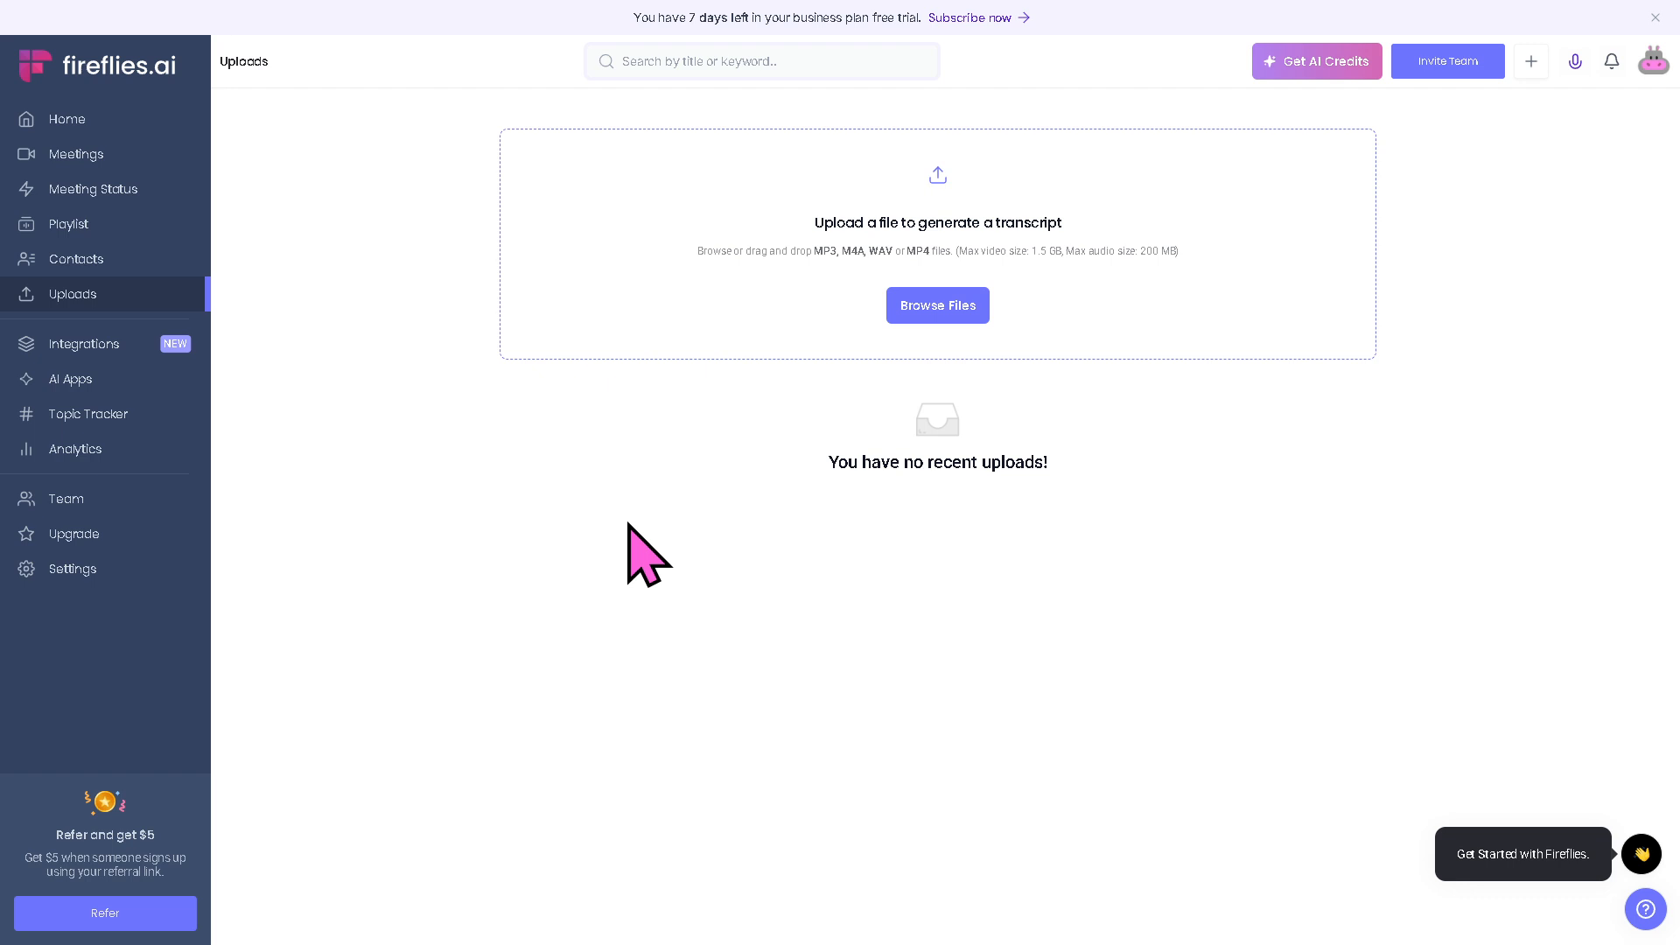
mouse_move(651, 556)
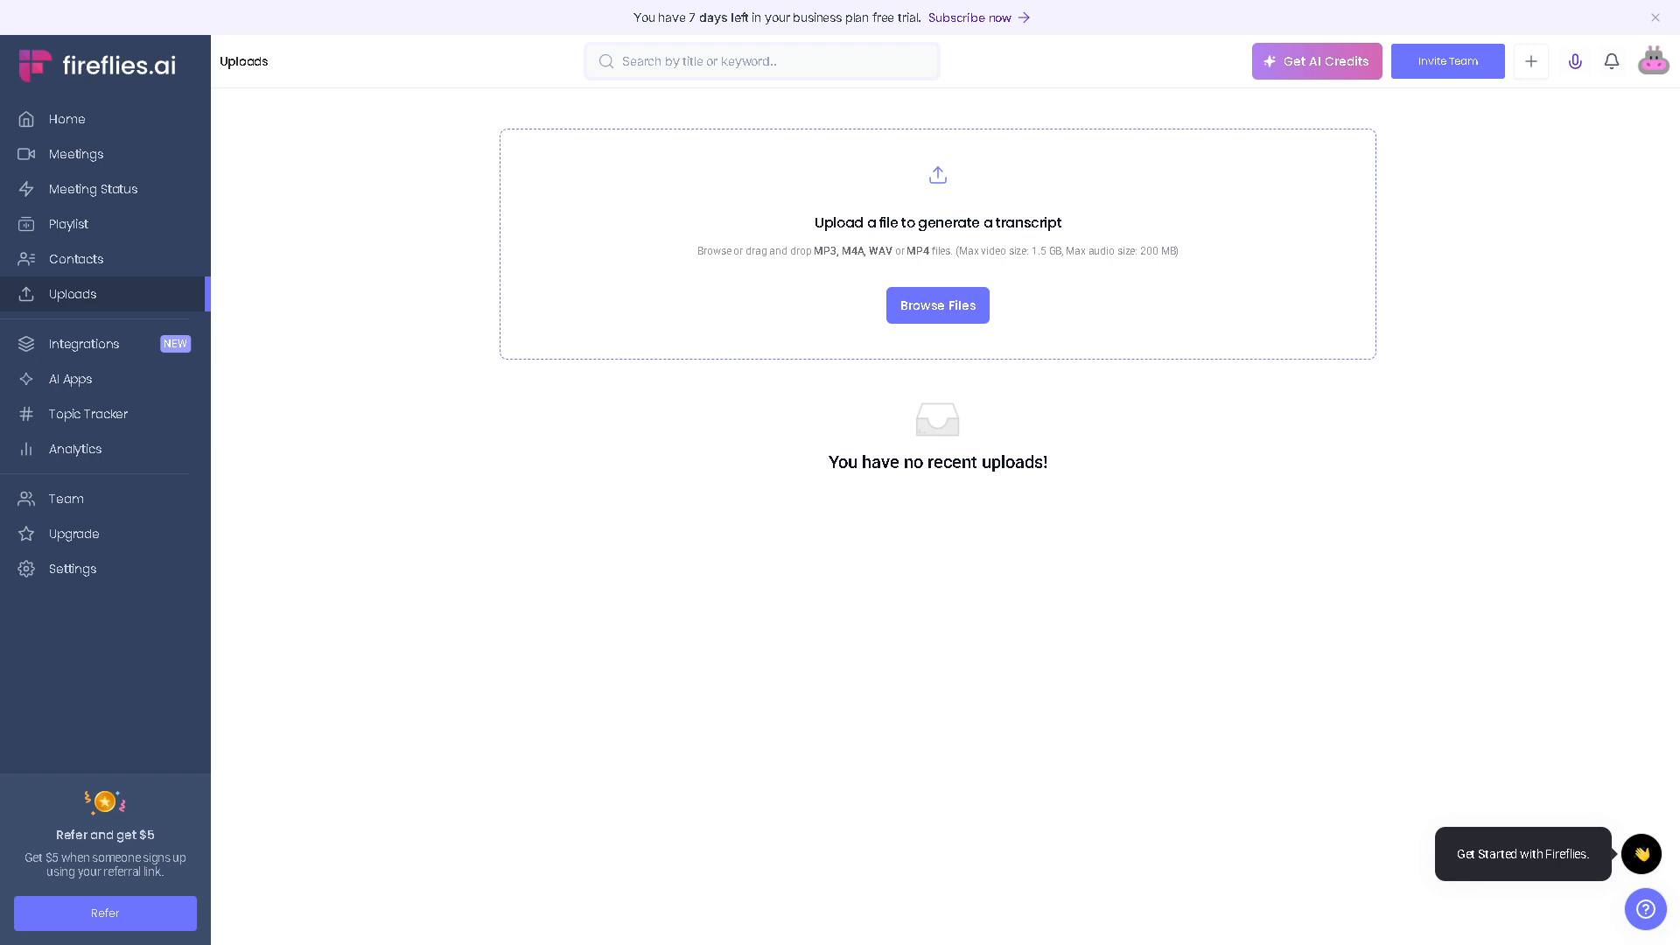
mouse_move(718, 455)
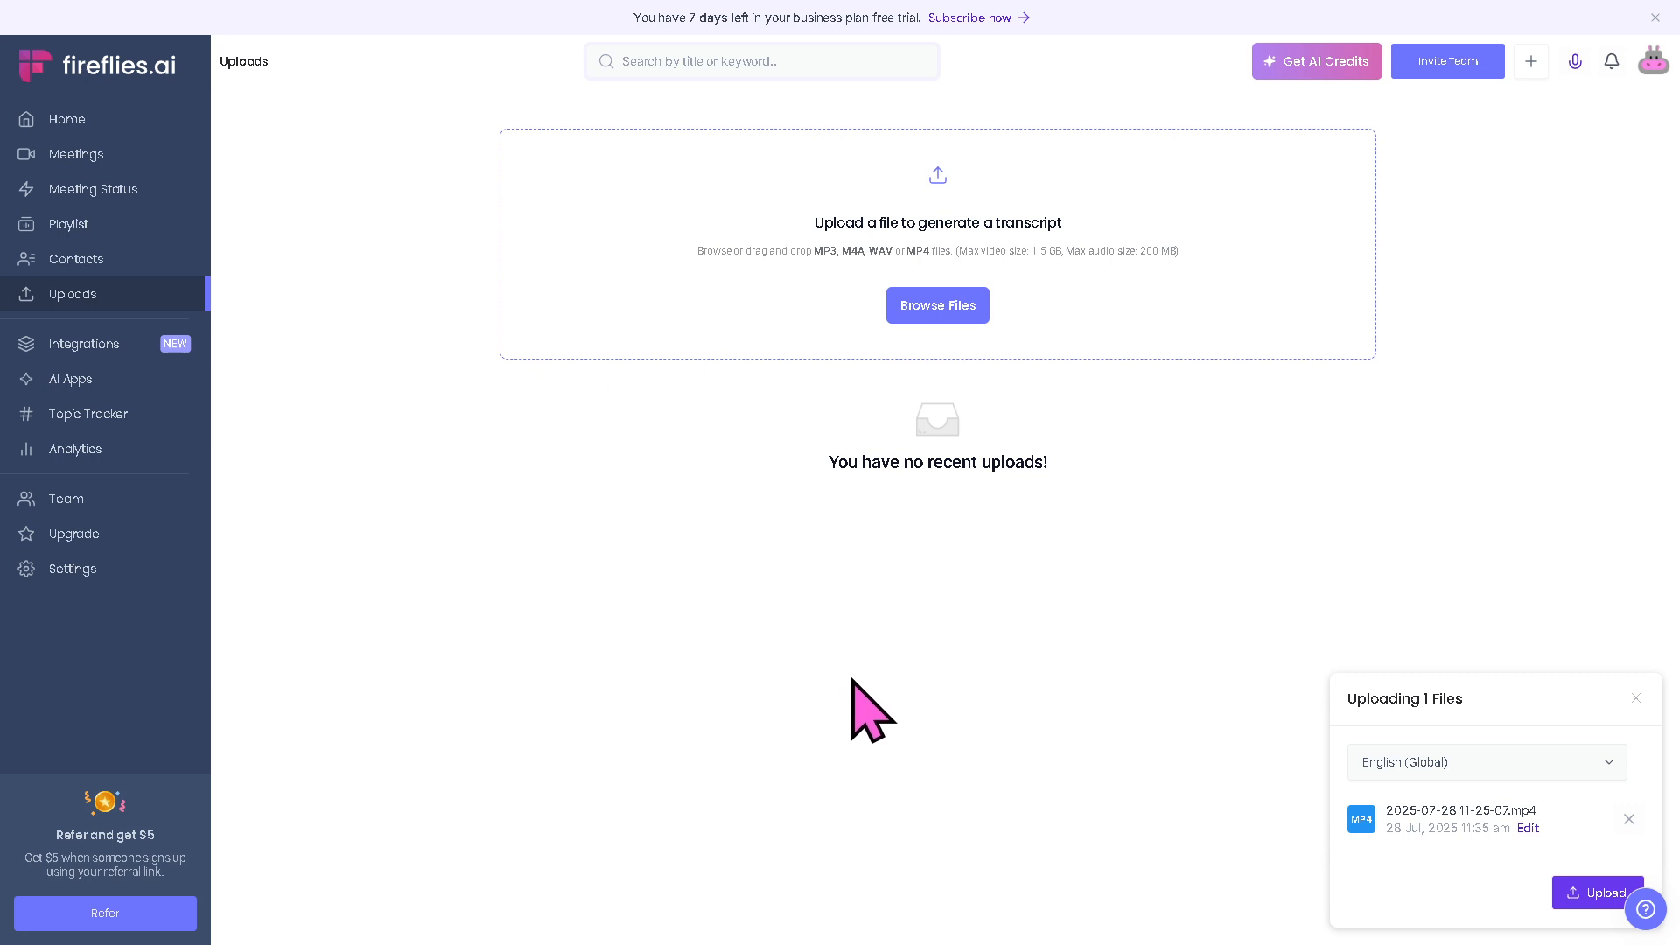
mouse_move(1015, 820)
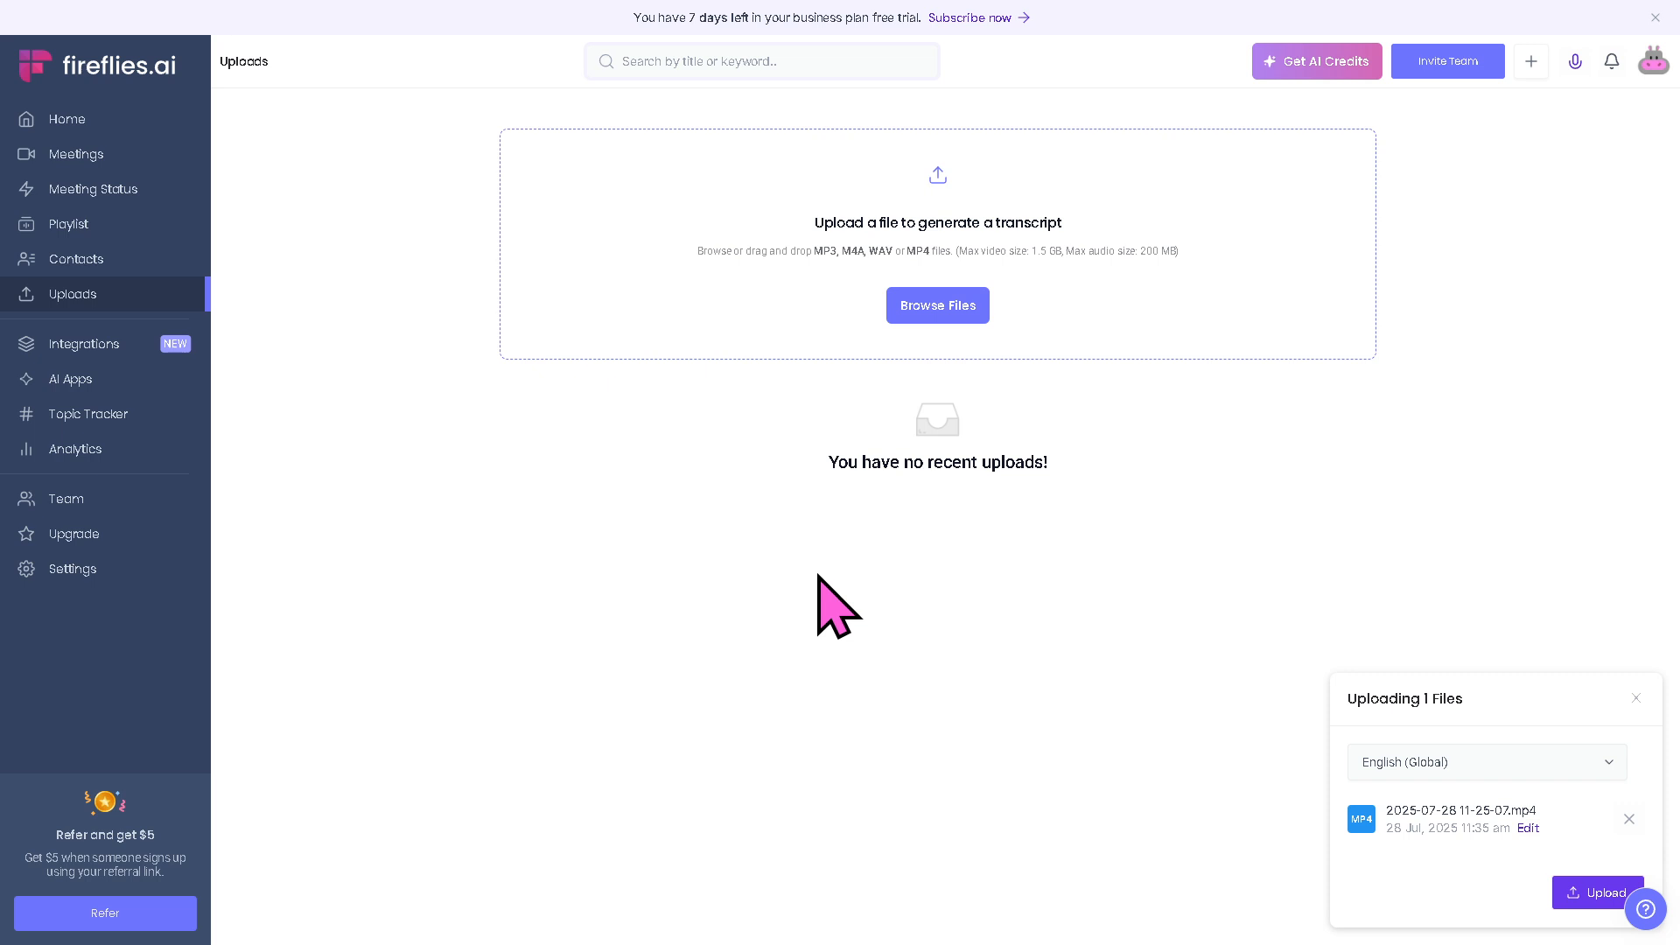
mouse_move(844, 600)
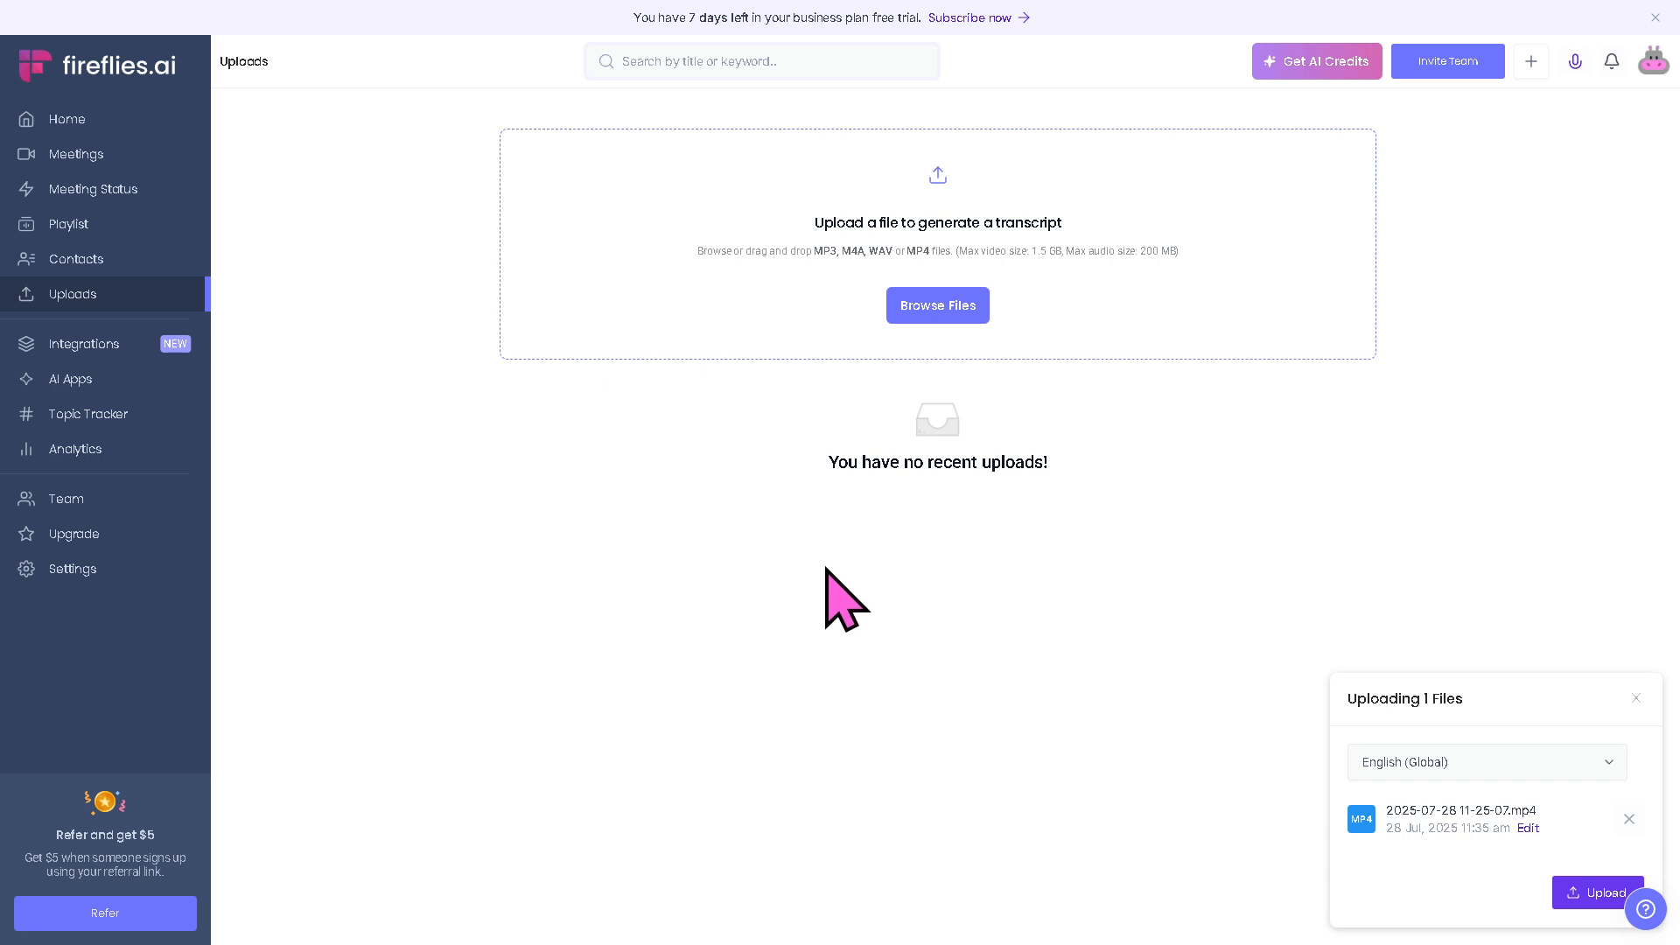
mouse_move(1533, 882)
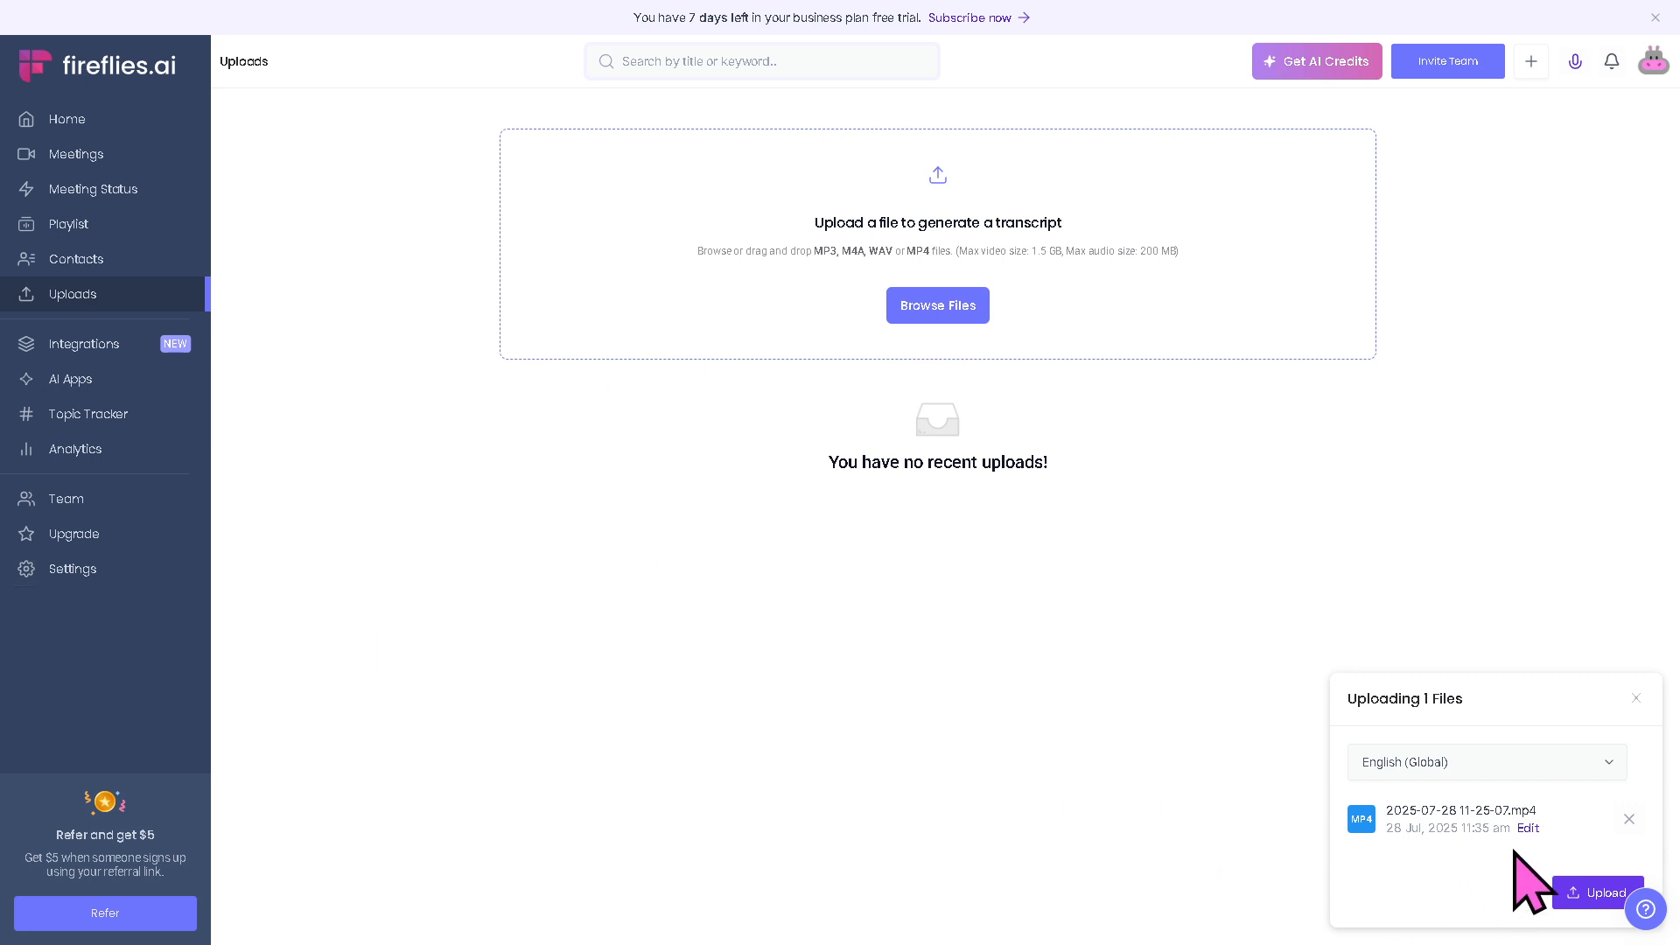
Check the queued MP4's date and time as 28 Jul 2025 and dismiss the picker
left_click(1526, 829)
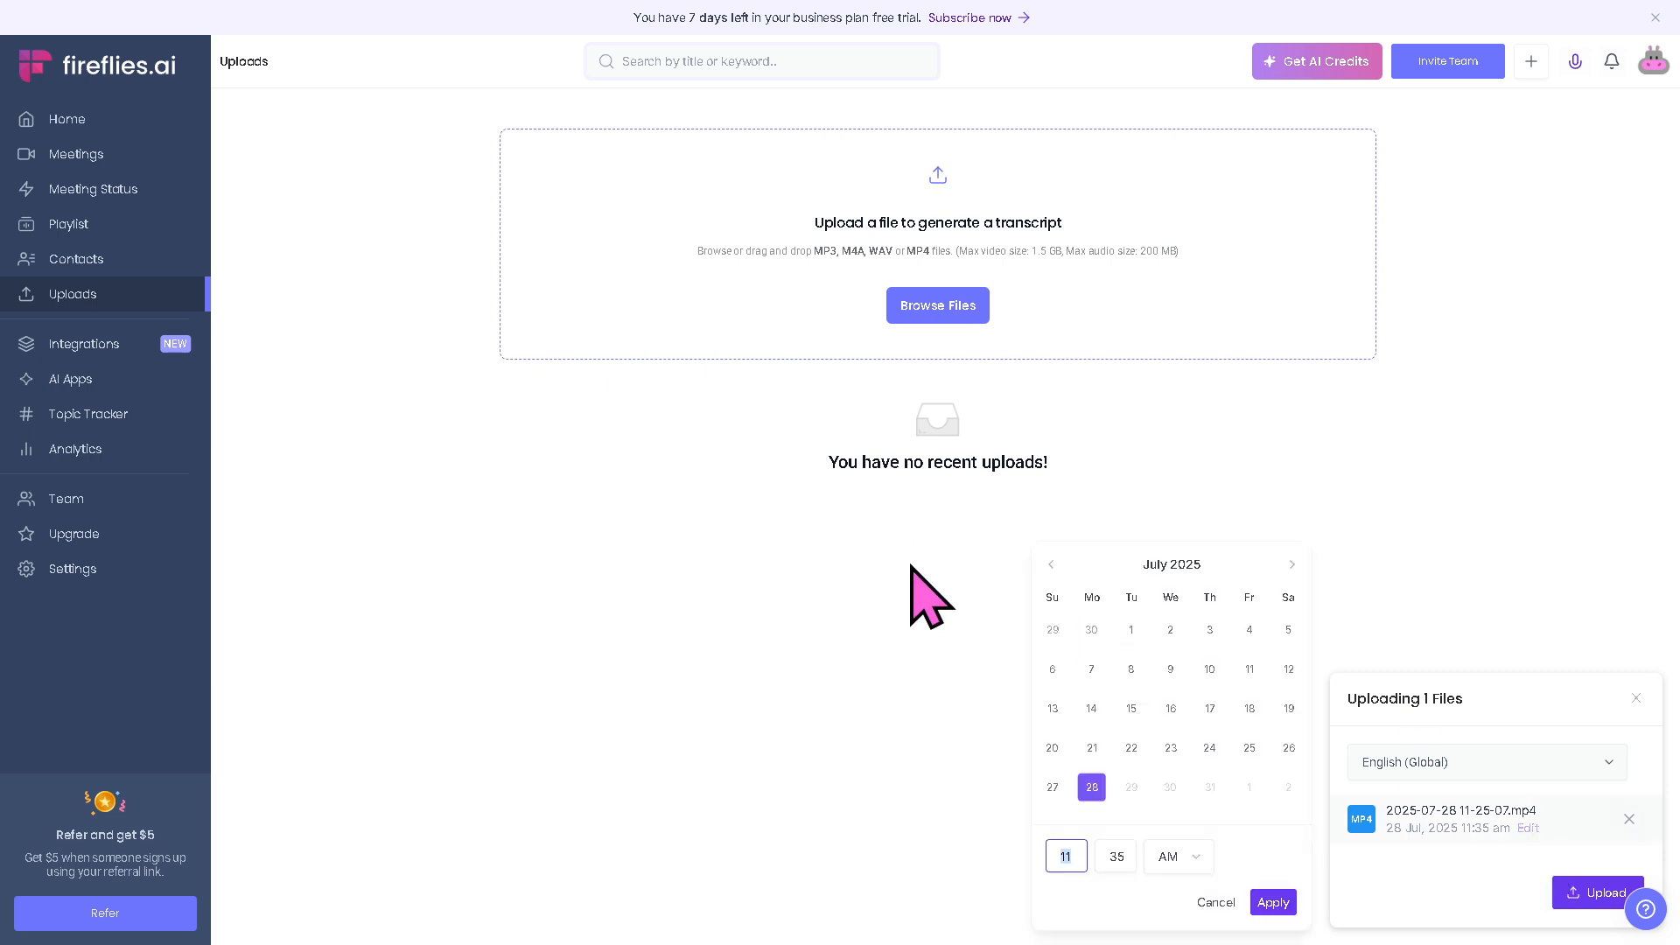
left_click(1273, 903)
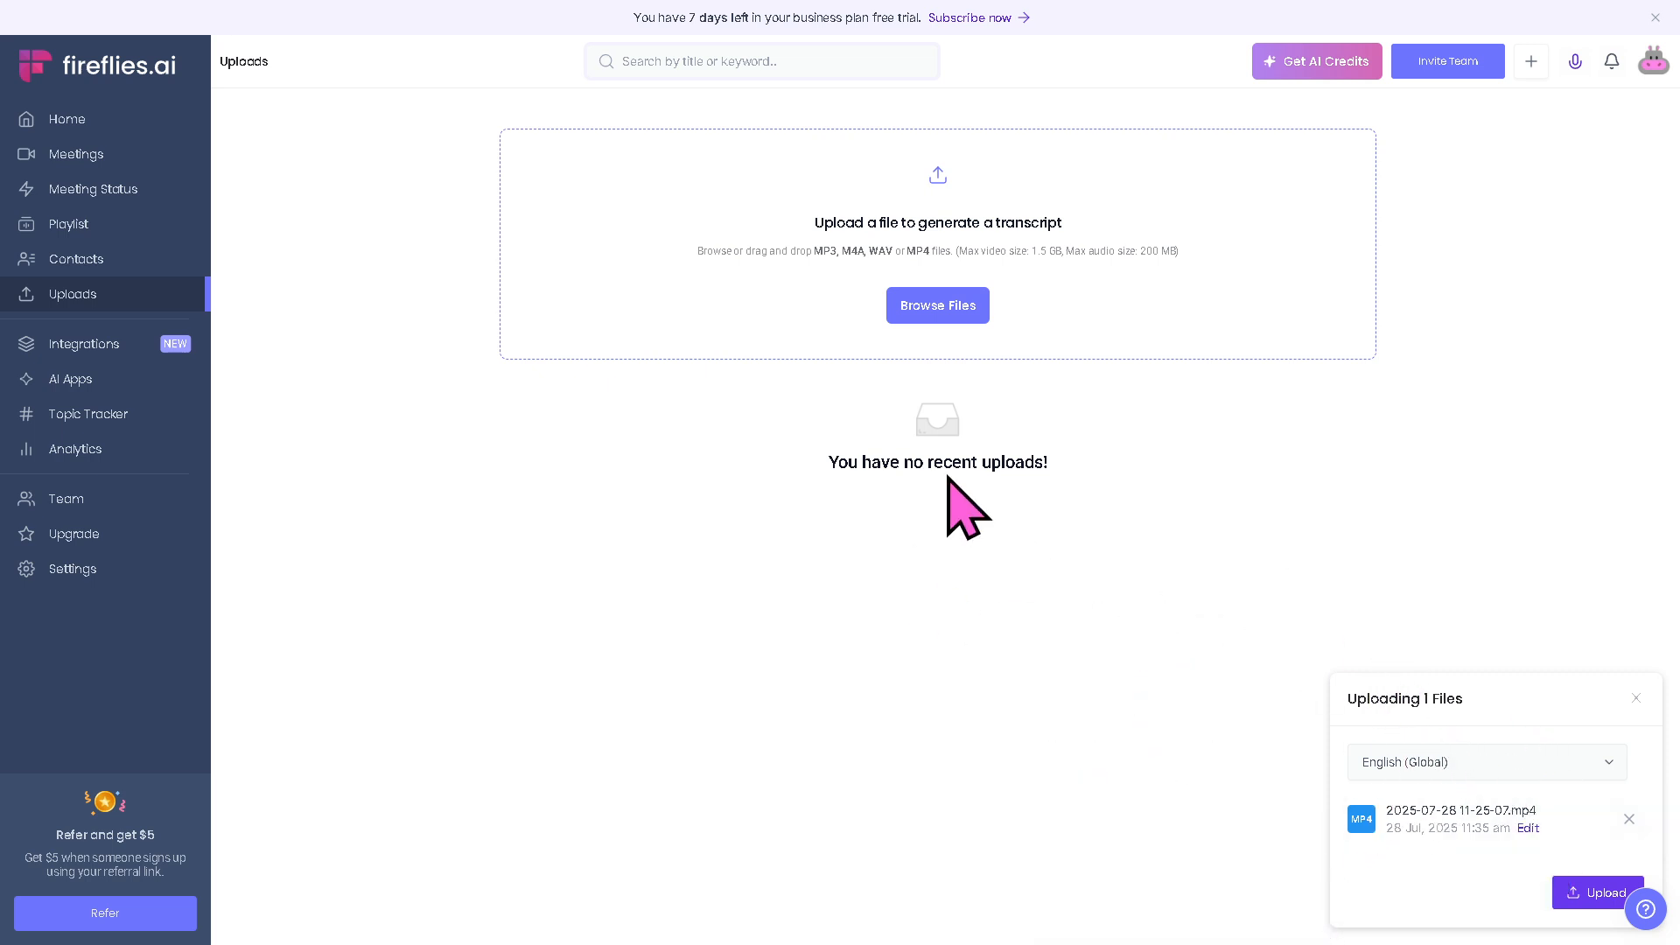
mouse_move(449, 502)
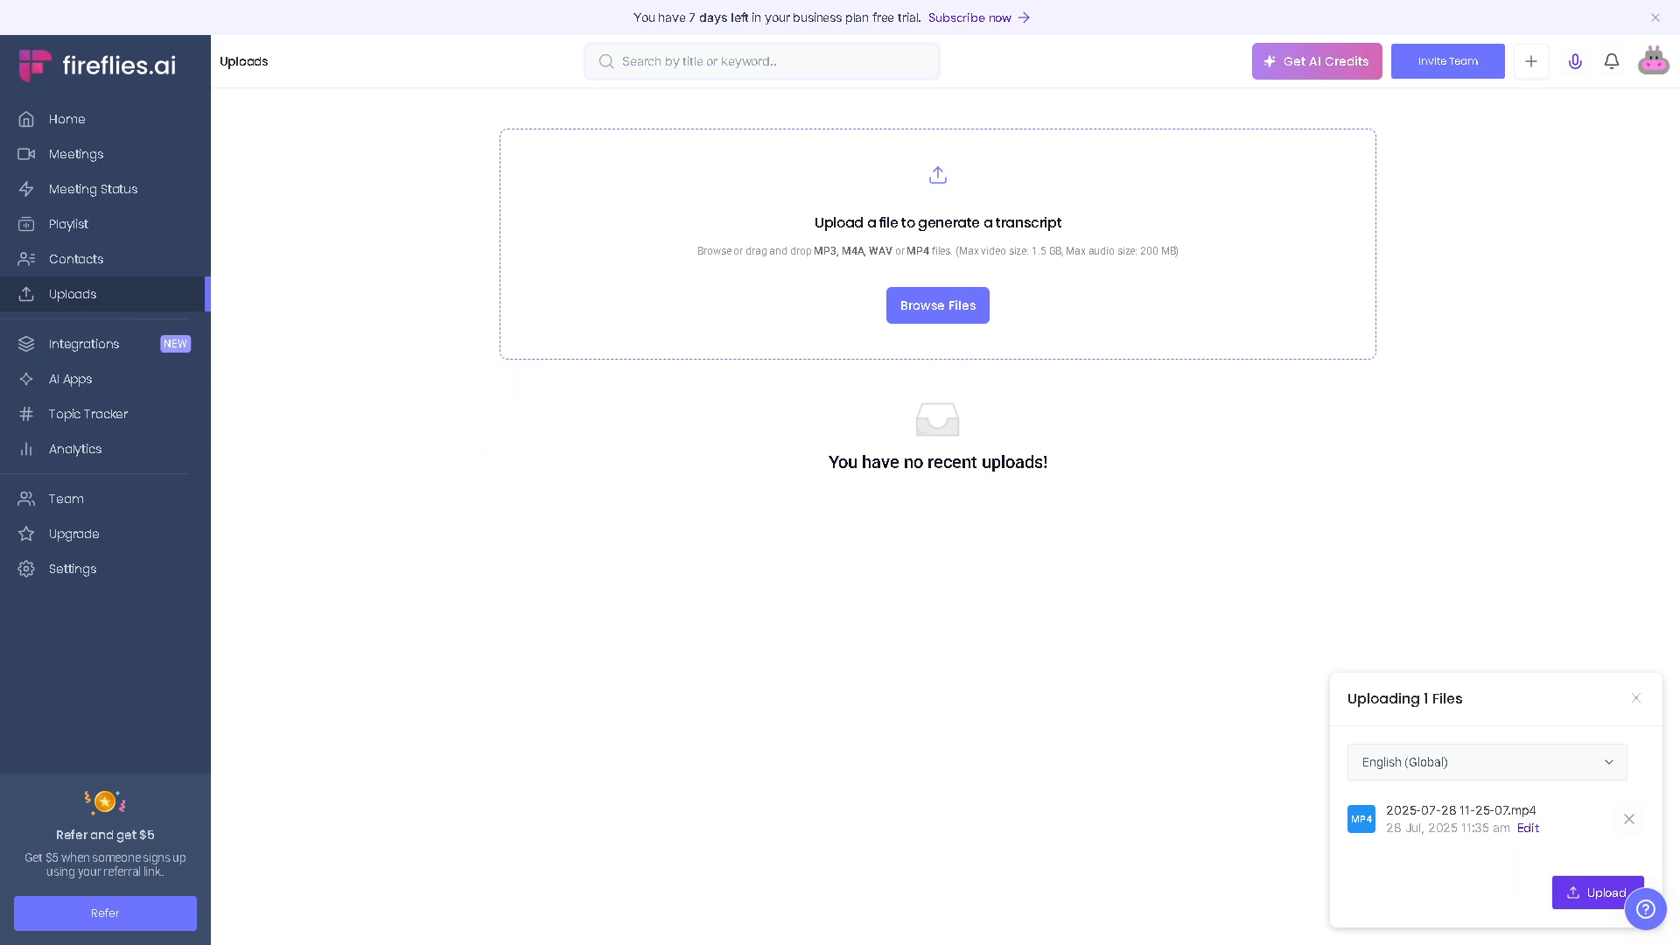
mouse_move(84, 350)
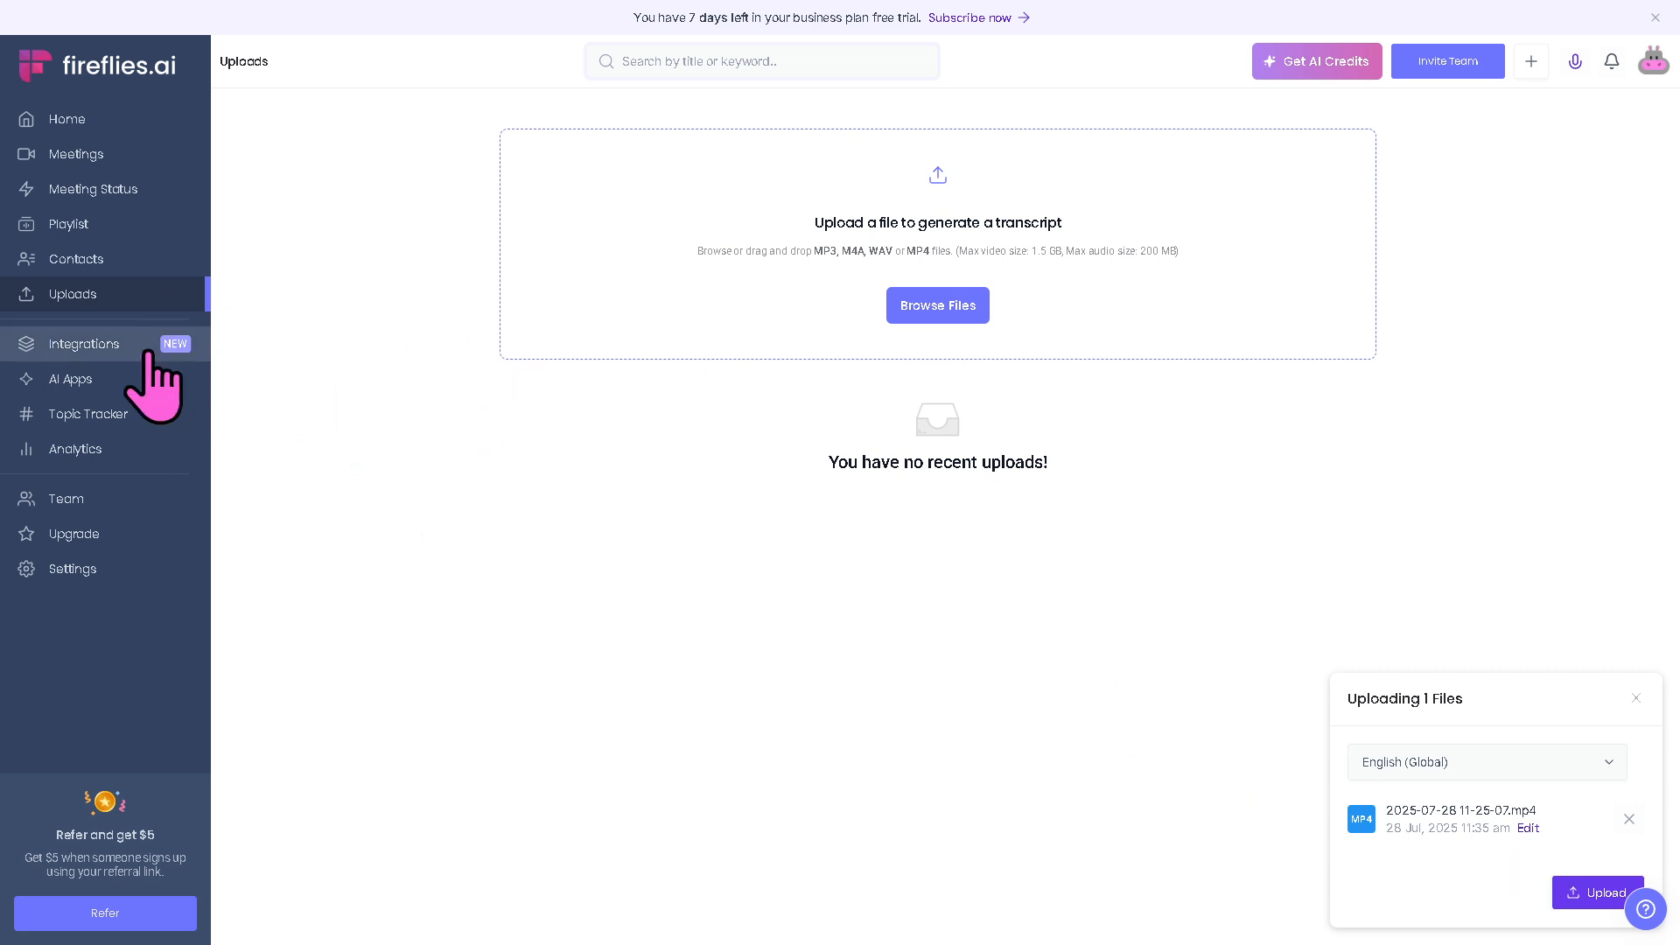
Browse through the Integrations catalogue, then move to the AI Apps page
left_click(82, 345)
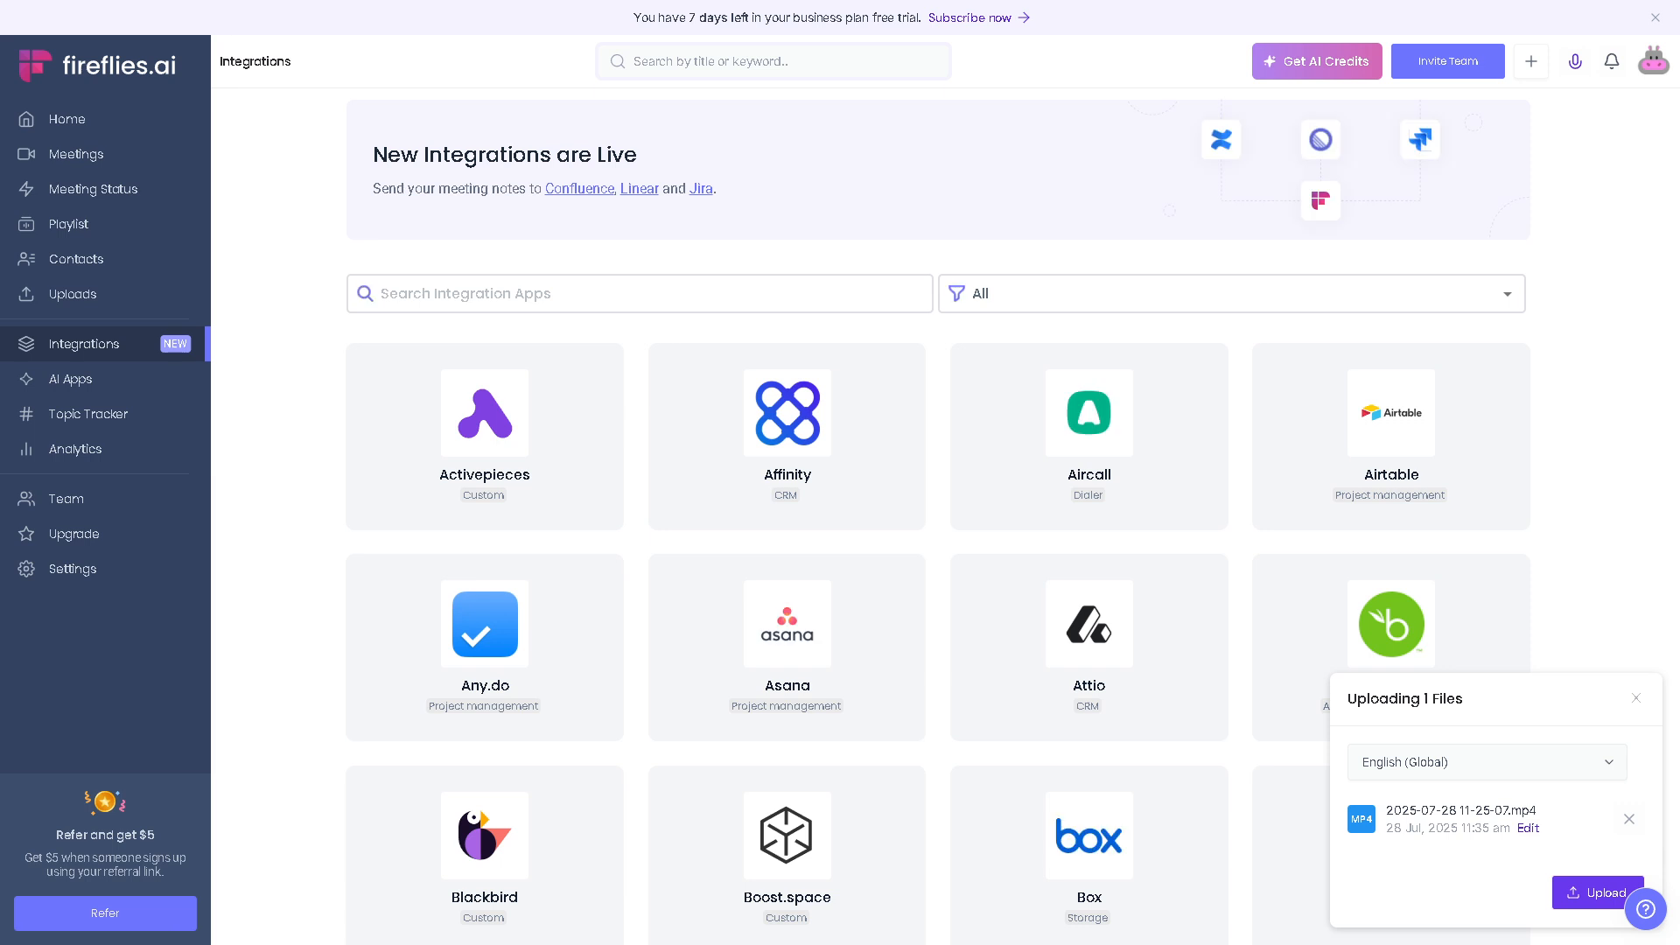
scroll("down", 3)
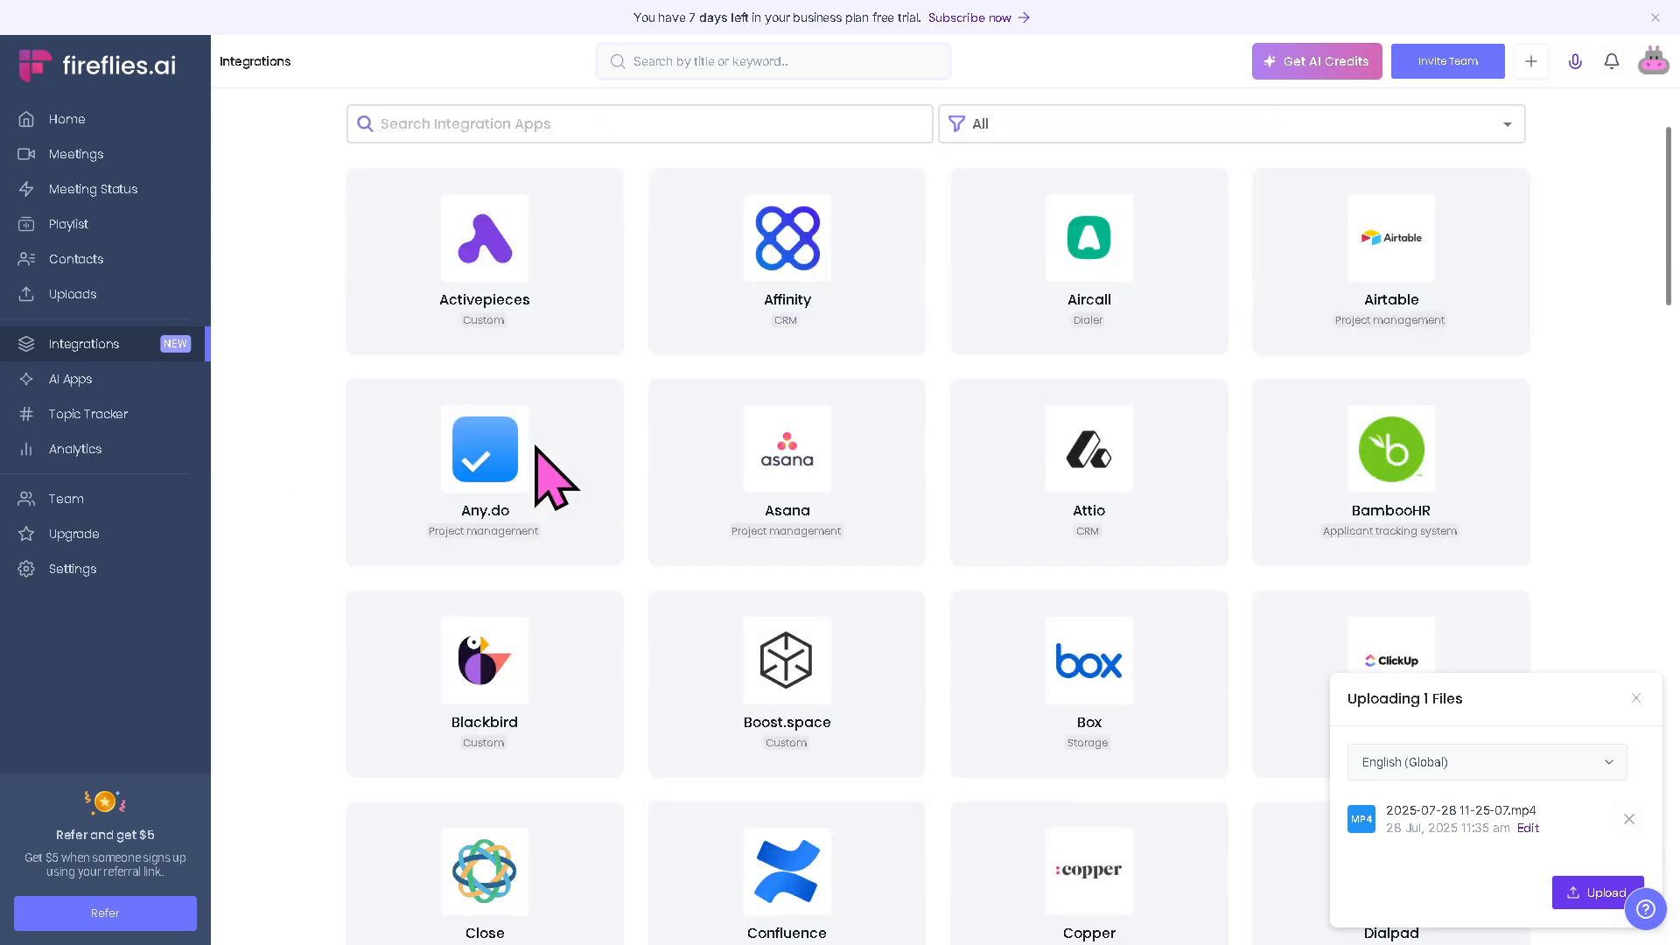
mouse_move(824, 273)
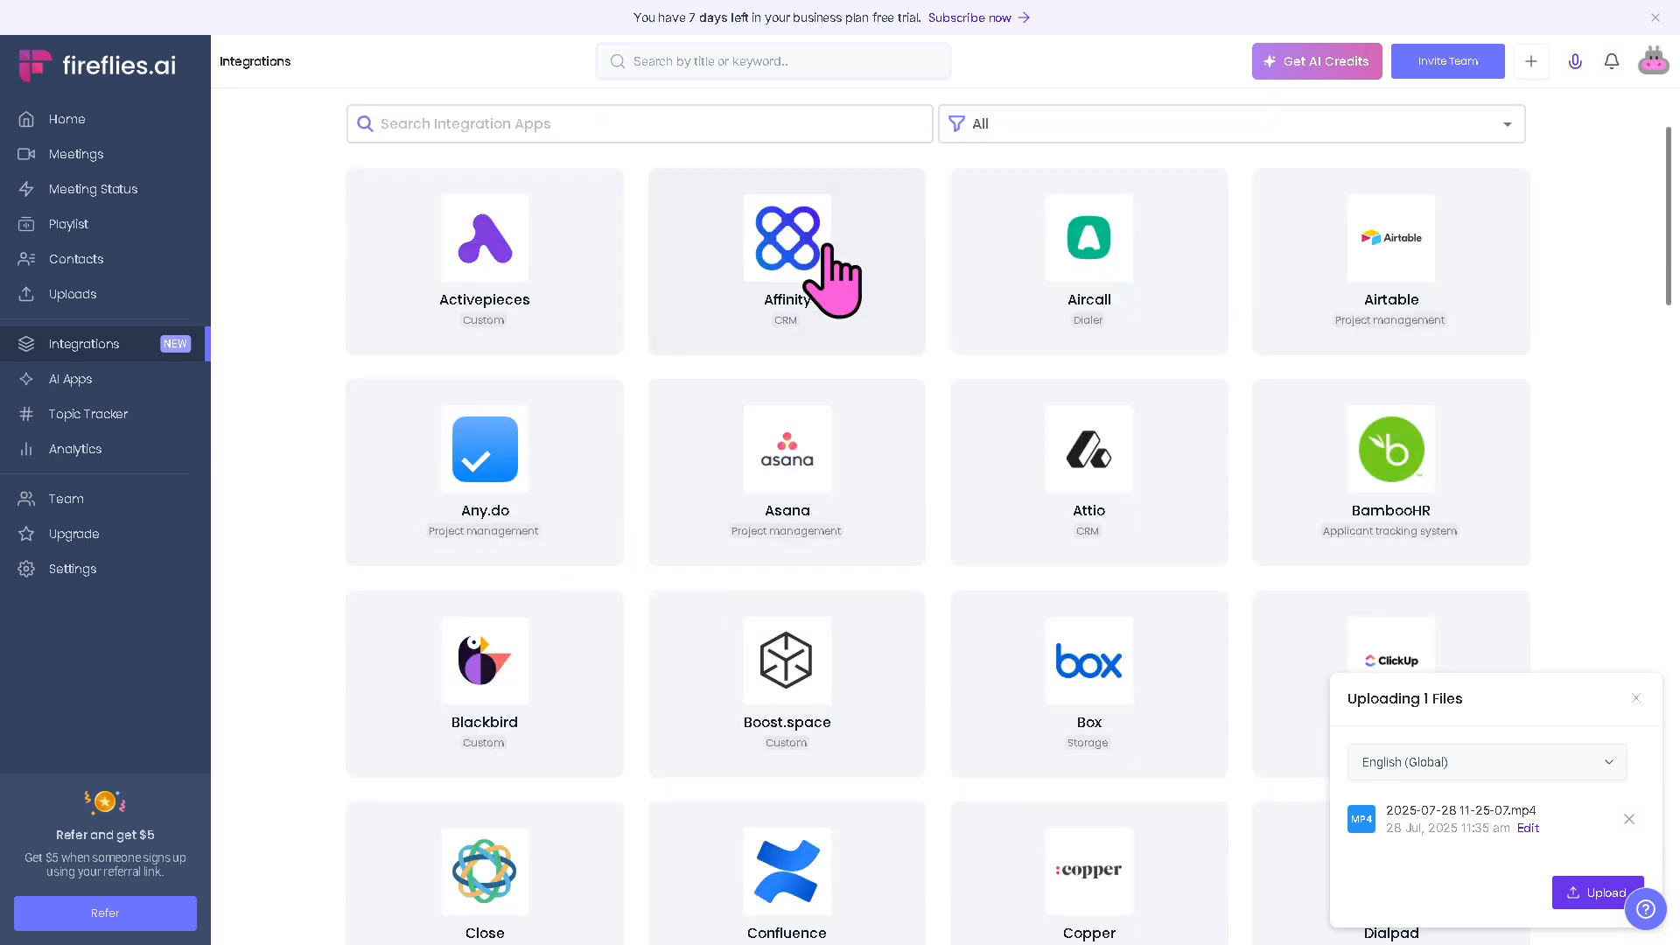
mouse_move(919, 536)
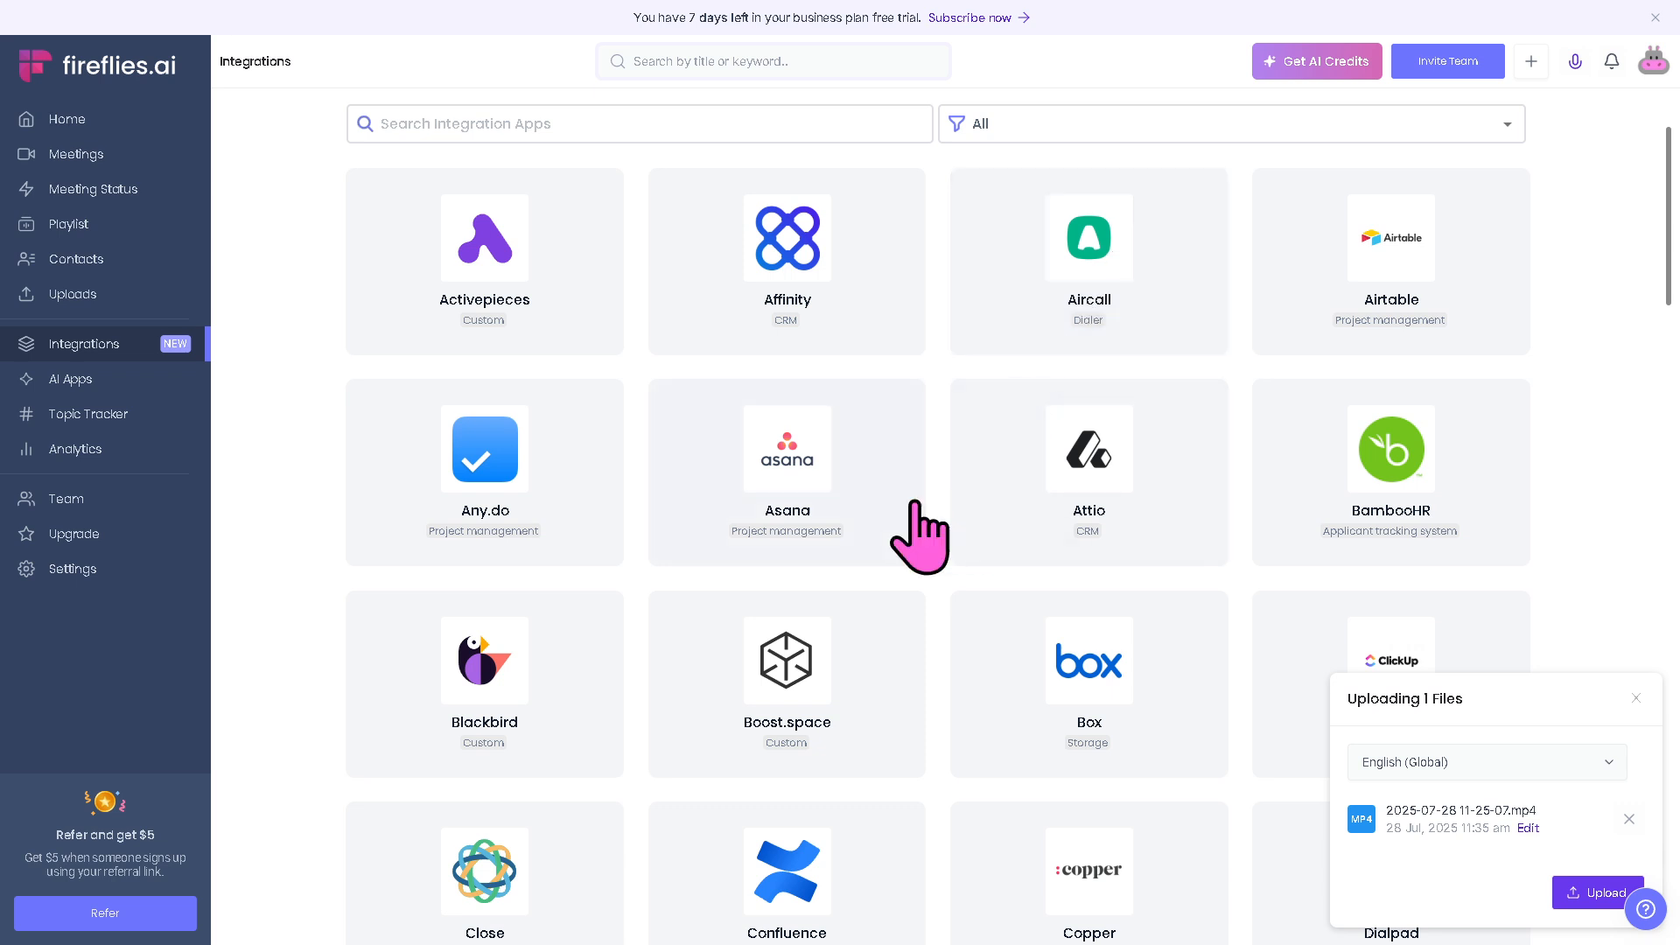
mouse_move(1336, 648)
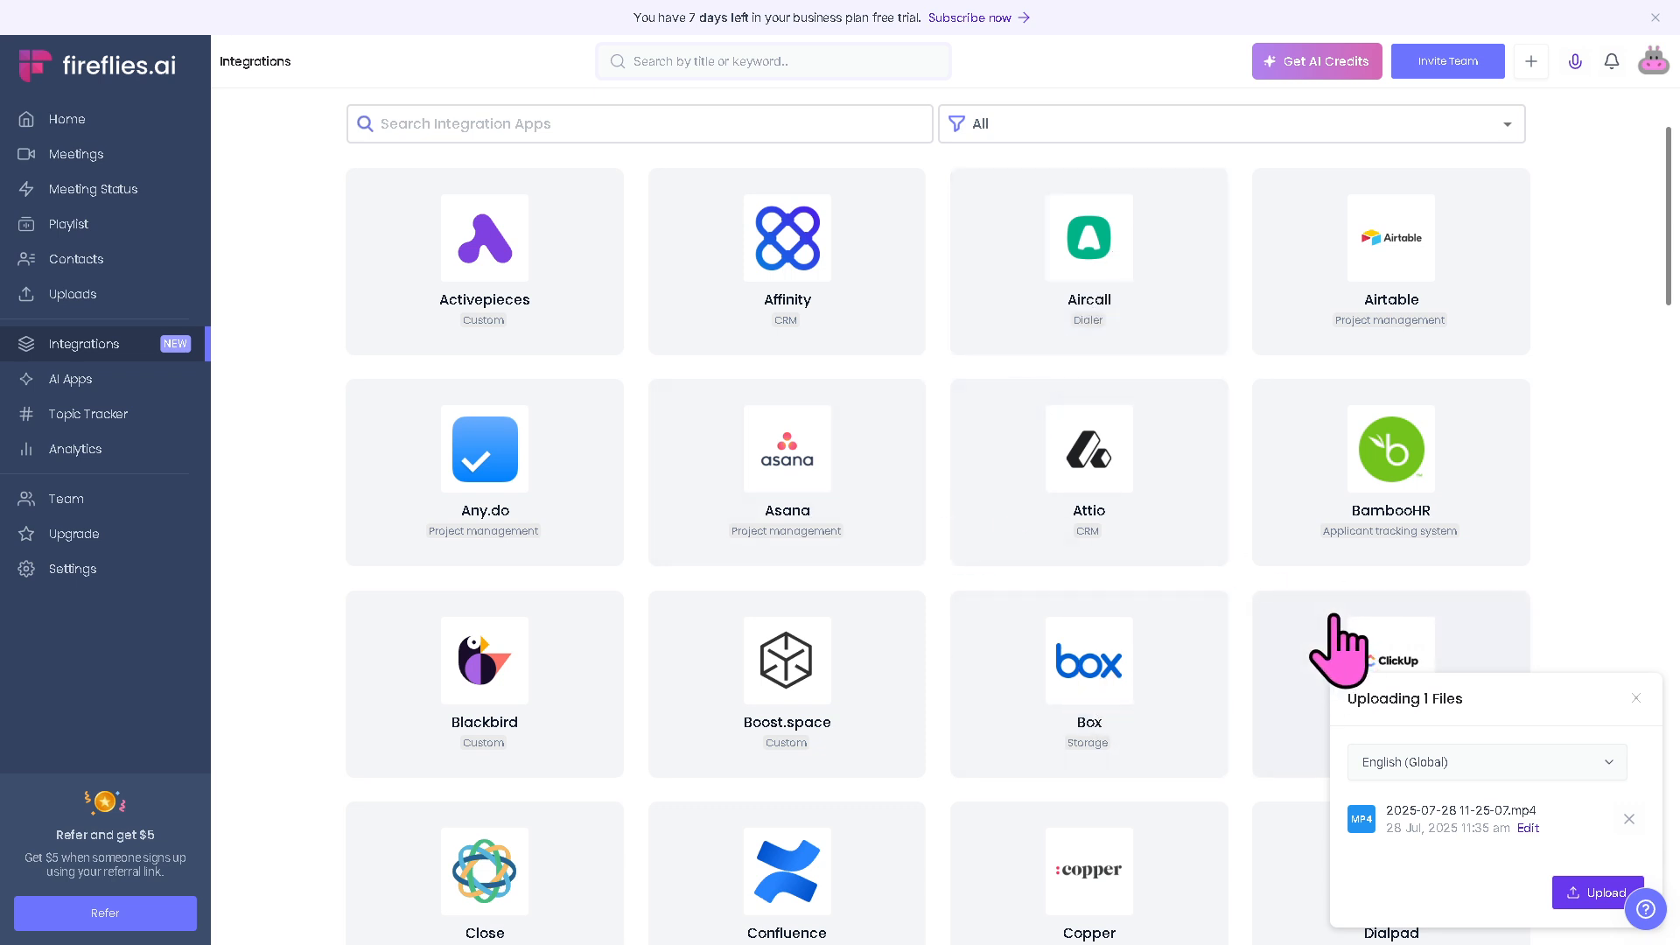
scroll("down", 3)
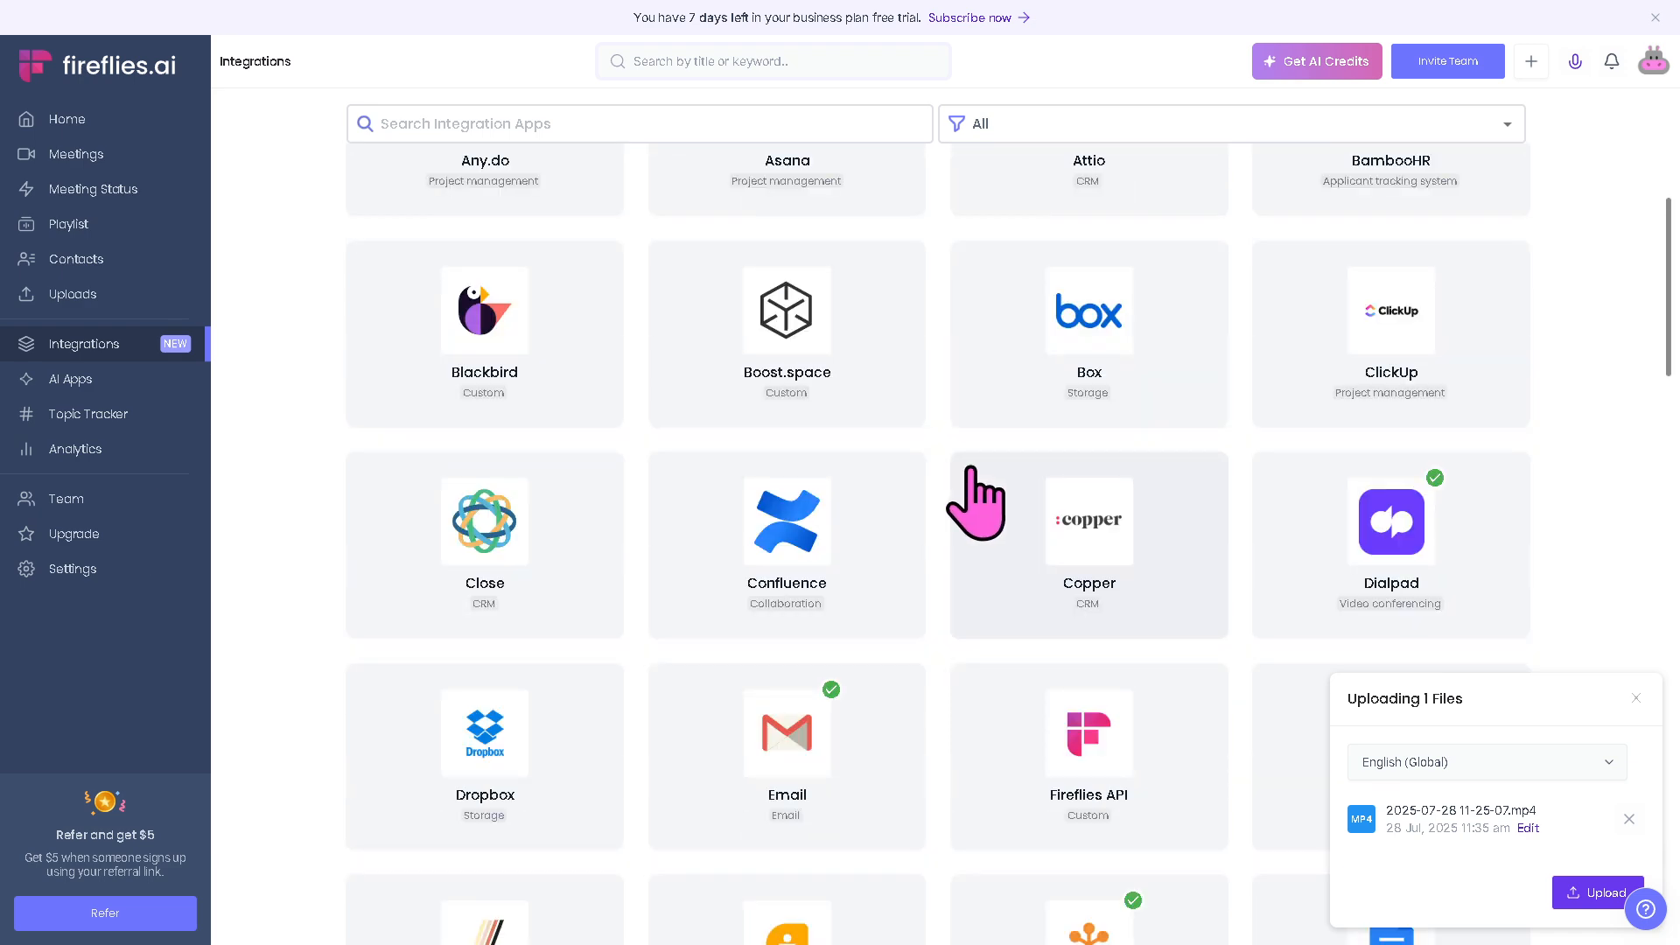
scroll("down", 3)
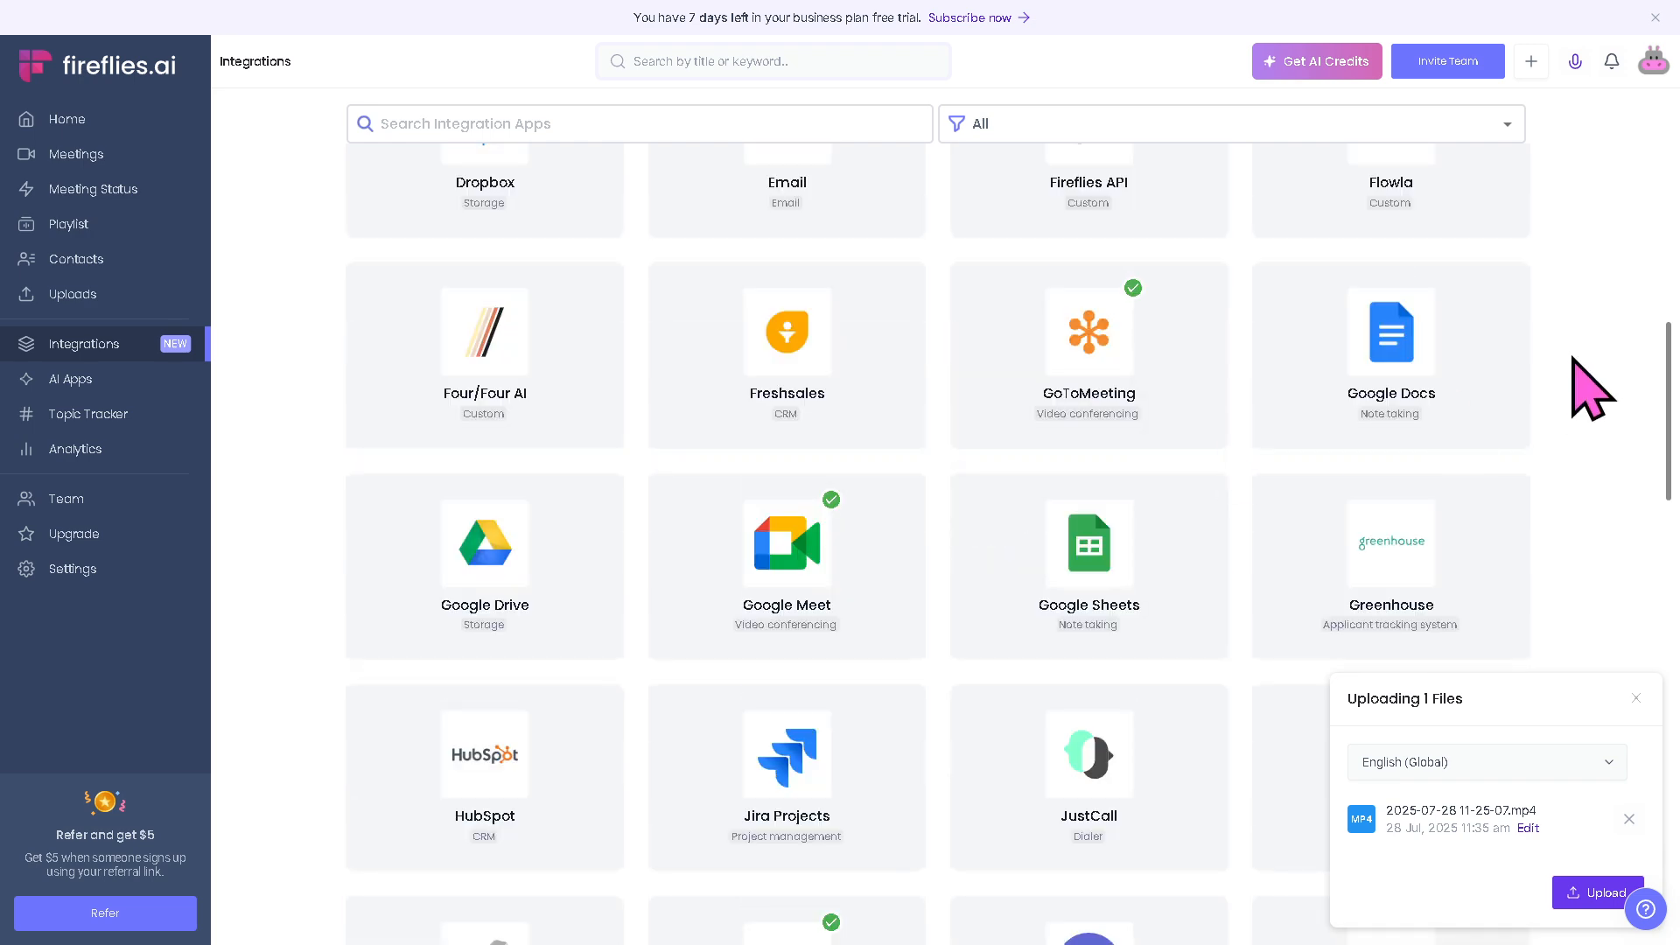
scroll("down", 3)
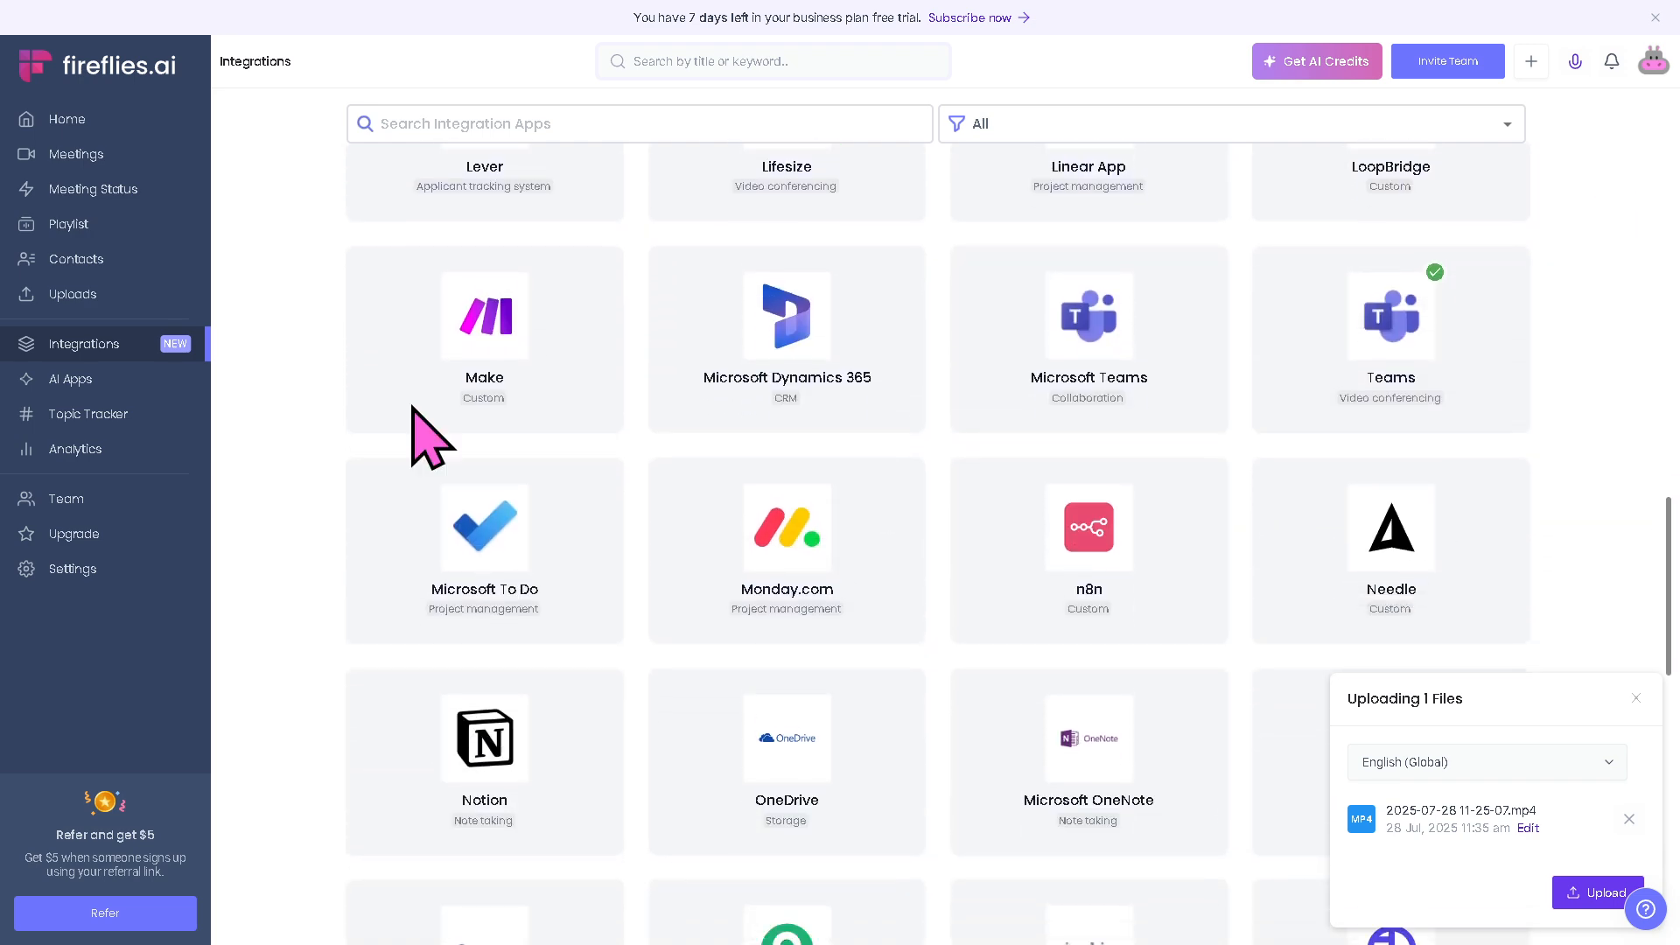
left_click(72, 380)
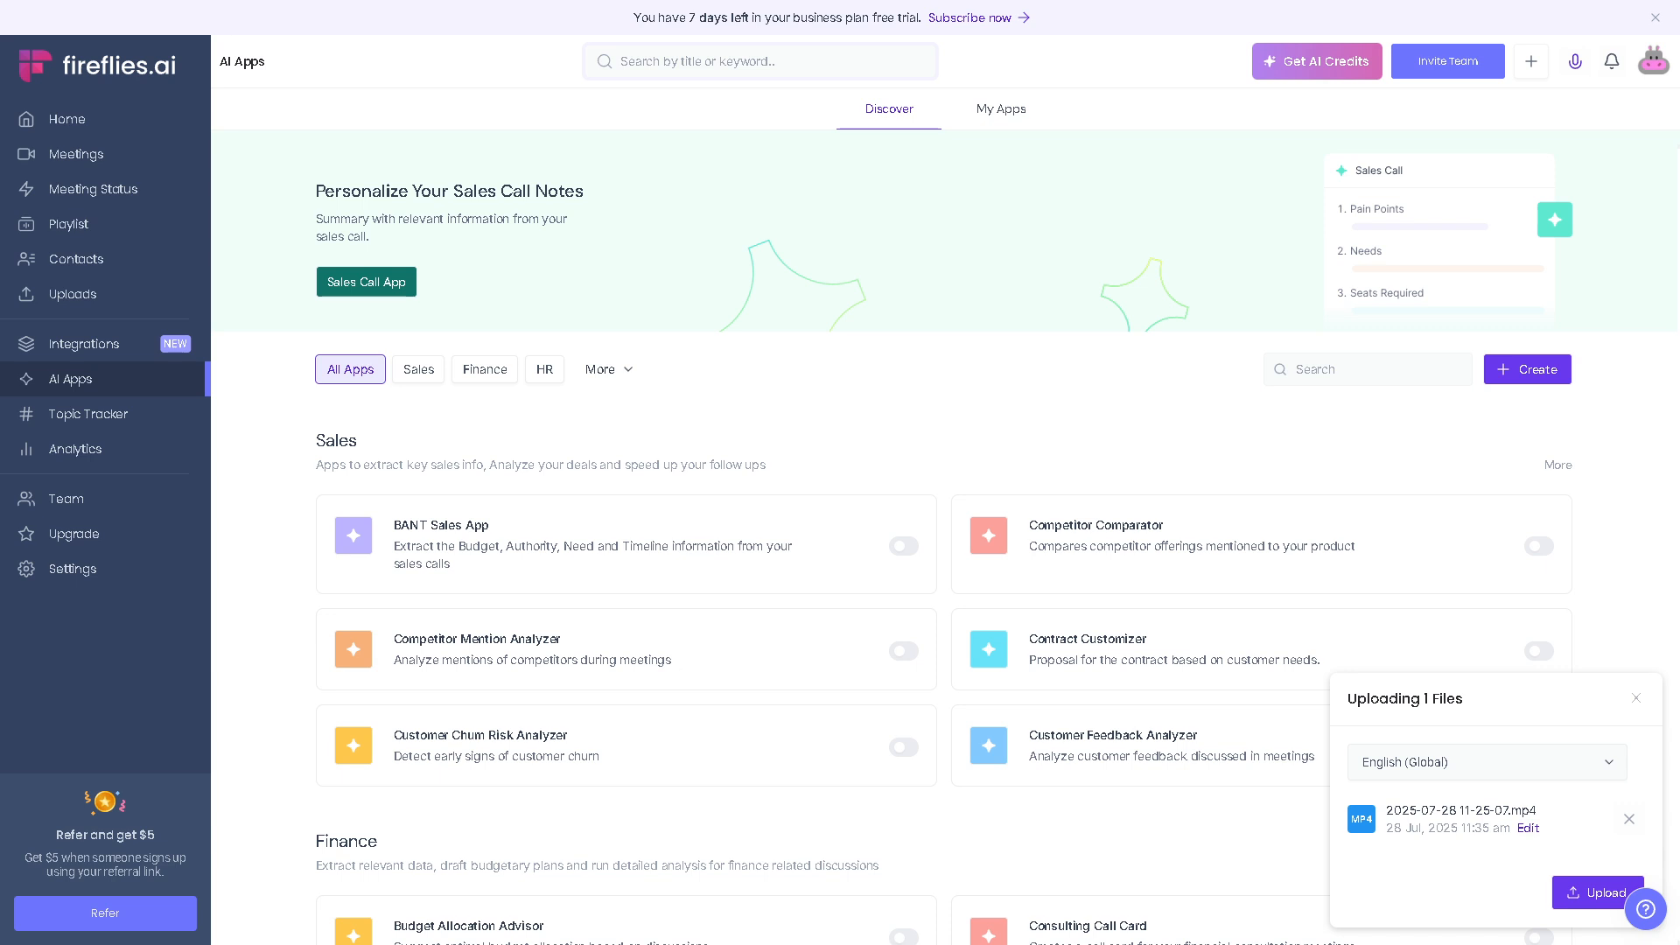
mouse_move(1215, 397)
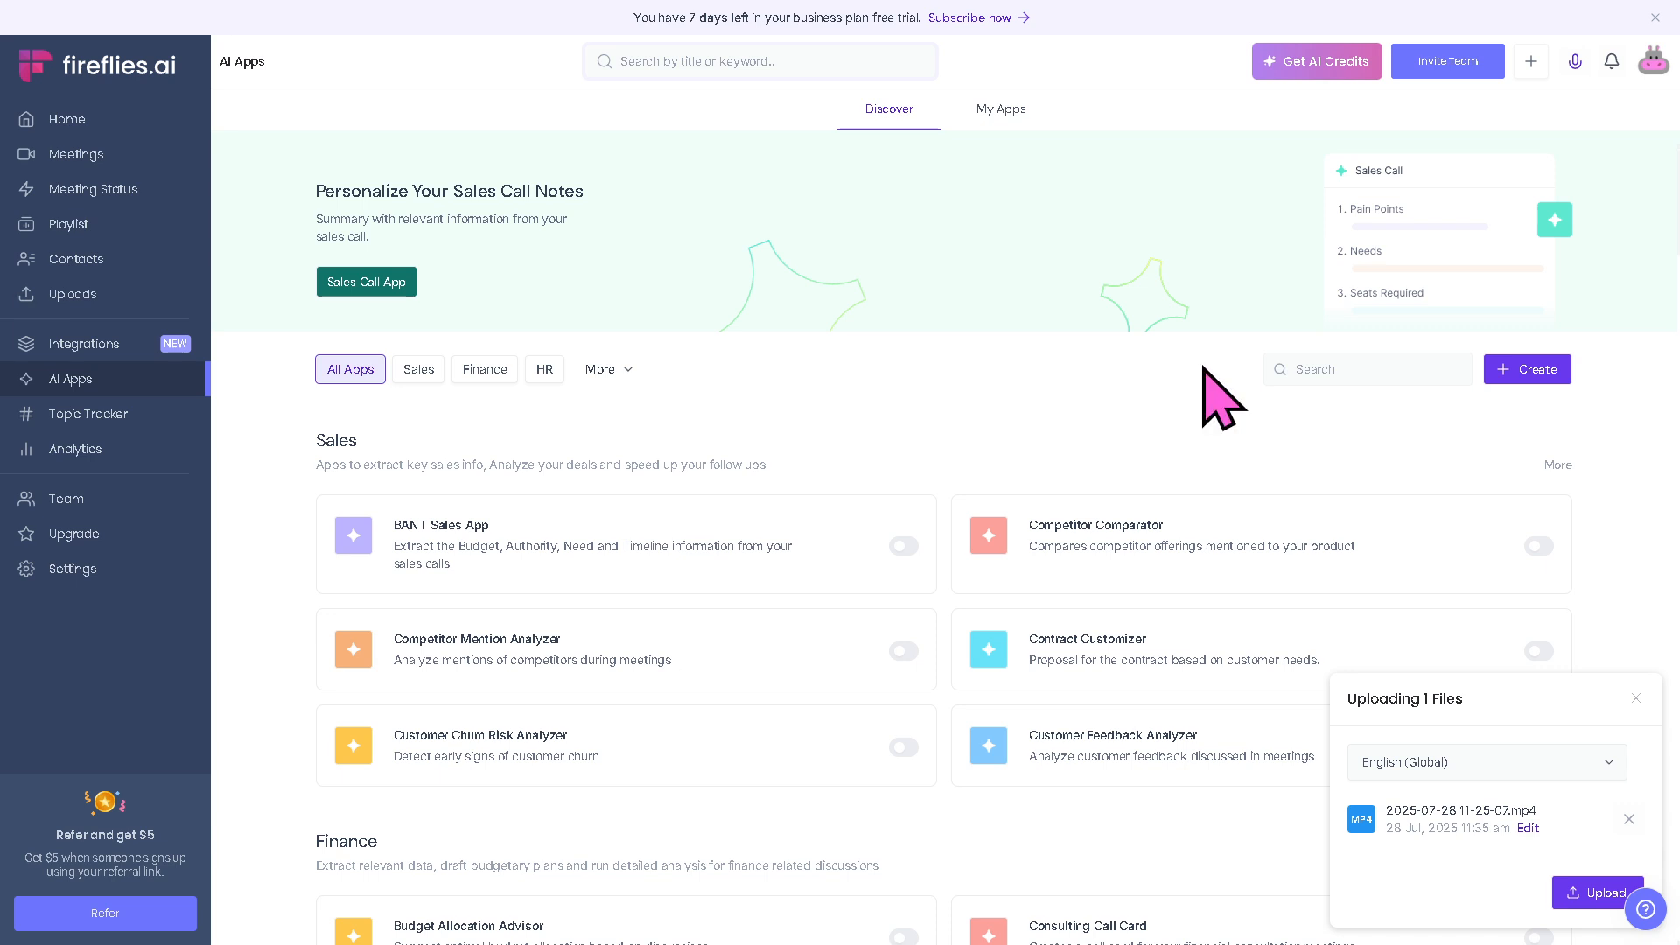
mouse_move(1216, 402)
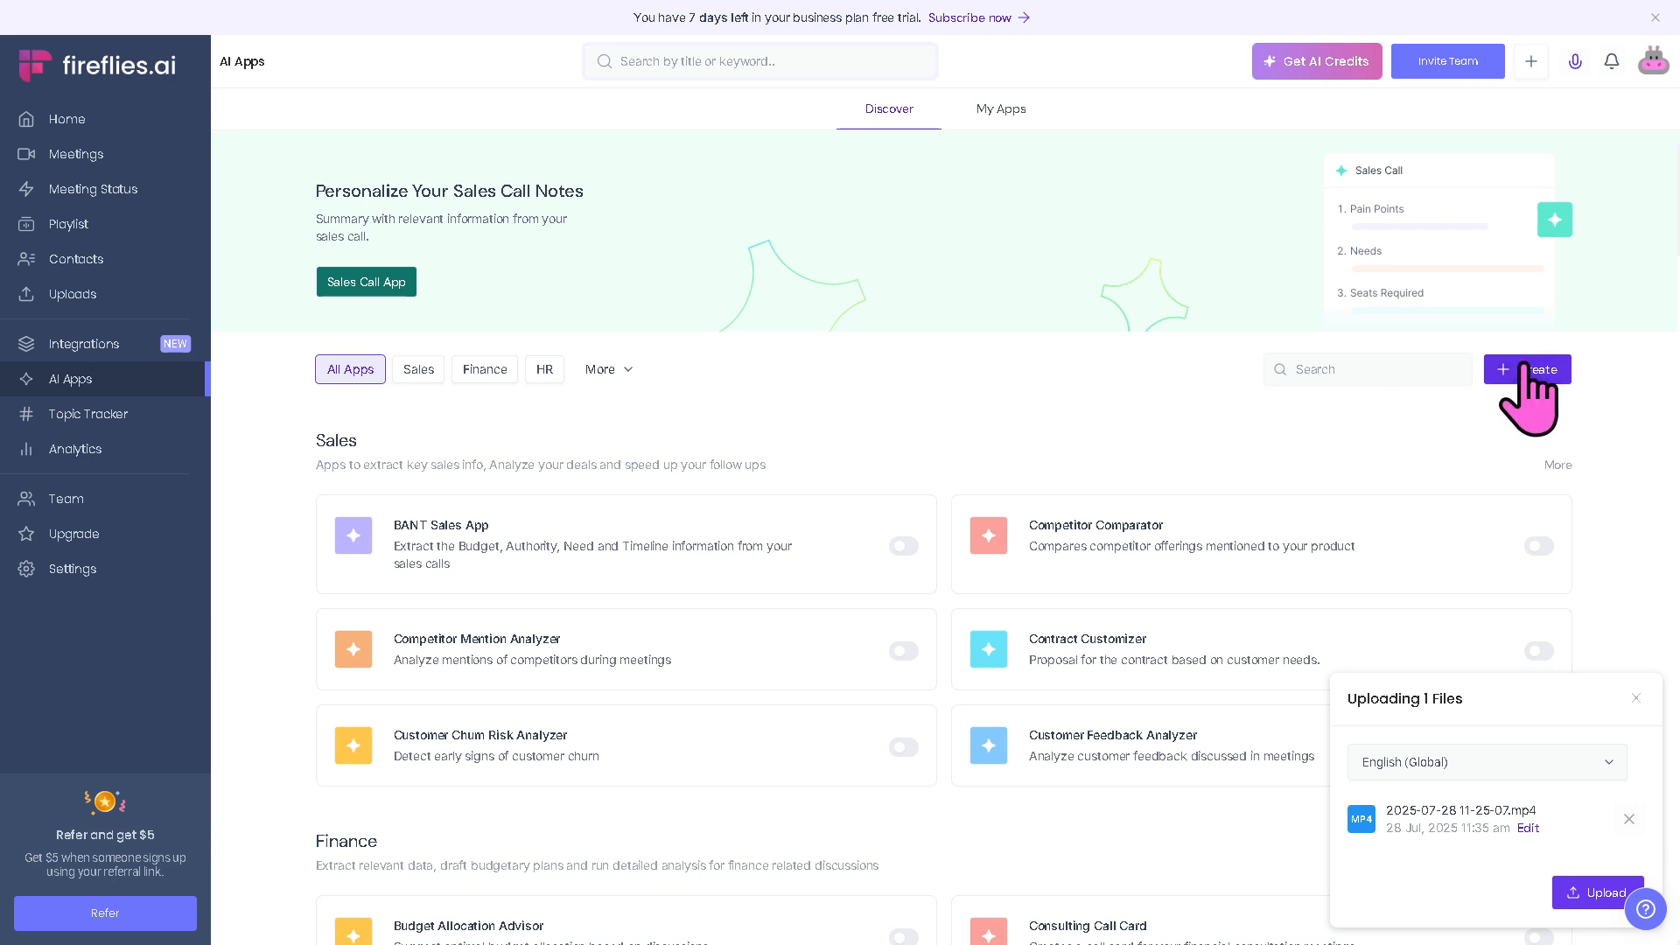
Create the custom AI app 'Using FIREFLIES.AI Effectively' and dismiss the 'Added here' tip
left_click(1526, 369)
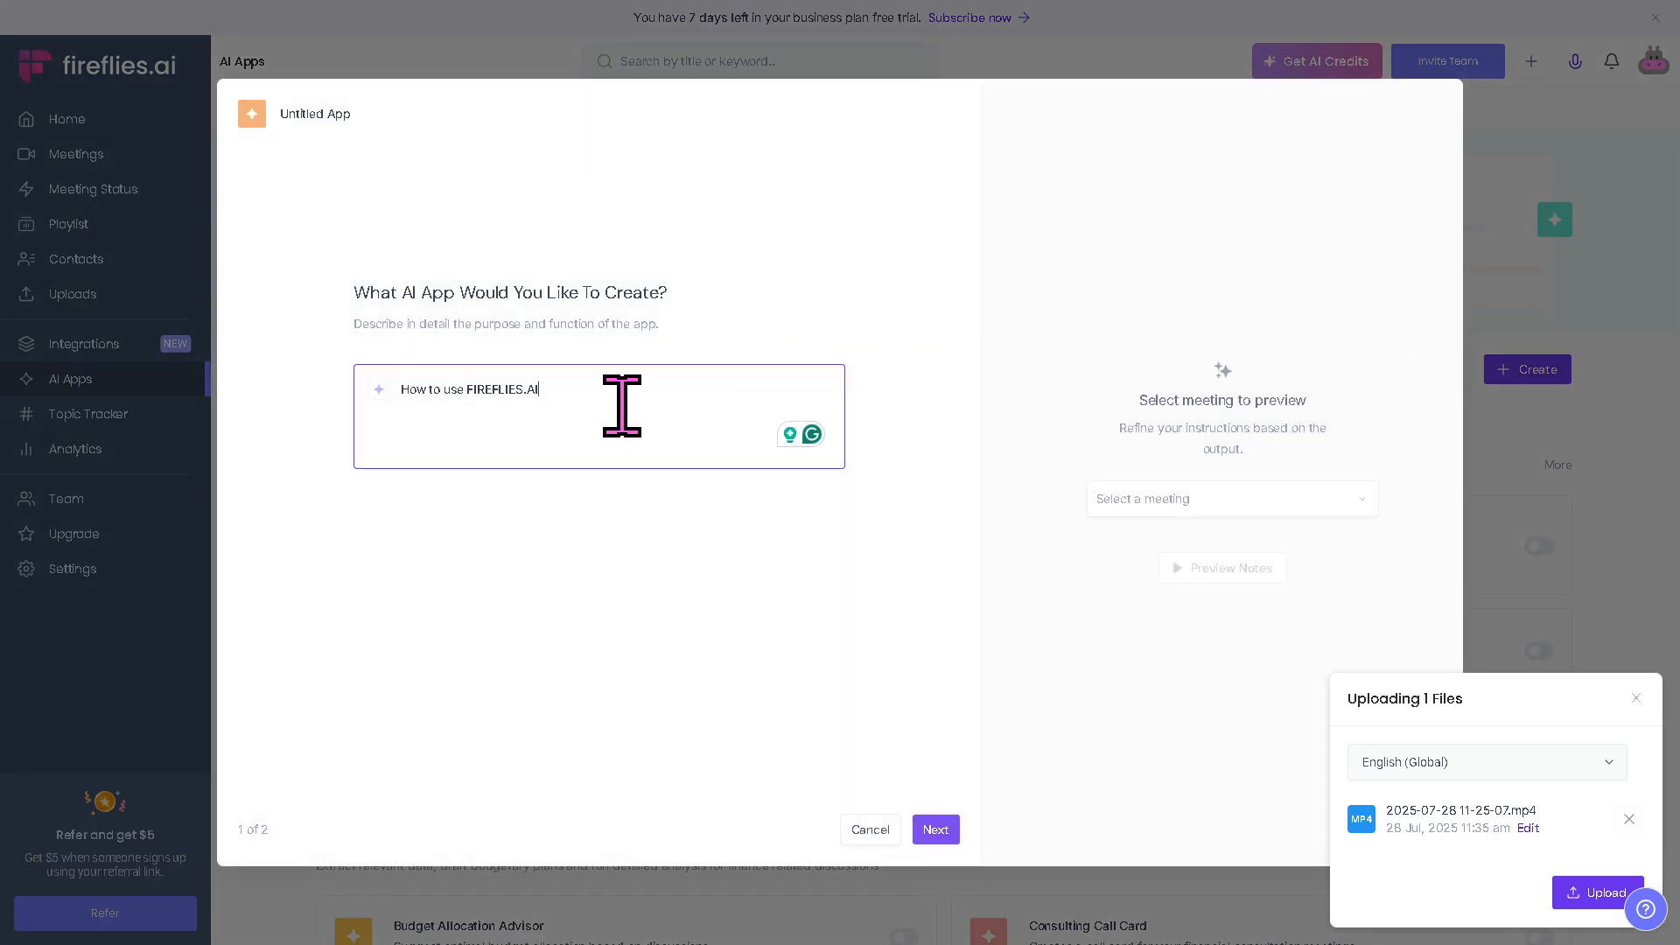
left_click(933, 829)
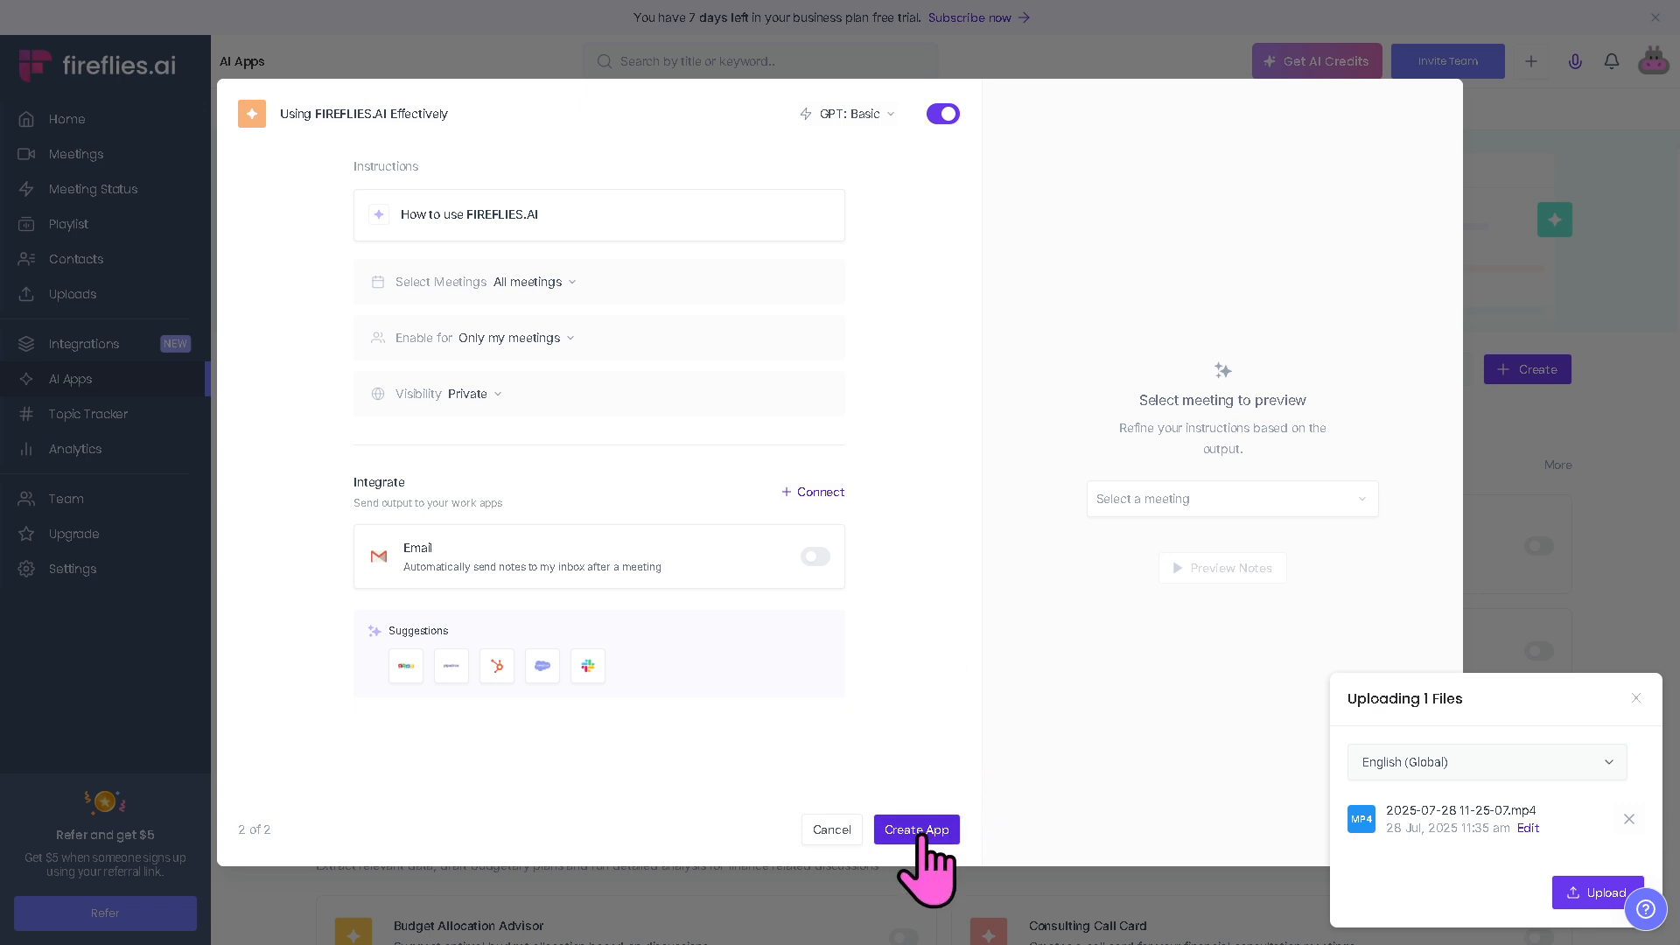
left_click(914, 829)
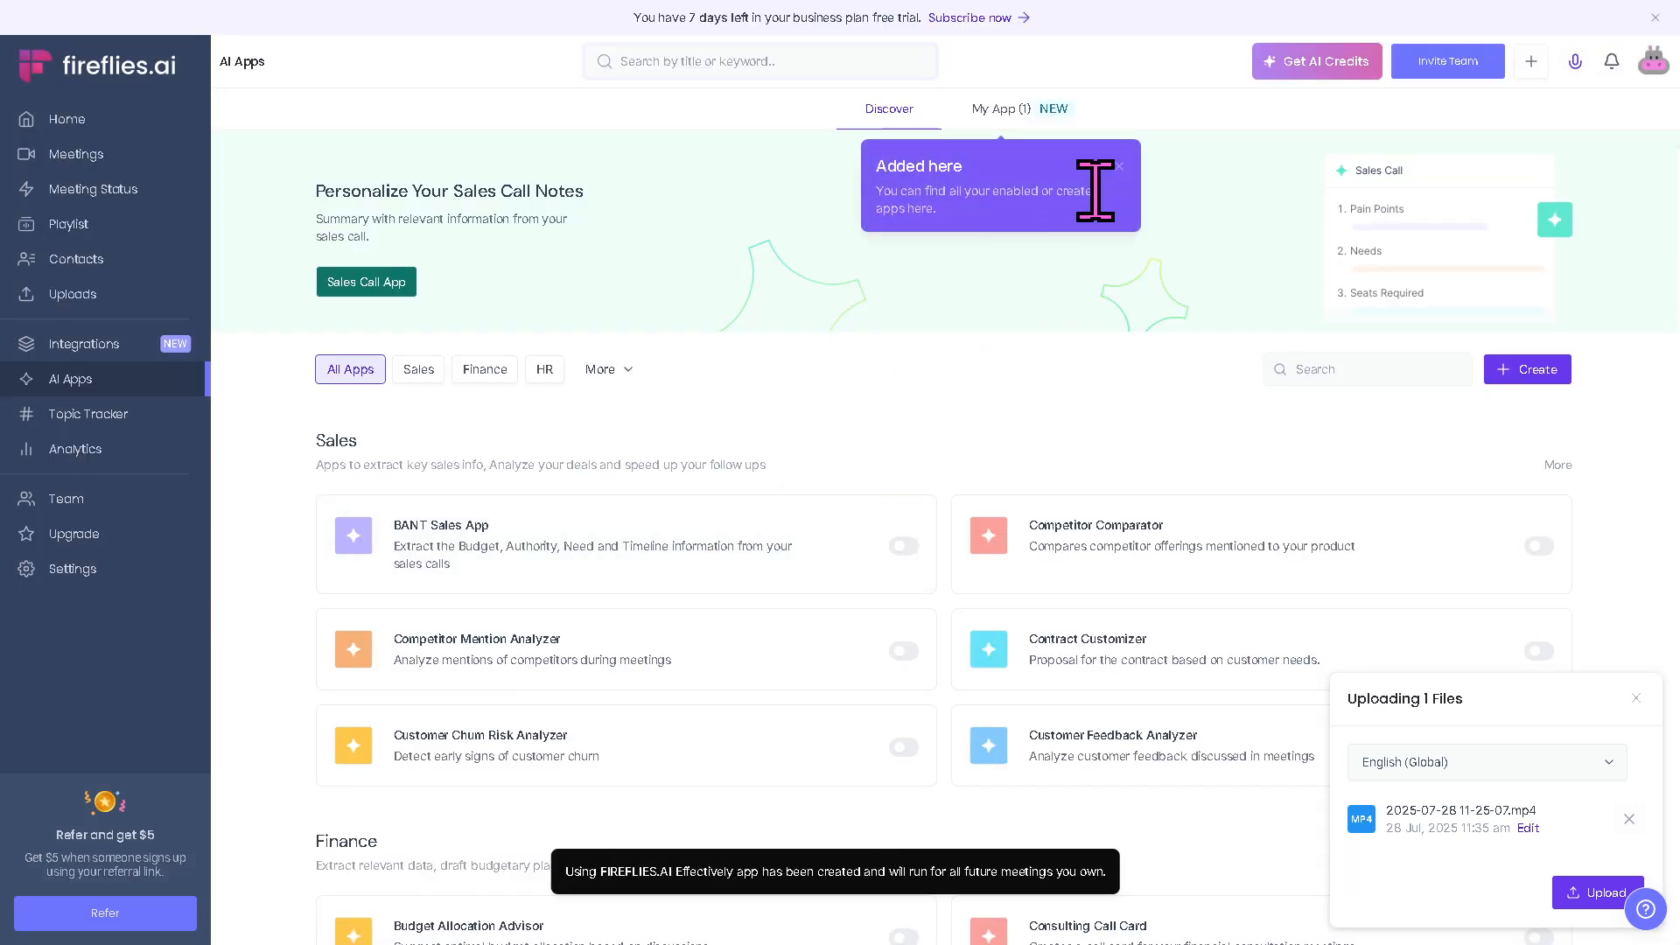
left_click(89, 413)
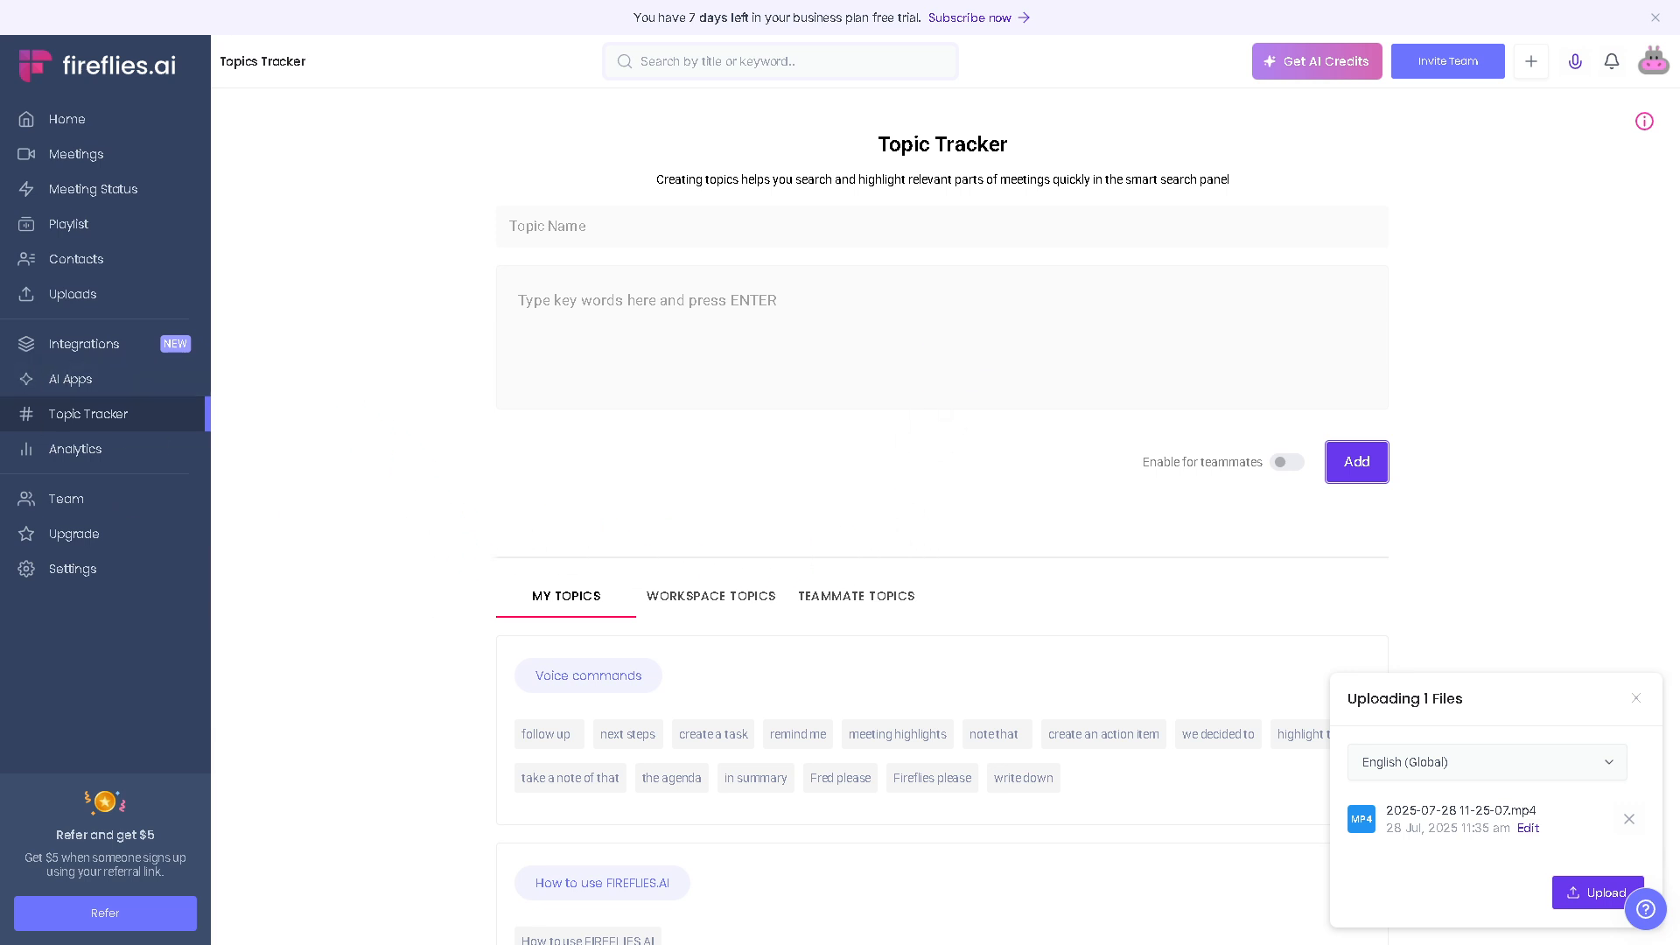
mouse_move(75, 450)
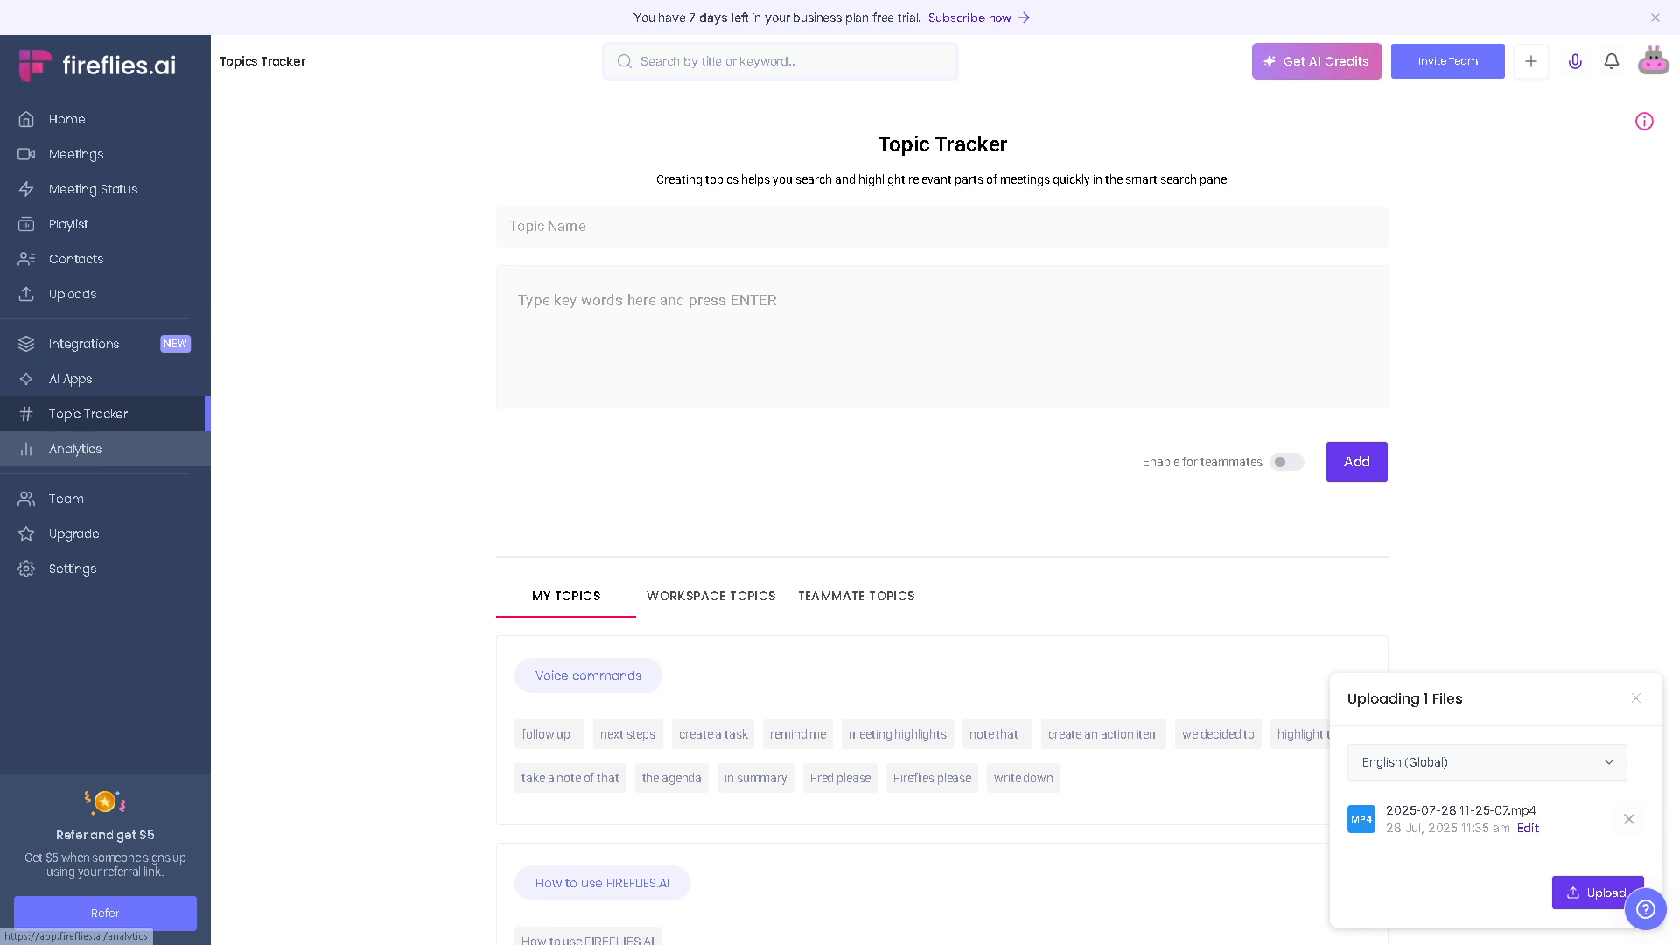
View Analytics Topics Insights, which reports no topics found for the last seven days
left_click(75, 449)
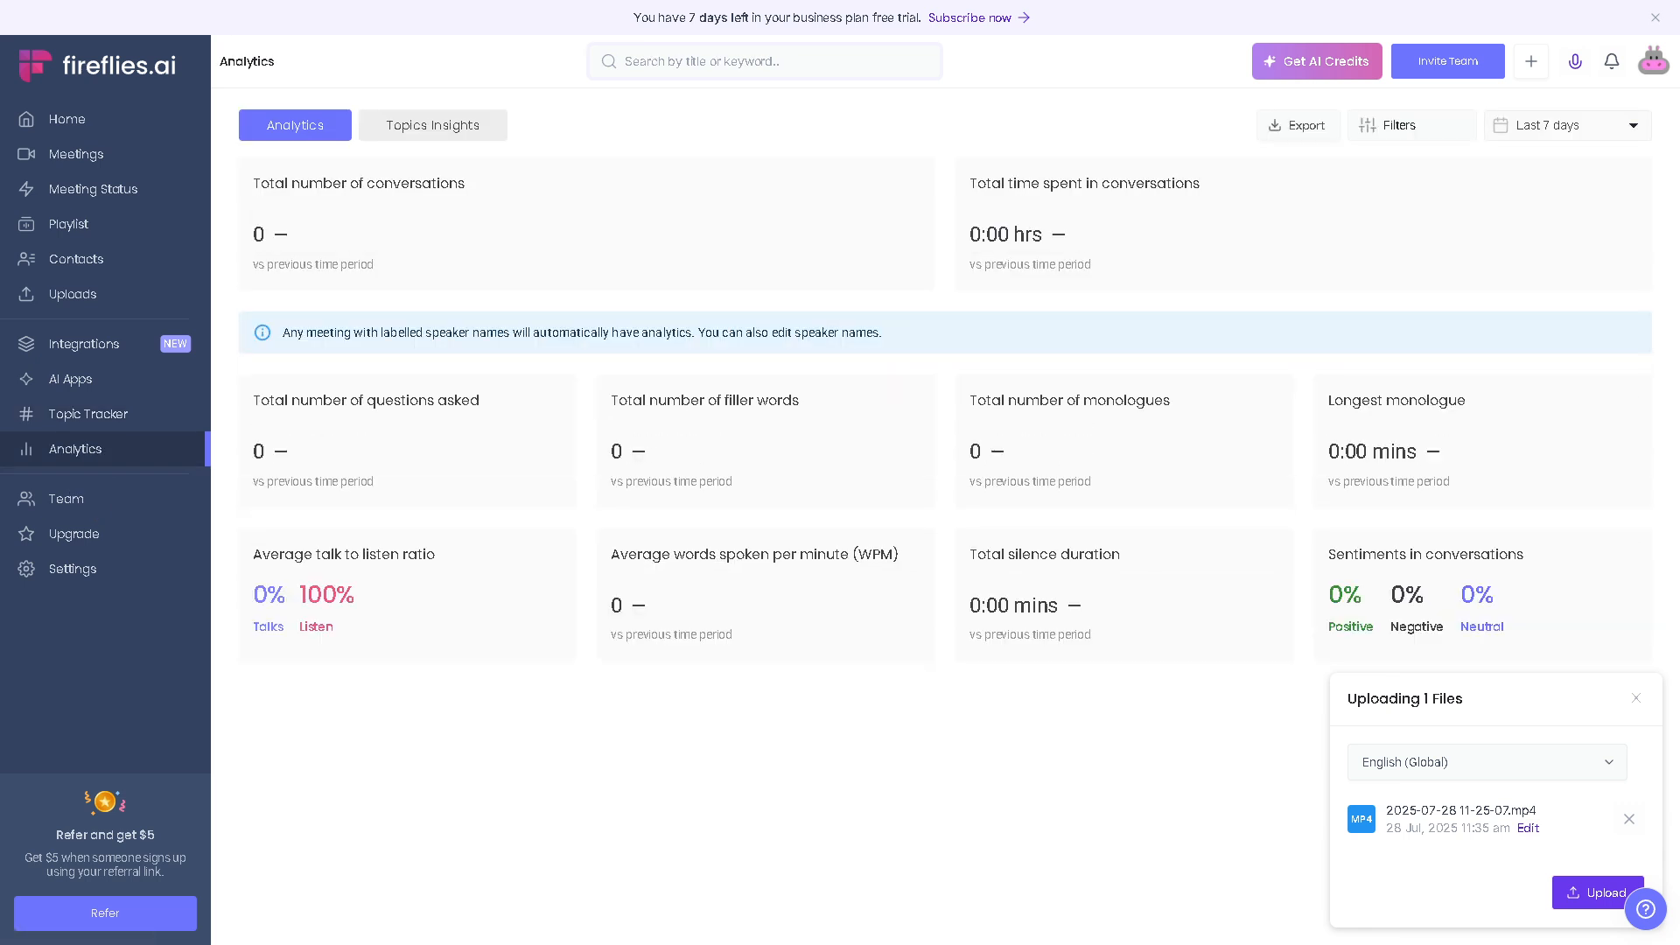
mouse_move(494, 304)
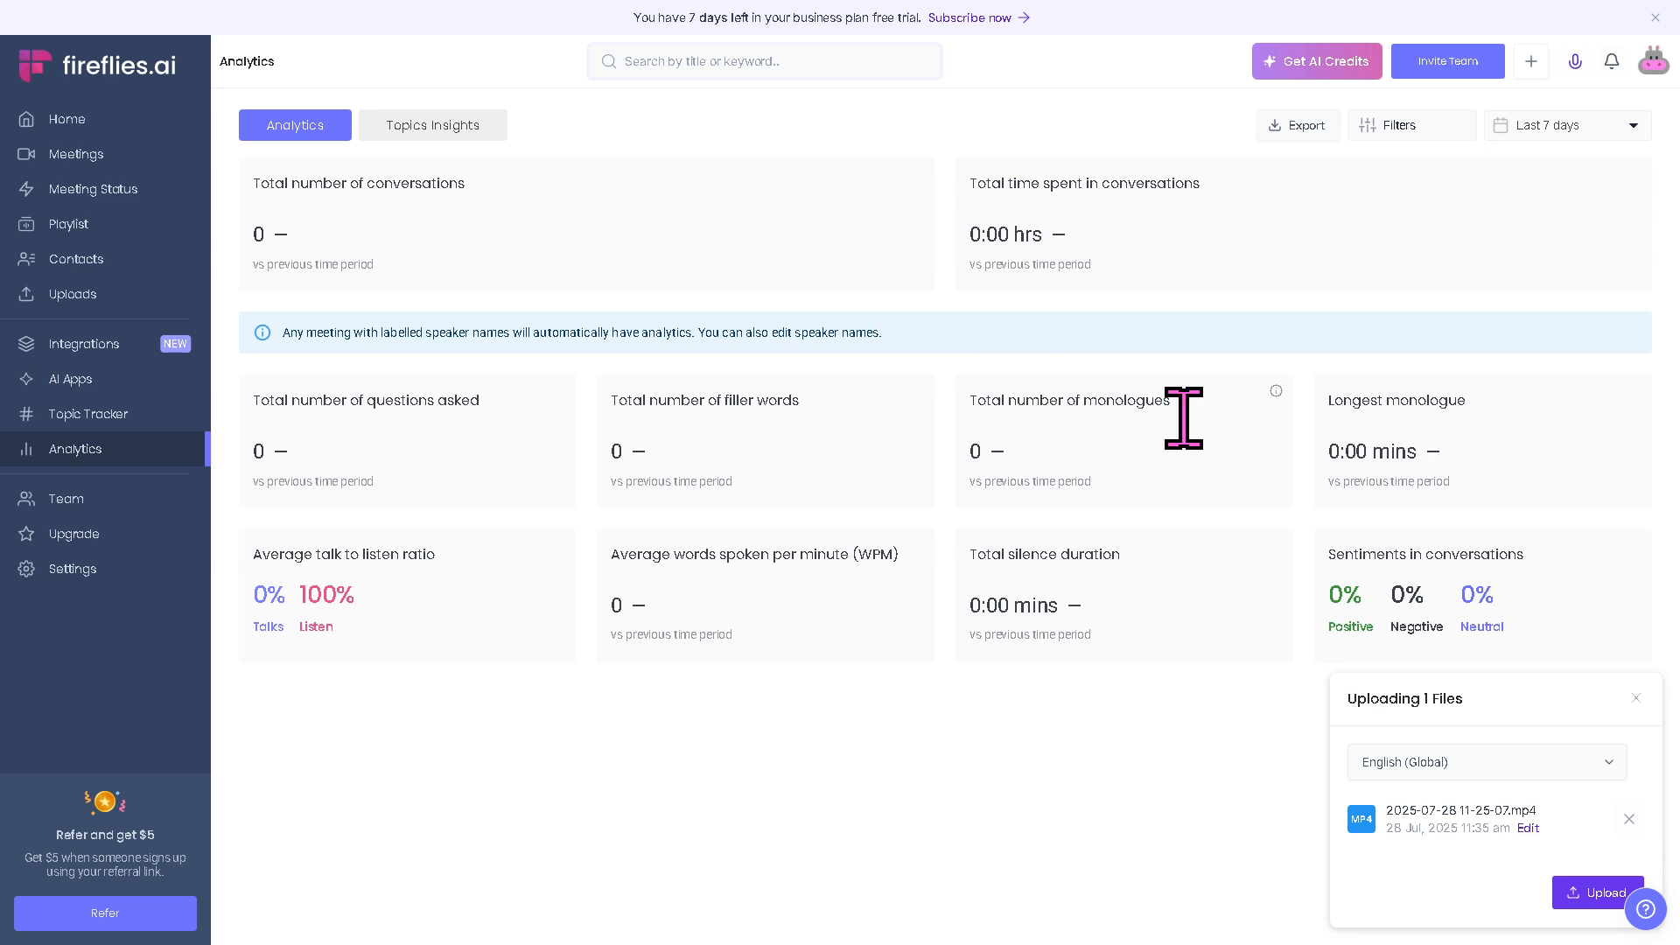
mouse_move(871, 327)
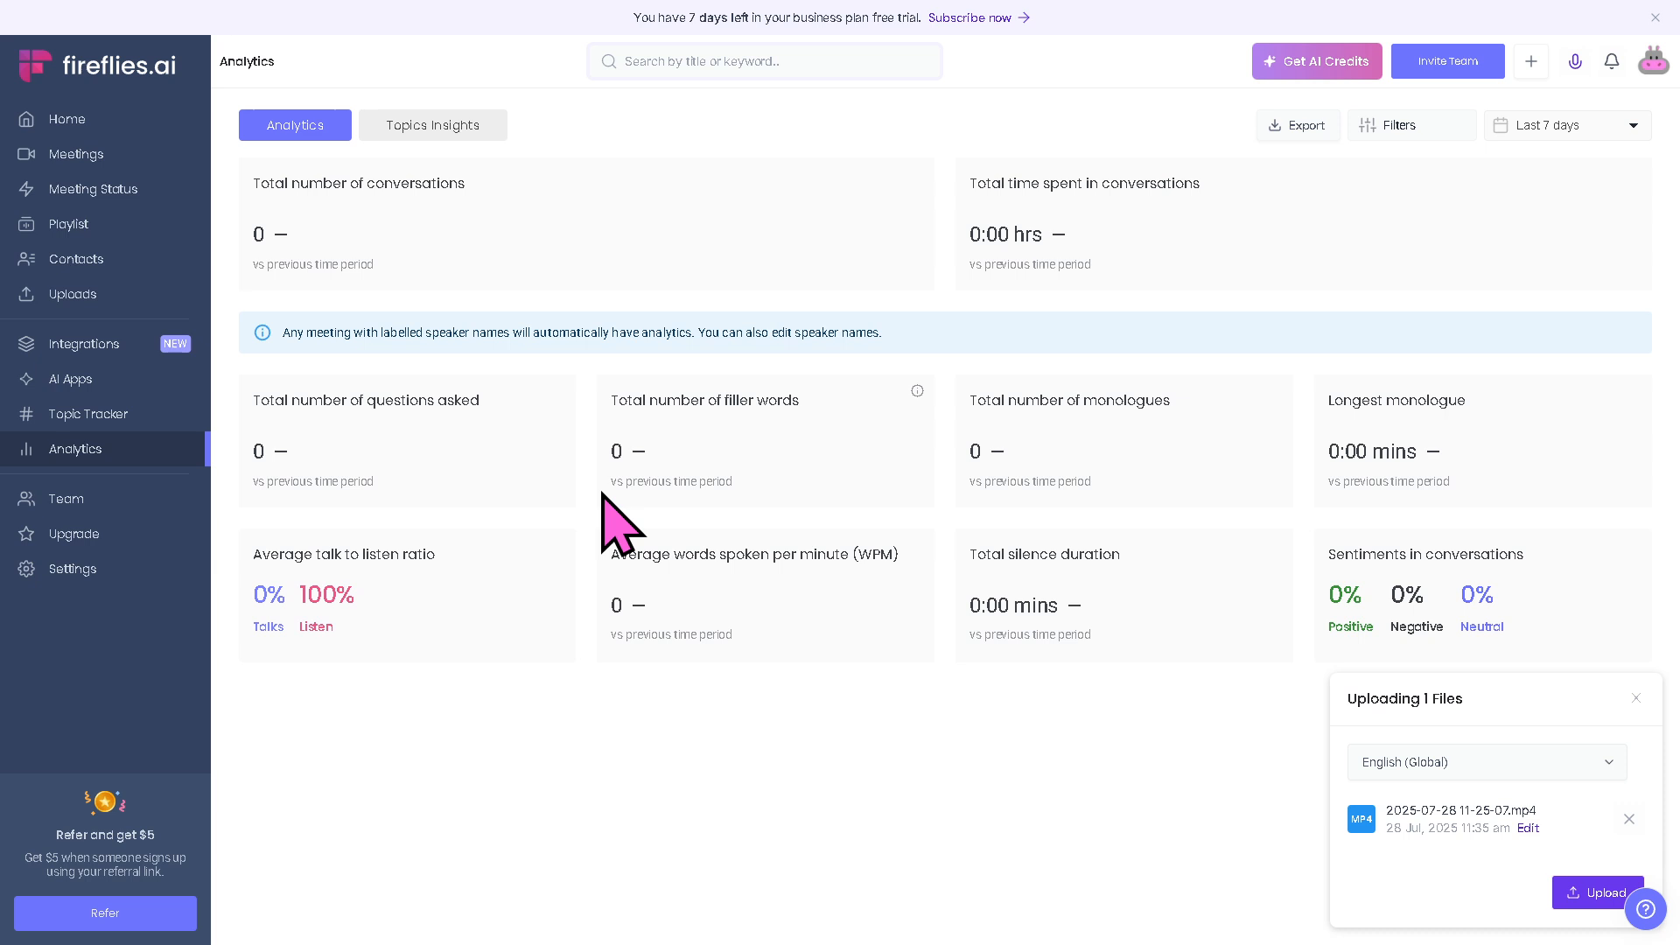
left_click(433, 126)
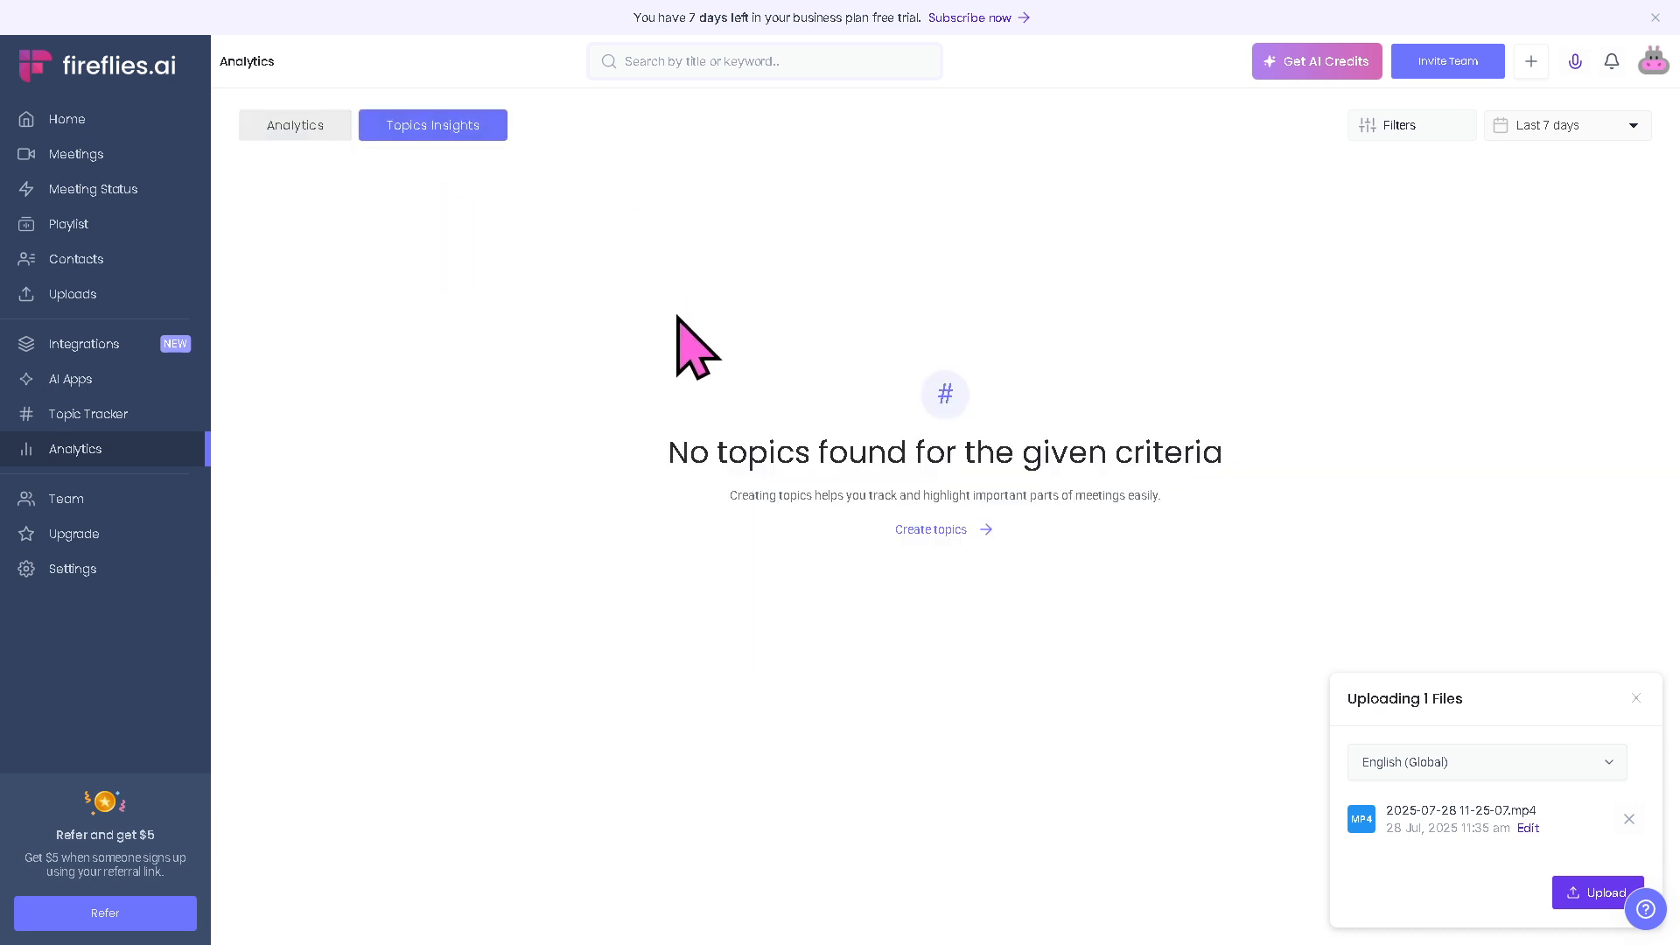
mouse_move(66, 498)
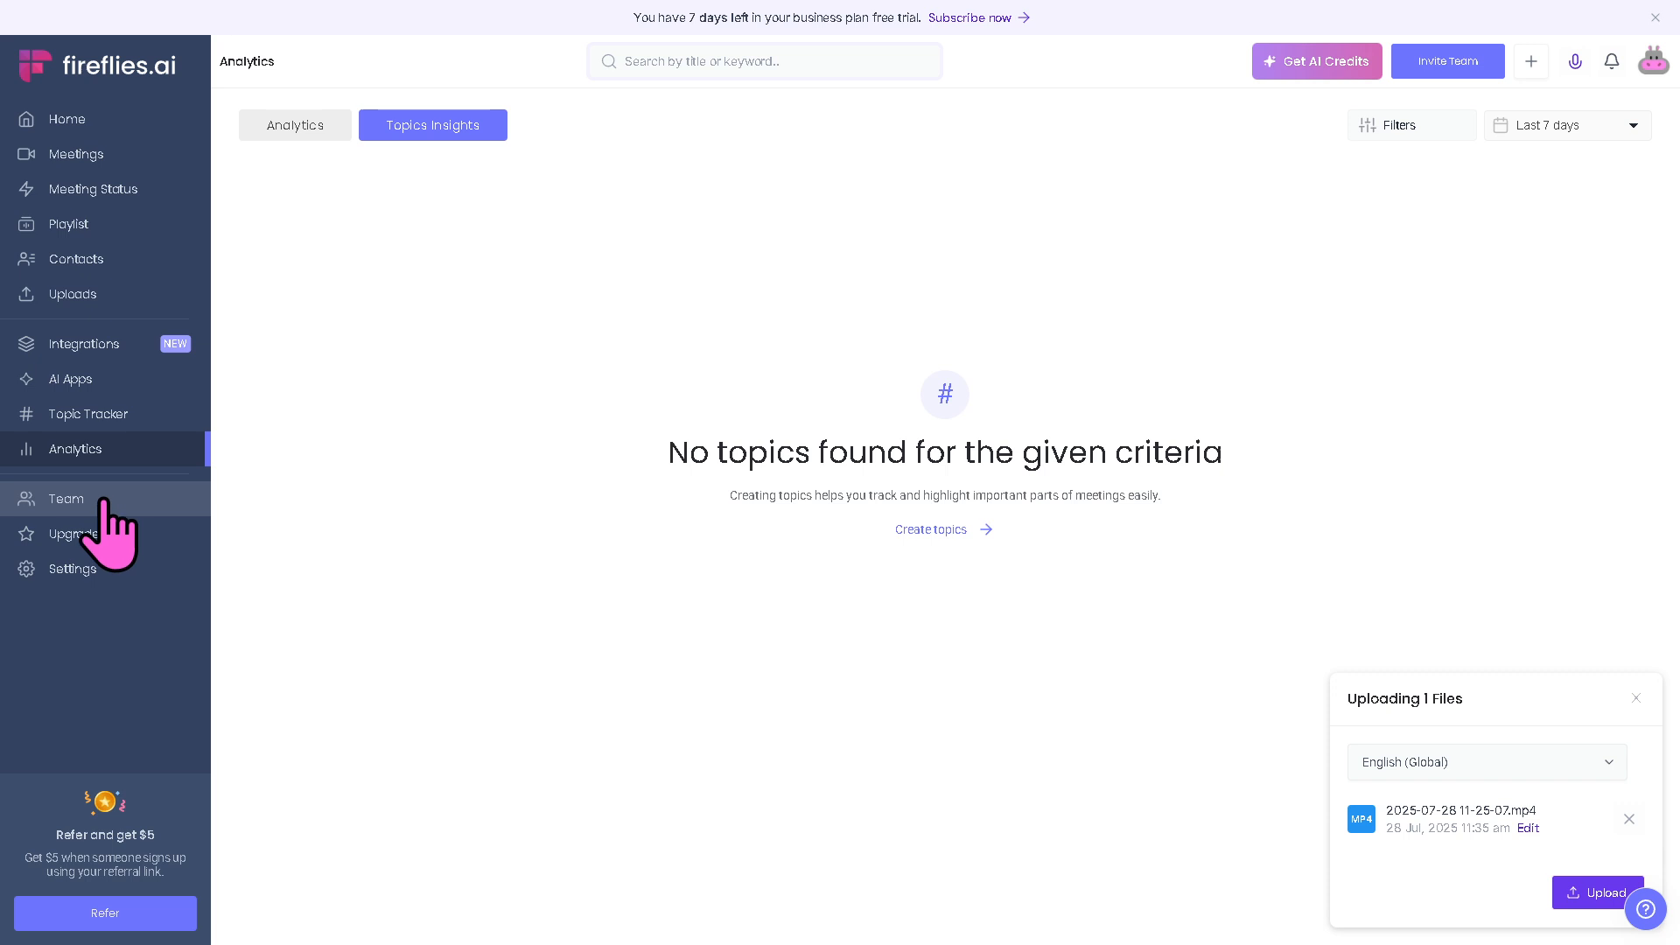
Copy the teammates invite link from Team, then show the plans page with Free Trial current
left_click(66, 498)
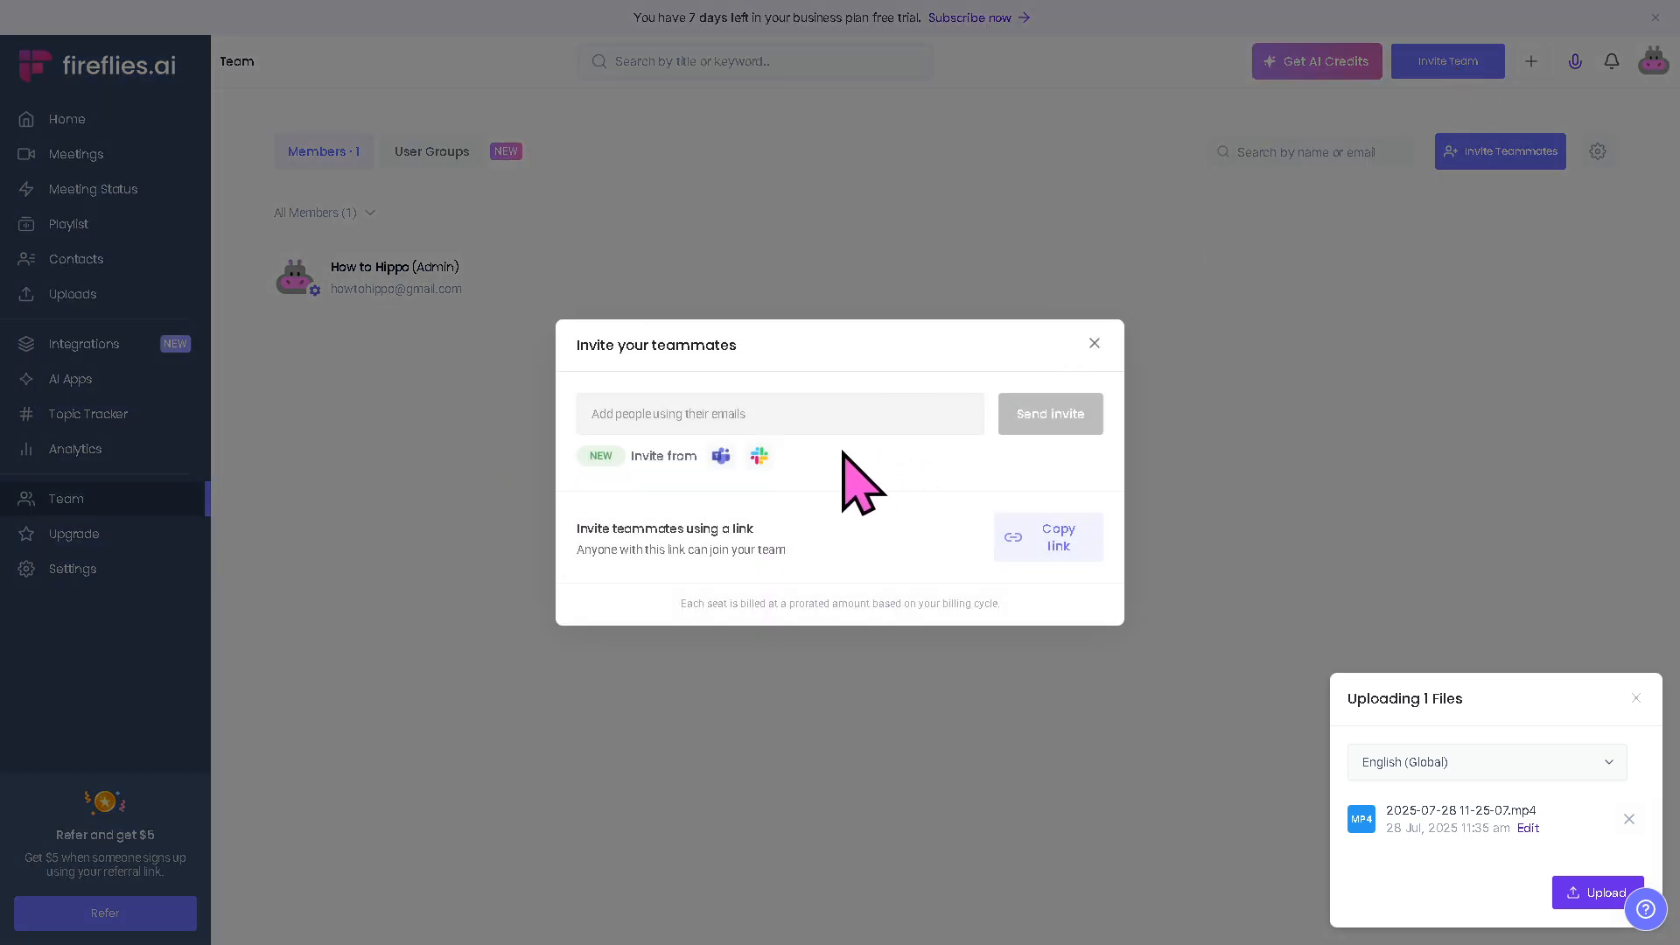
mouse_move(725, 493)
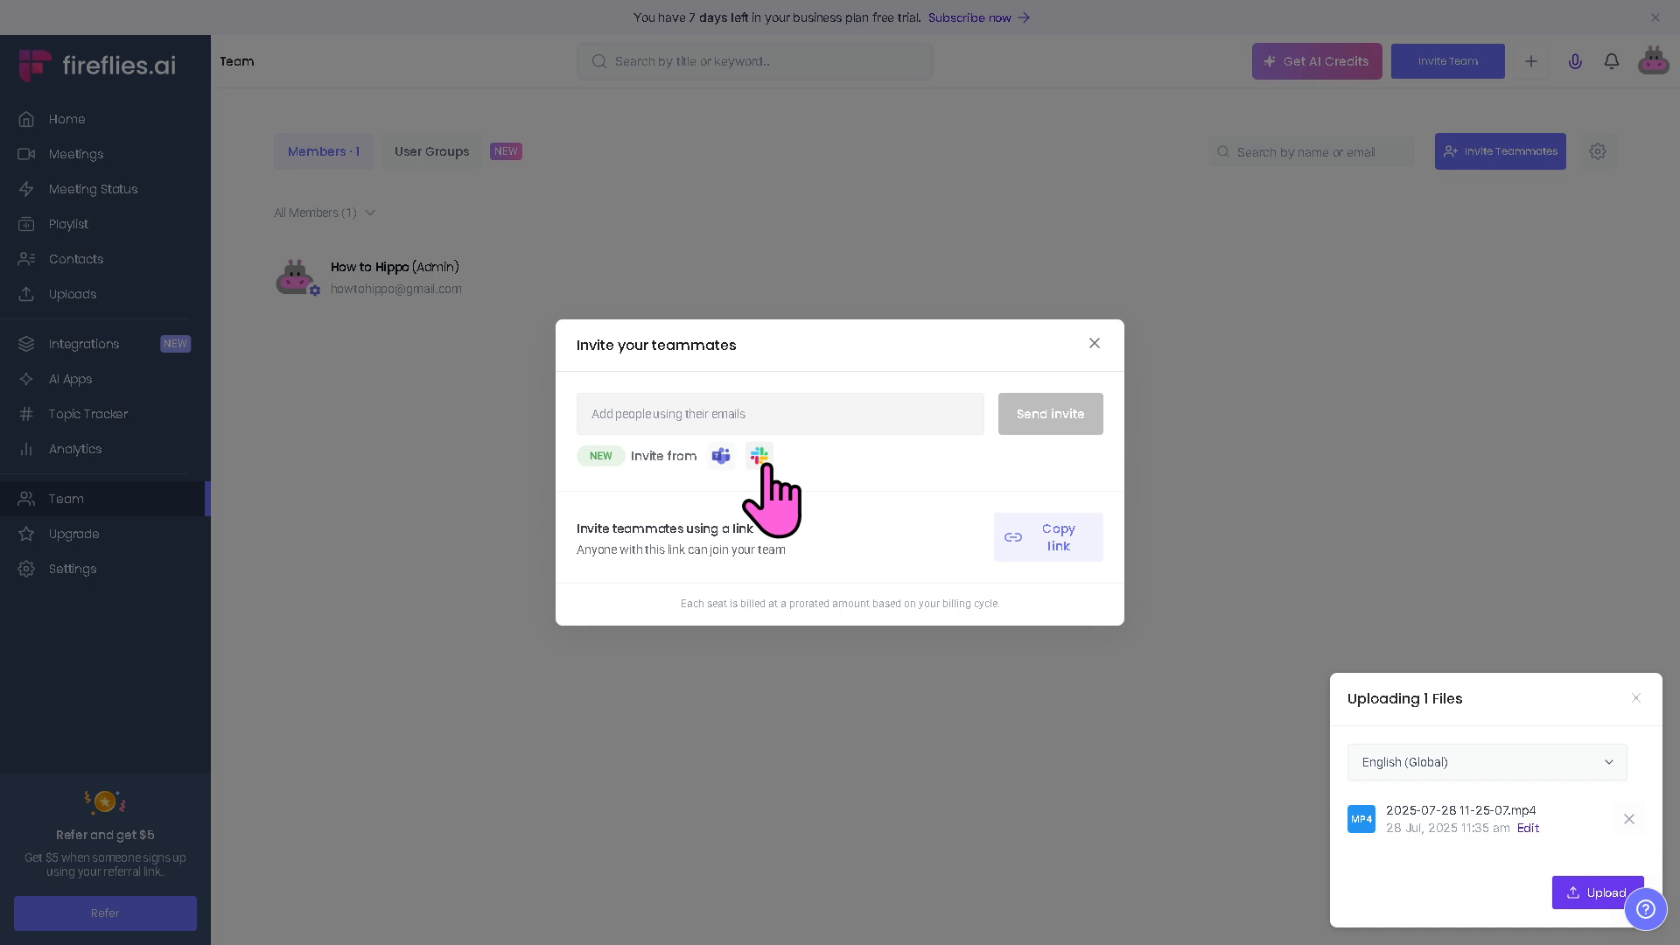
left_click(1047, 537)
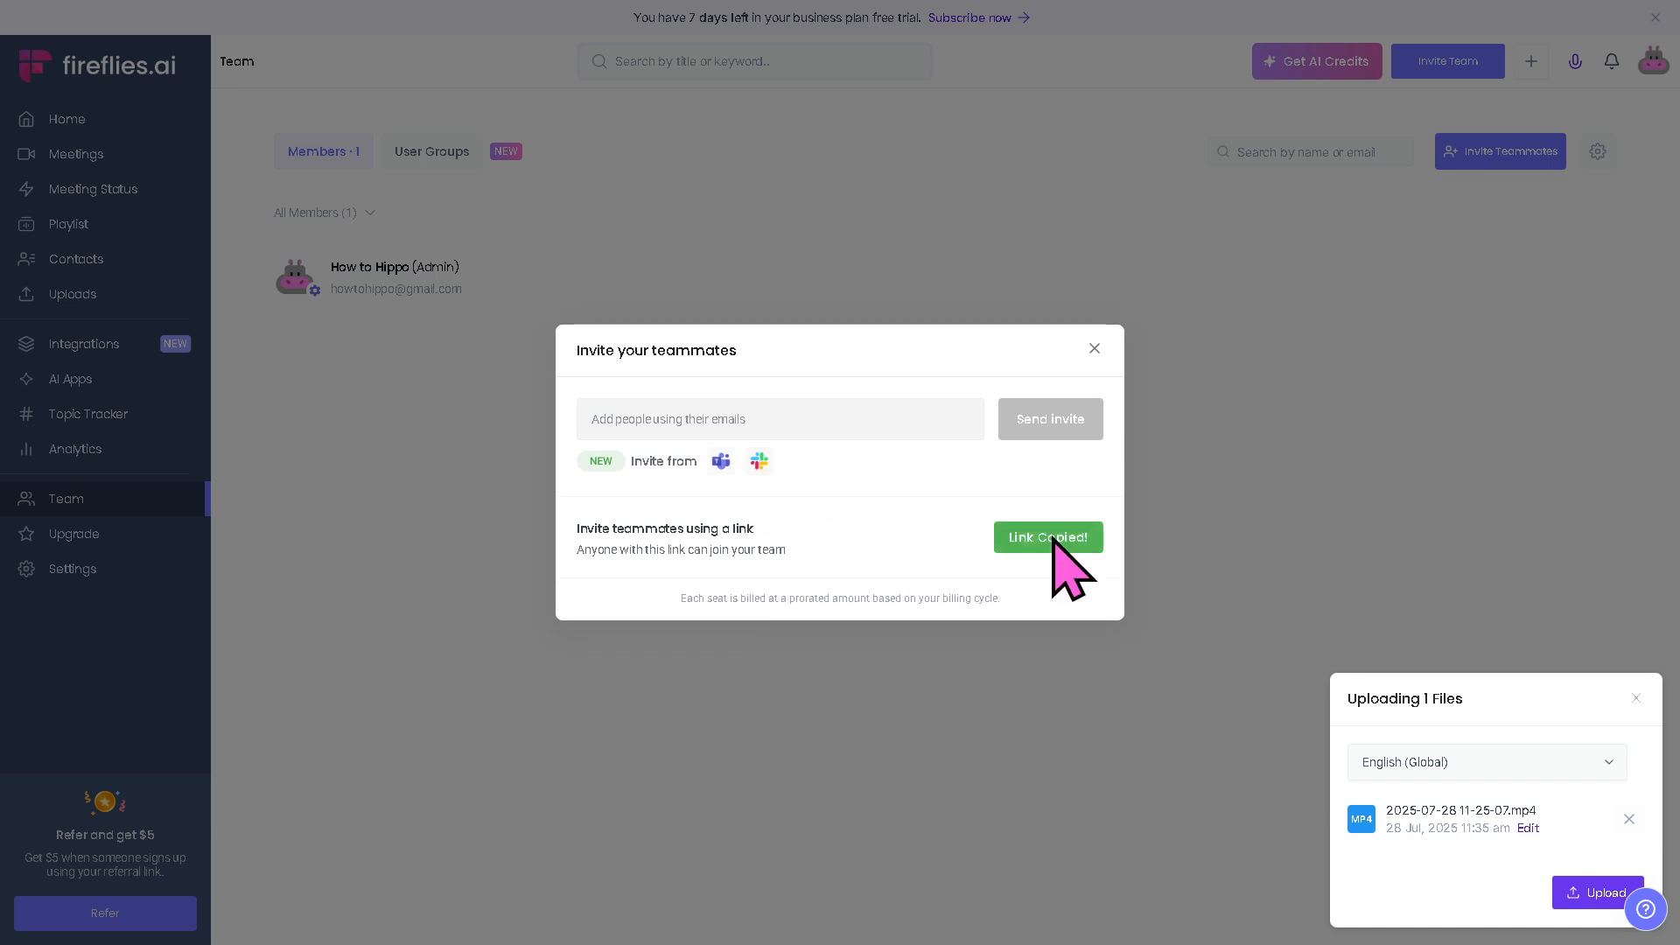
left_click(1092, 348)
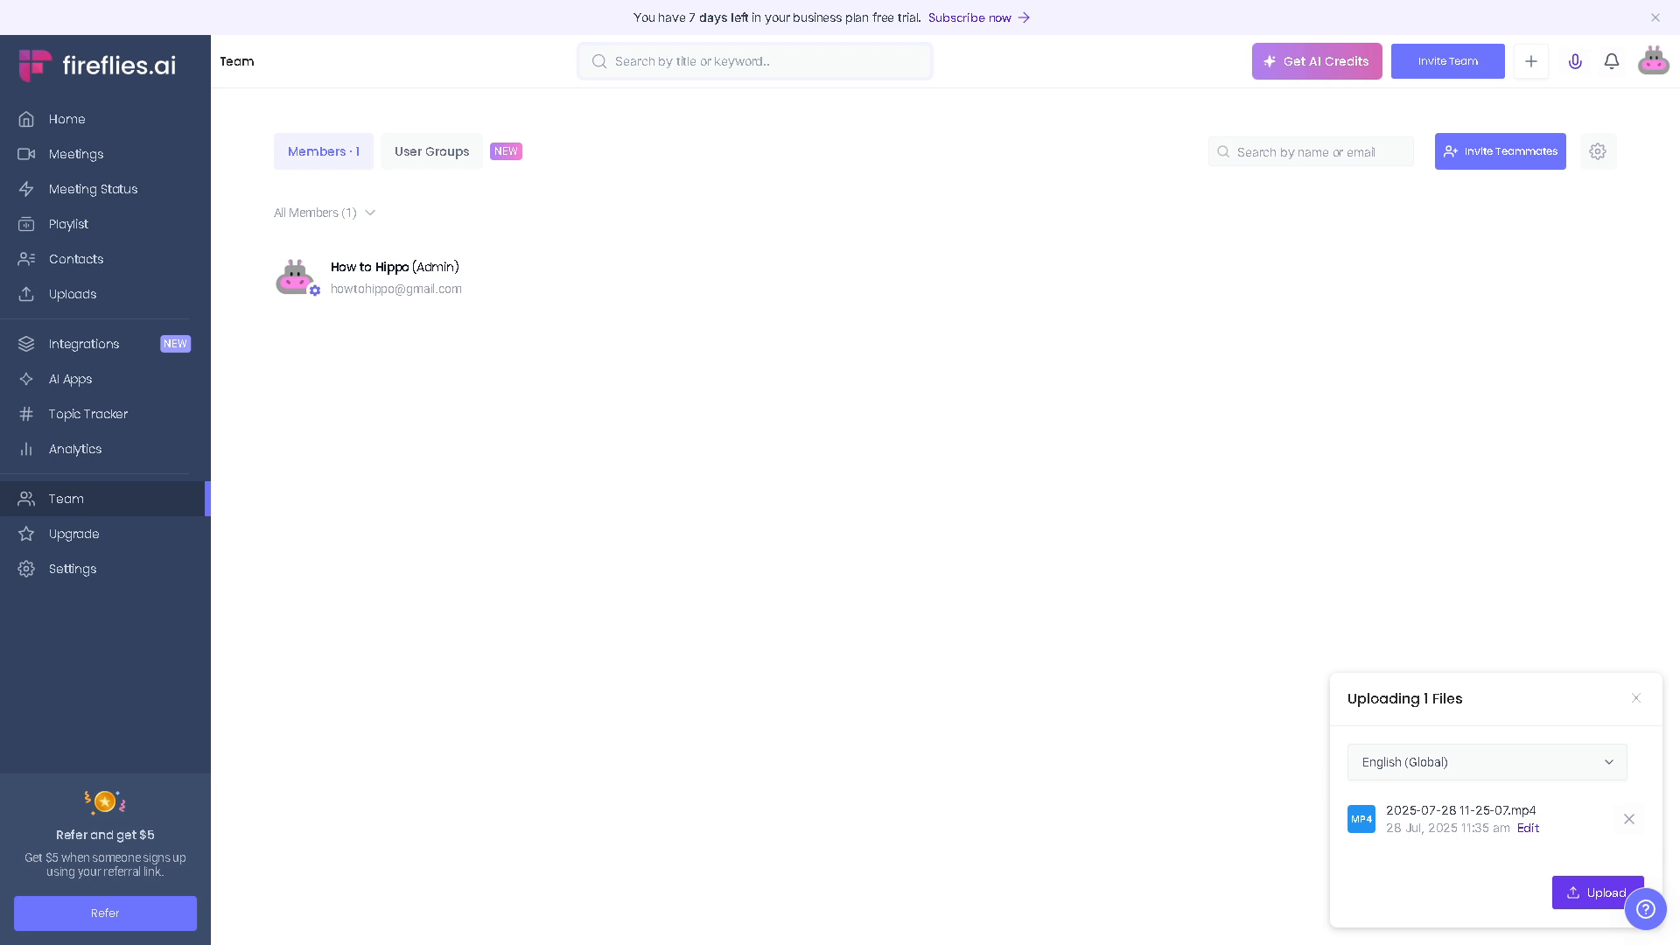
mouse_move(239, 570)
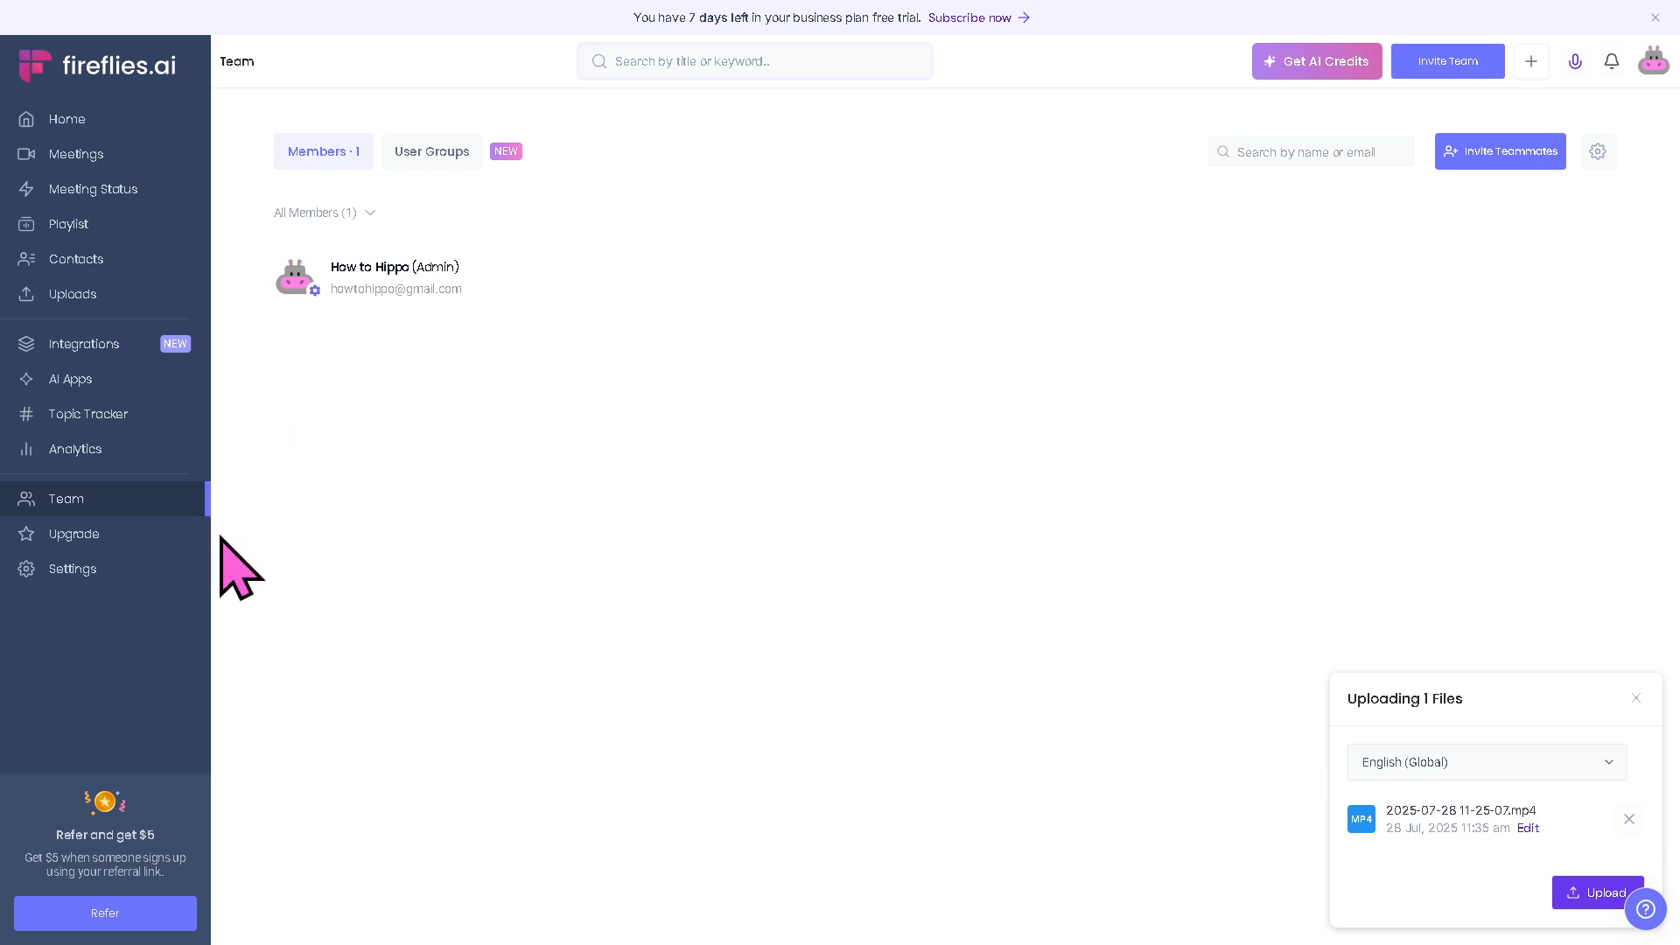
mouse_move(504, 595)
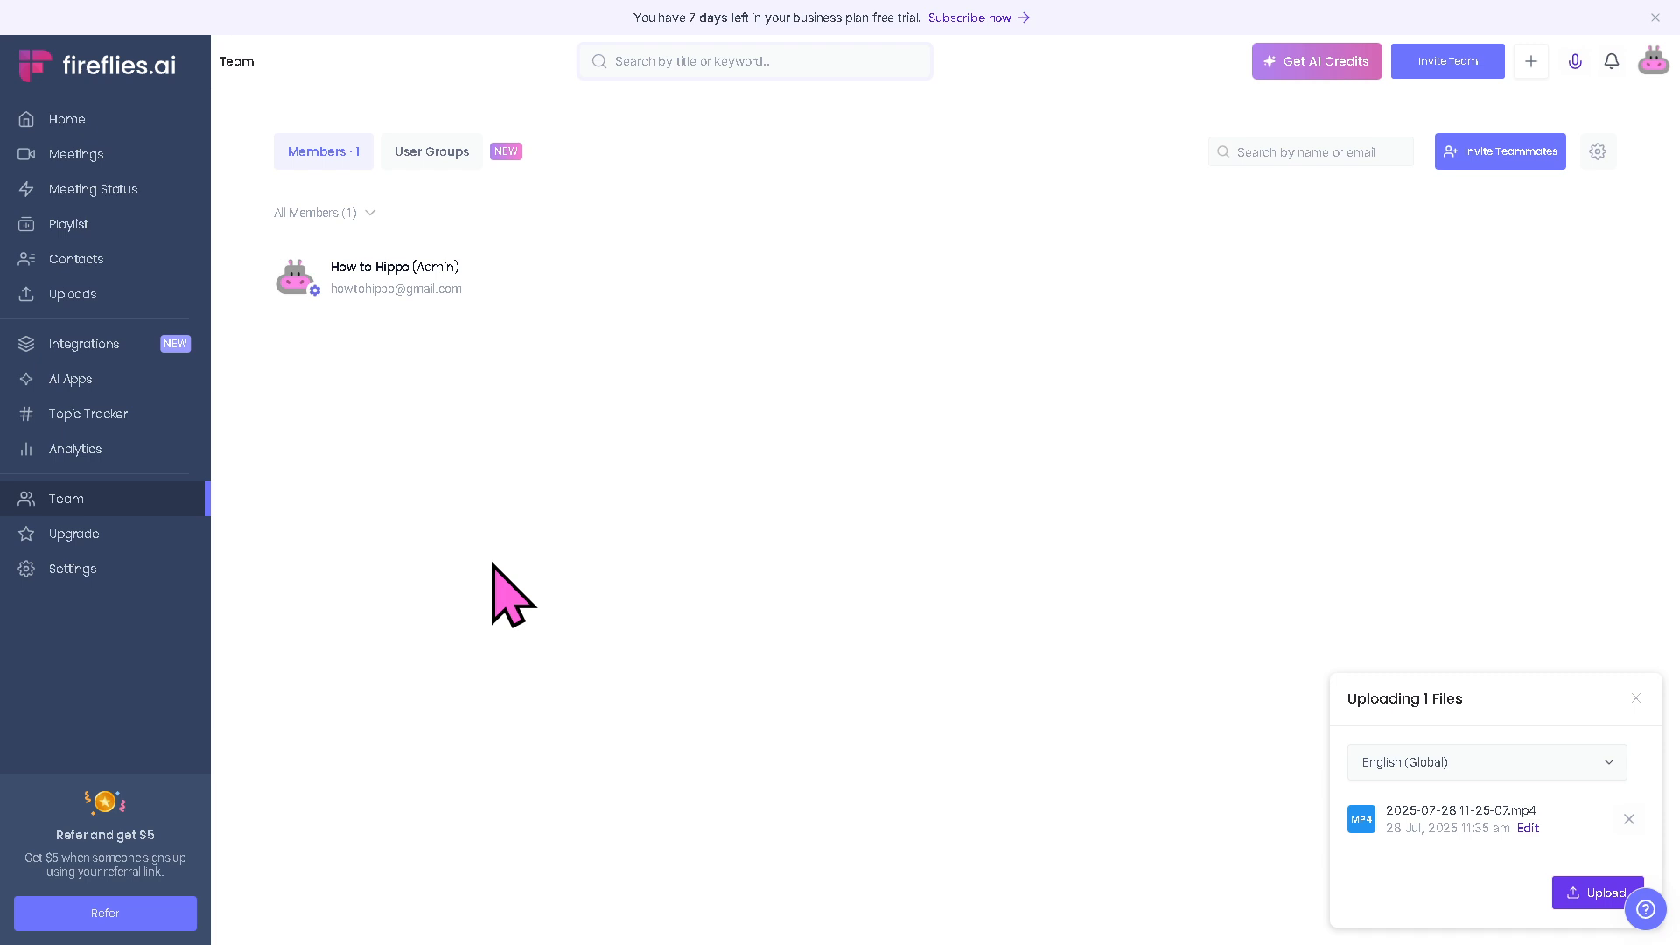
mouse_move(284, 579)
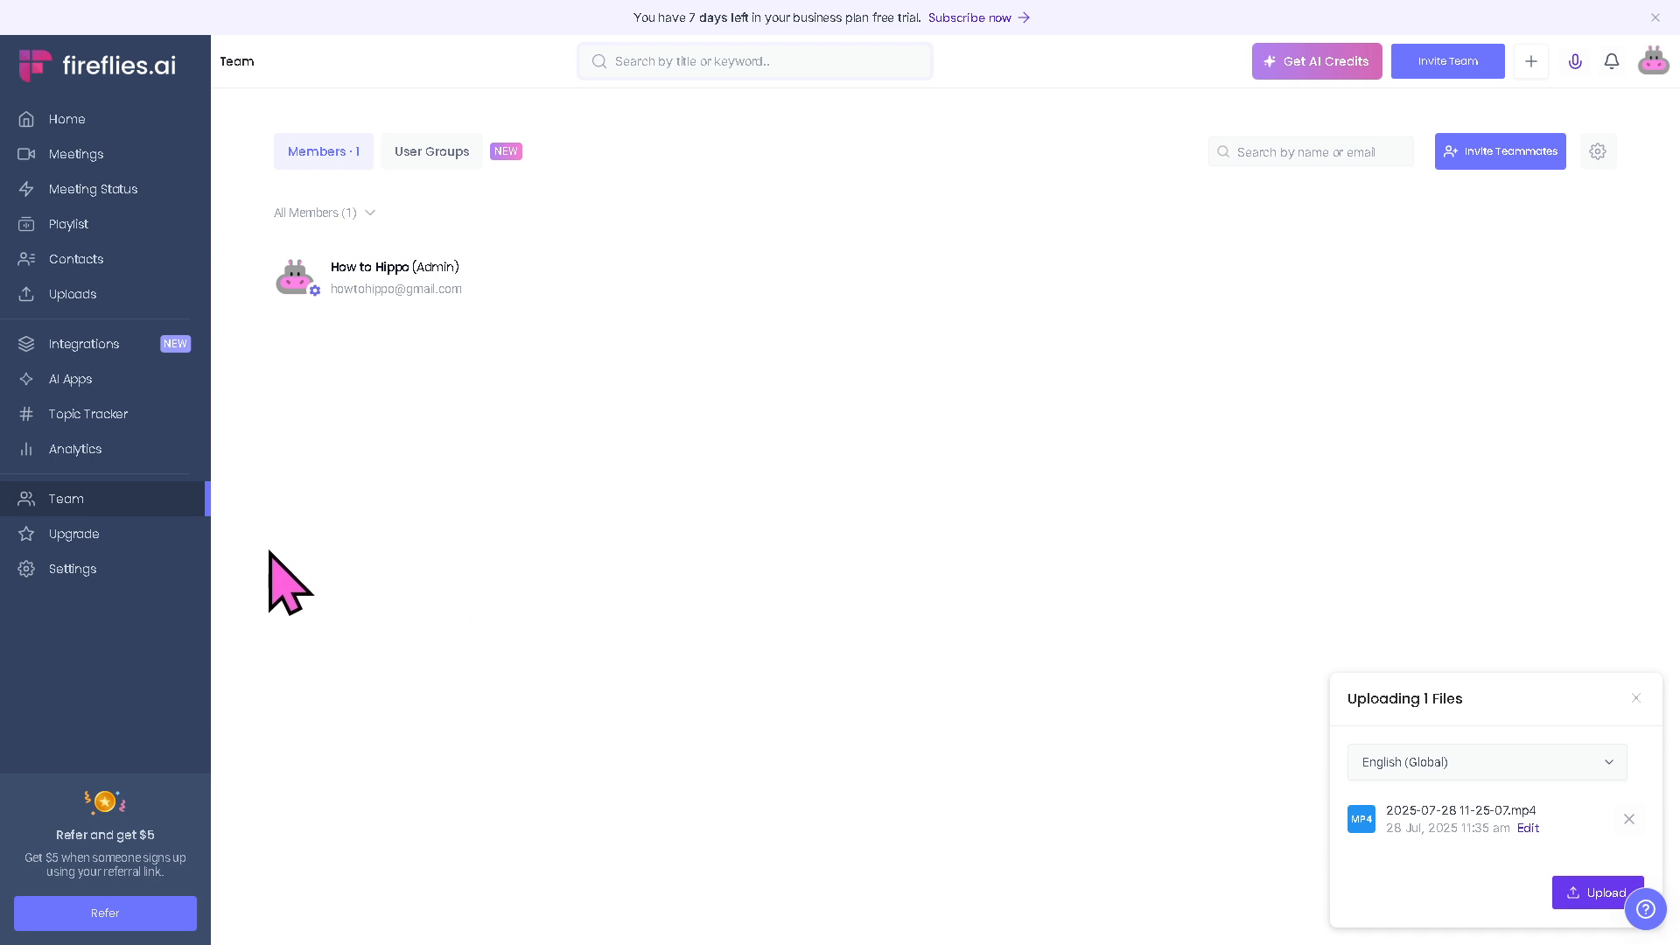
left_click(74, 534)
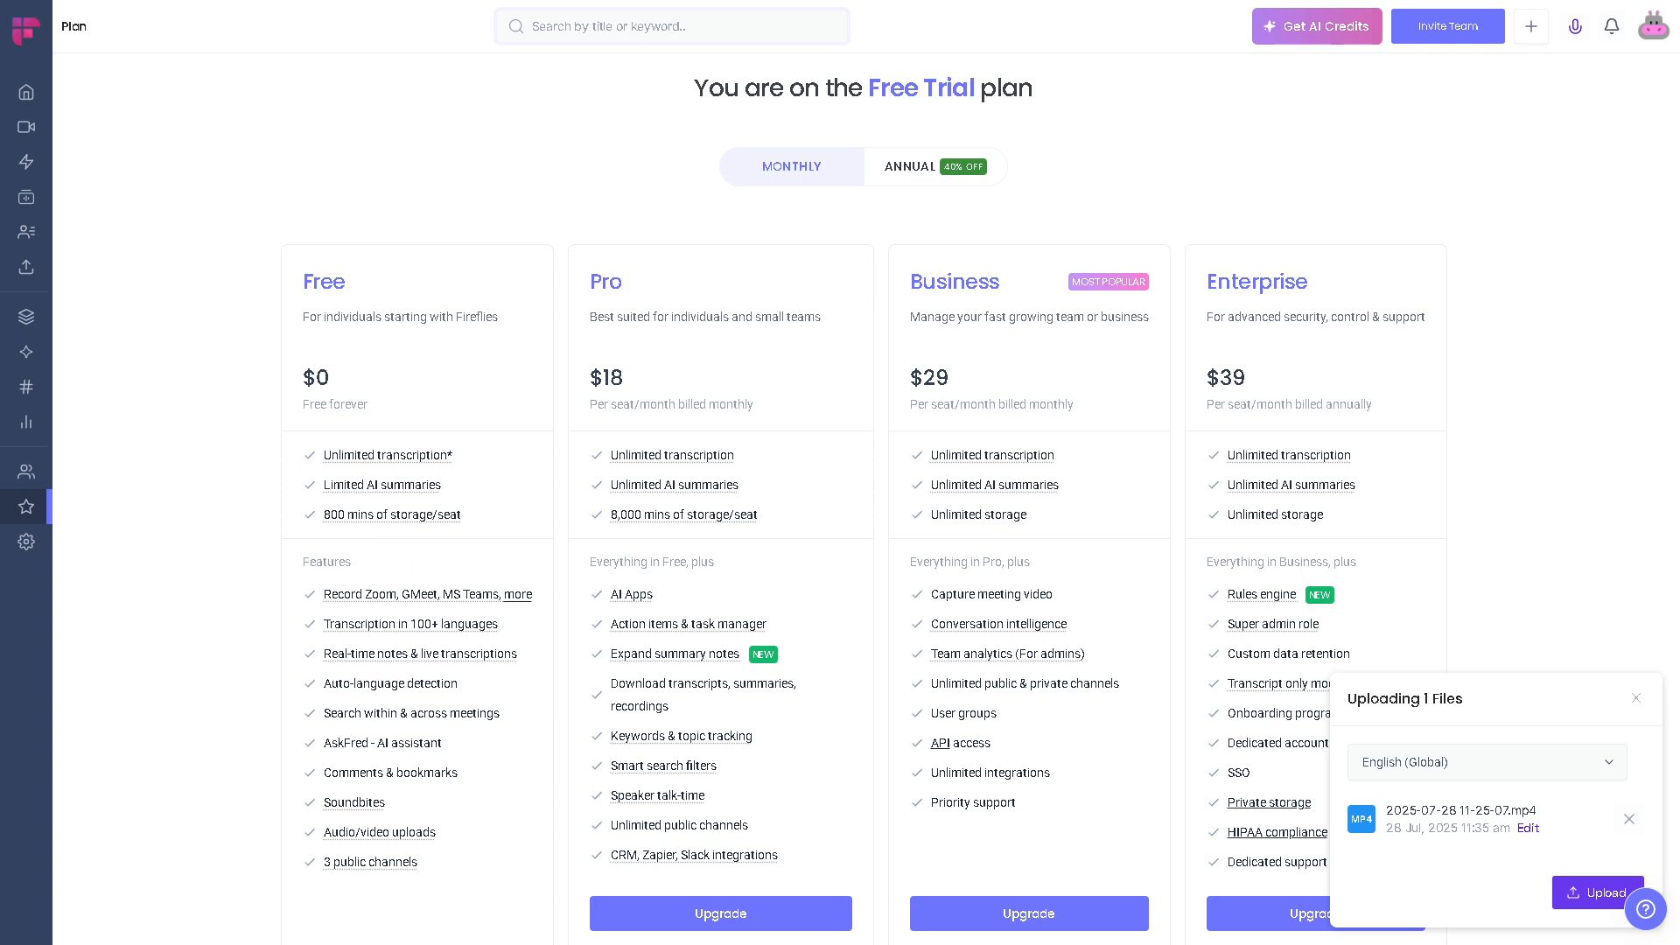
mouse_move(166, 476)
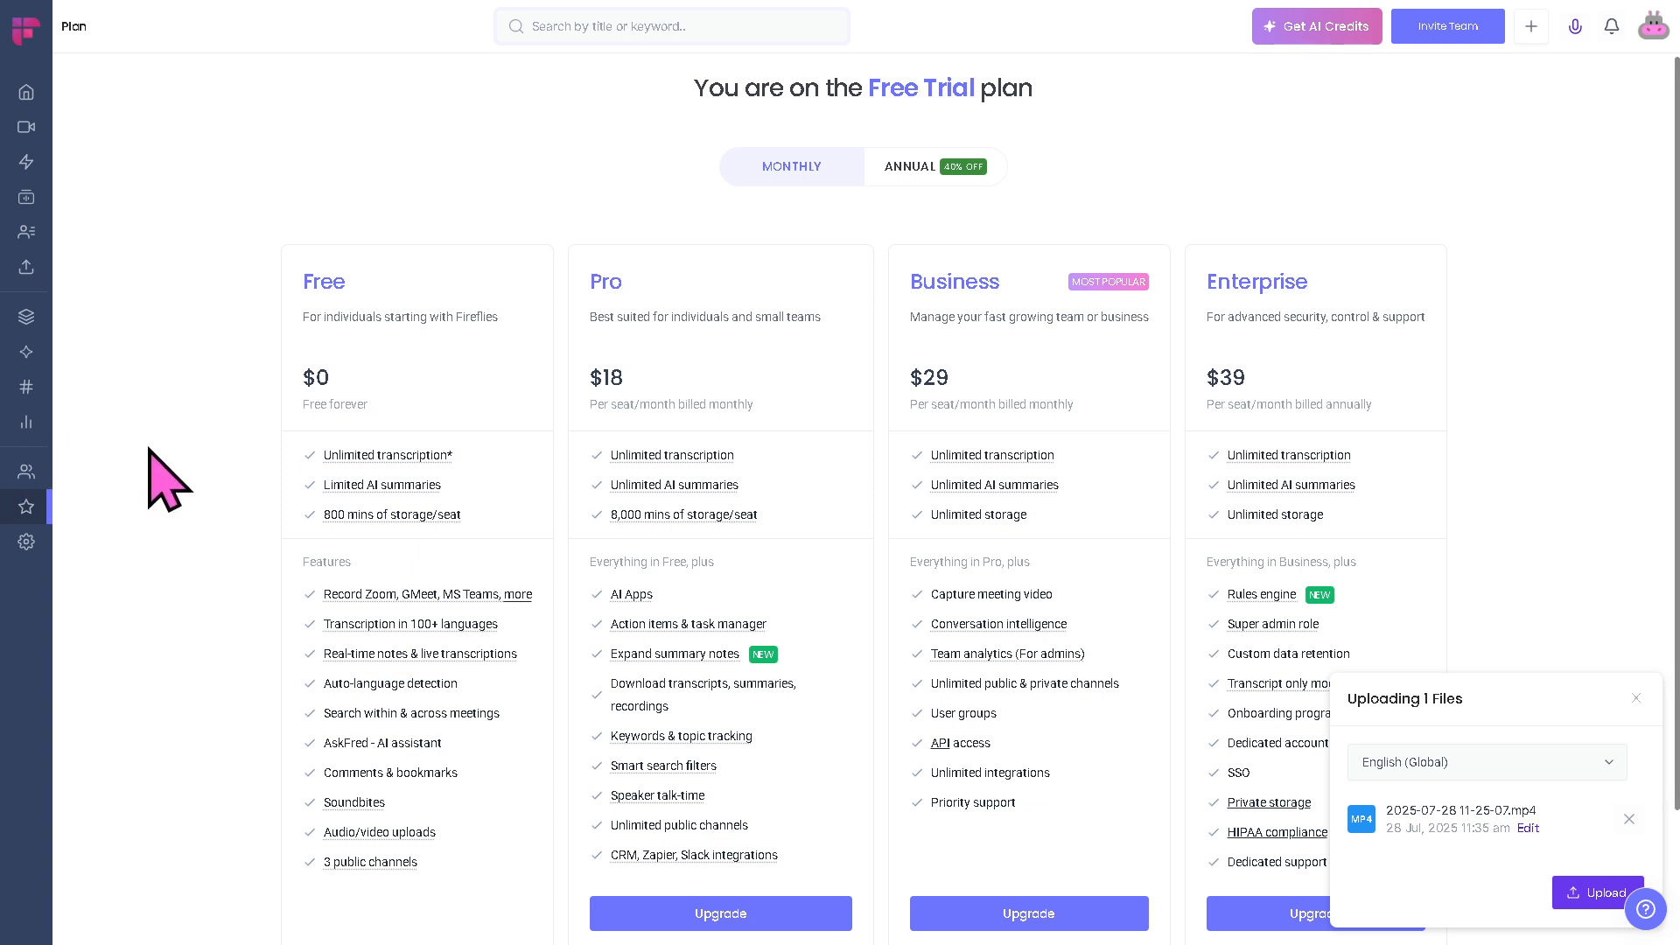
mouse_move(642, 316)
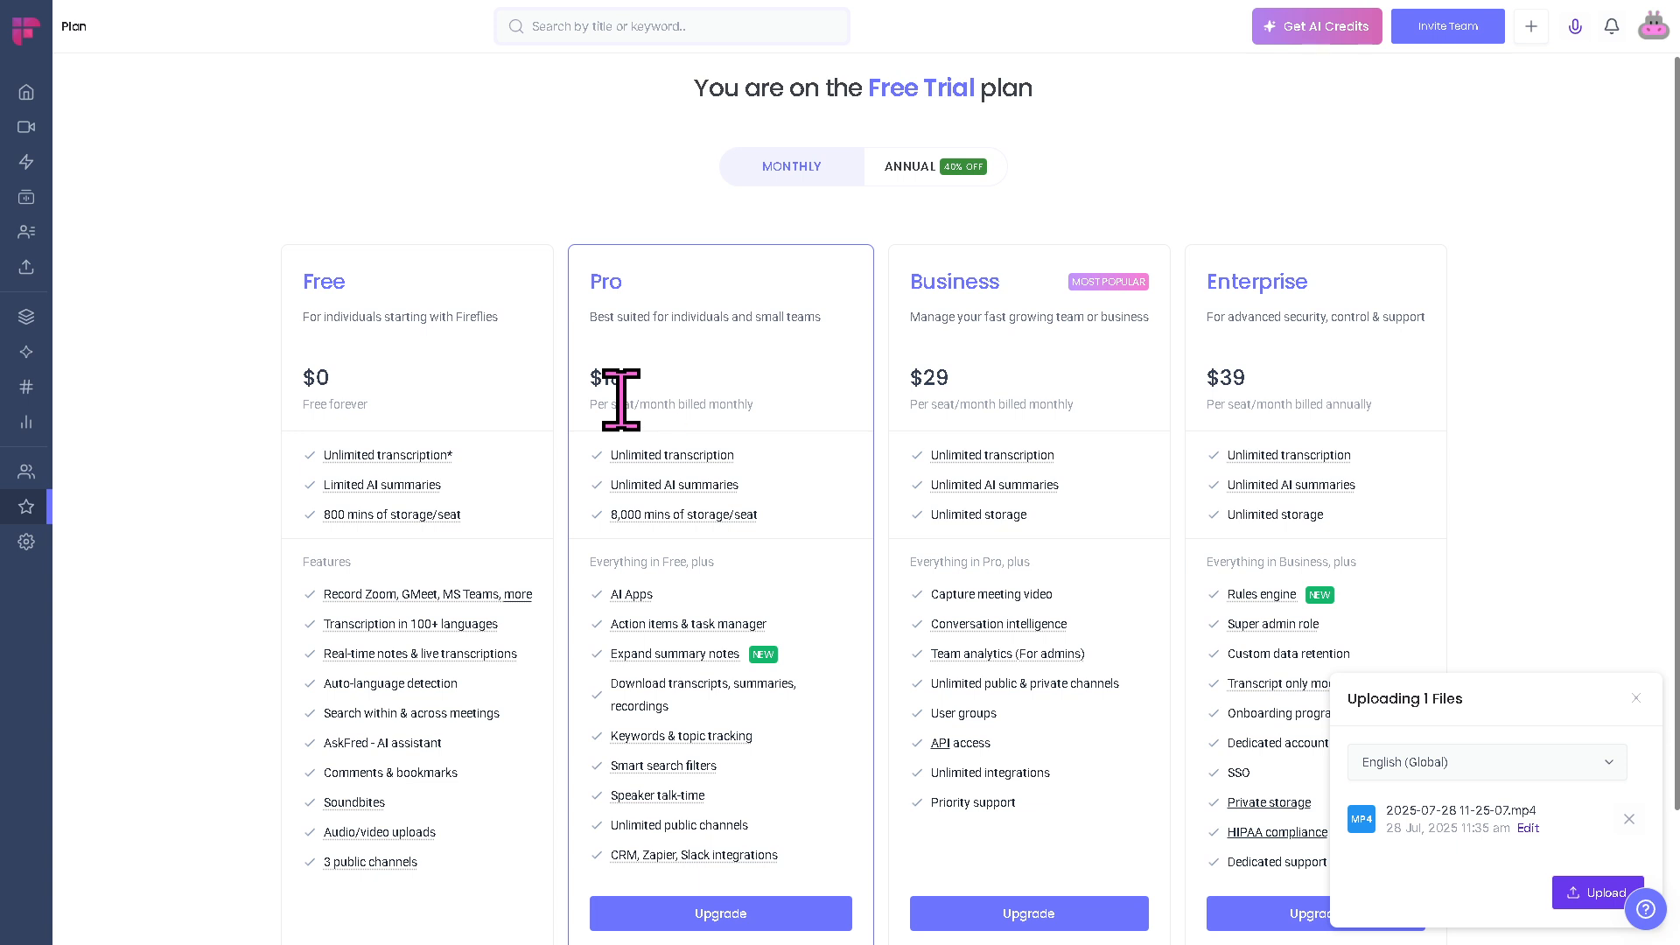
mouse_move(670, 402)
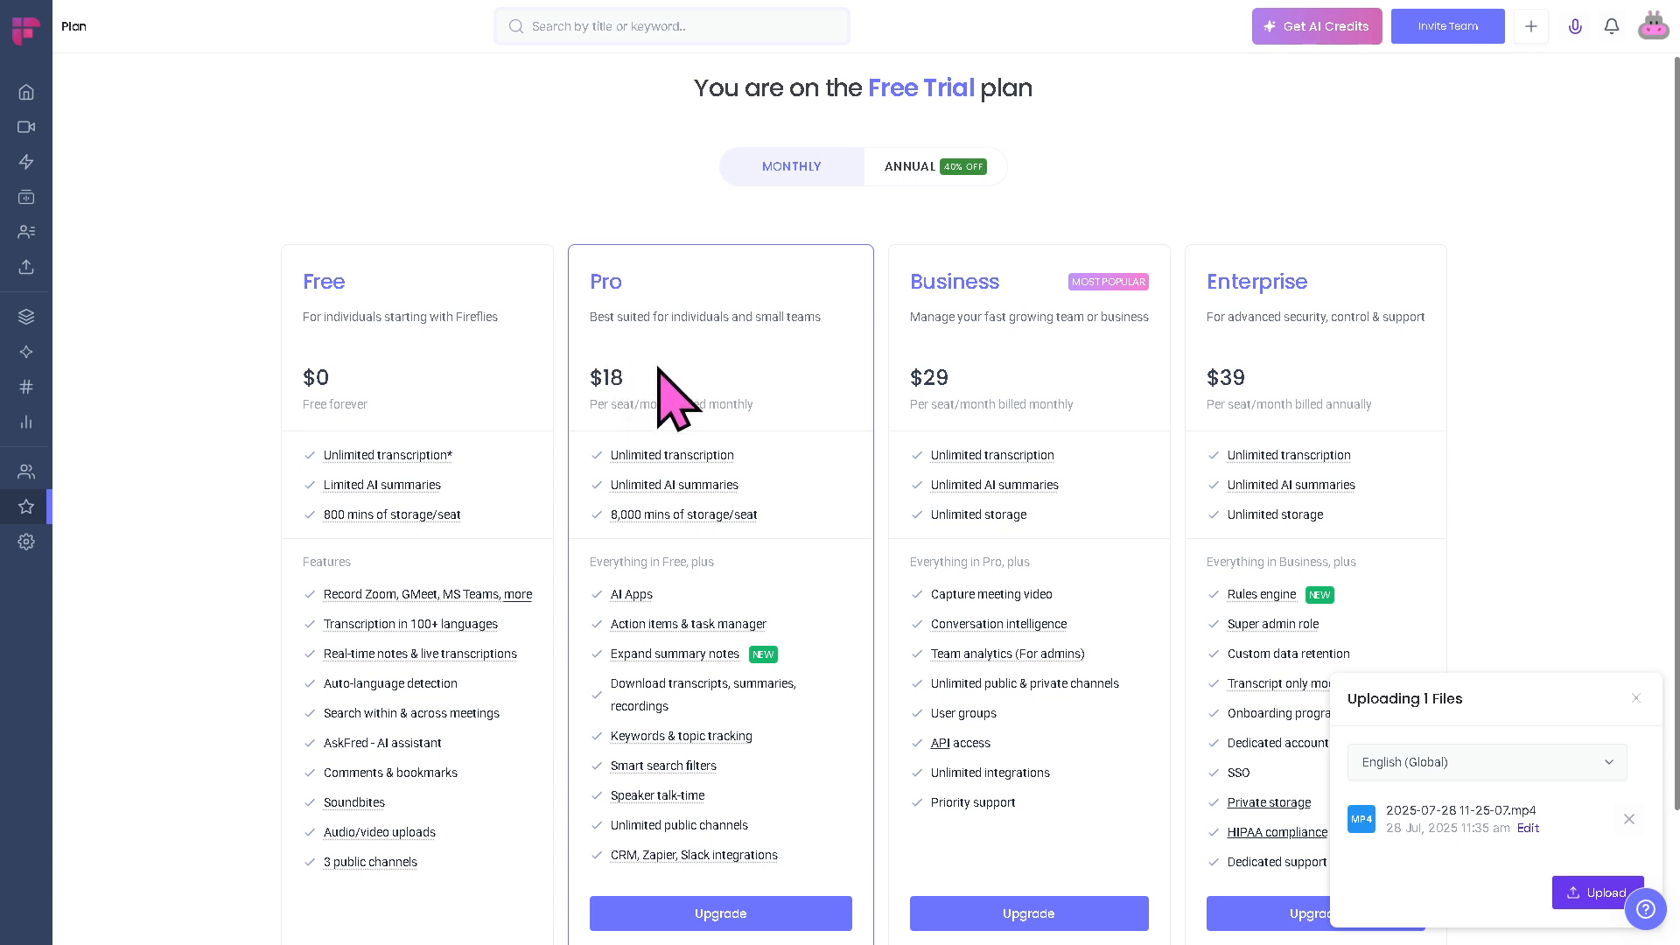
mouse_move(970, 338)
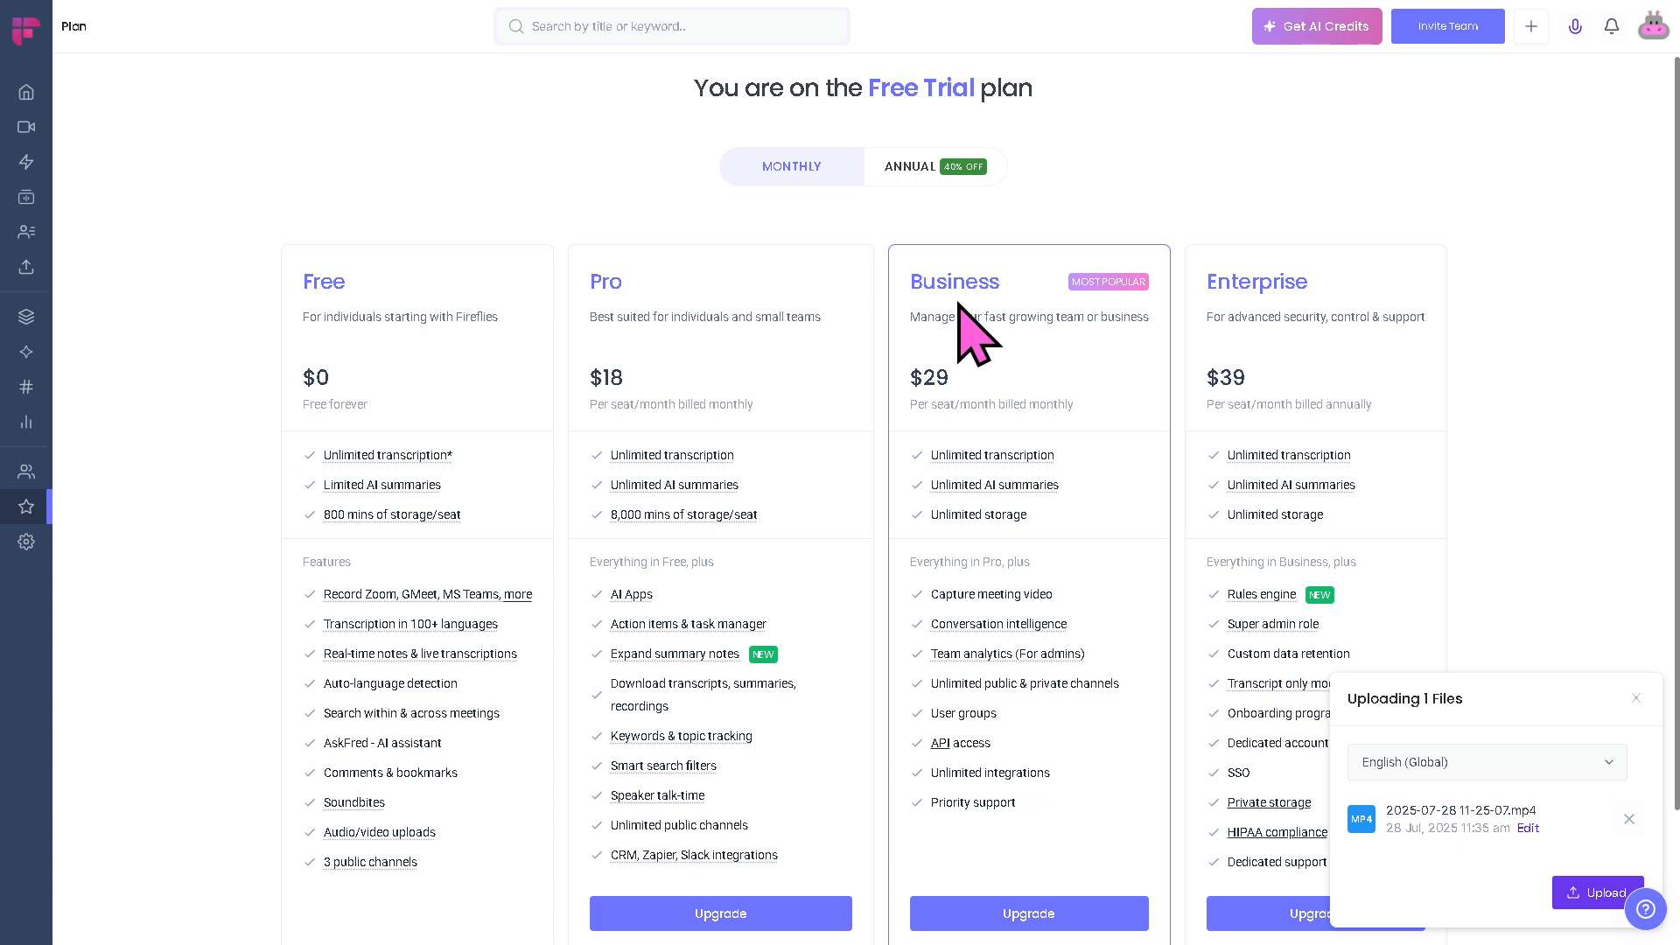
mouse_move(1005, 348)
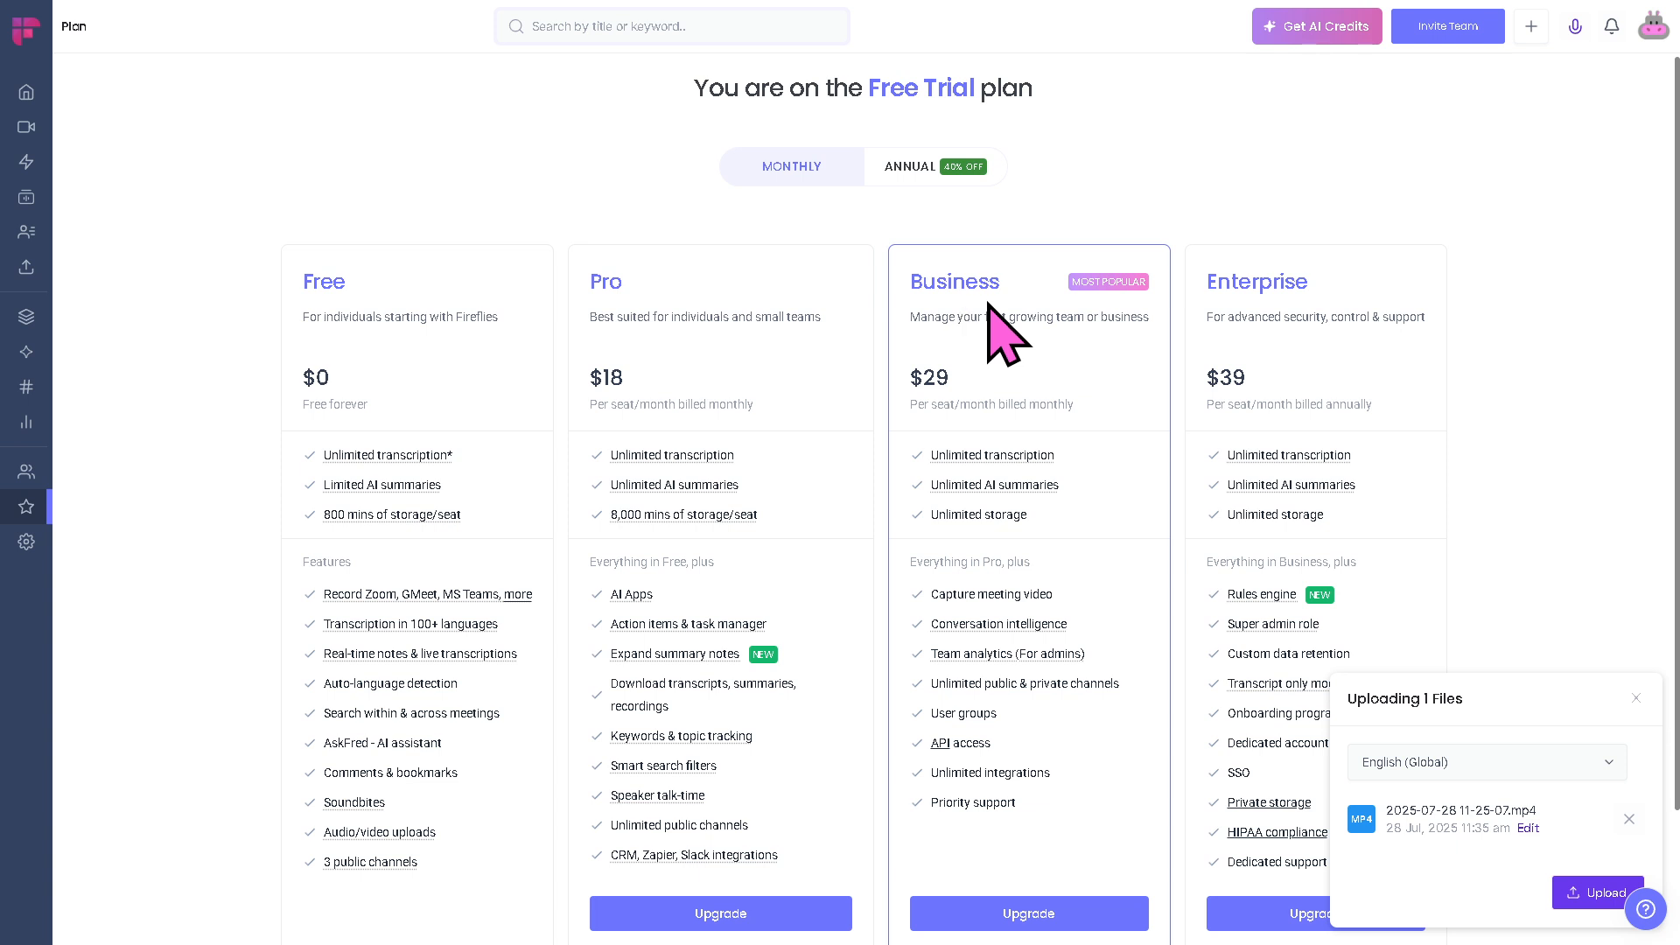